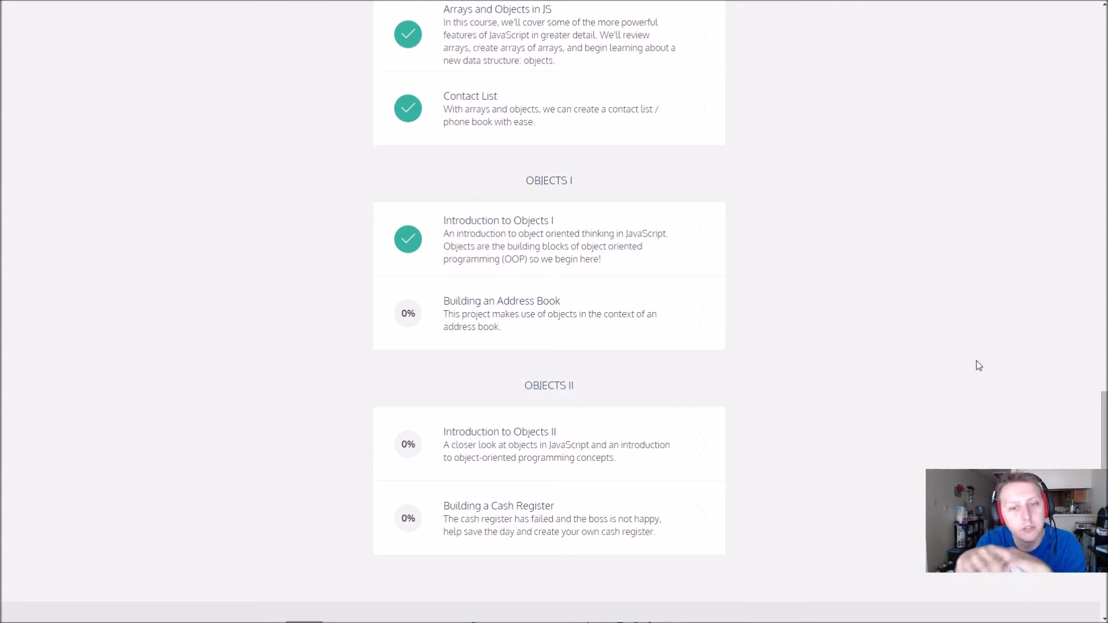
mouse_move(548, 33)
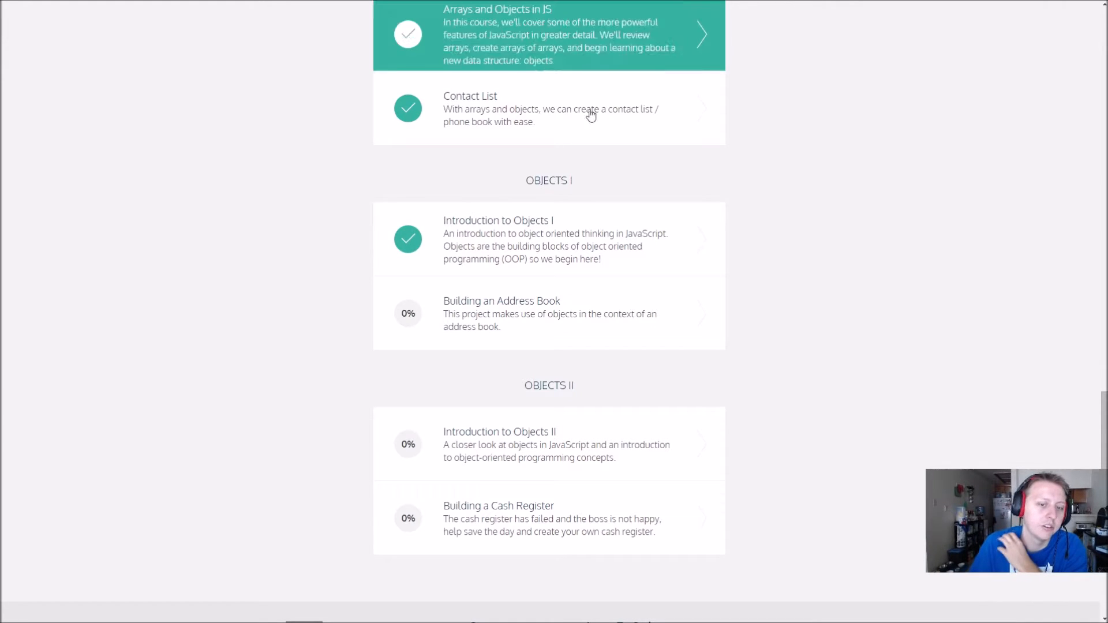
Open the Building an Address Book project from the Objects I course overview
click(550, 313)
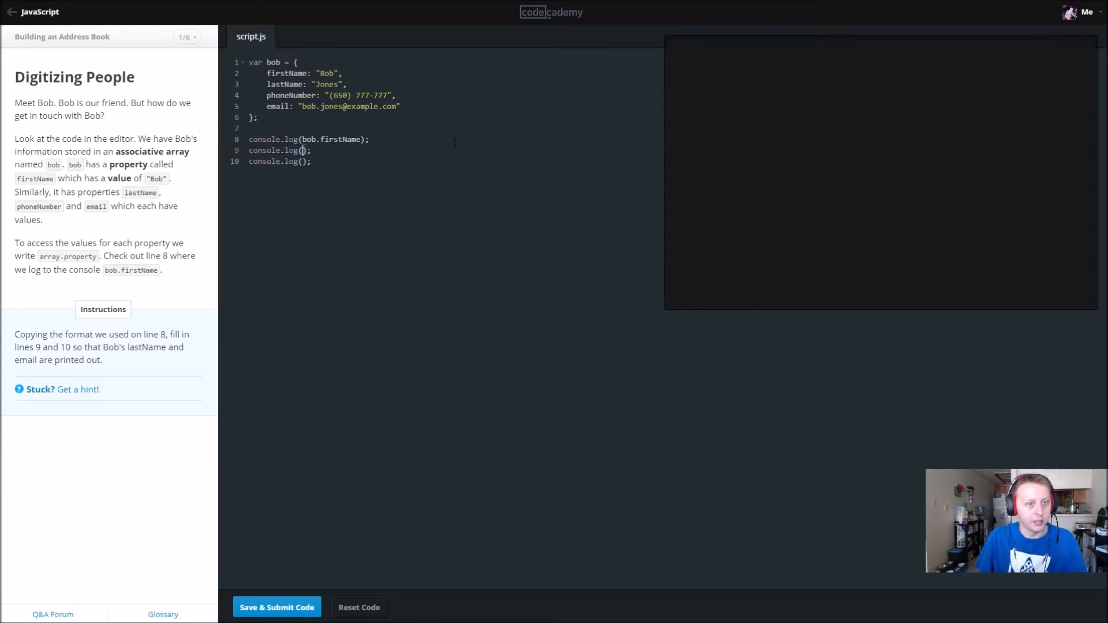
Log bob.lastName and bob.email, submit the Digitizing People exercise, and start More People
text(bob)
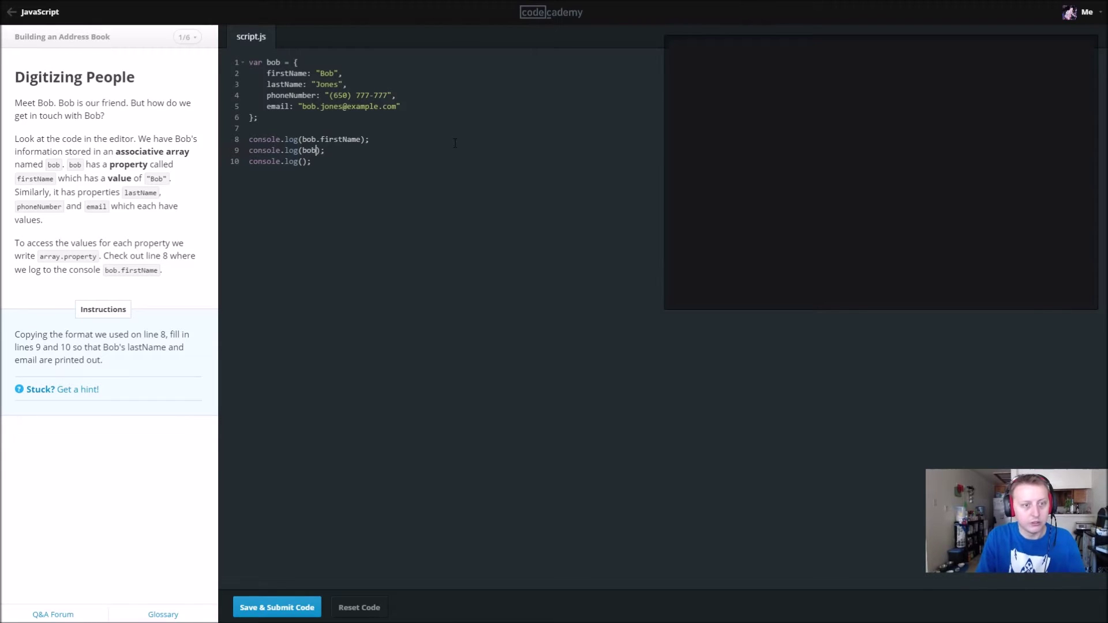
text(.)
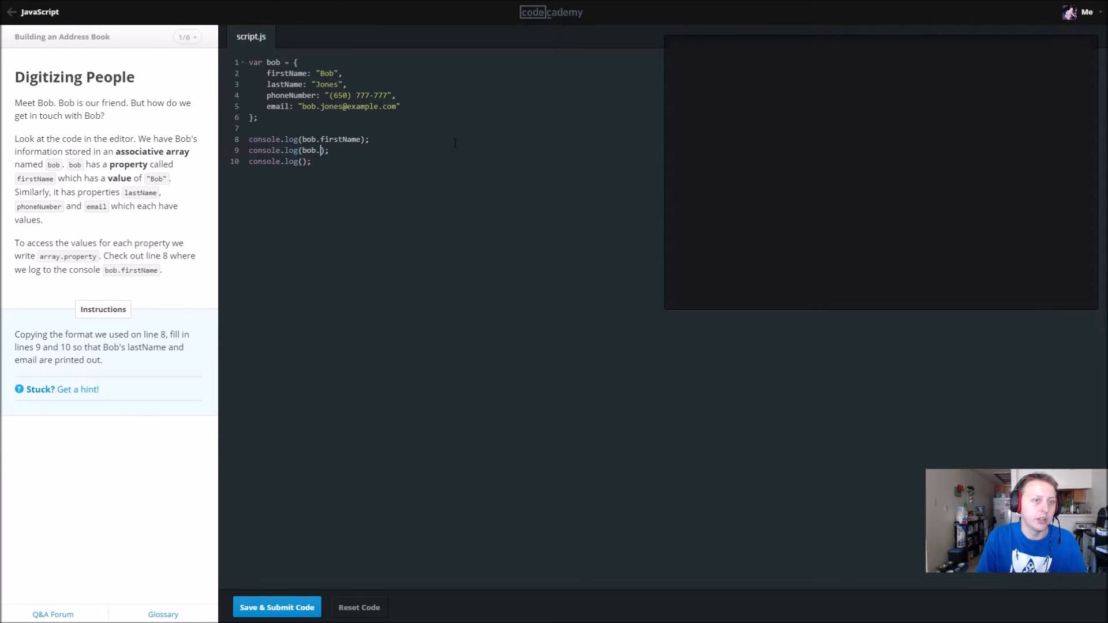
text(last)
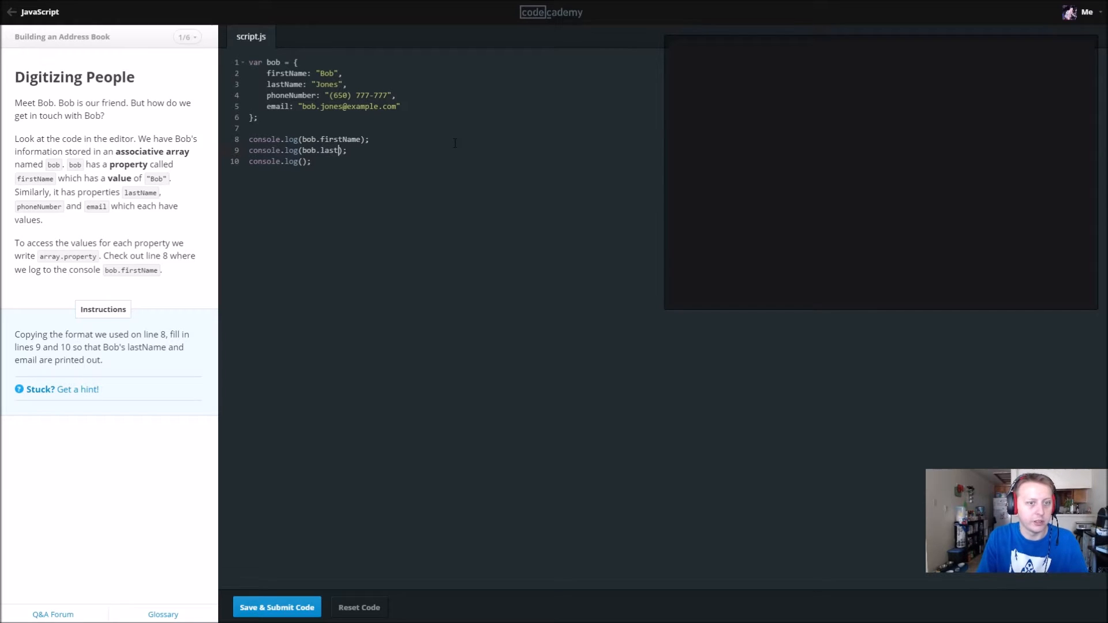
text(Name)
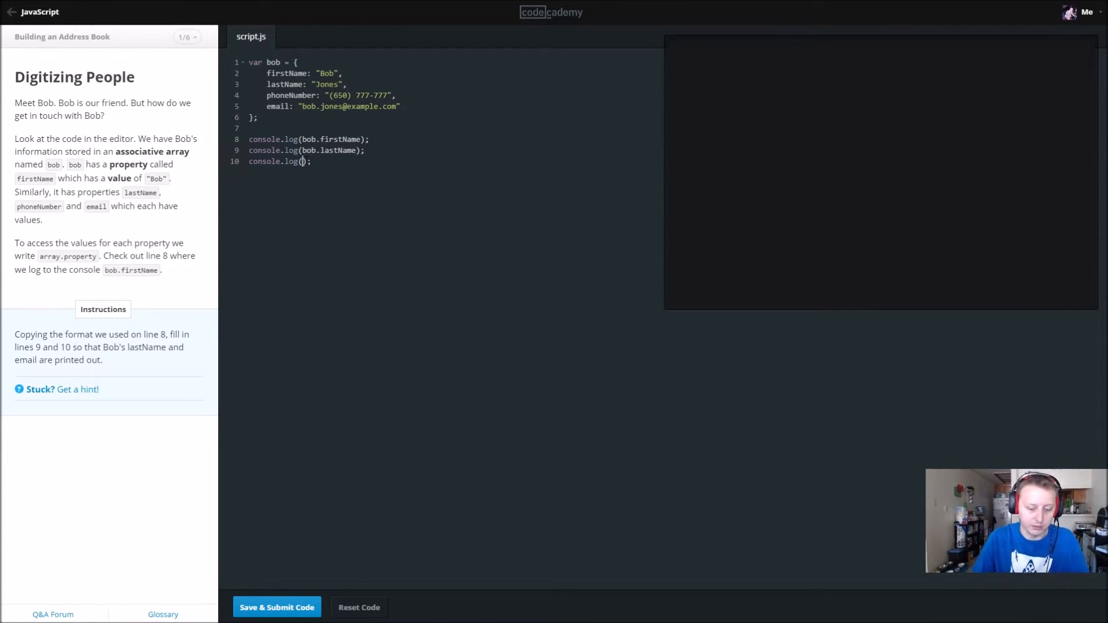
text(bob.email)
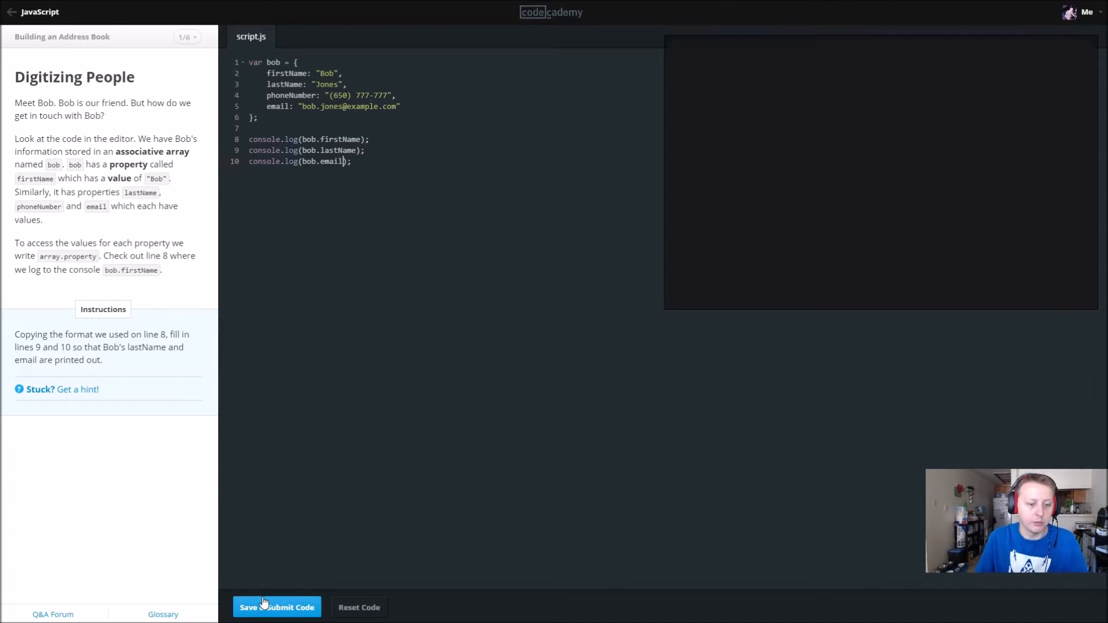
click(276, 607)
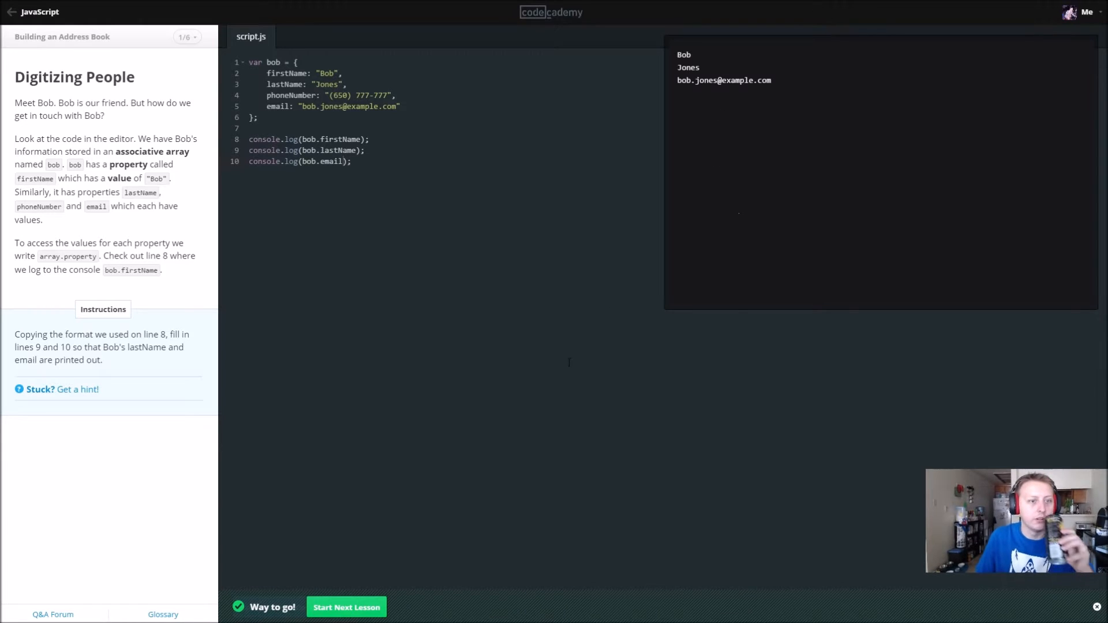
click(345, 607)
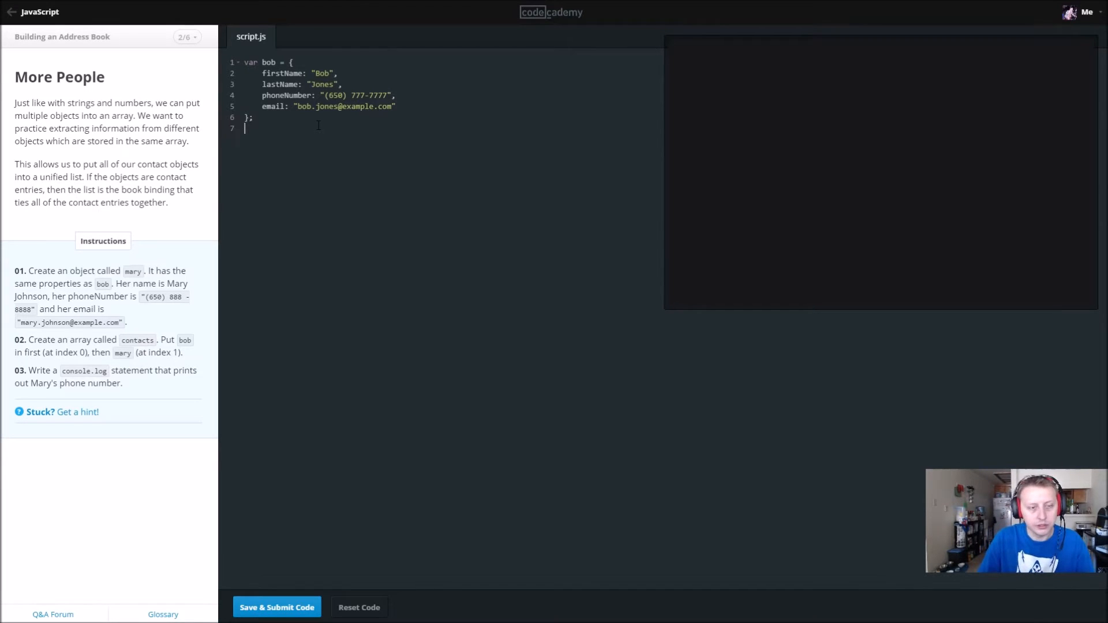
Declare a mary object with firstName "Mary" and lastName "Johnson"
key(Return)
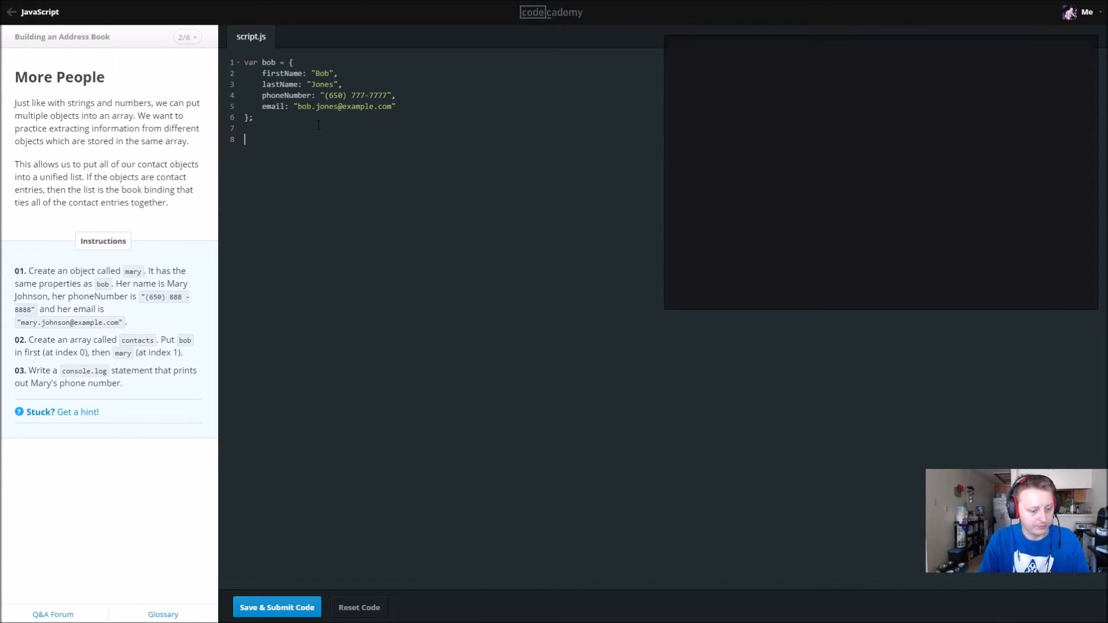
text(v)
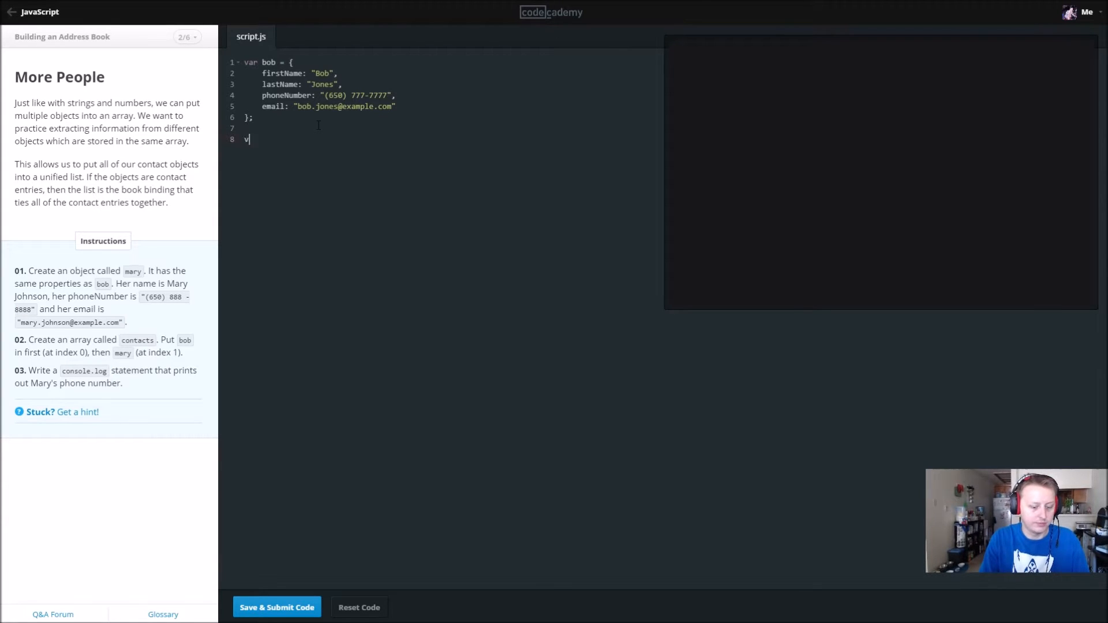
text(ar)
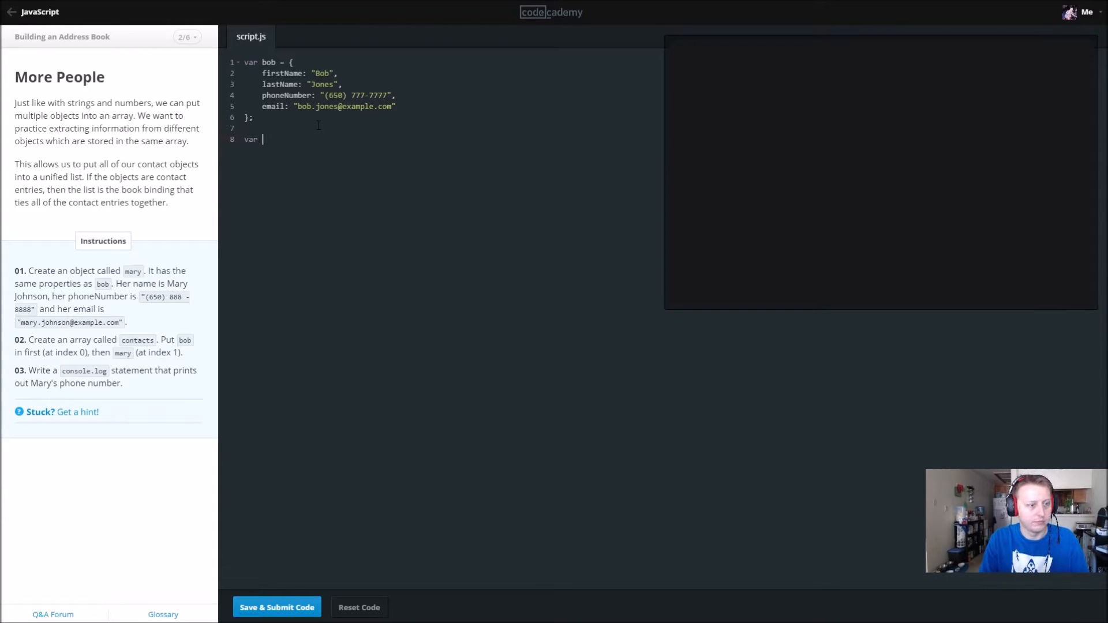
text(mary)
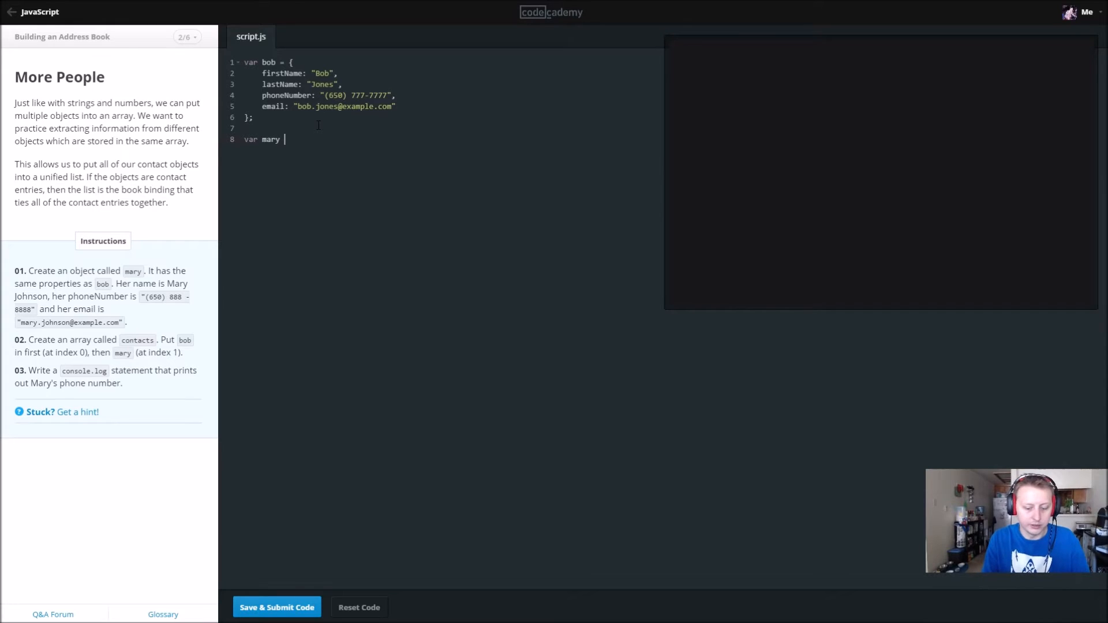
text(= {)
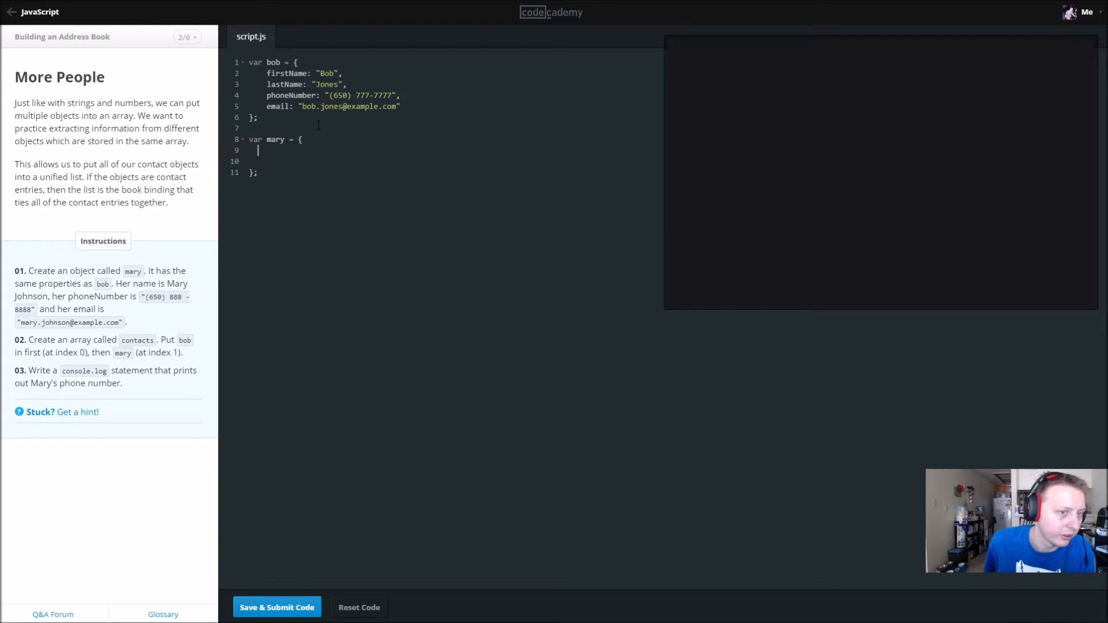
text(firstName)
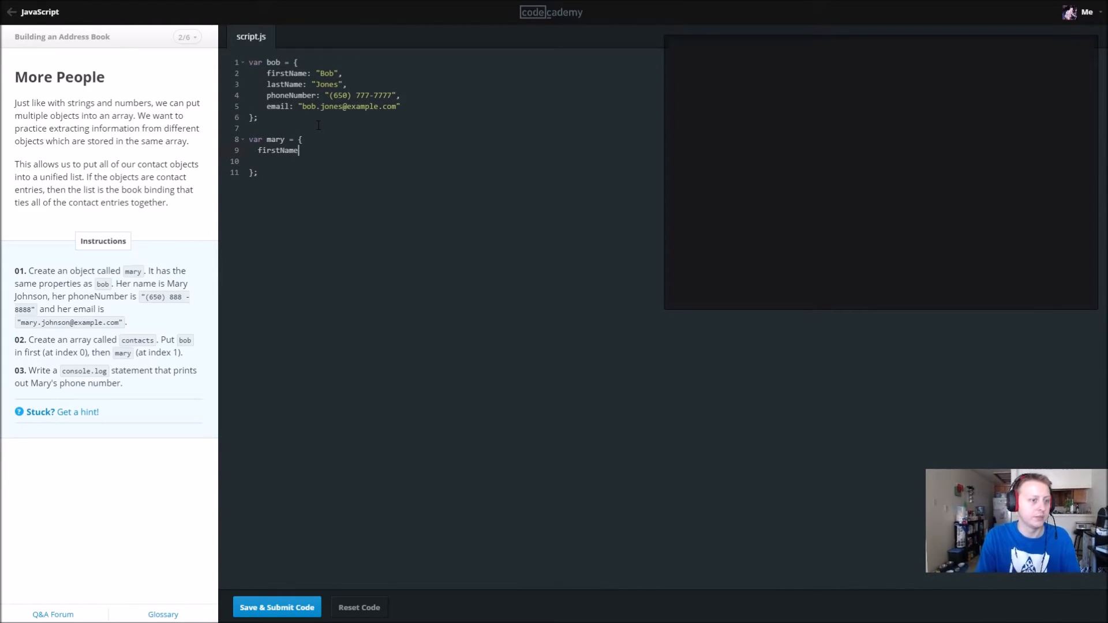
text(: ma)
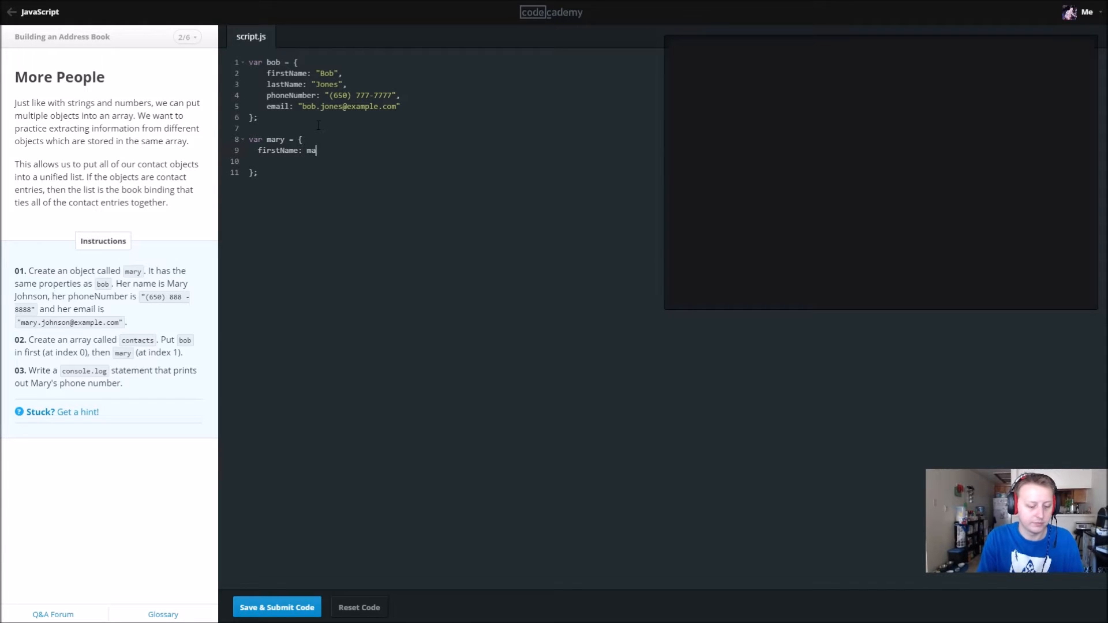
key(Backspace)
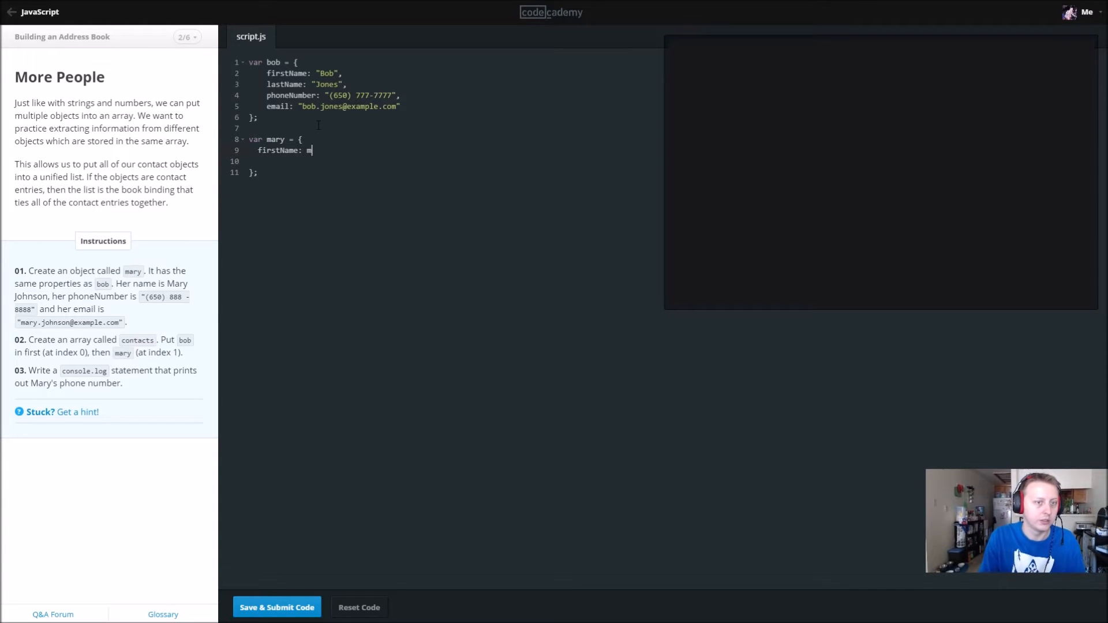
key(Backspace)
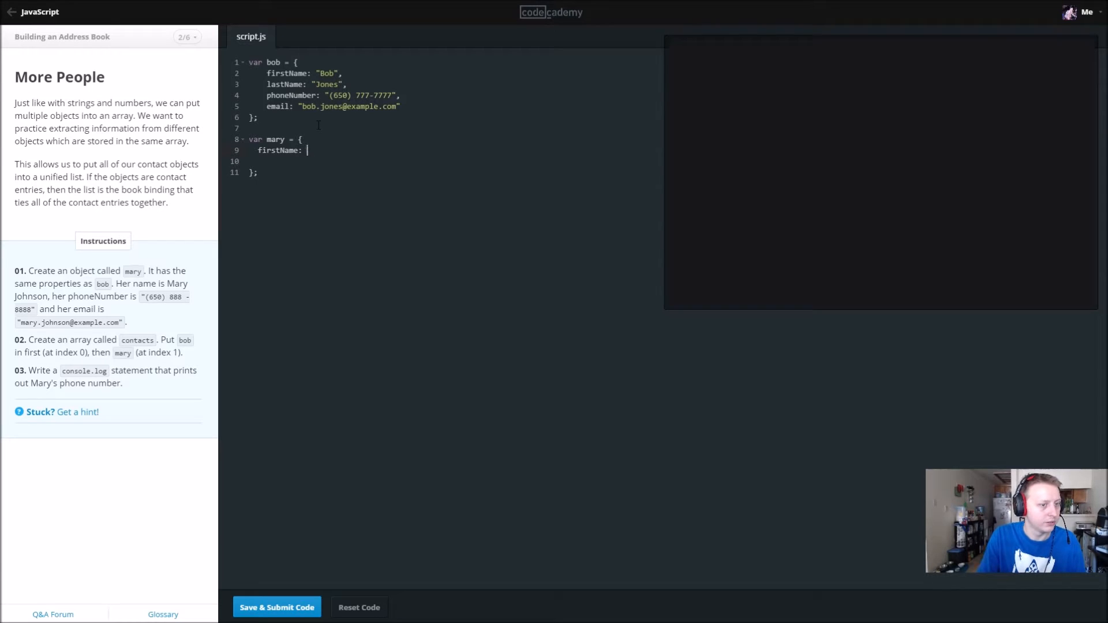
text("Ma)
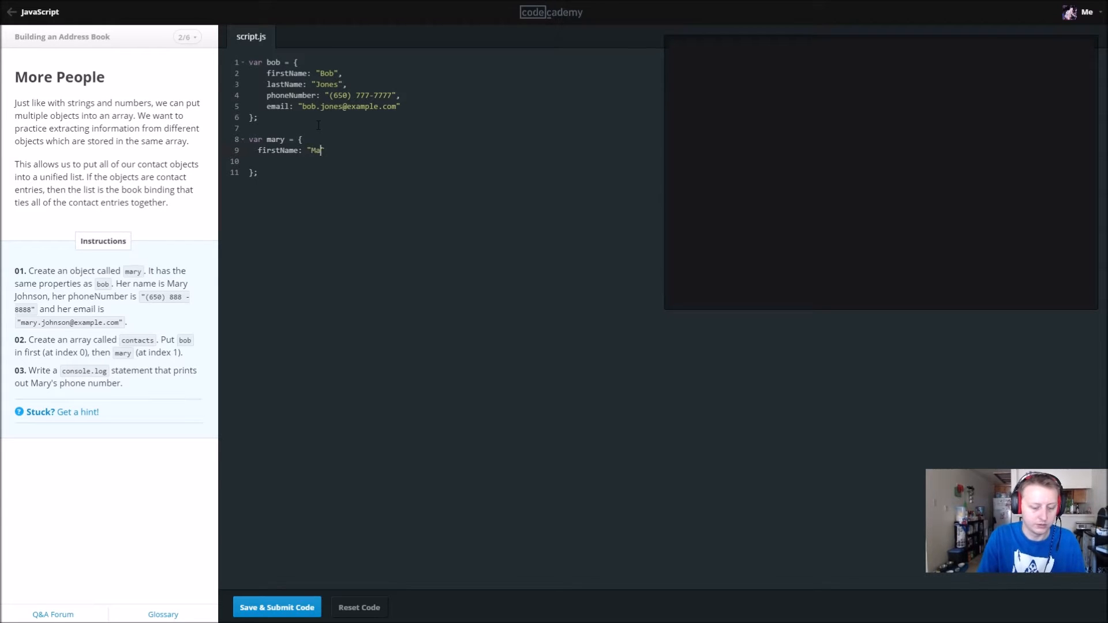
text(ry",)
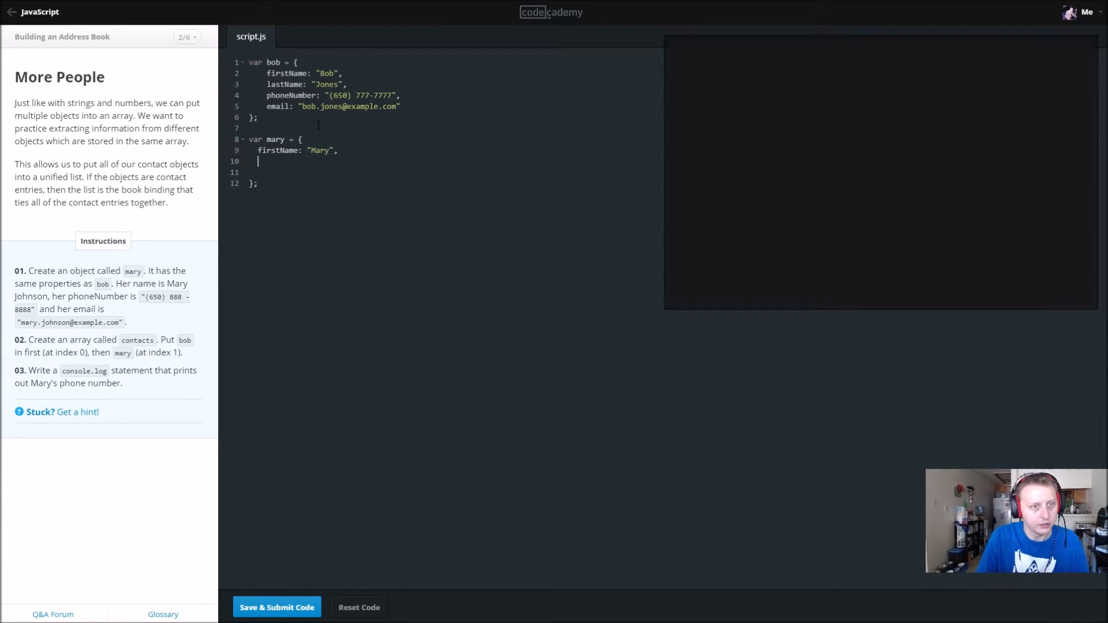
text(lastNam)
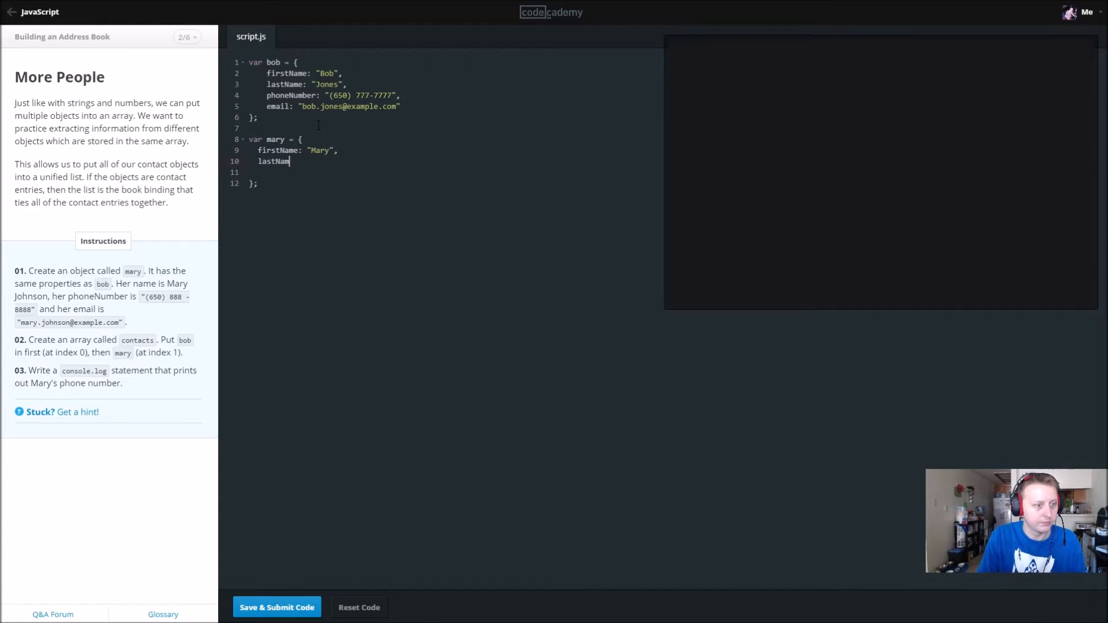
text(e: ")
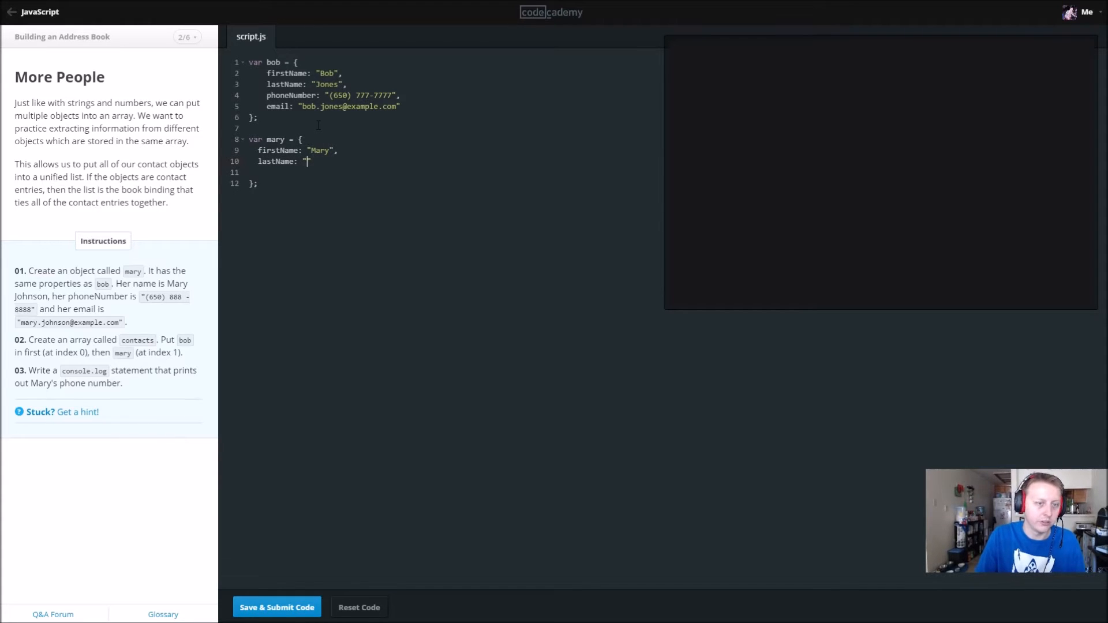
text(Johnson",)
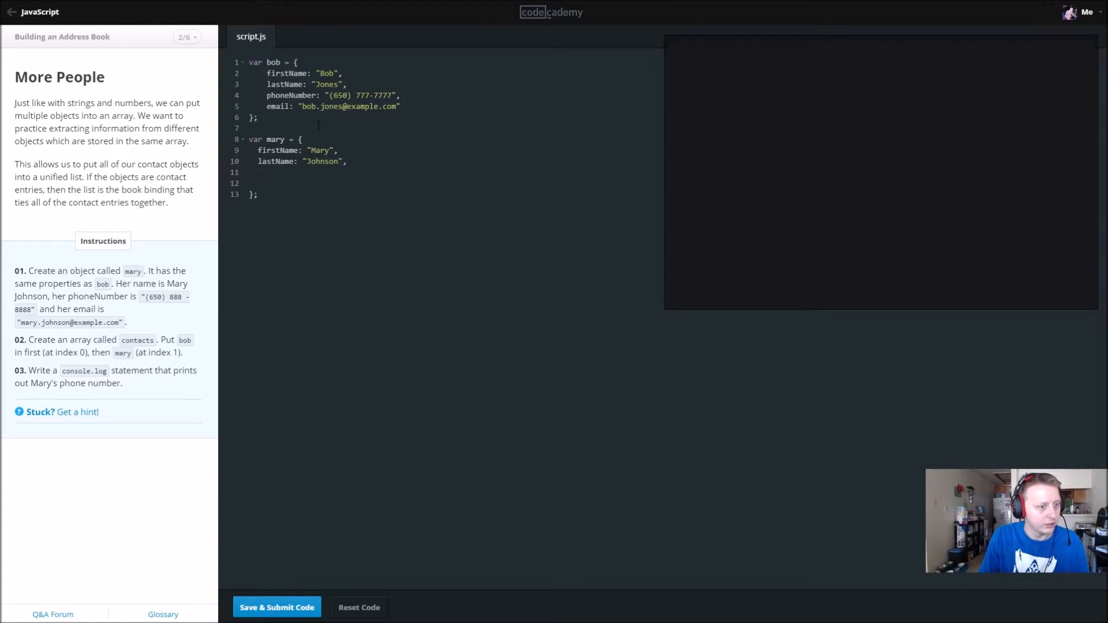
text(p)
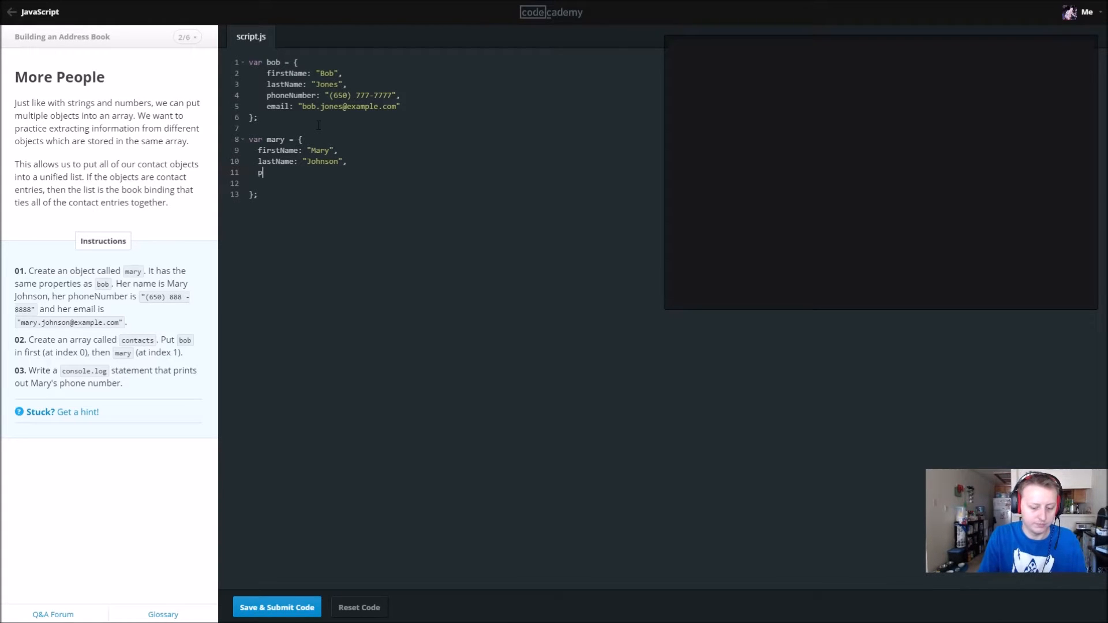
text(honeNumber: ")
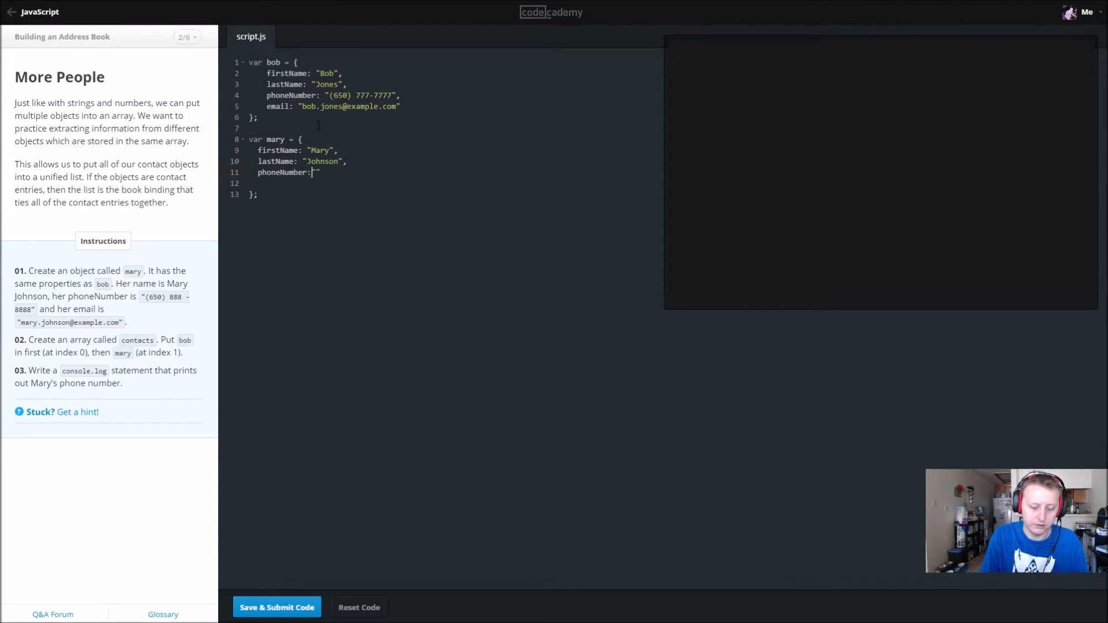
text(()
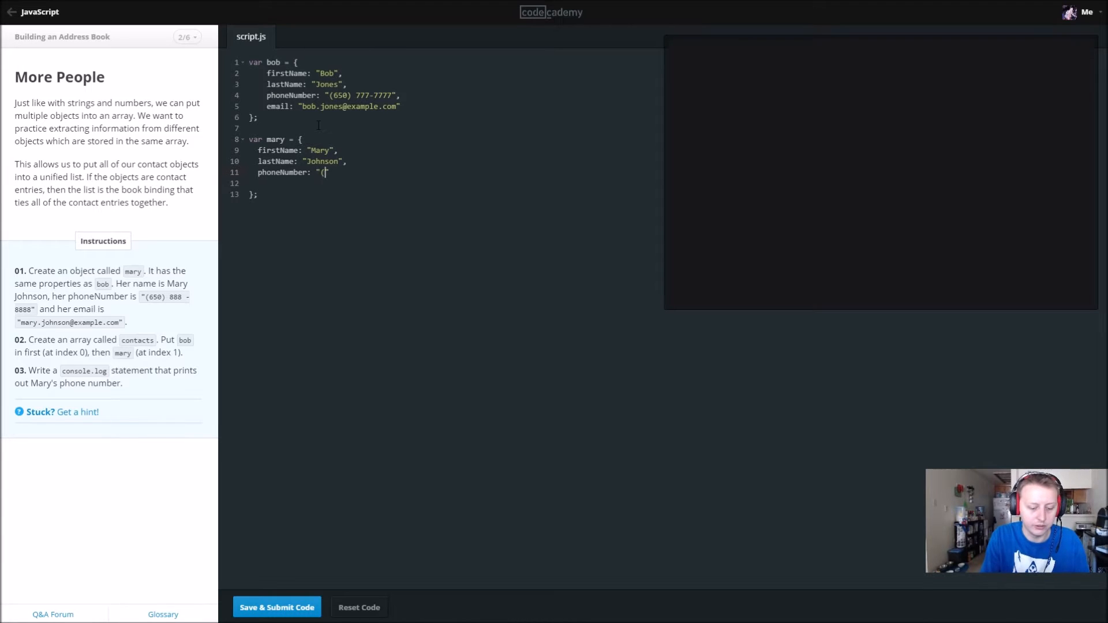
text(650)
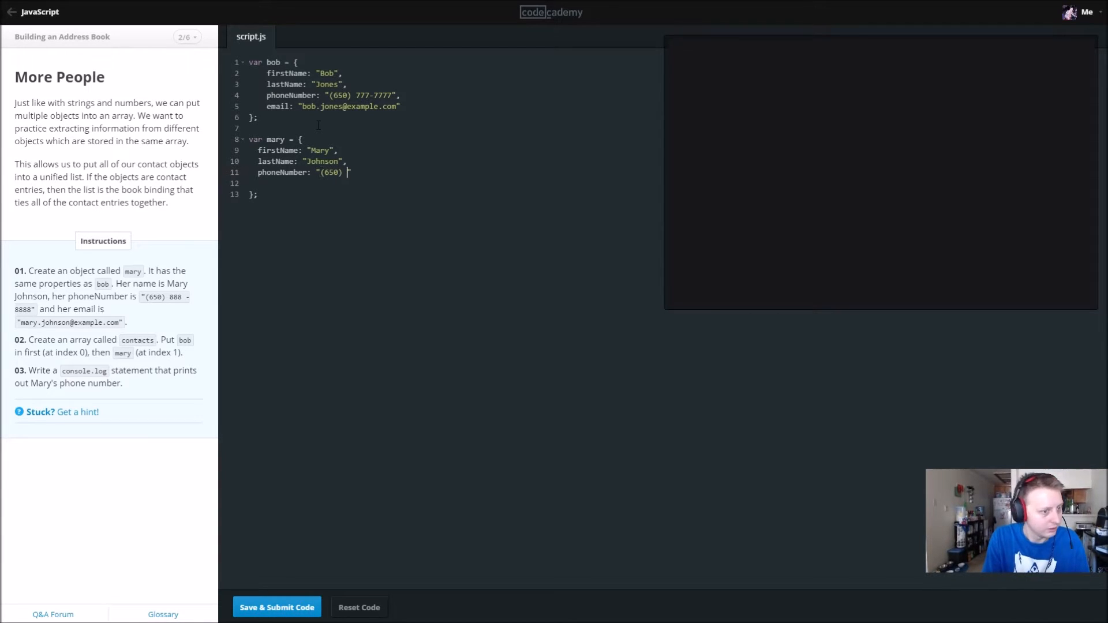
text(888)
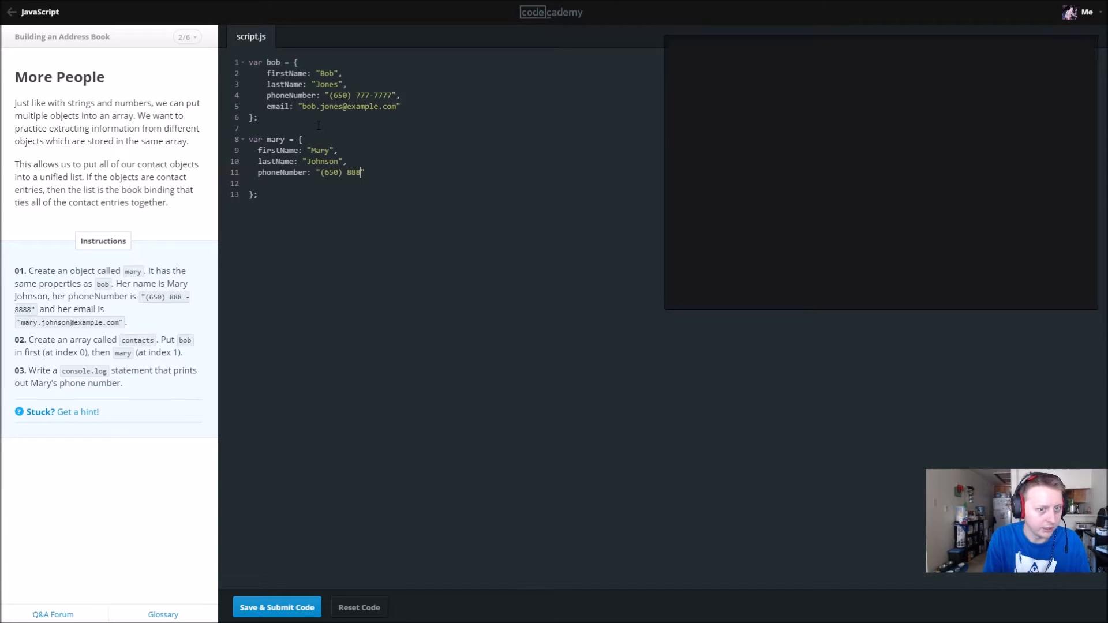
text(-888)
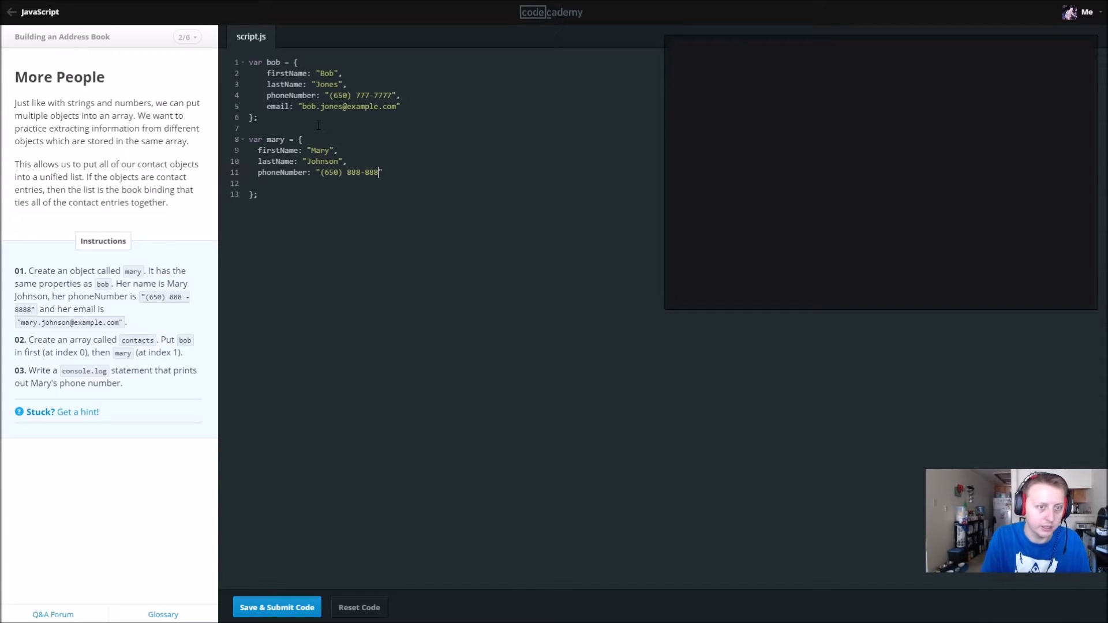
text(8")
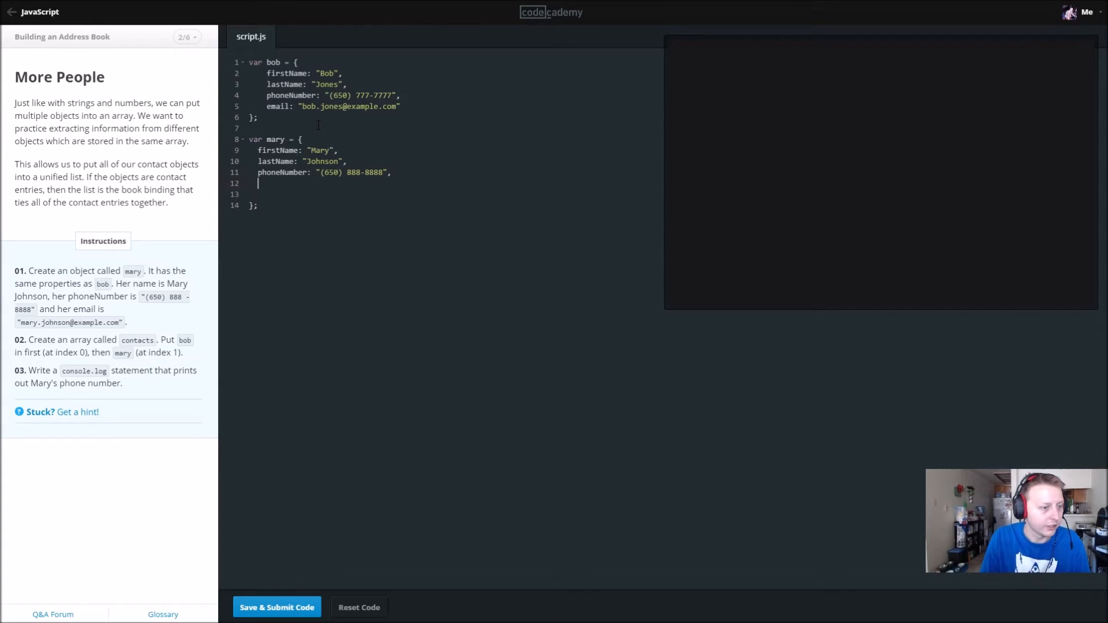
text(email)
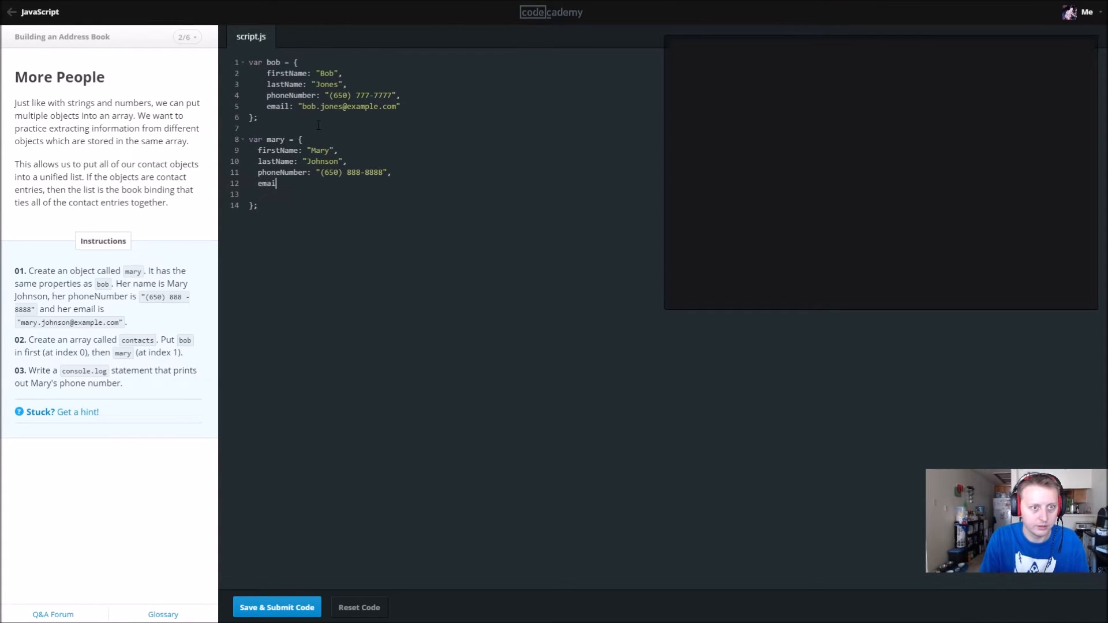
text(: "")
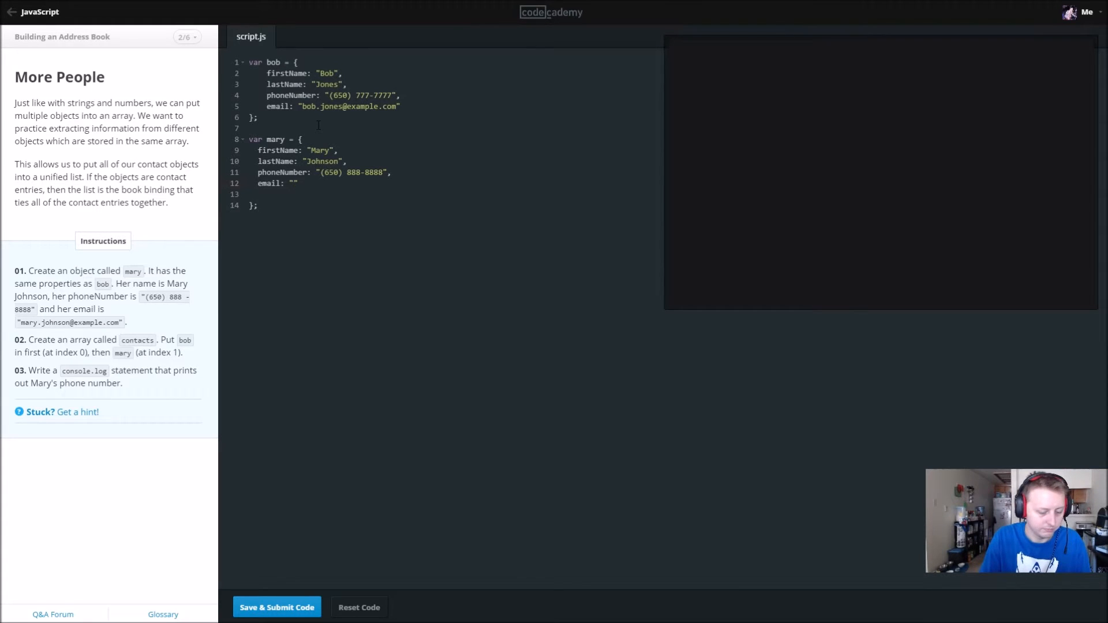
text(mary.j)
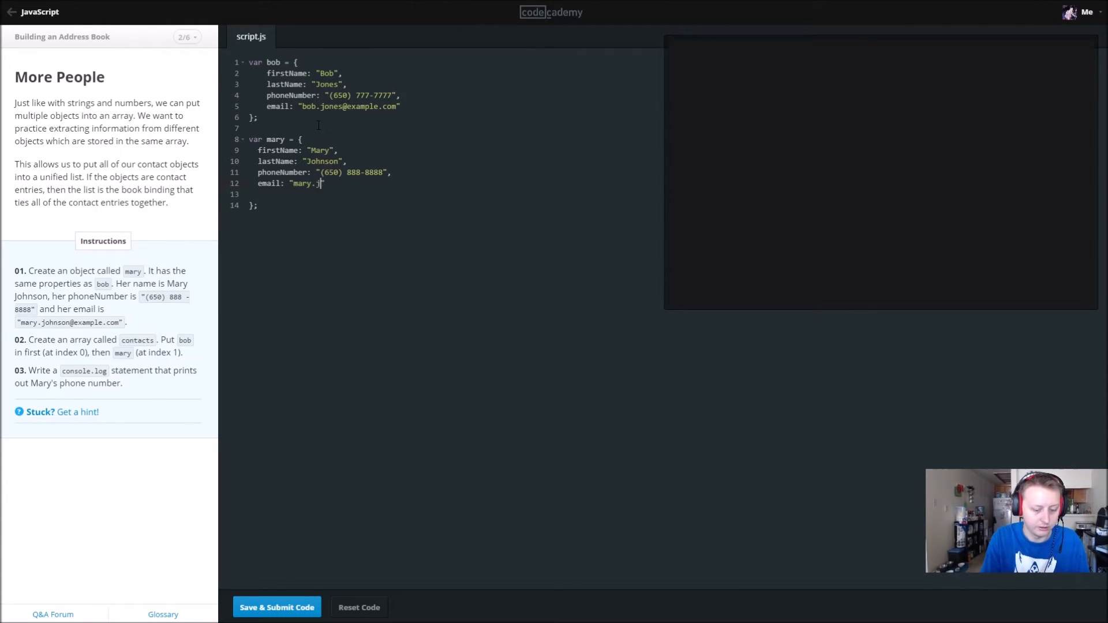
text(ohnson)
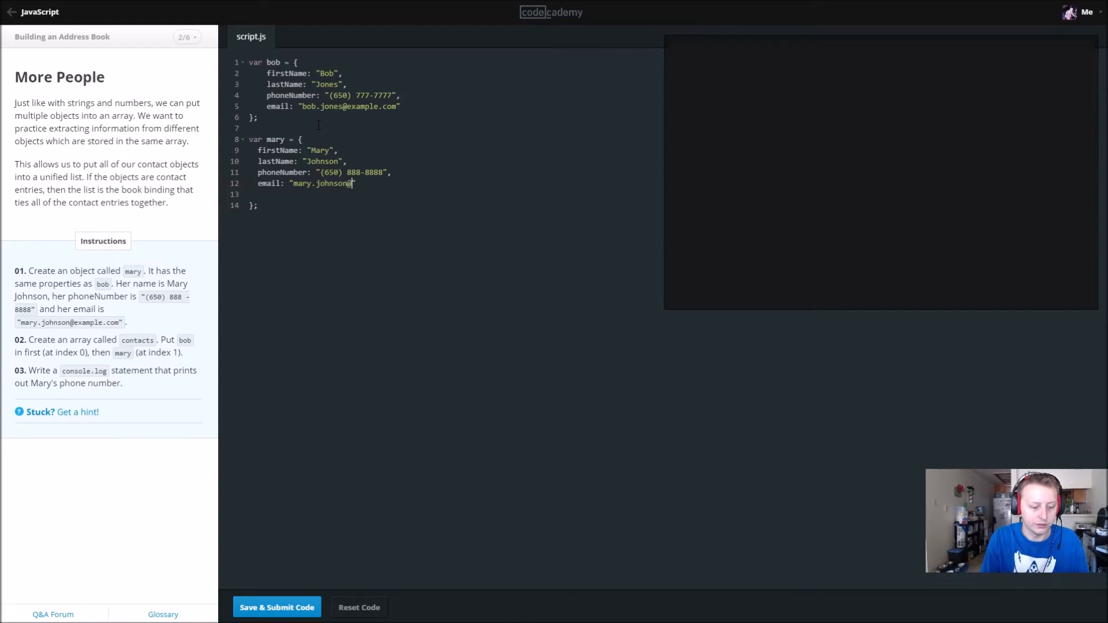
text(@example.com)
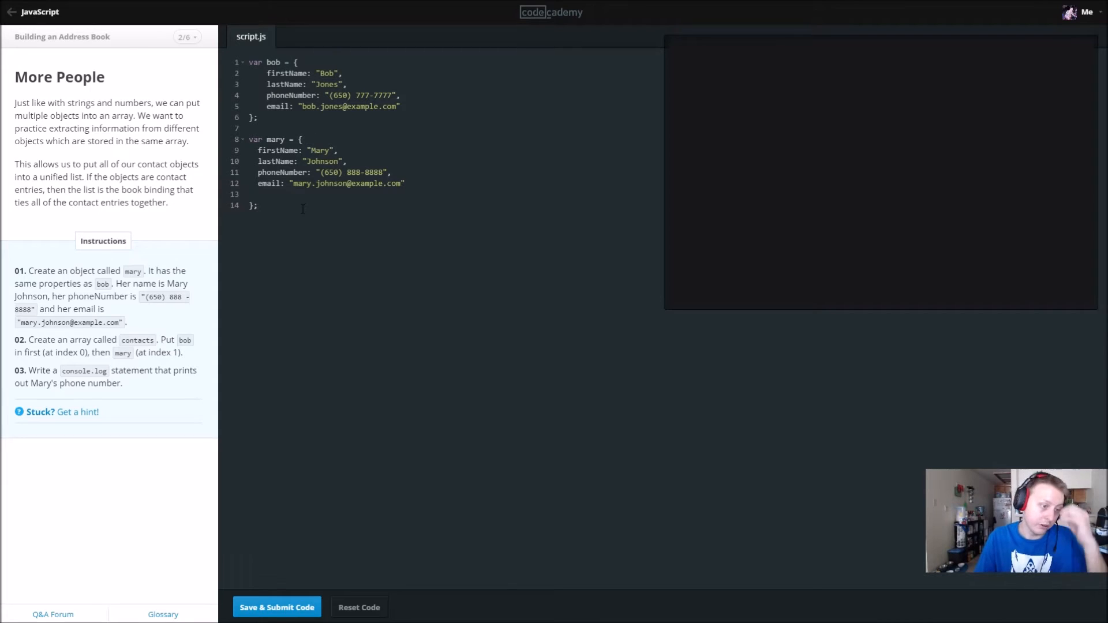
Declare var contacts = [bob, mary]; below the mary object
key(Enter)
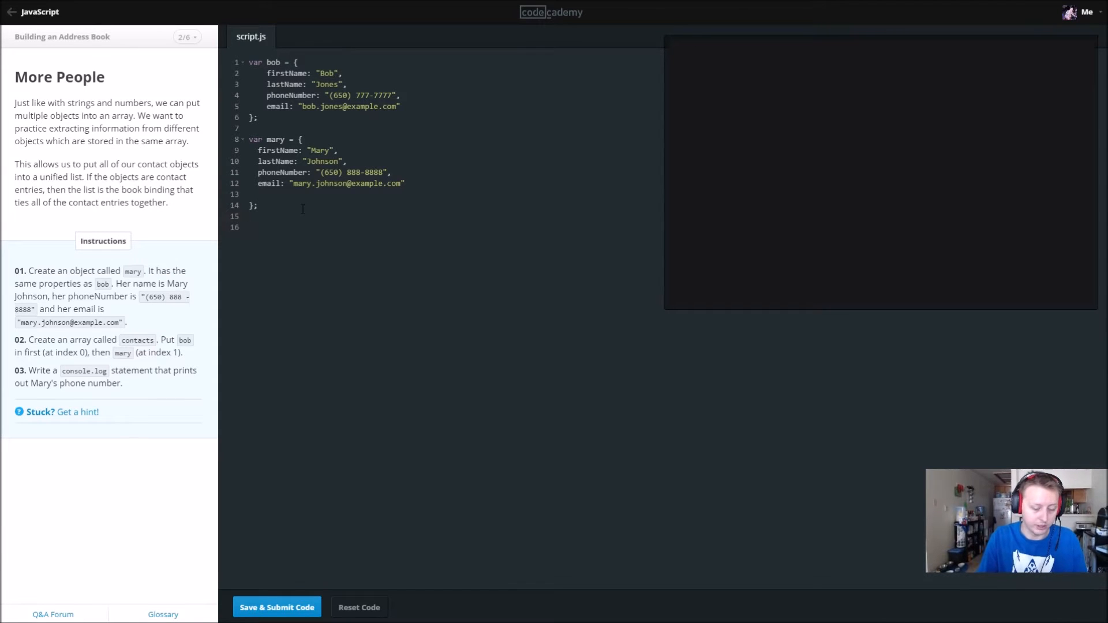
text(var conta)
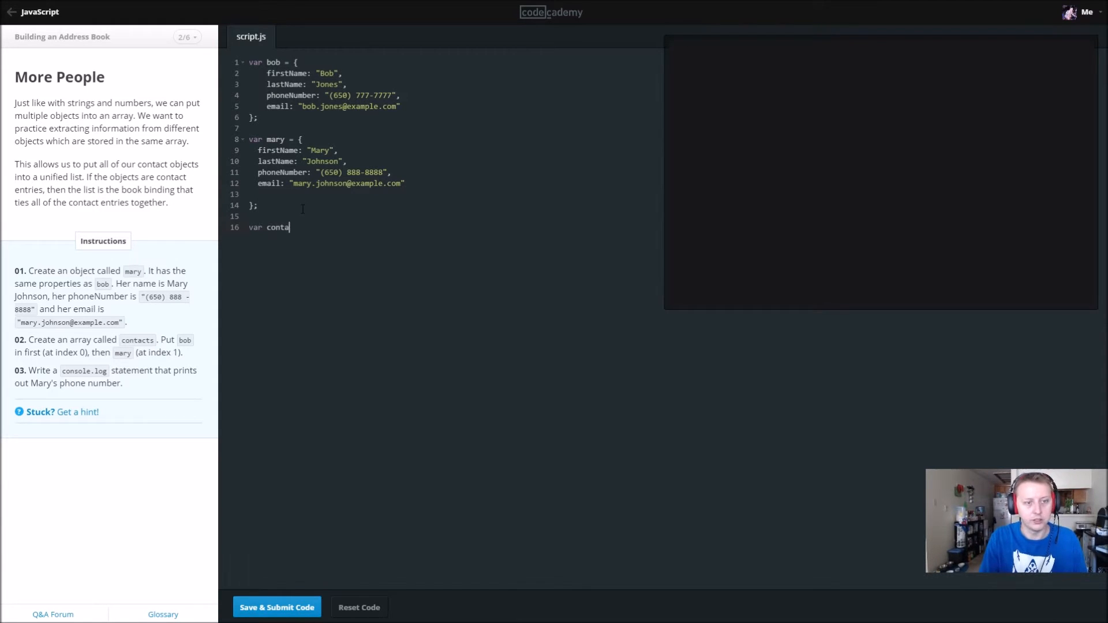
text(cts = [])
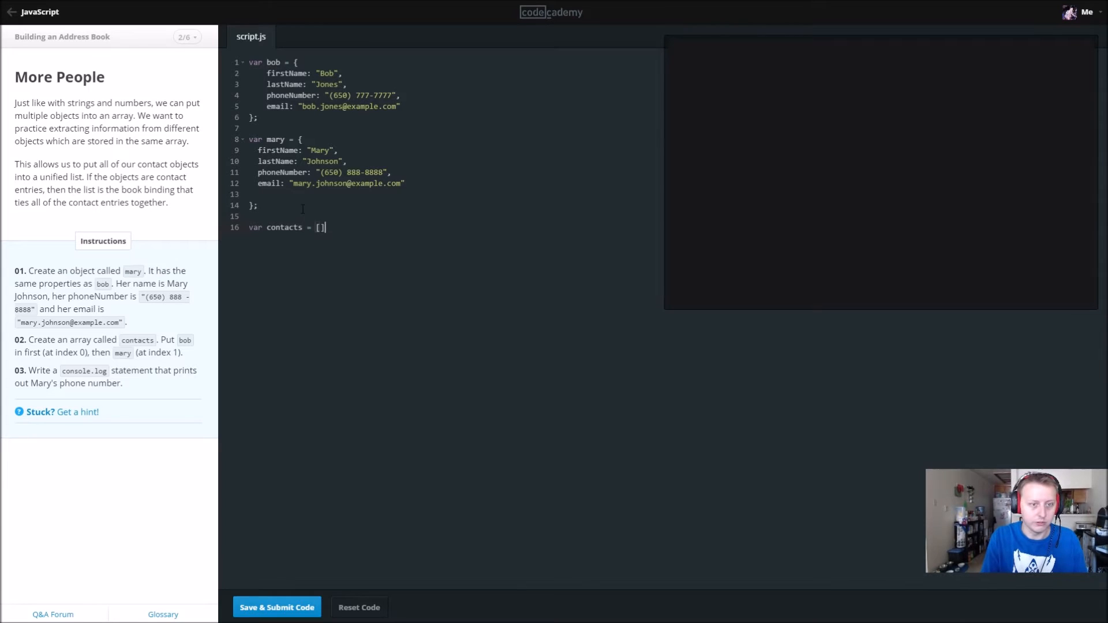
text(;)
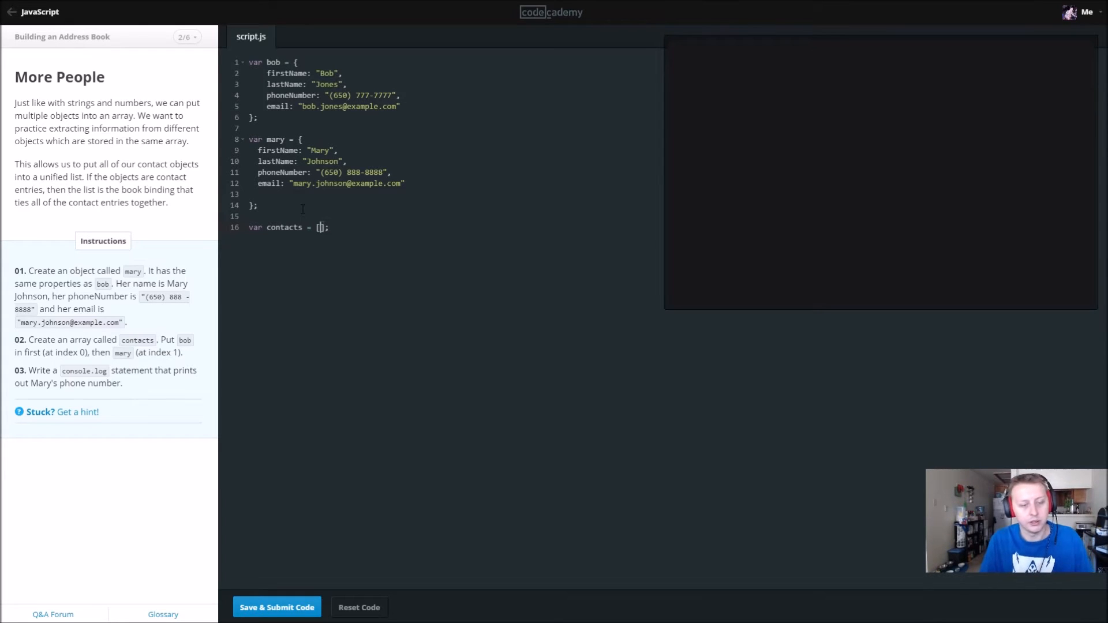
text(bob,m)
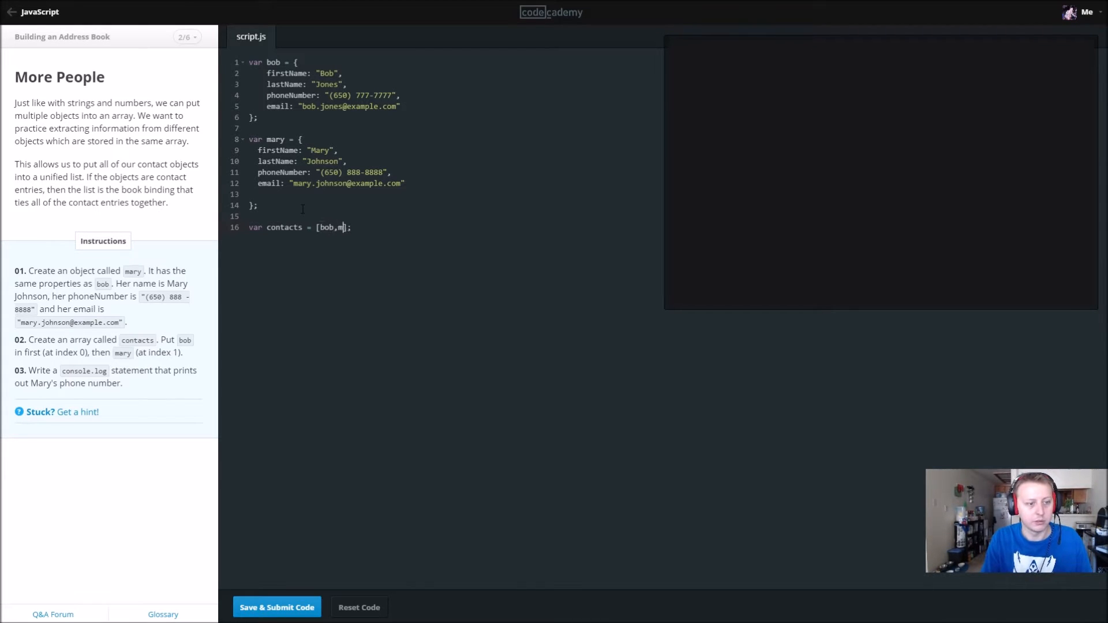
text(ary)
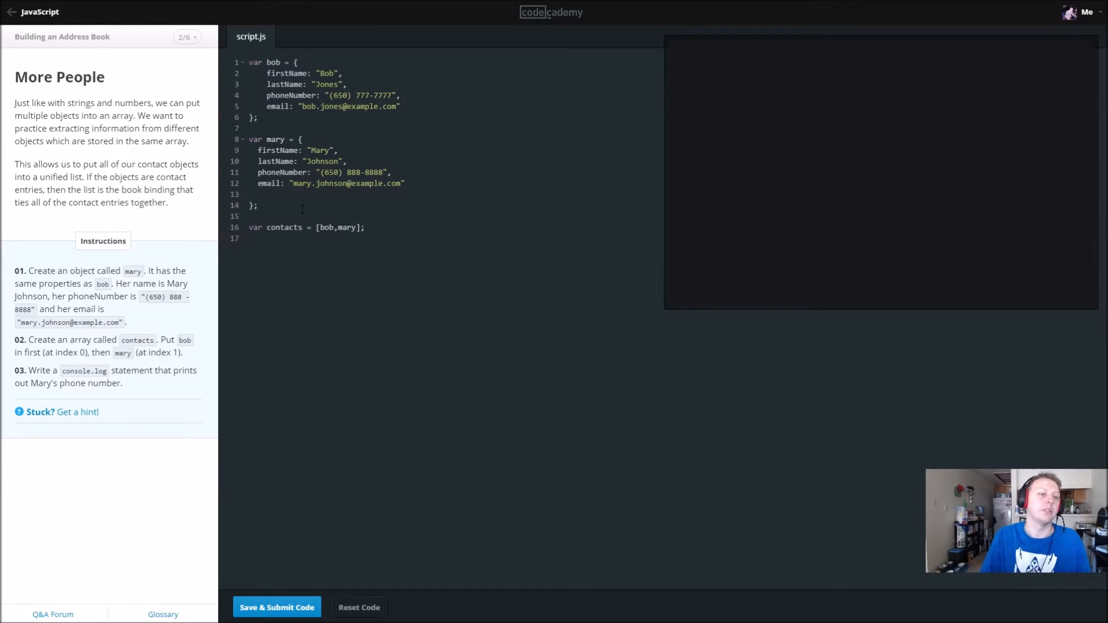
Log mary.phoneNumber, submit the exercise, and start the Displaying People lesson
text(console)
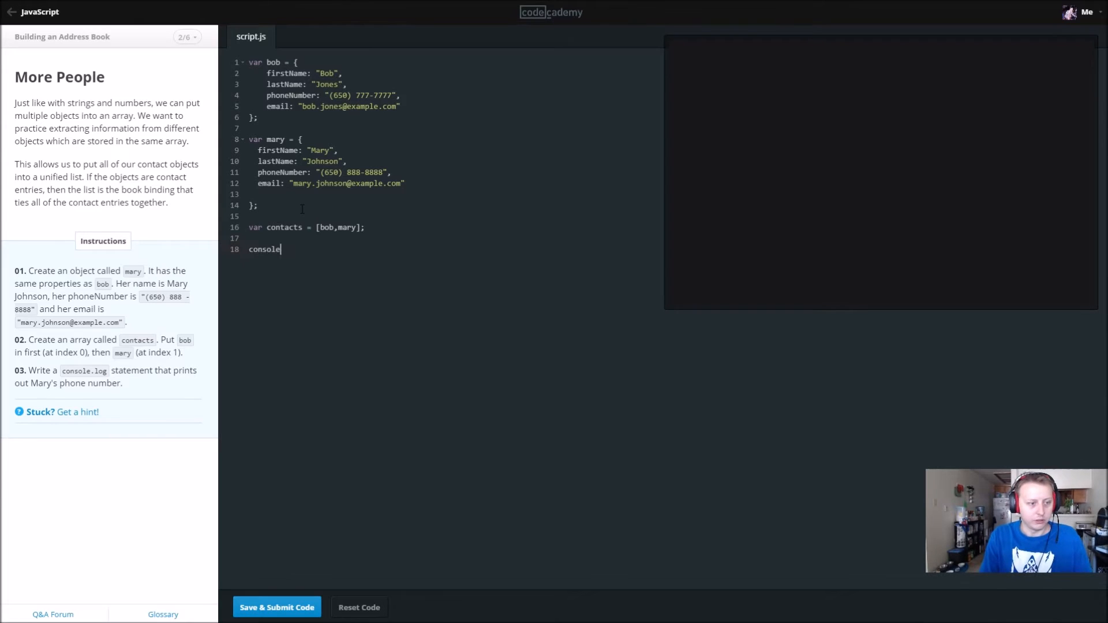
text(.log())
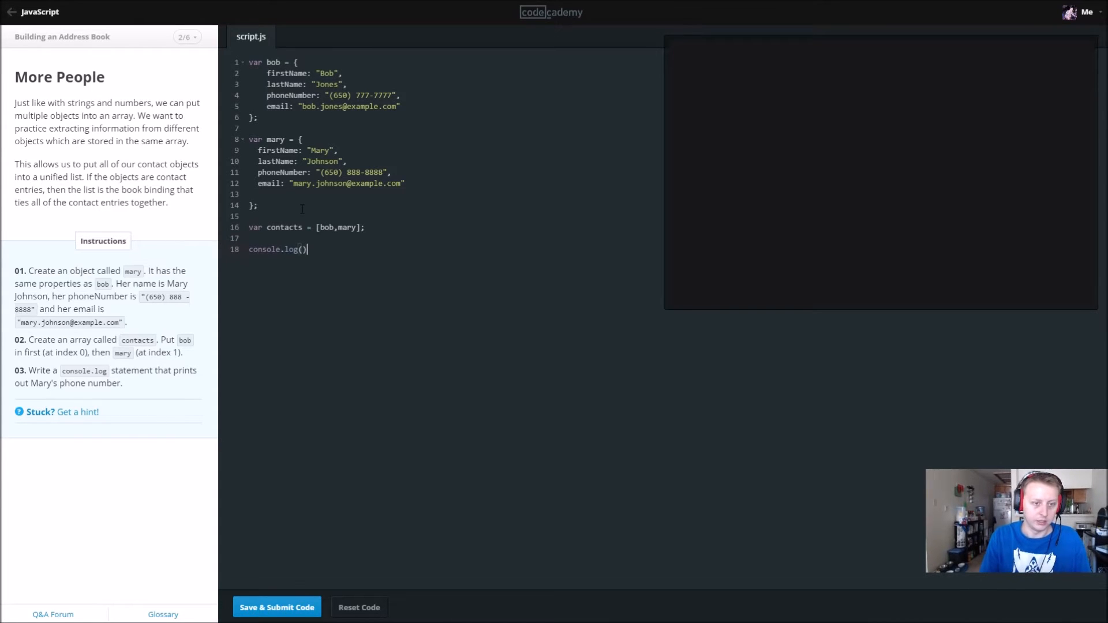
text(mary.)
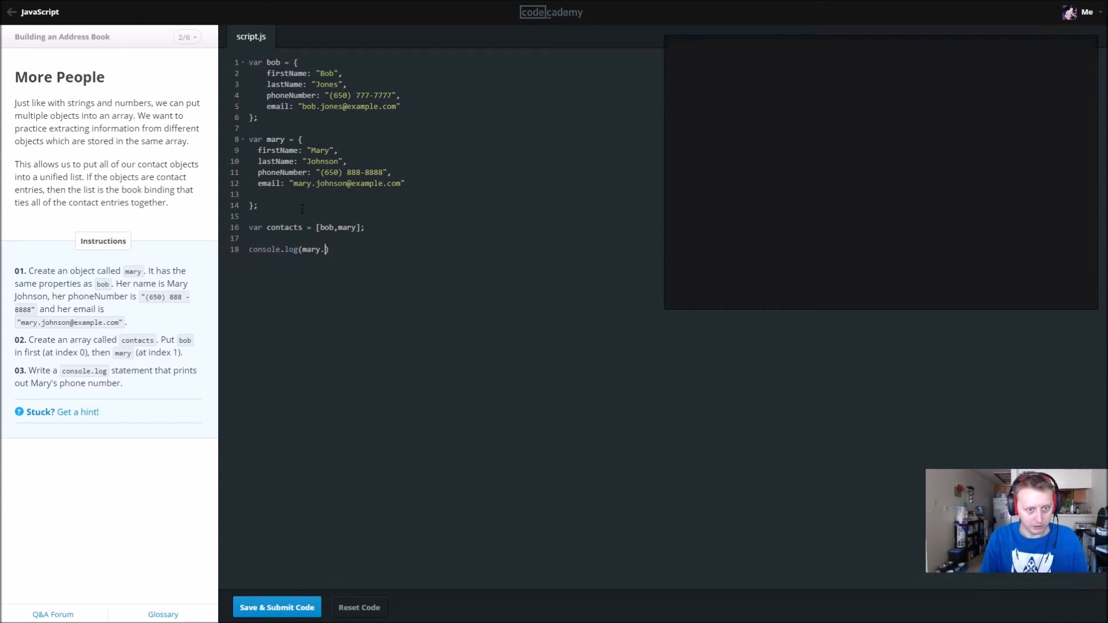
text(phoneNumber)
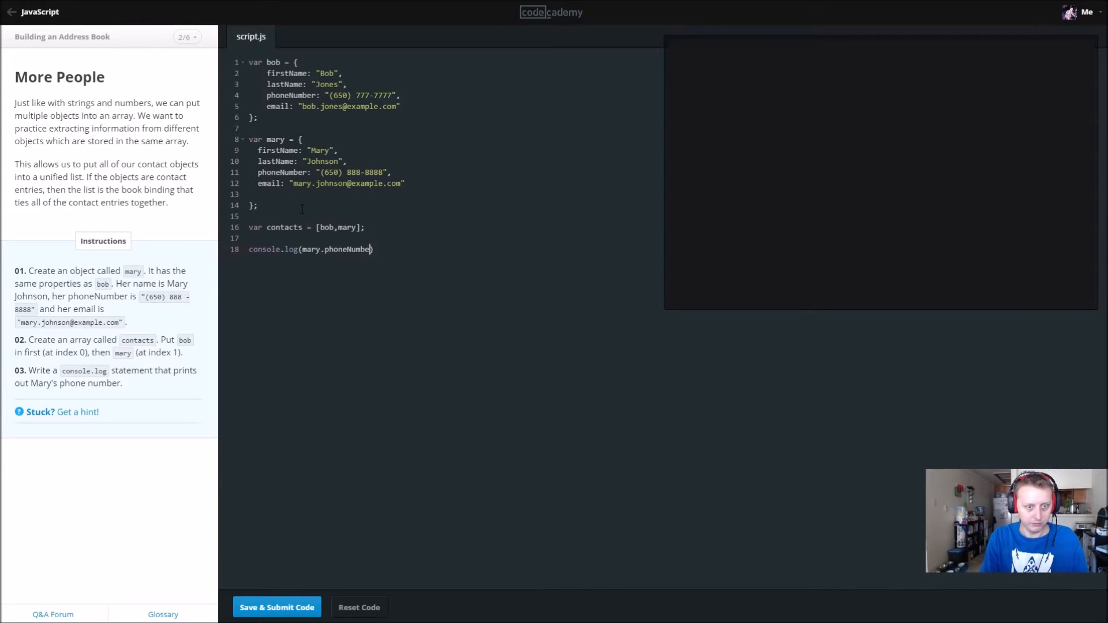
text(r);)
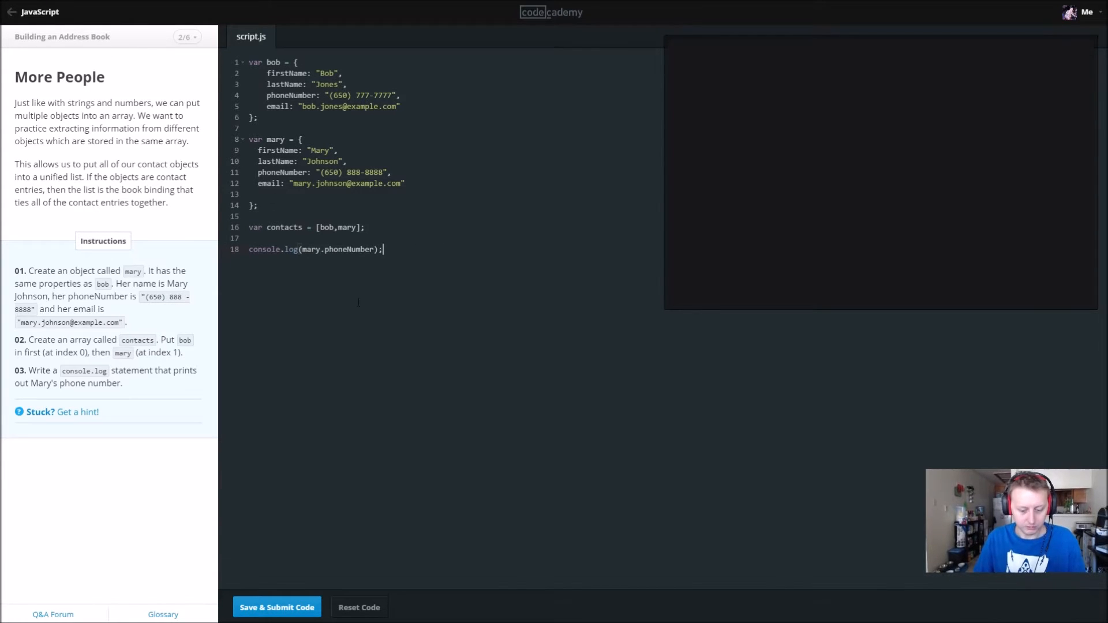
click(276, 608)
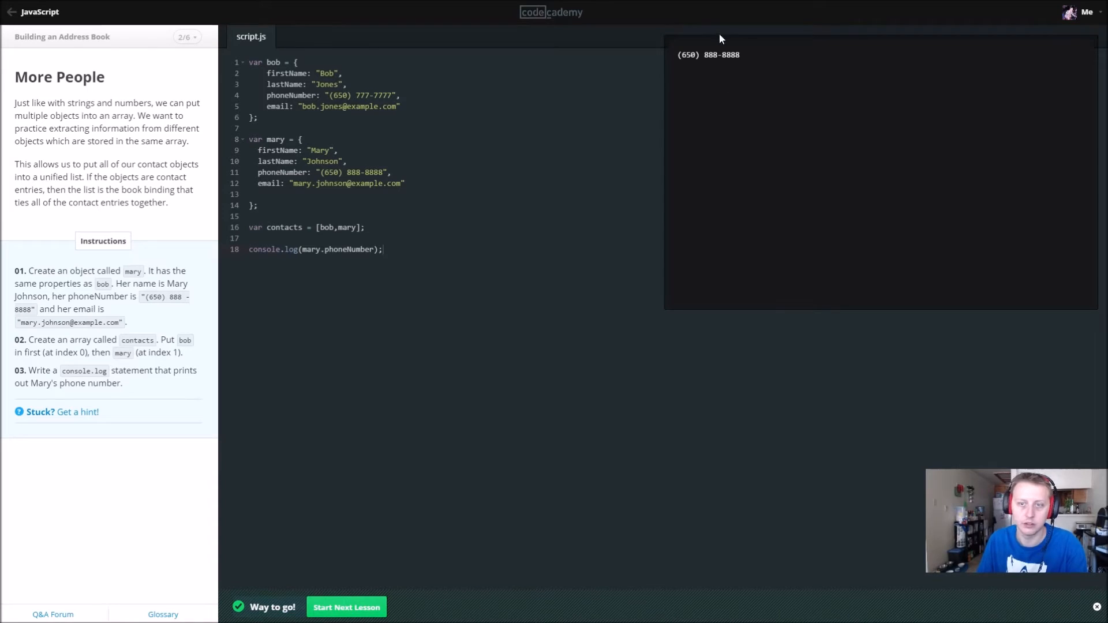
click(345, 608)
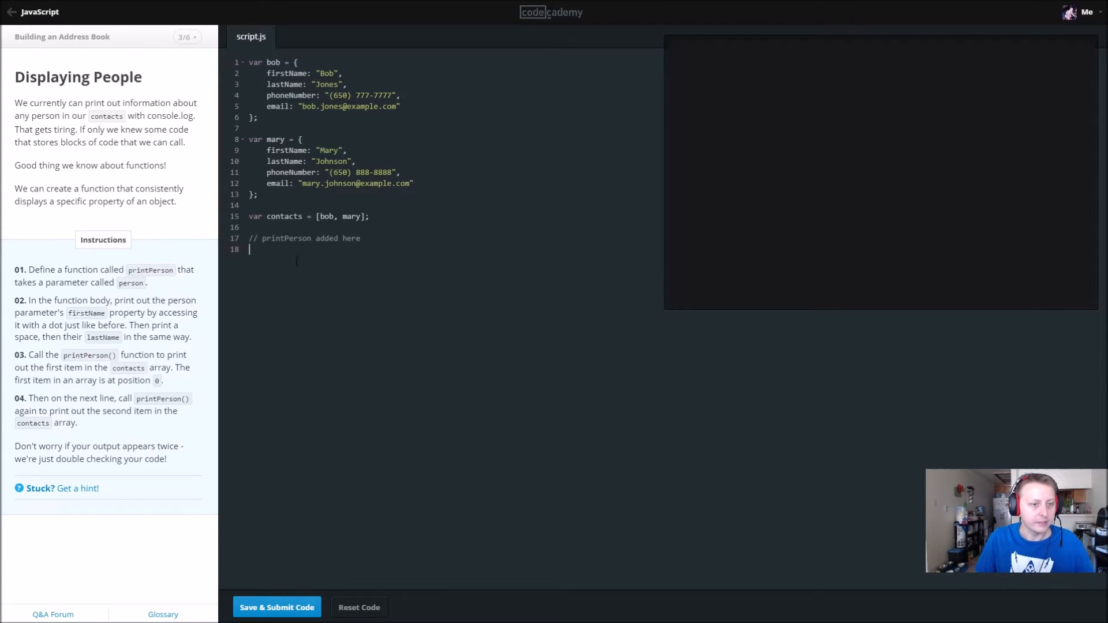
mouse_move(106, 490)
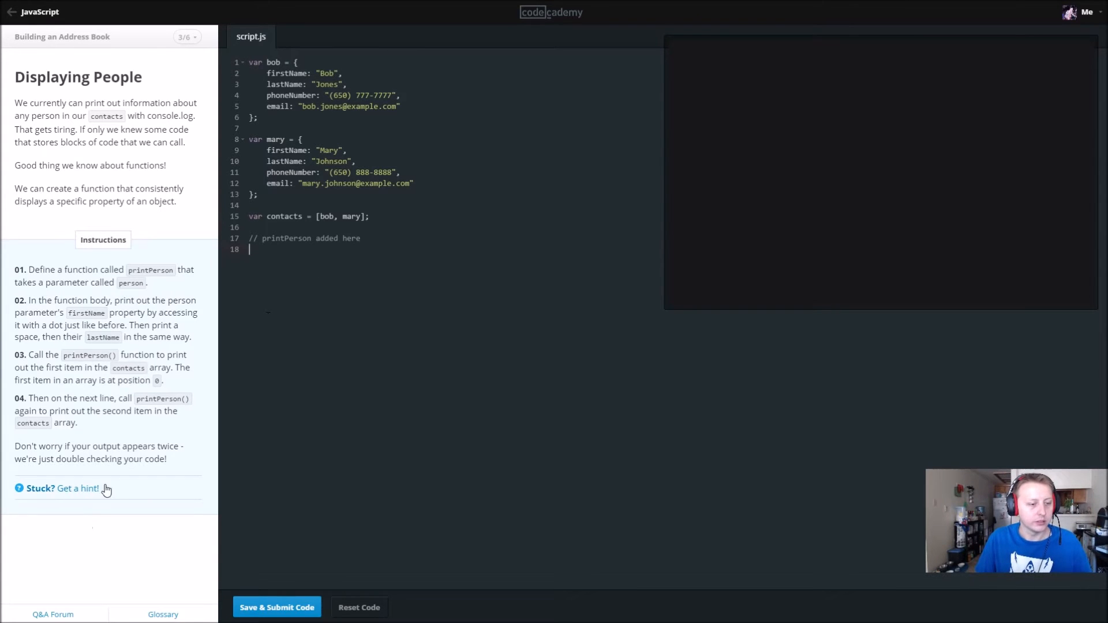
Reveal and read the Displaying People hint on defining a function and printing names
click(76, 489)
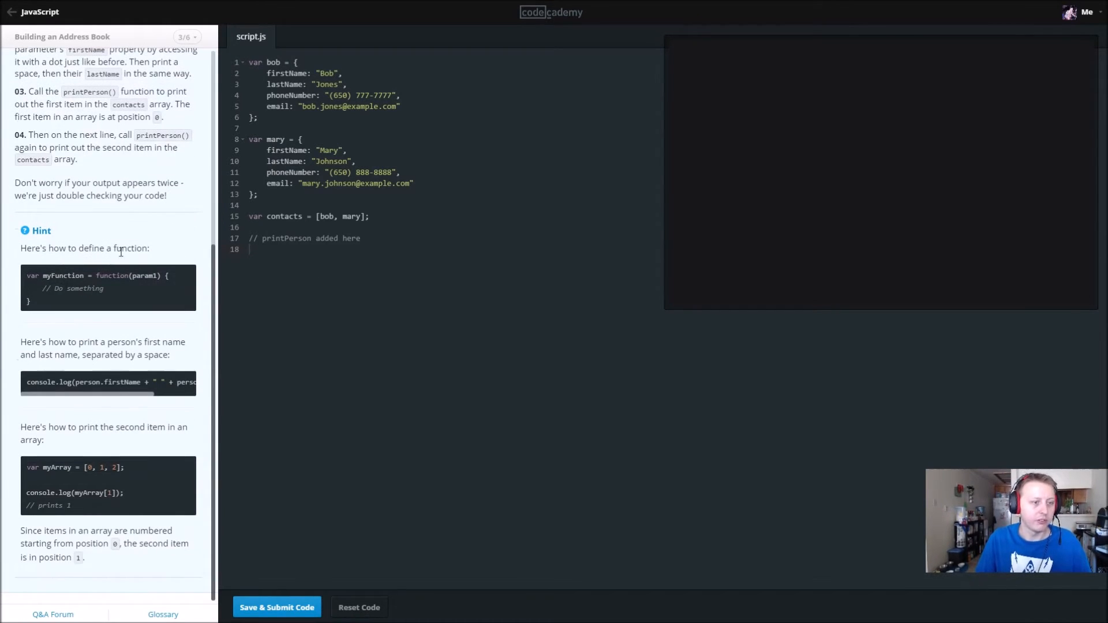
mouse_move(104, 312)
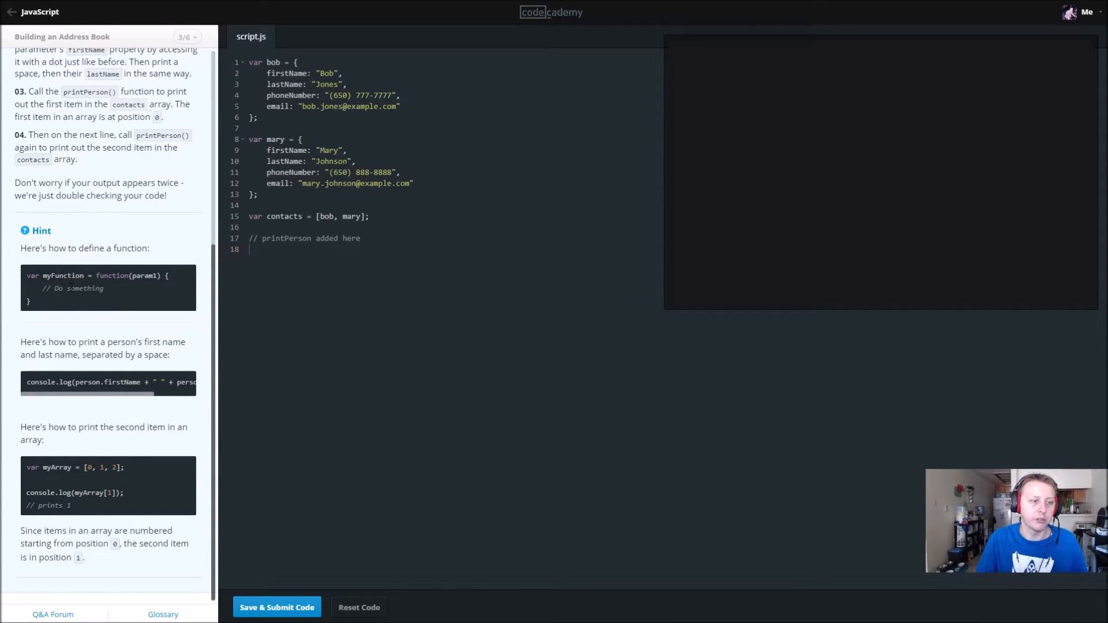
scroll(up, 3)
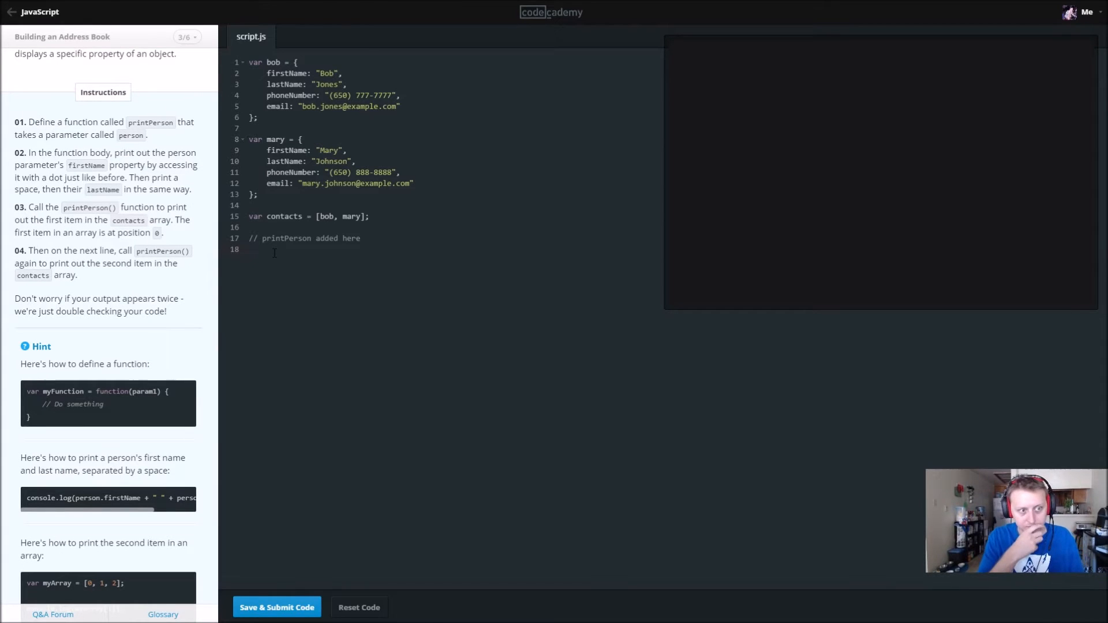
Define var printPerson = function(person) { } in script.js
text(var)
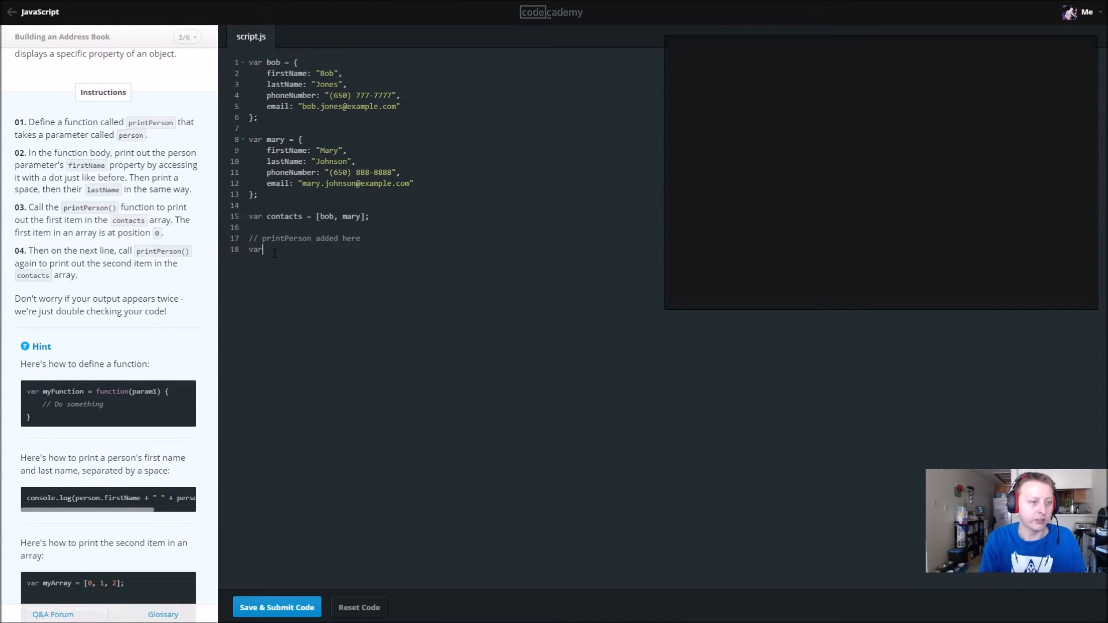
text(p)
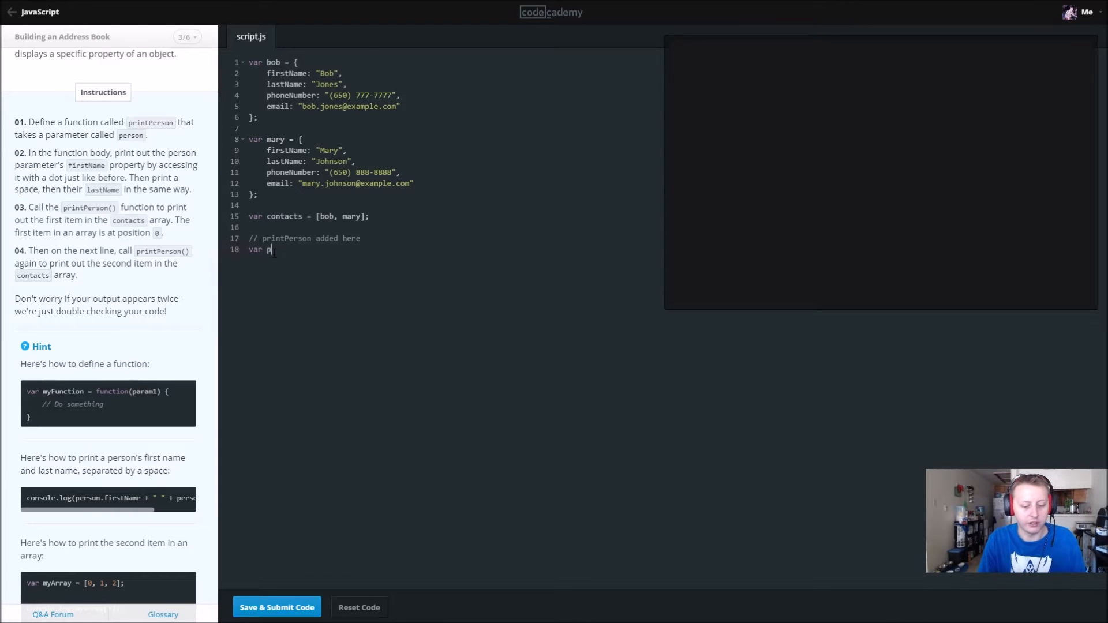
text(rintPer)
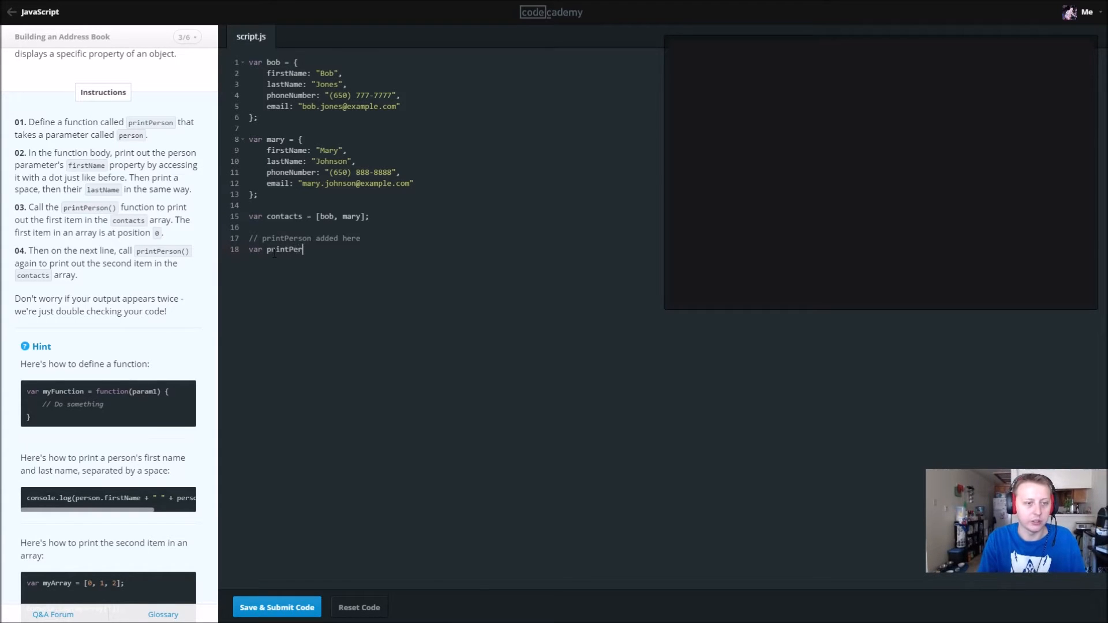
text(son)
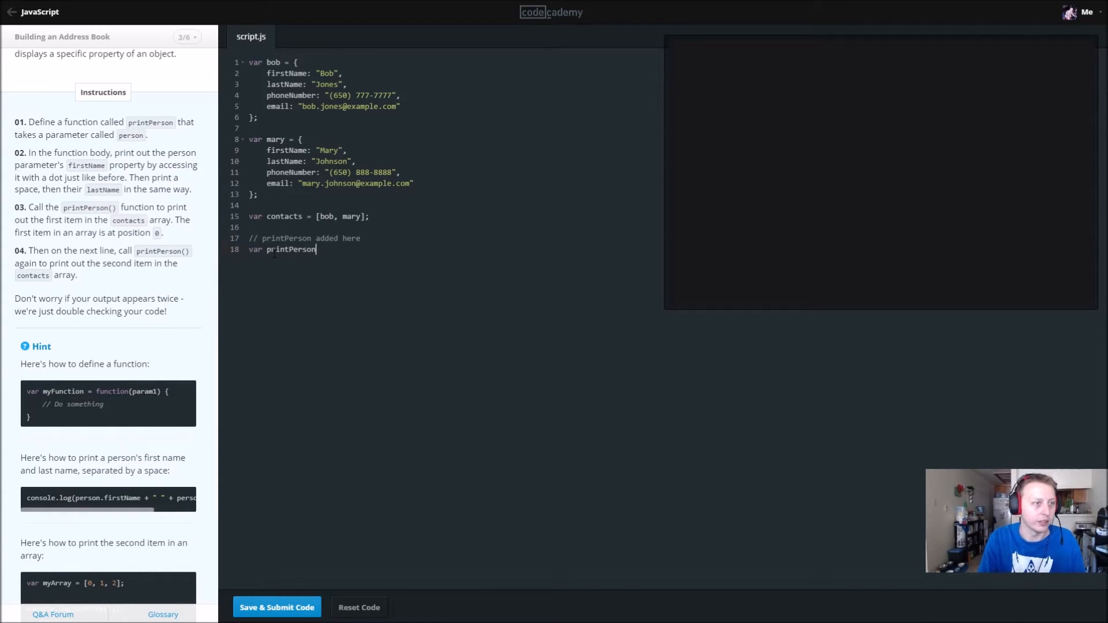
text(=)
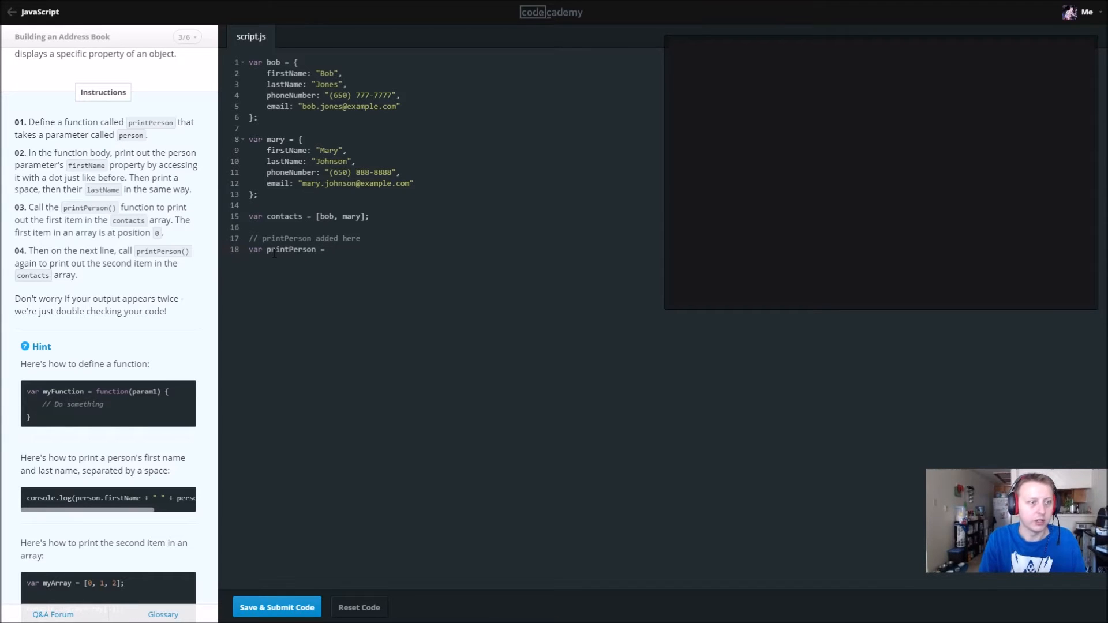
text(f)
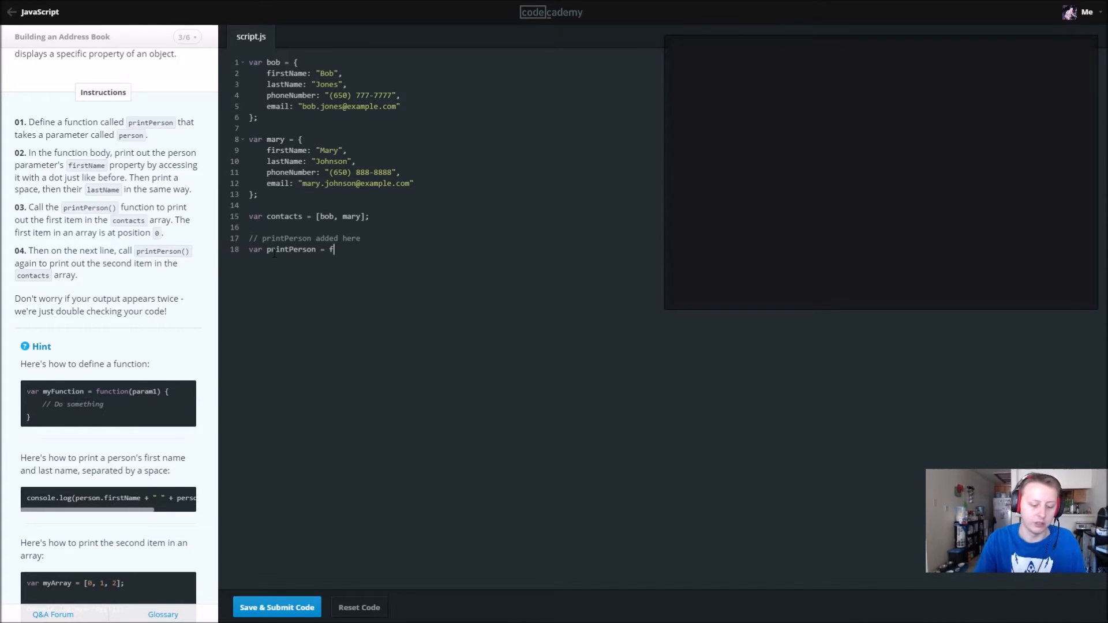
text(unction()
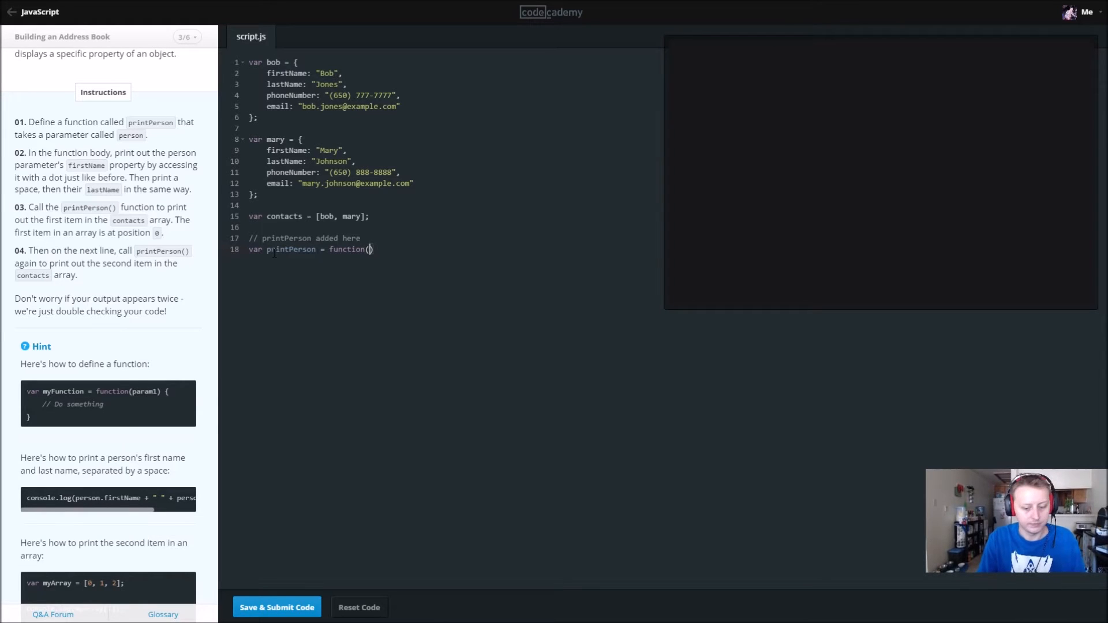
text(person)
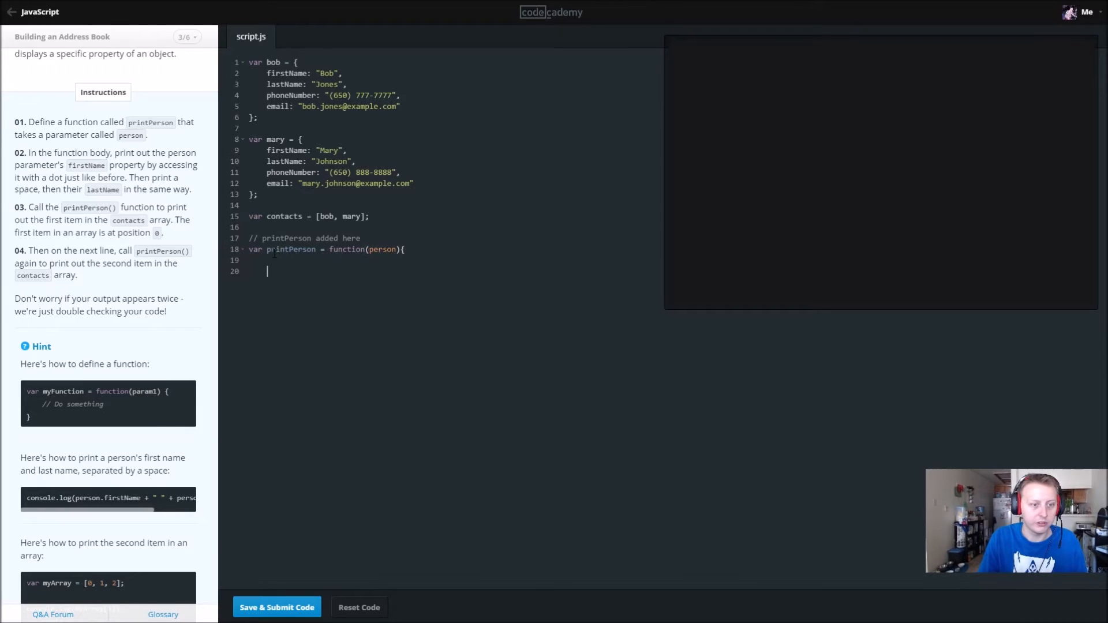
text(})
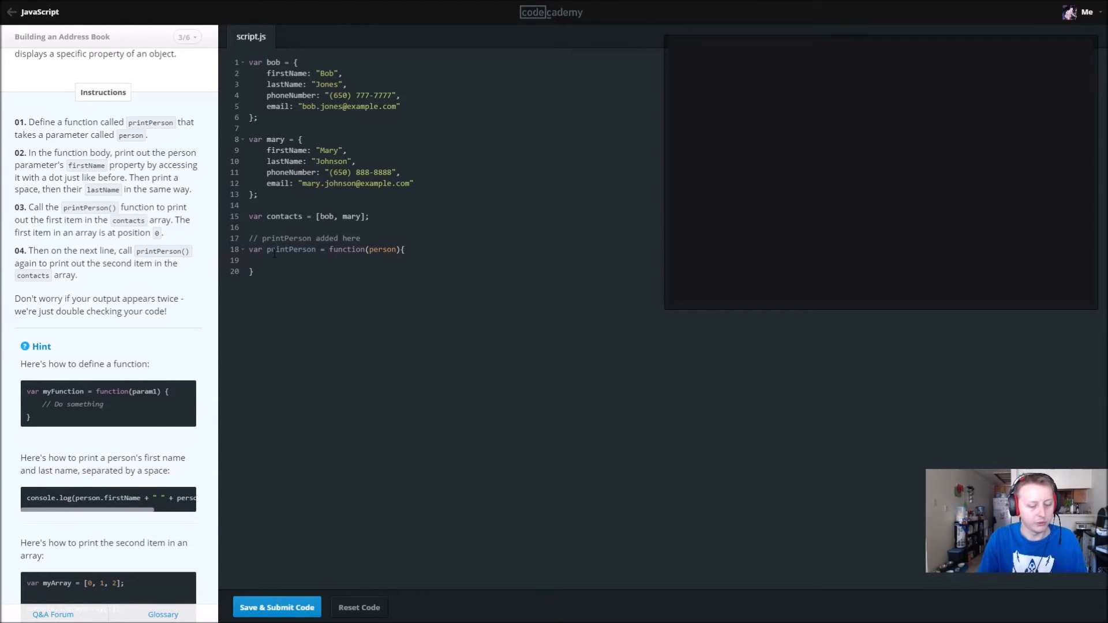
Make printPerson log person.firstName + " " + person.lastName
text(person.first)
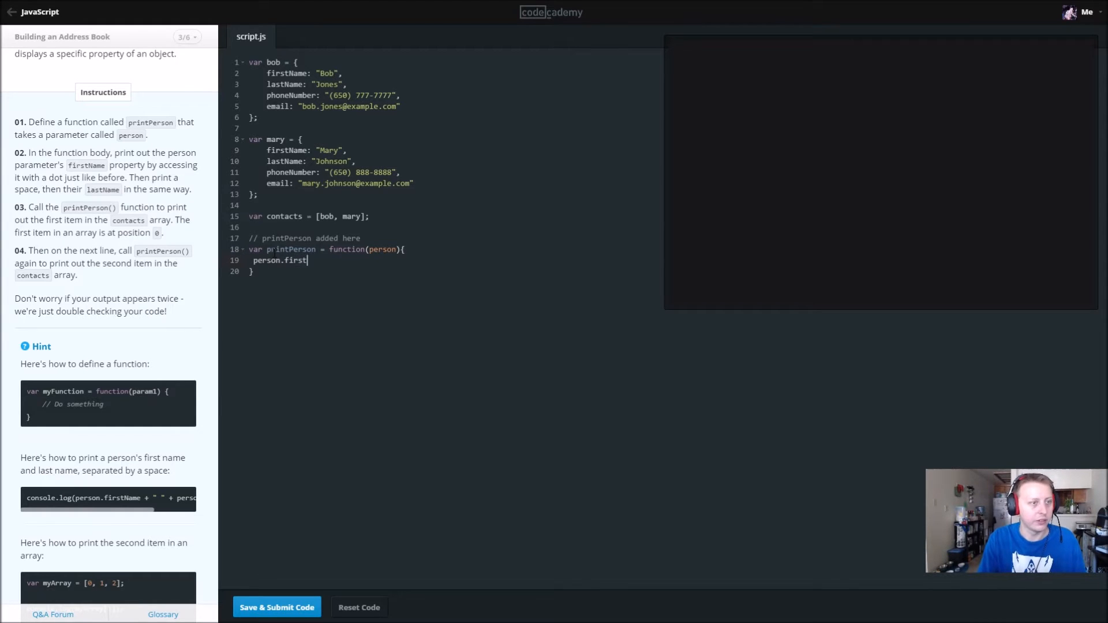
text(Name;)
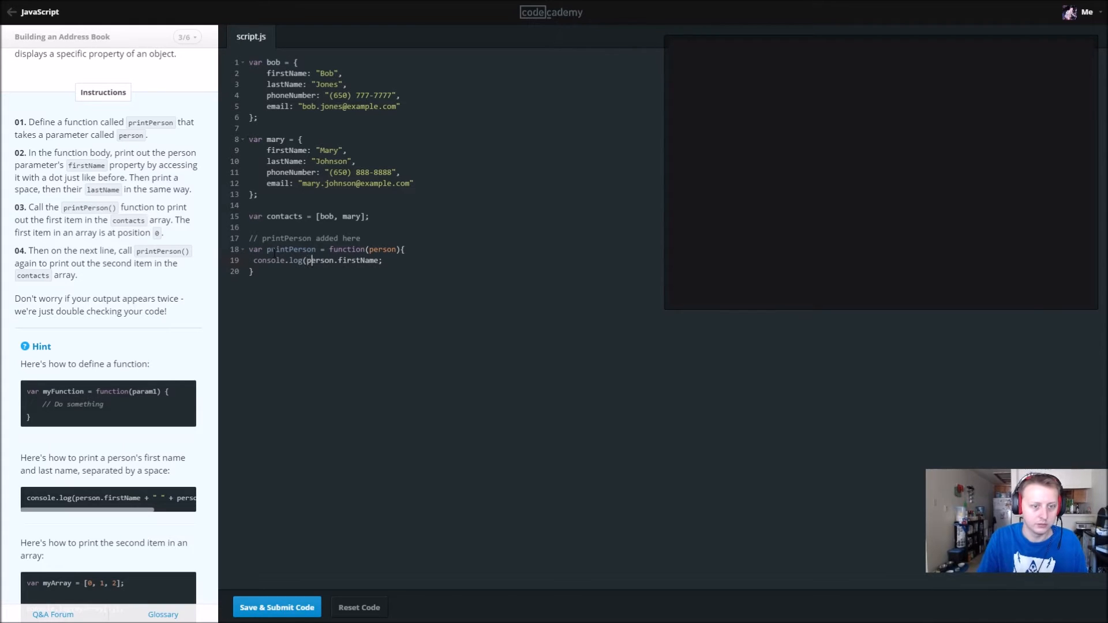
text())
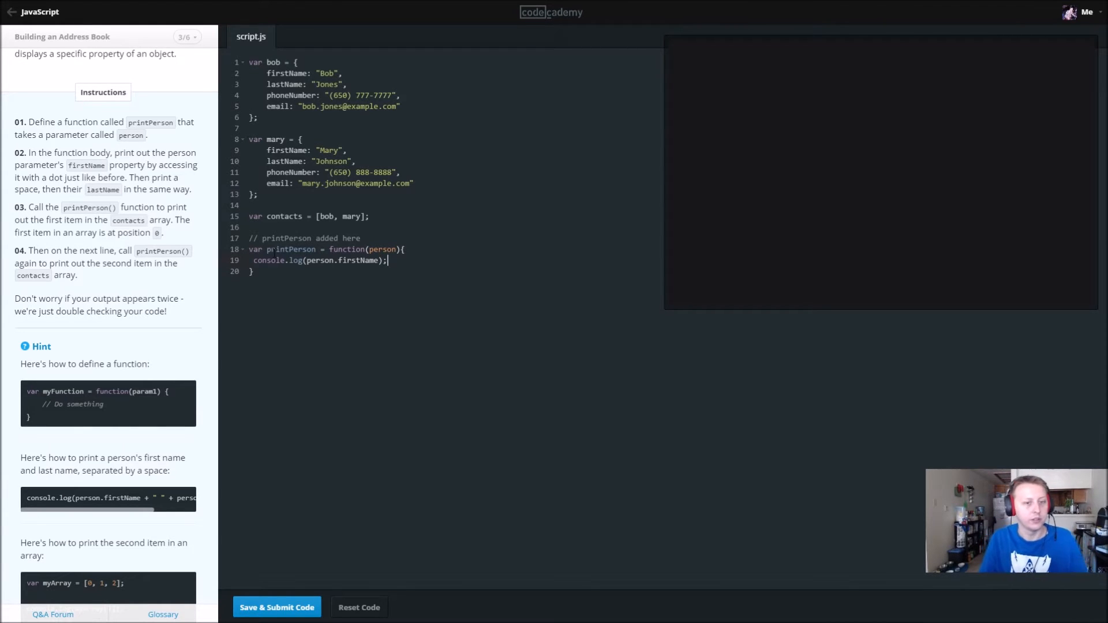
key(Backspace)
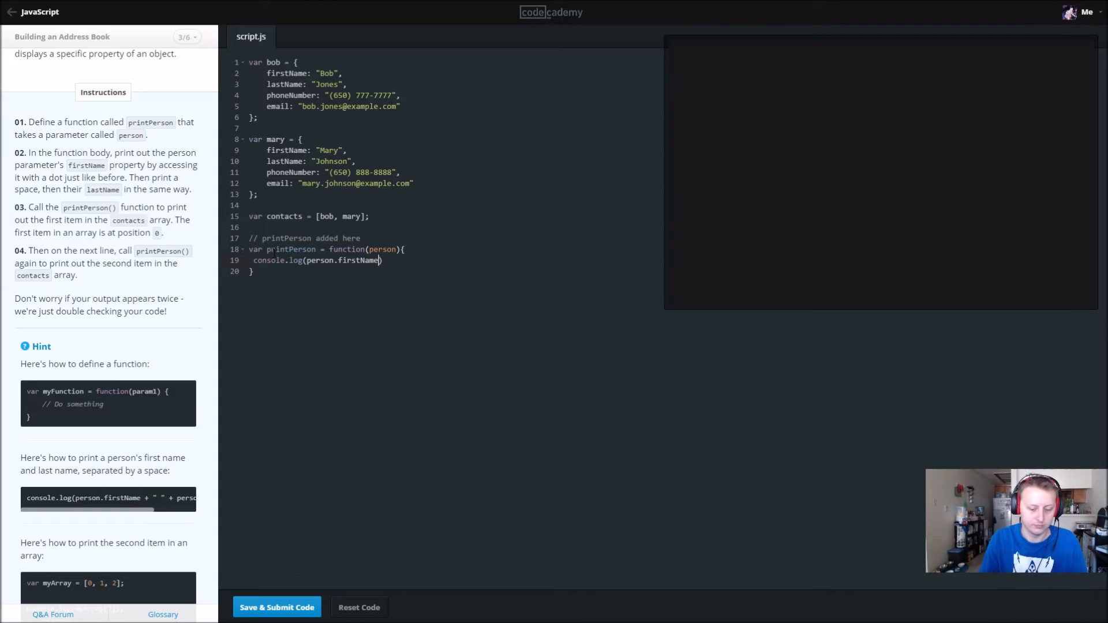
text(+)
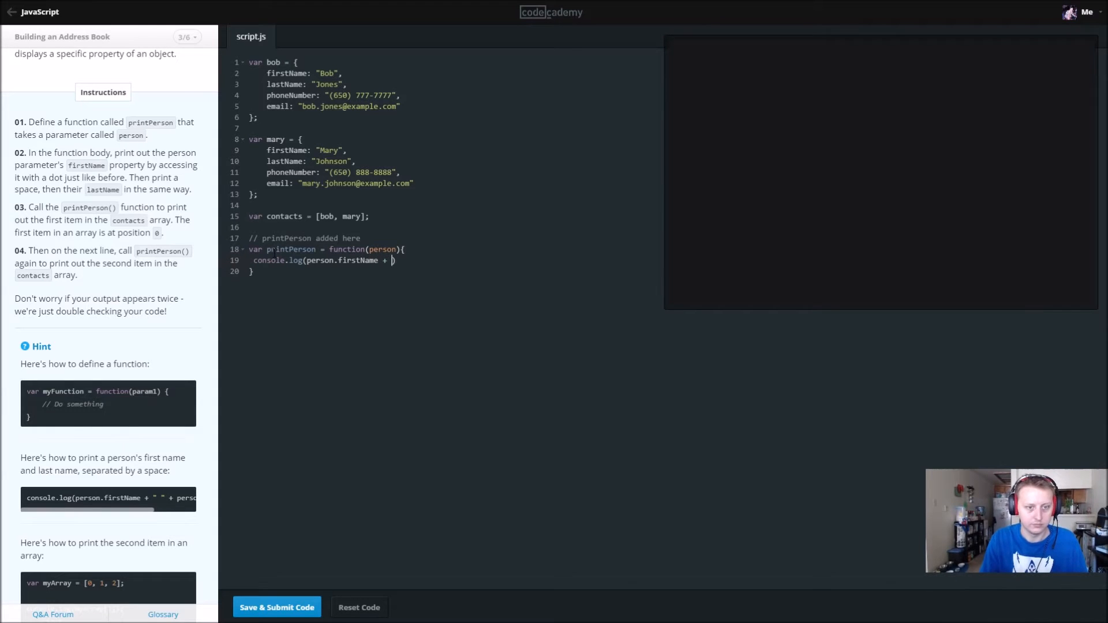
text(" " +)
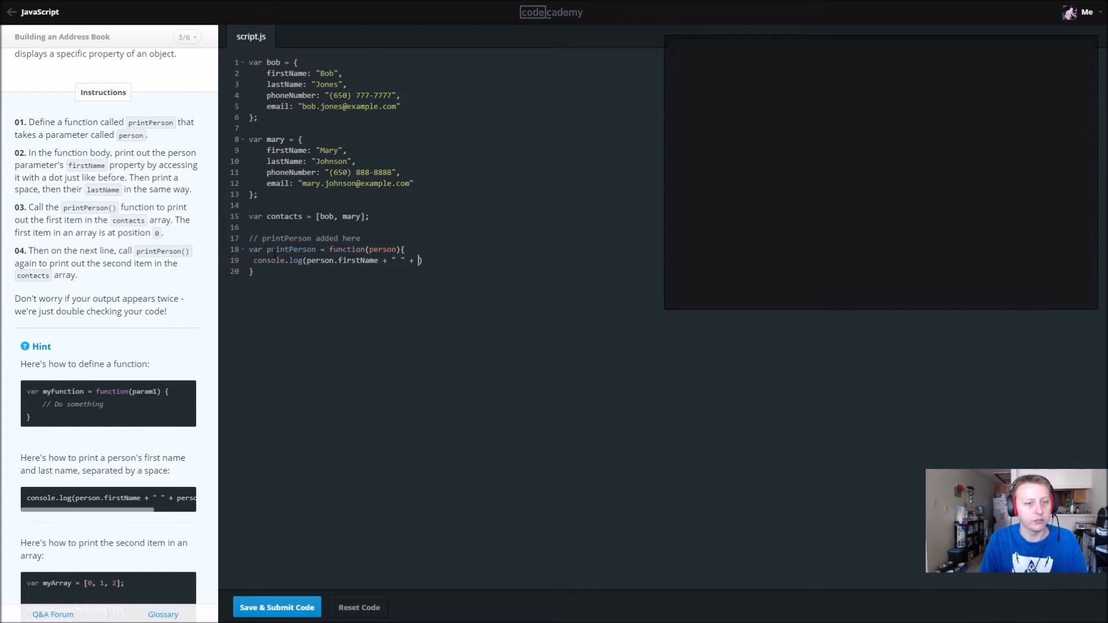
text(person.)
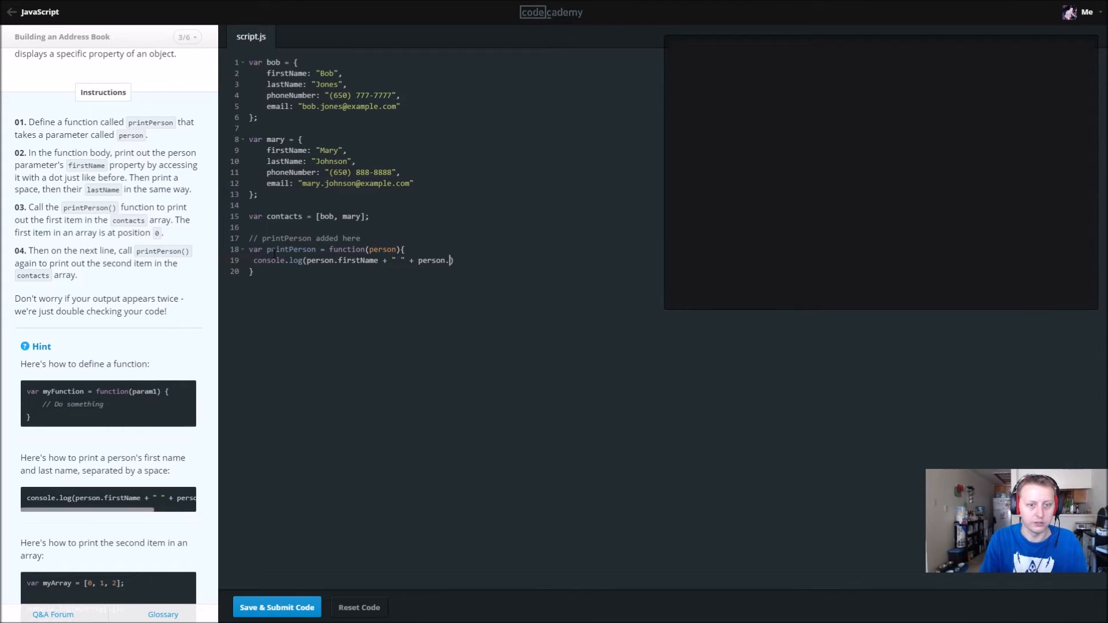
text(lastN)
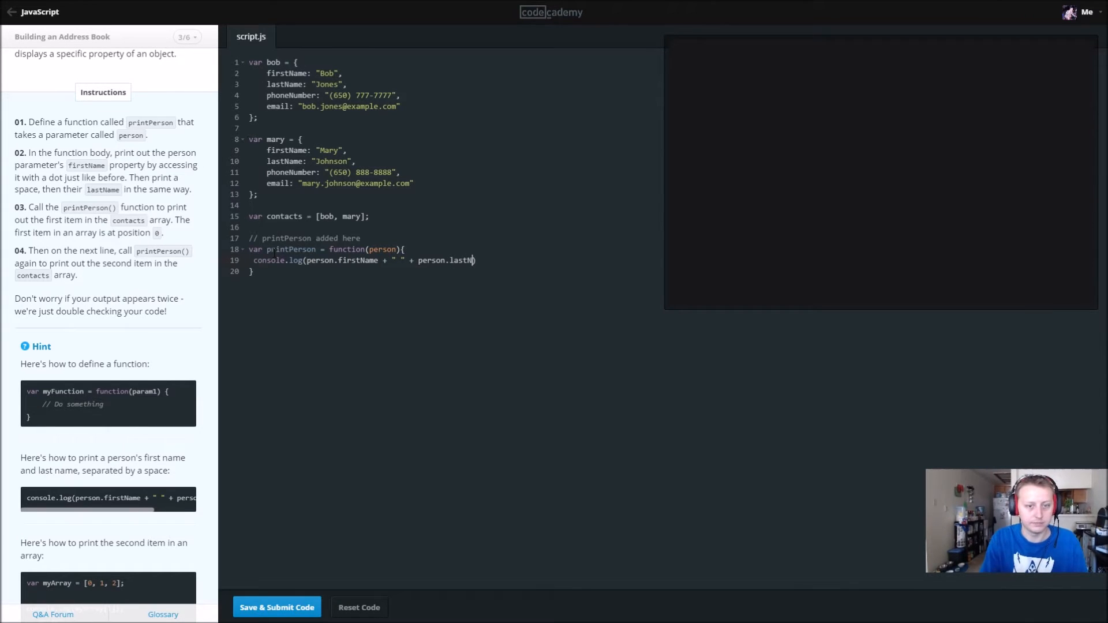
text(ame);)
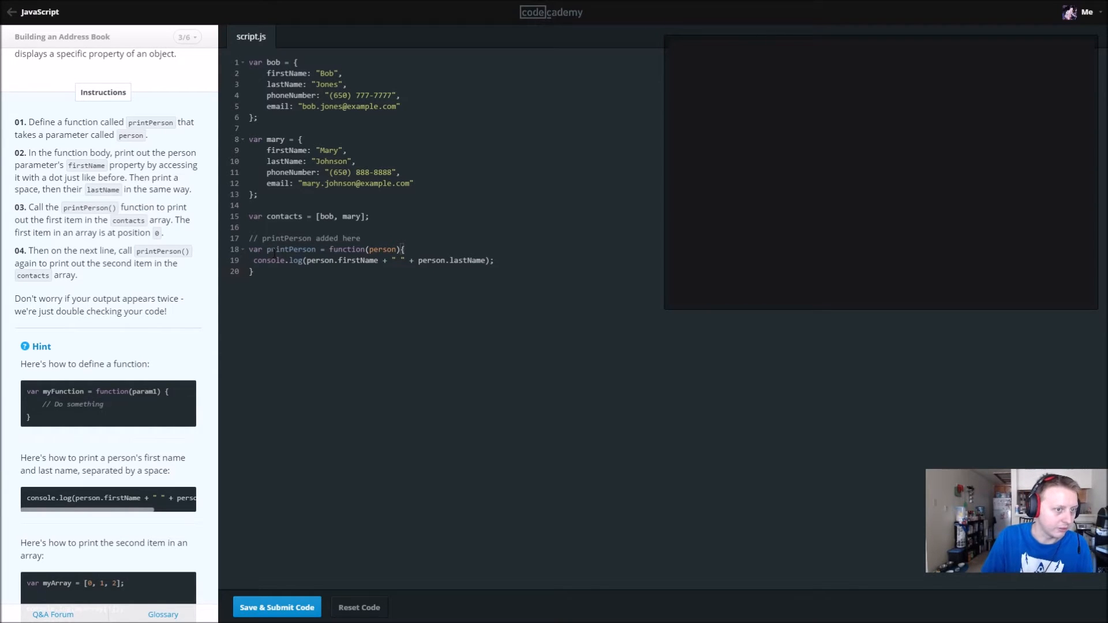
Call printPerson(contacts[0]); on a new line below the function
key(Enter)
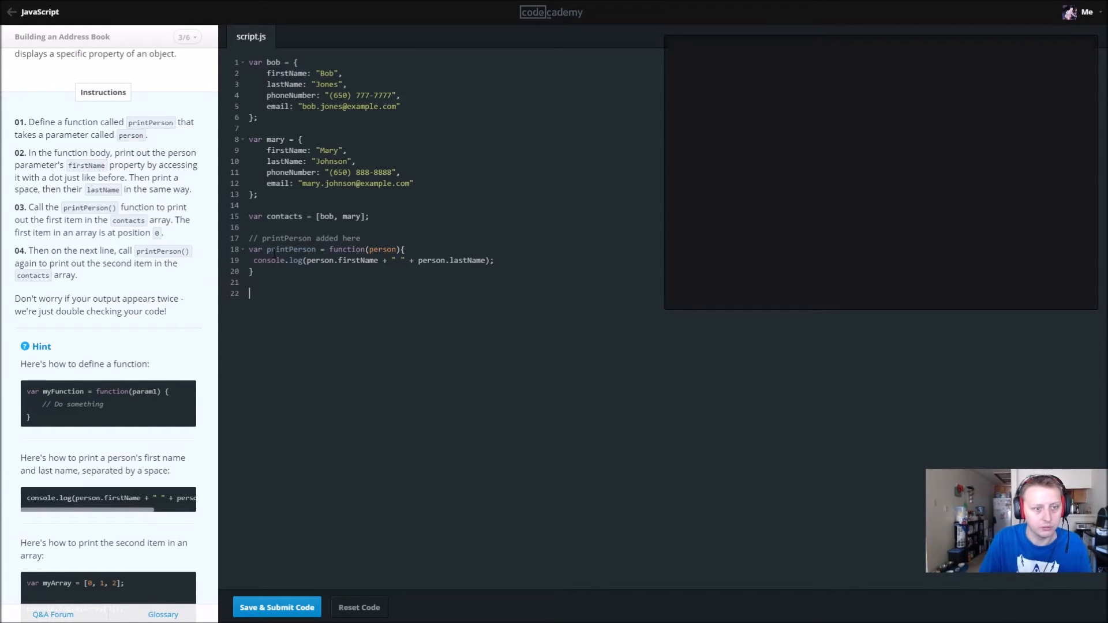
text(printP)
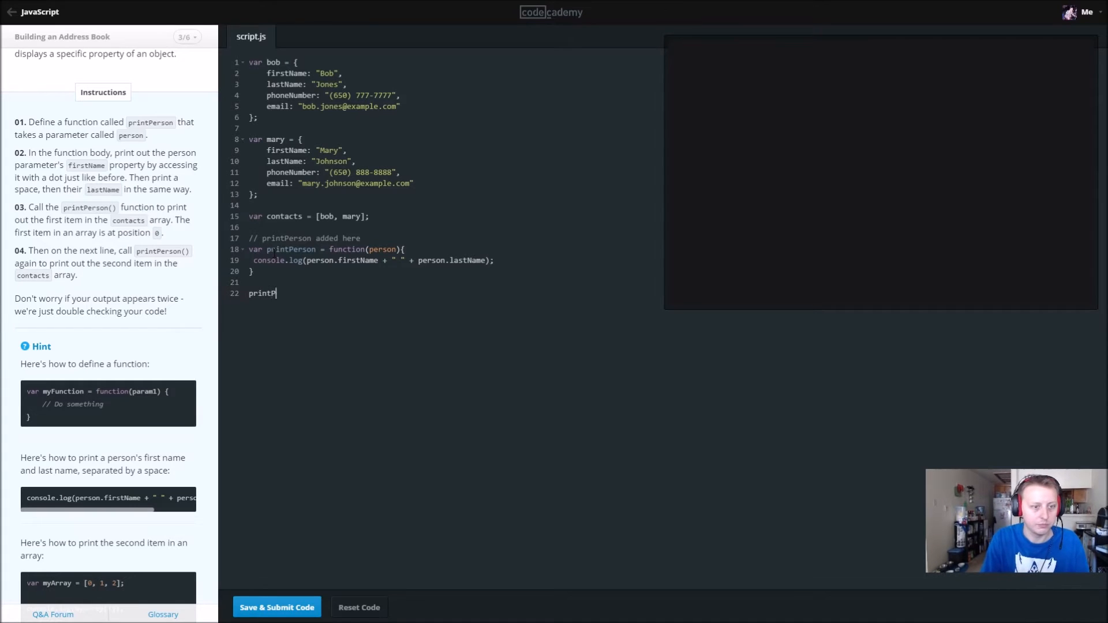
text(erson())
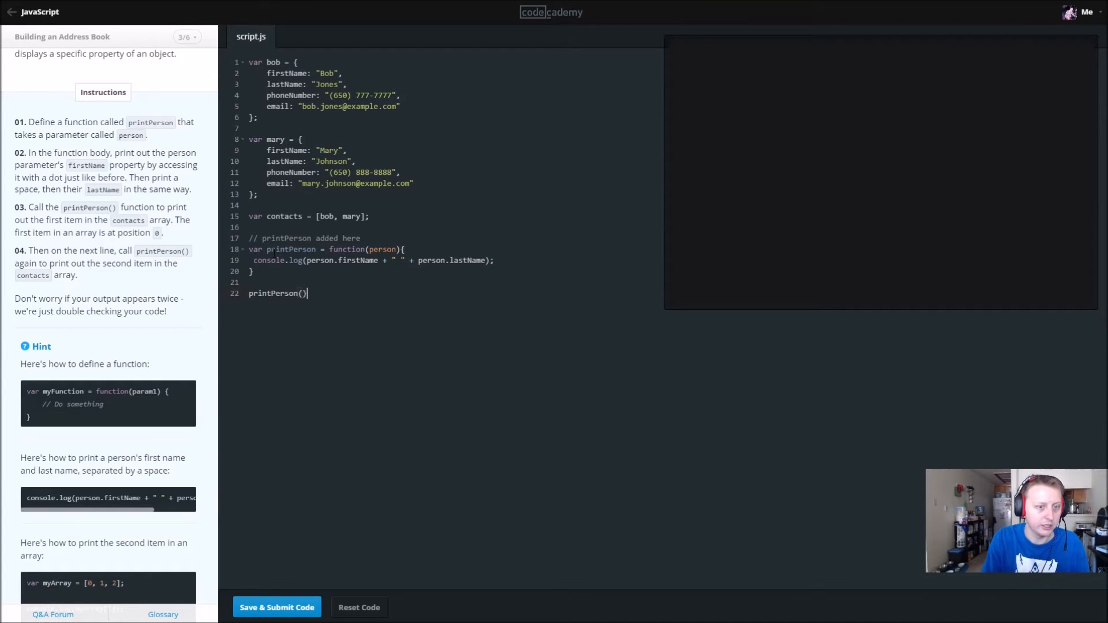
text(;)
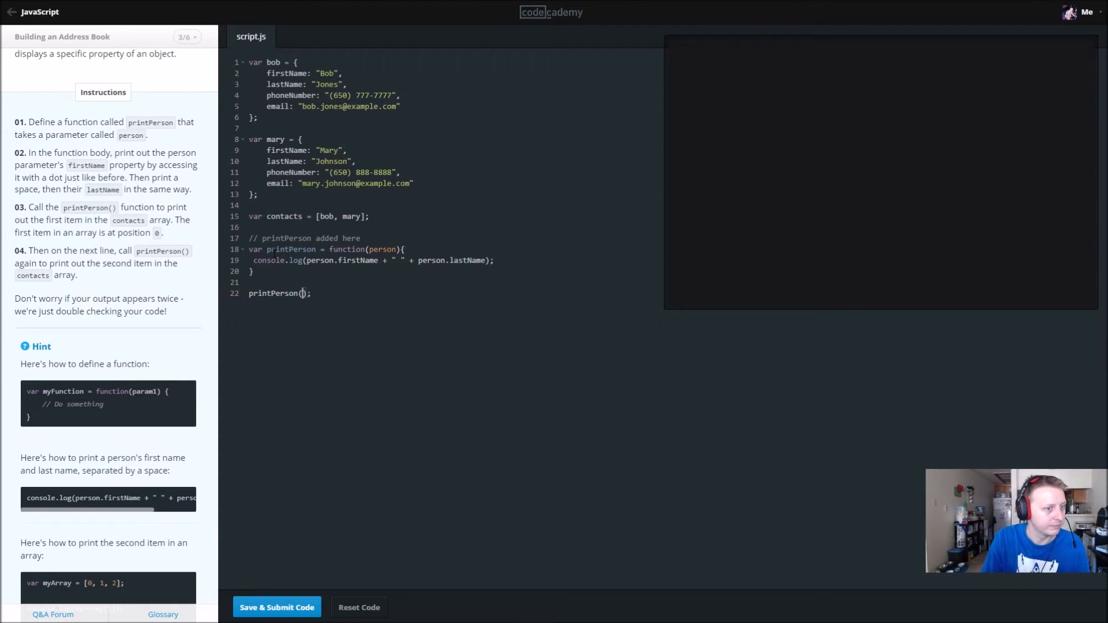
text(c)
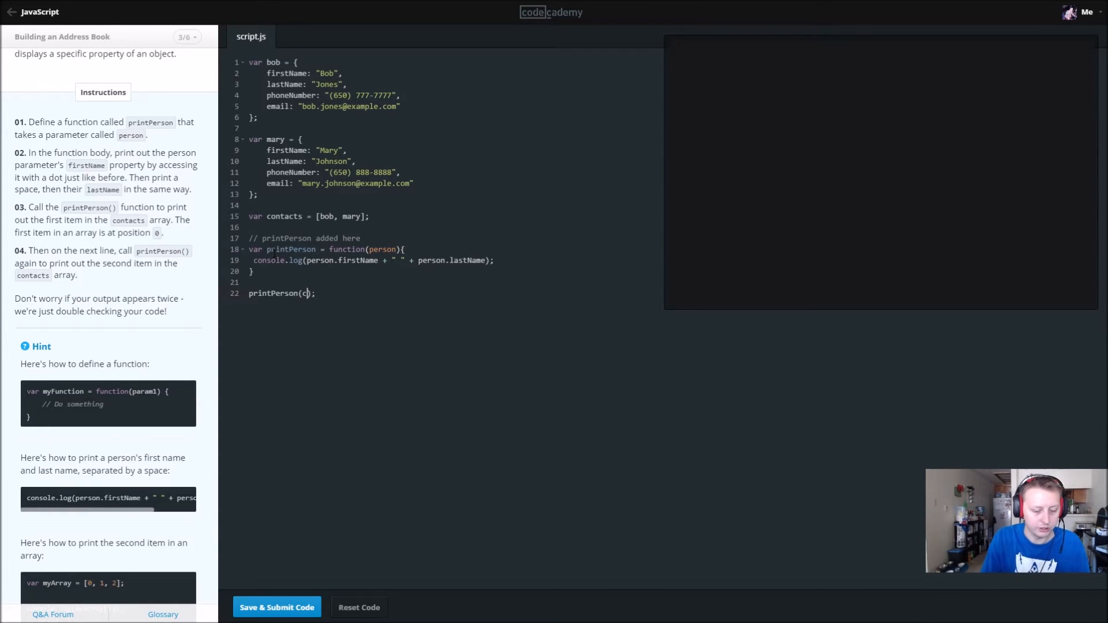
text(ontacts)
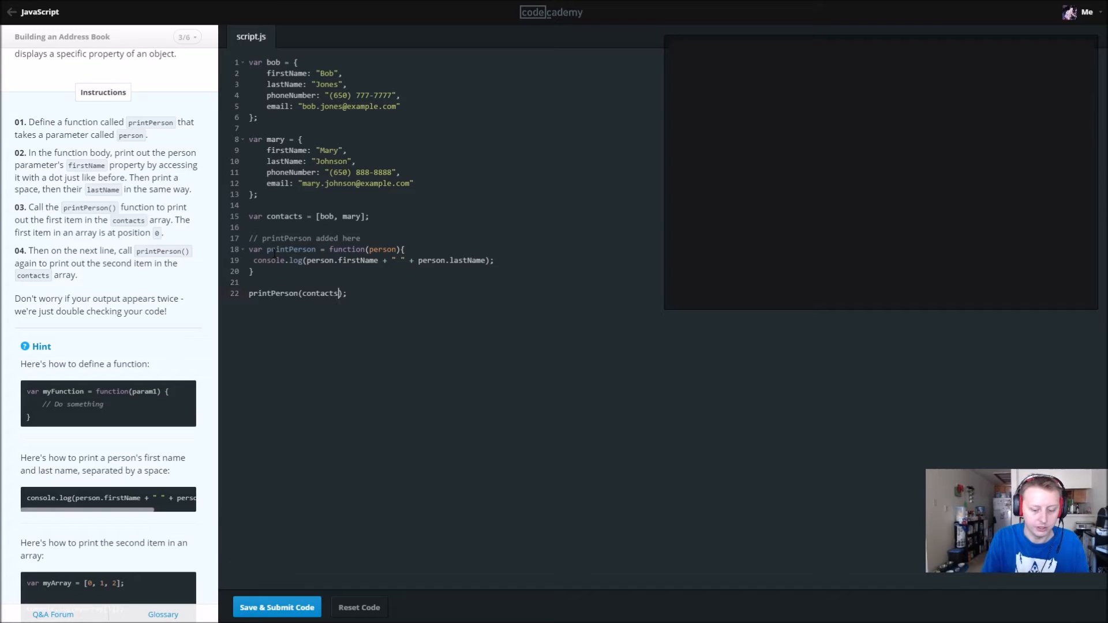
text([0)
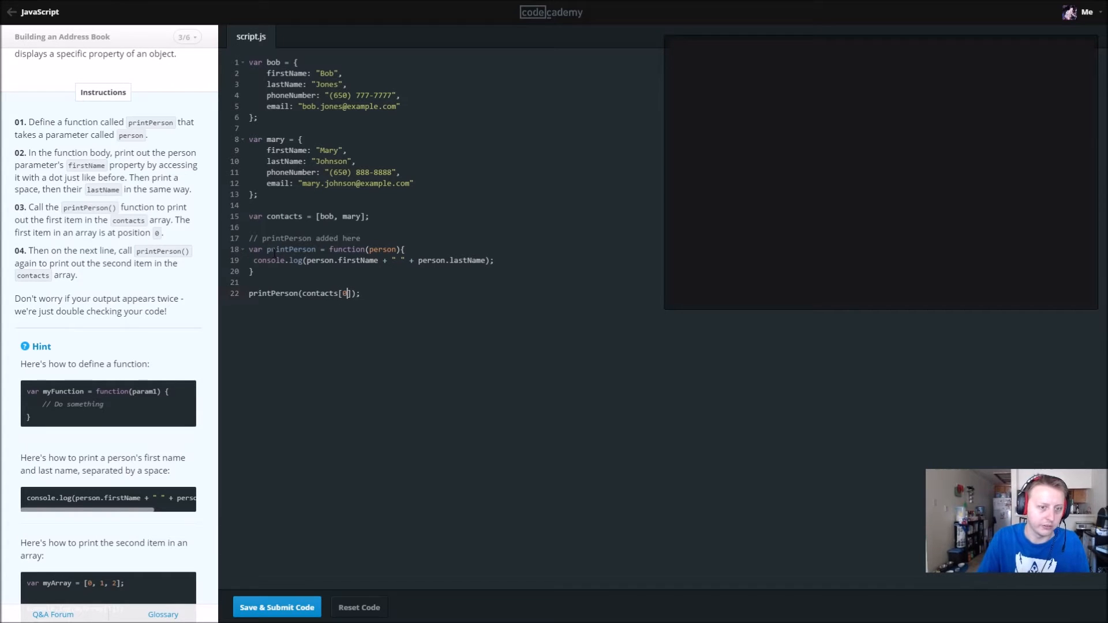
click(357, 293)
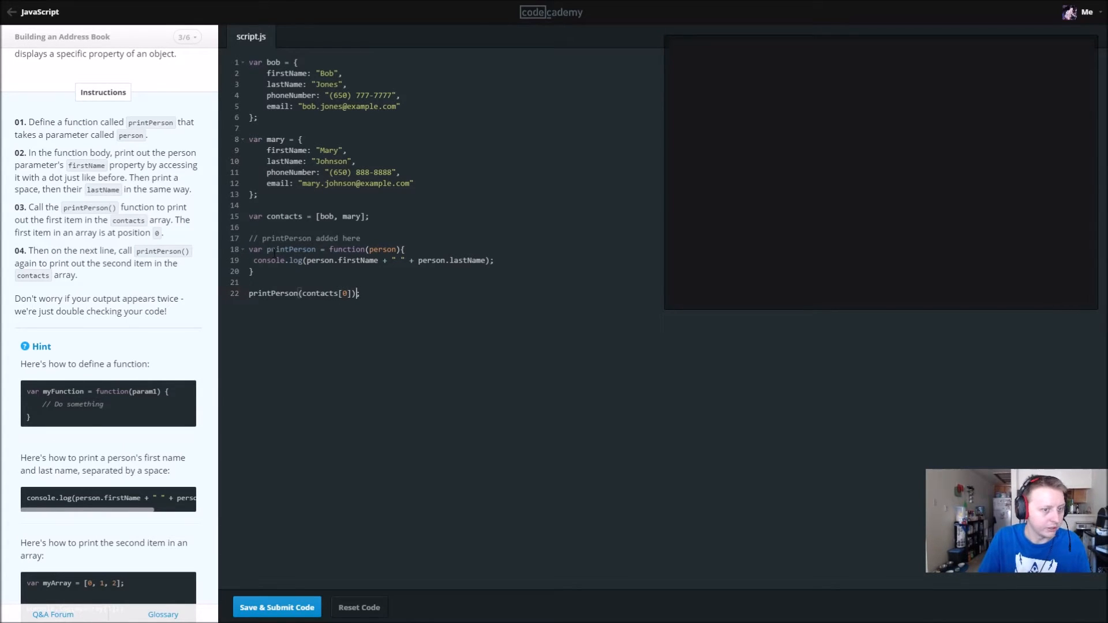
Call printPerson(contacts[1]);, submit the exercise, and start Listing Everybody
key(Return)
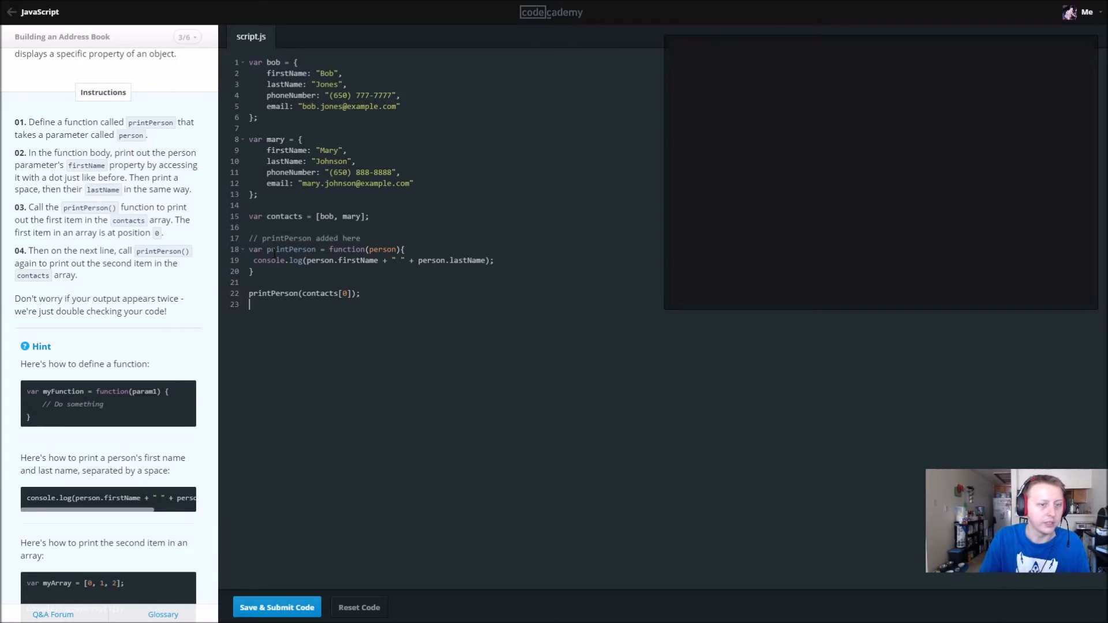
text(print)
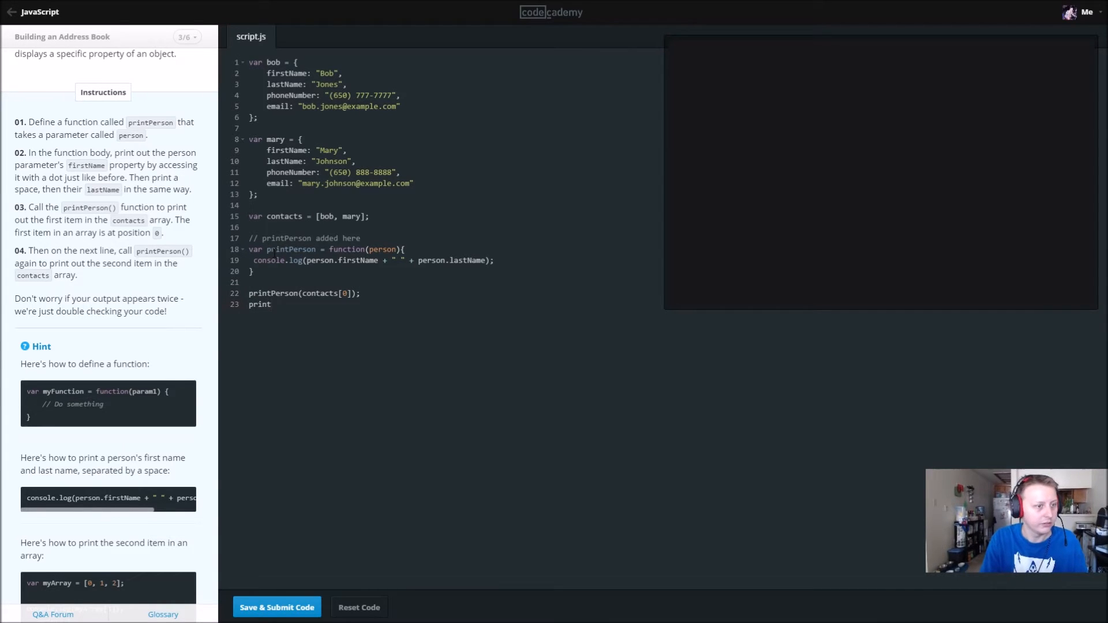
text(P)
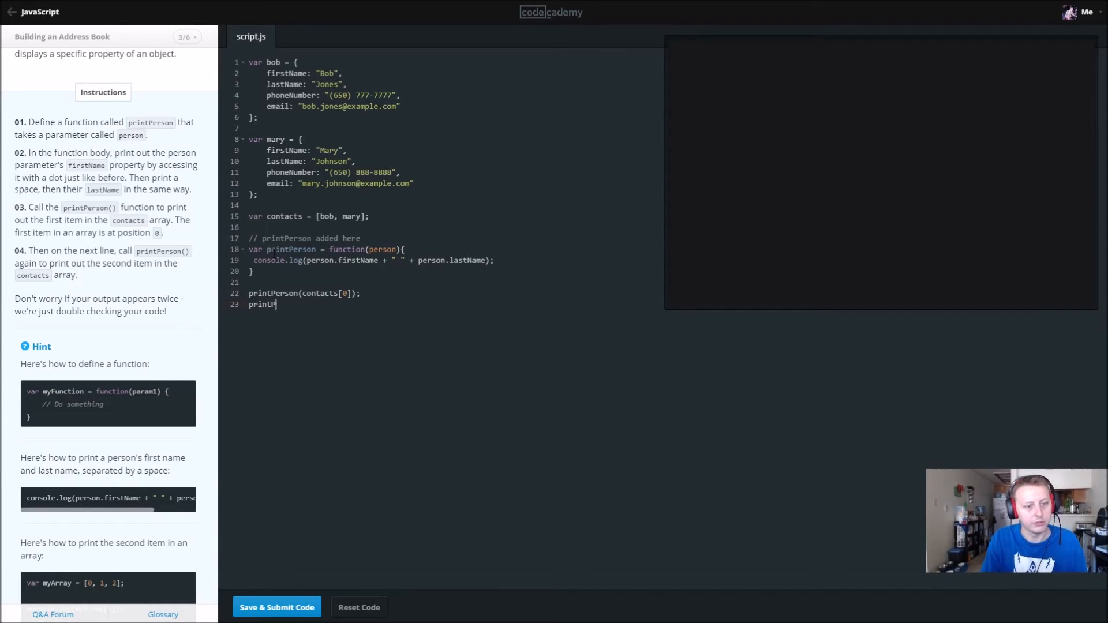
text(erson())
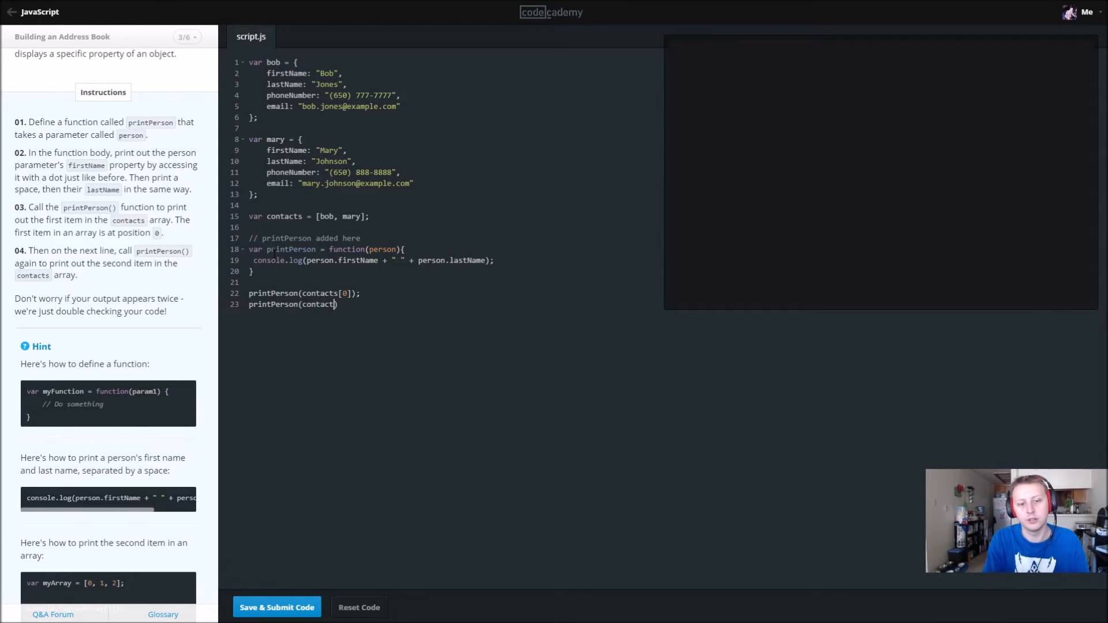
text([1])
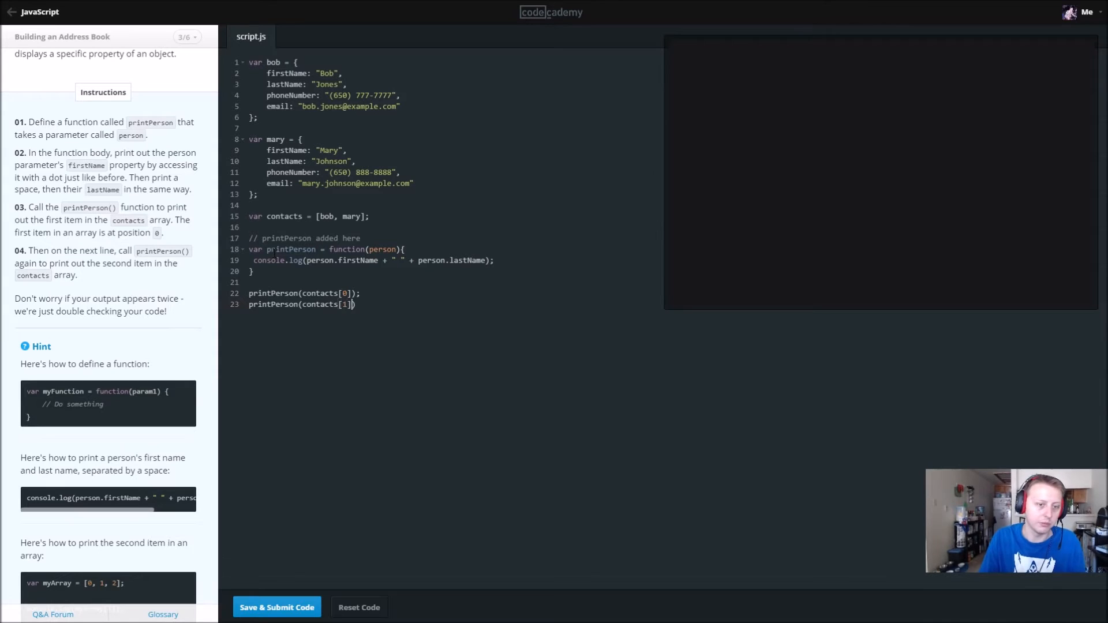
text(;)
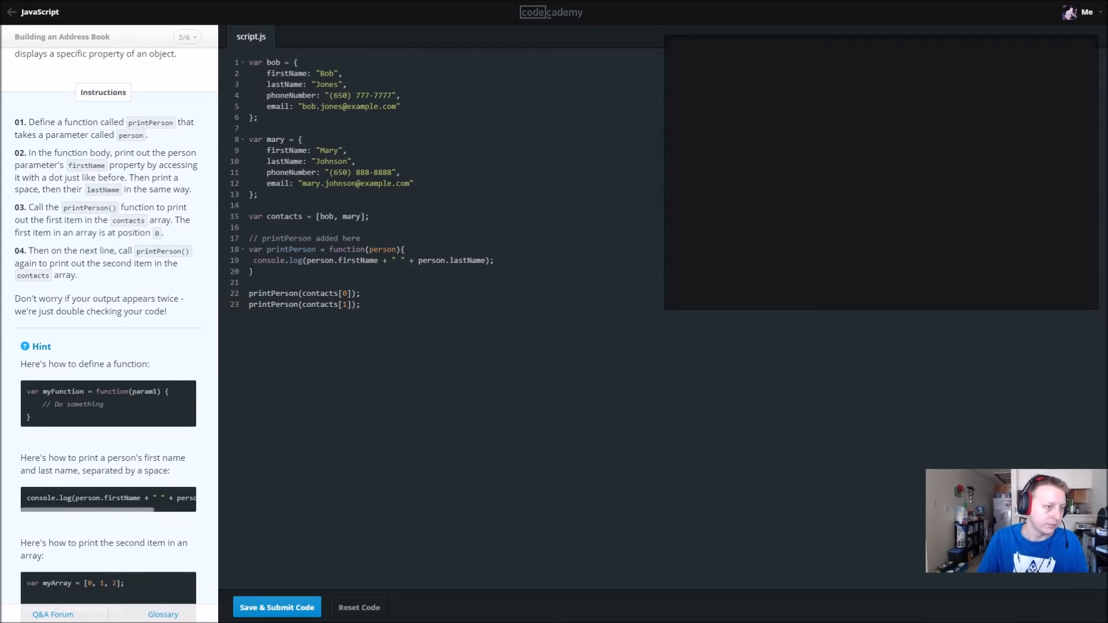
click(276, 606)
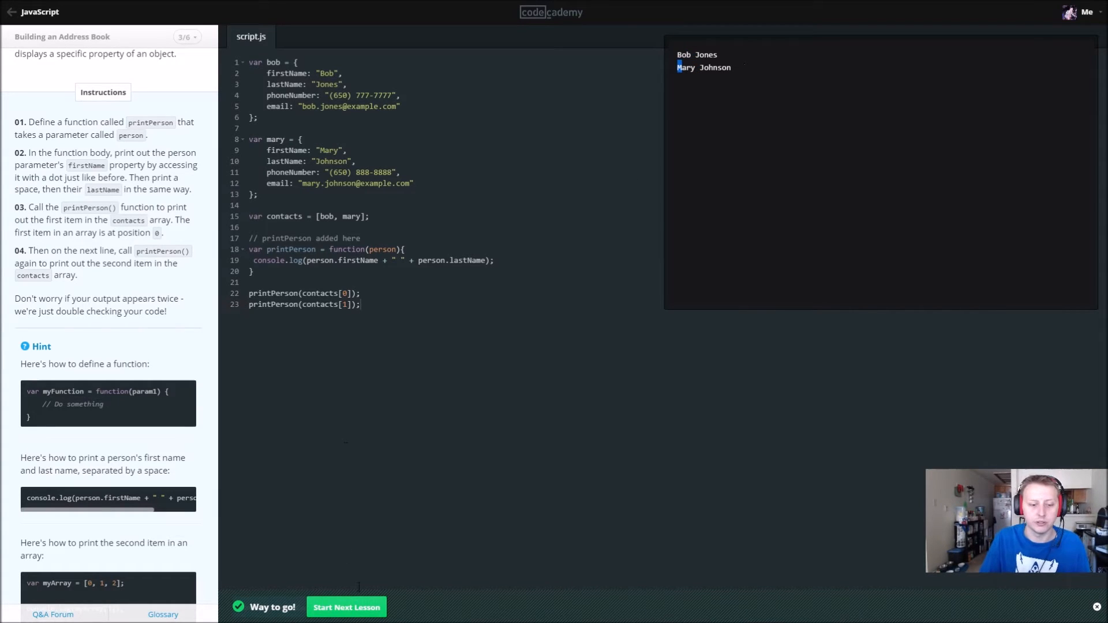
click(346, 607)
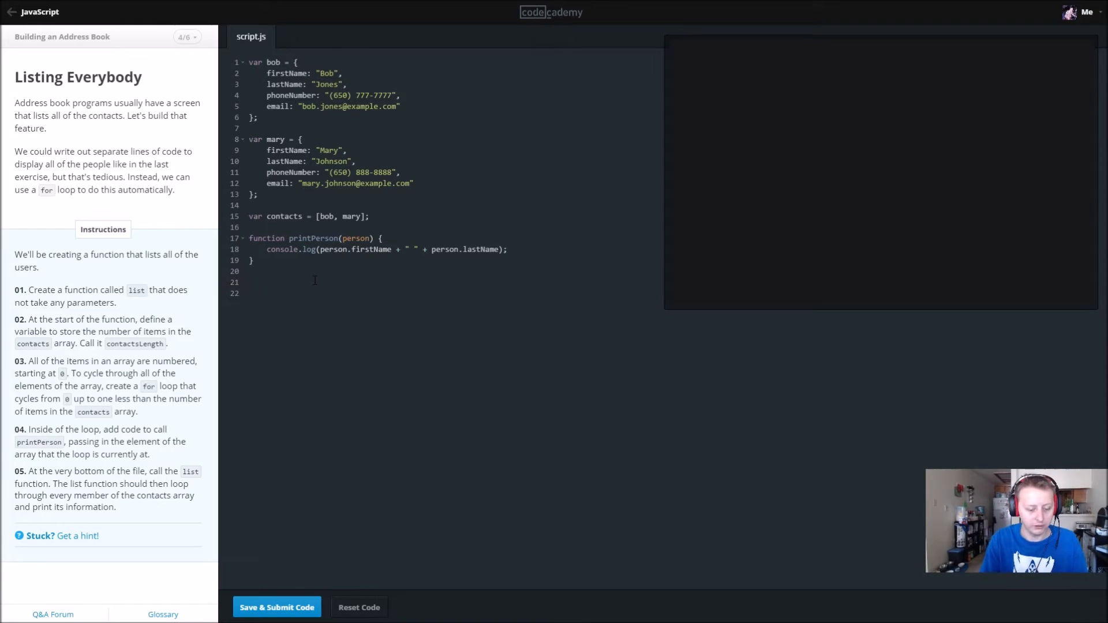
Define an empty var list = function(){ } with a blank line inside
text(var)
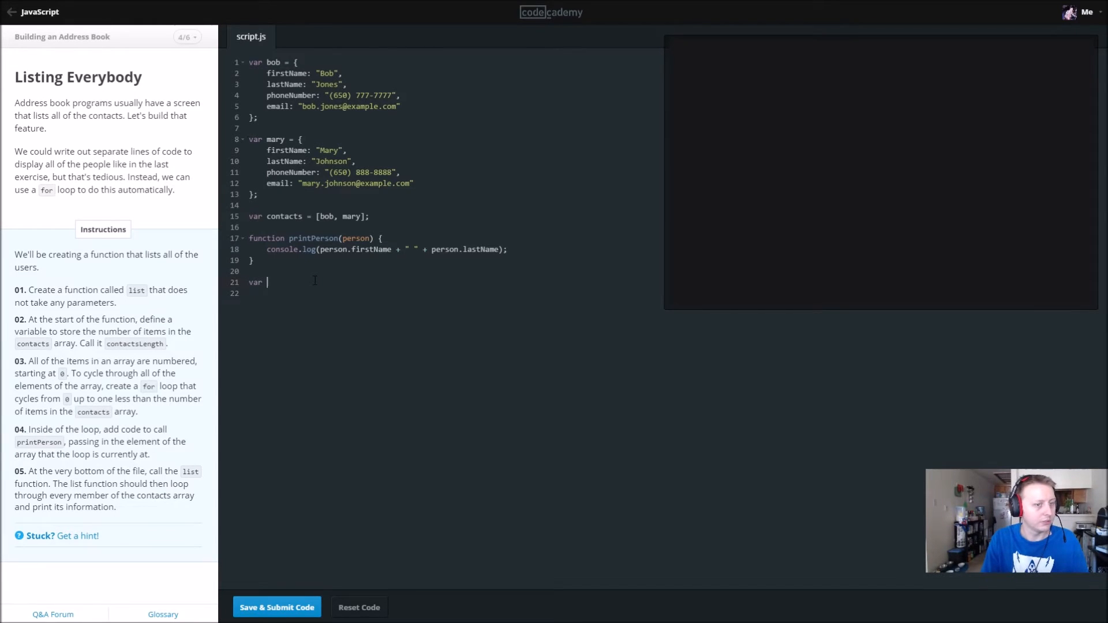
text(list)
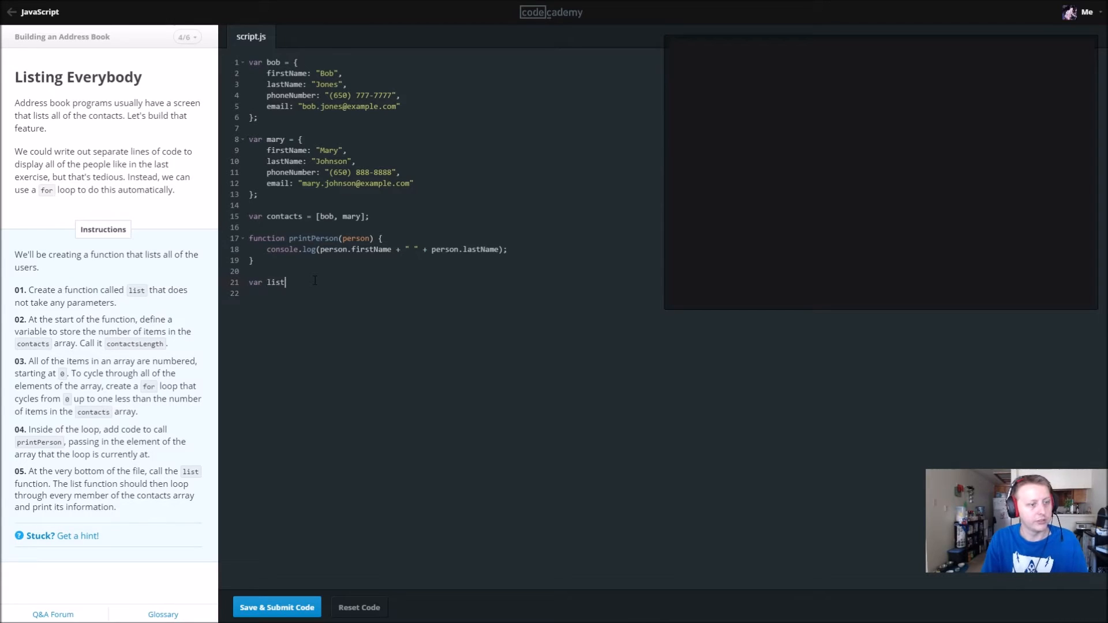
text(= fun)
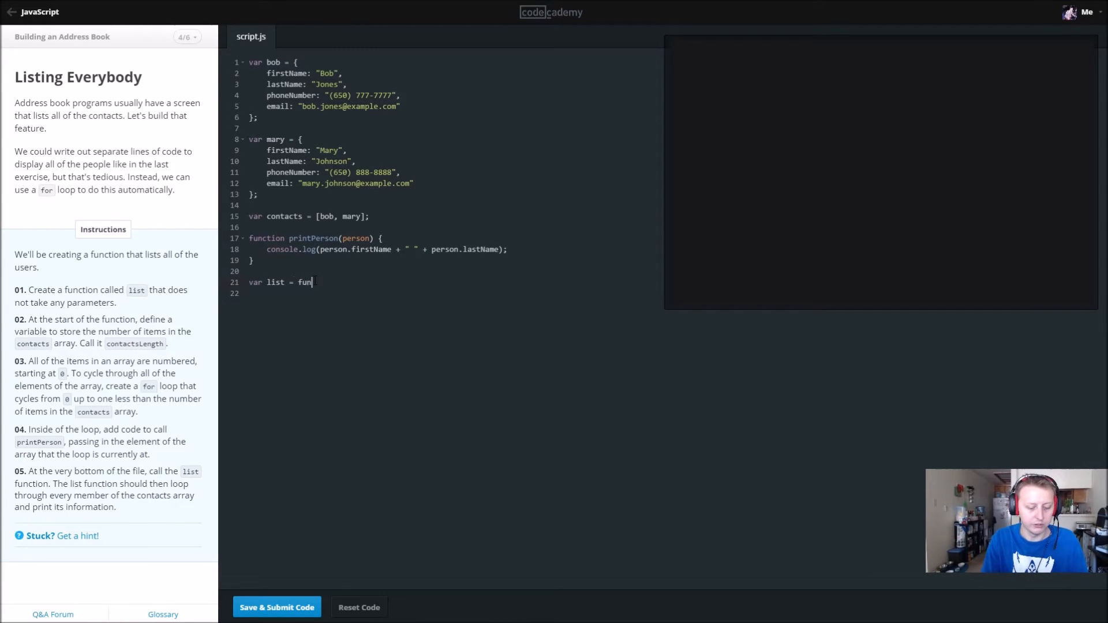
text(ction(){)
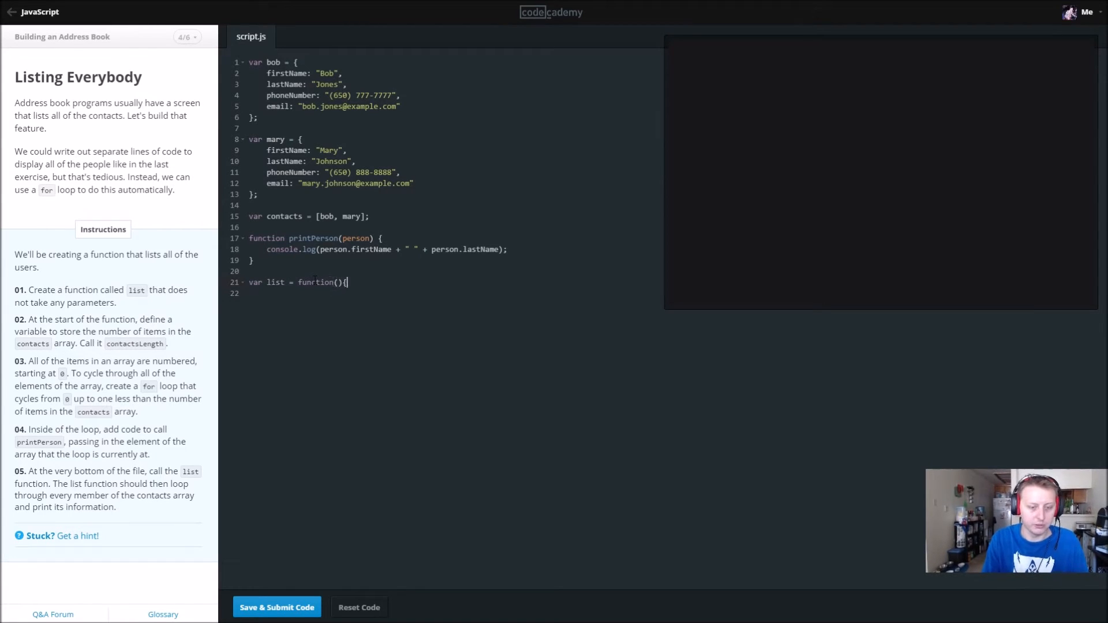
key(Enter)
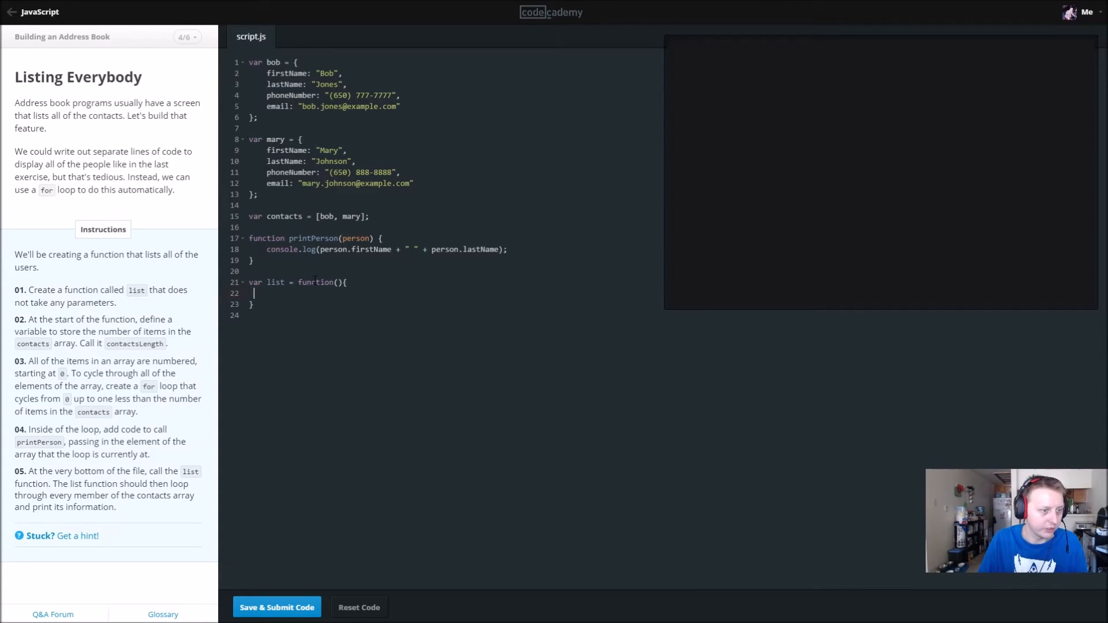
Inside list, declare var contactsLength = contacts.size; after discarding a number variable
text(var)
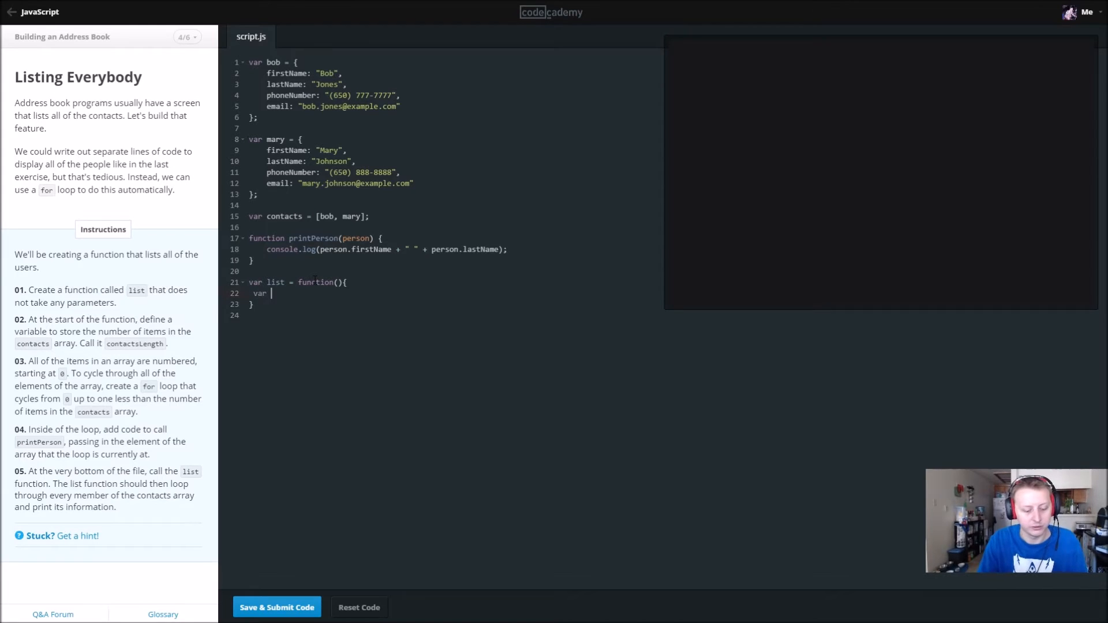
text(number)
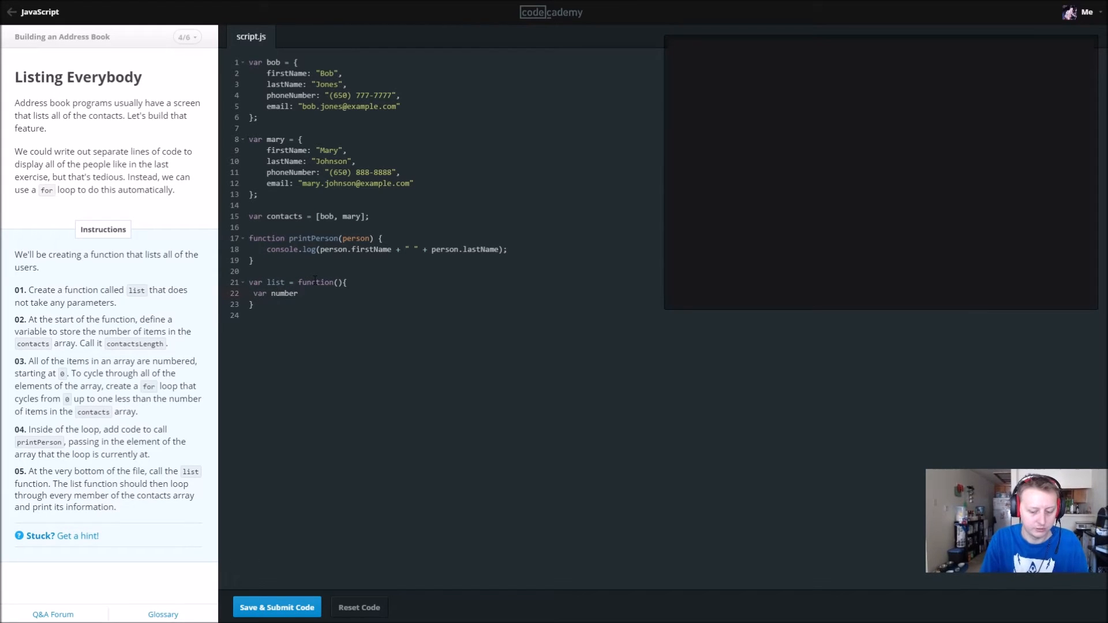
text(;)
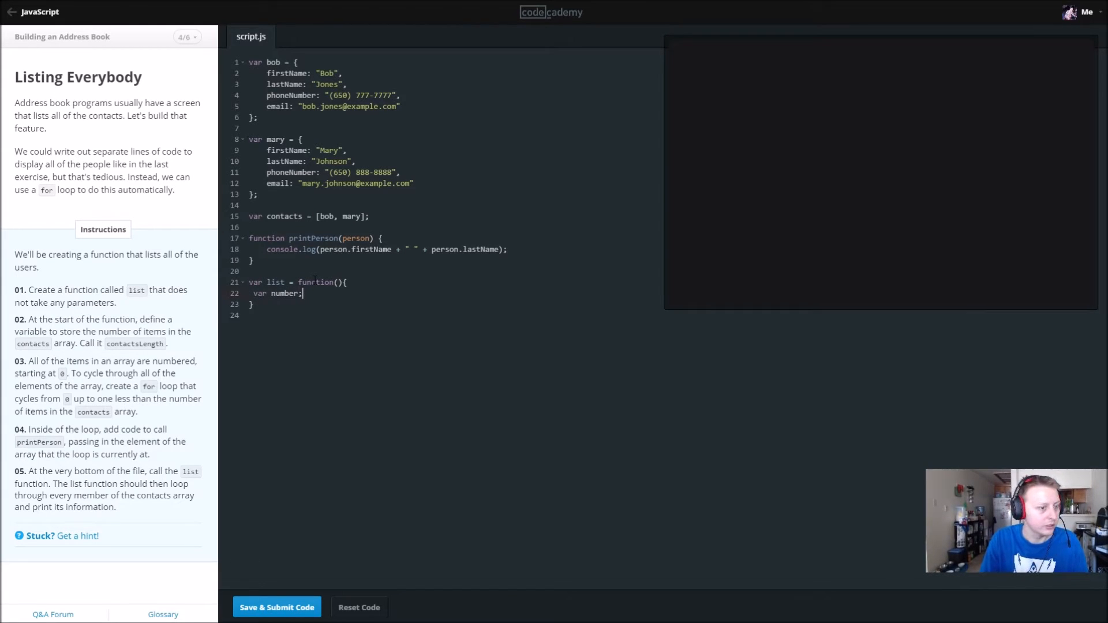
key(Backspace)
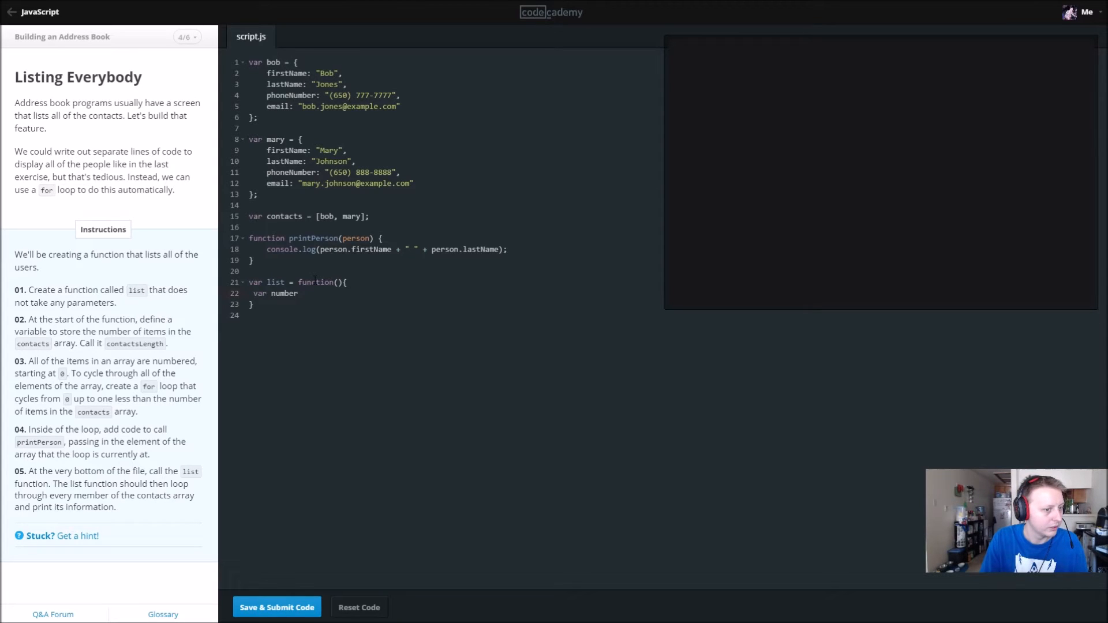
key(Backspace)
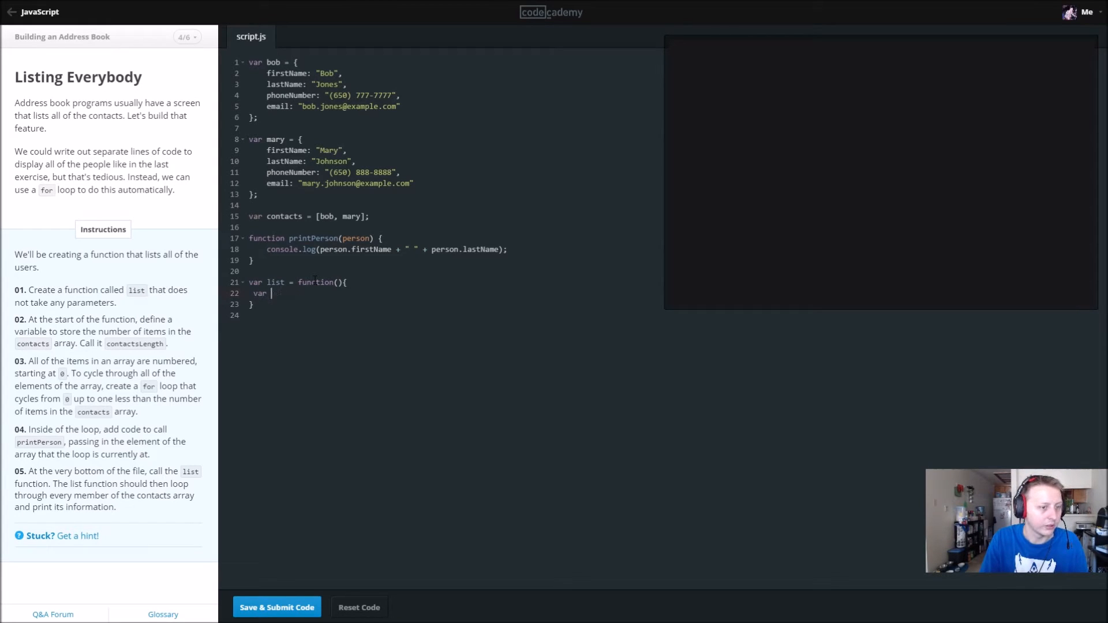
text(conta)
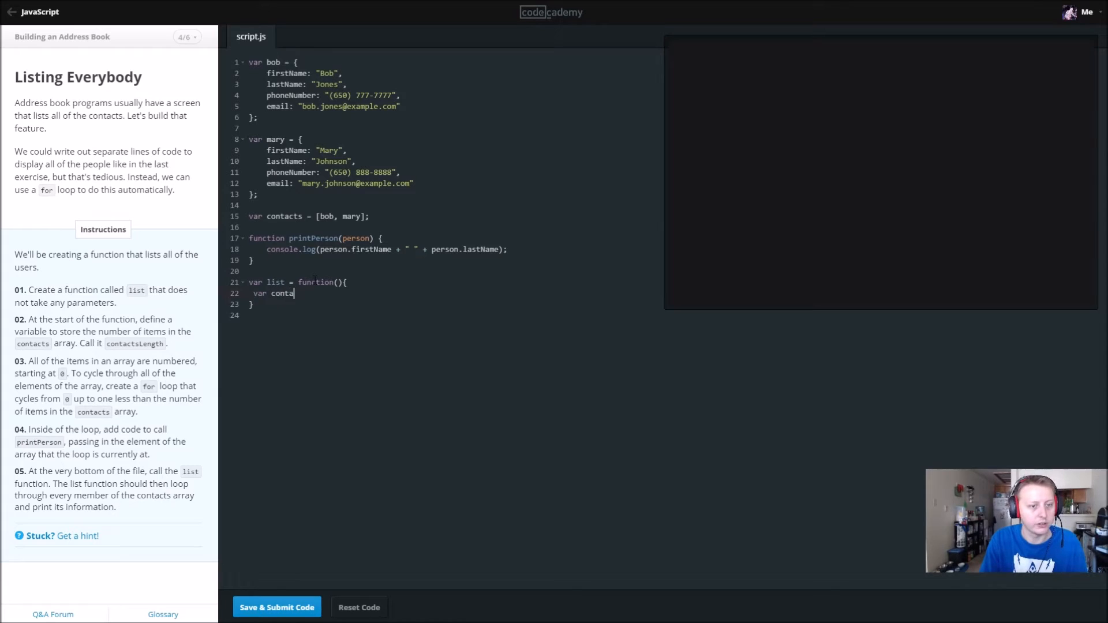
text(cytsLength)
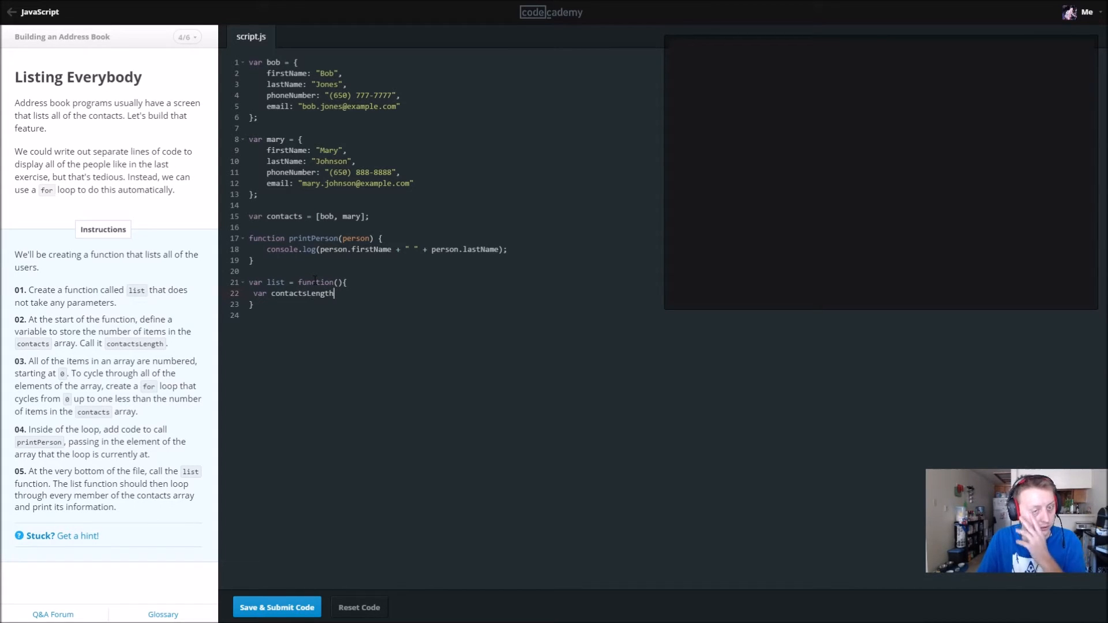
text(= co)
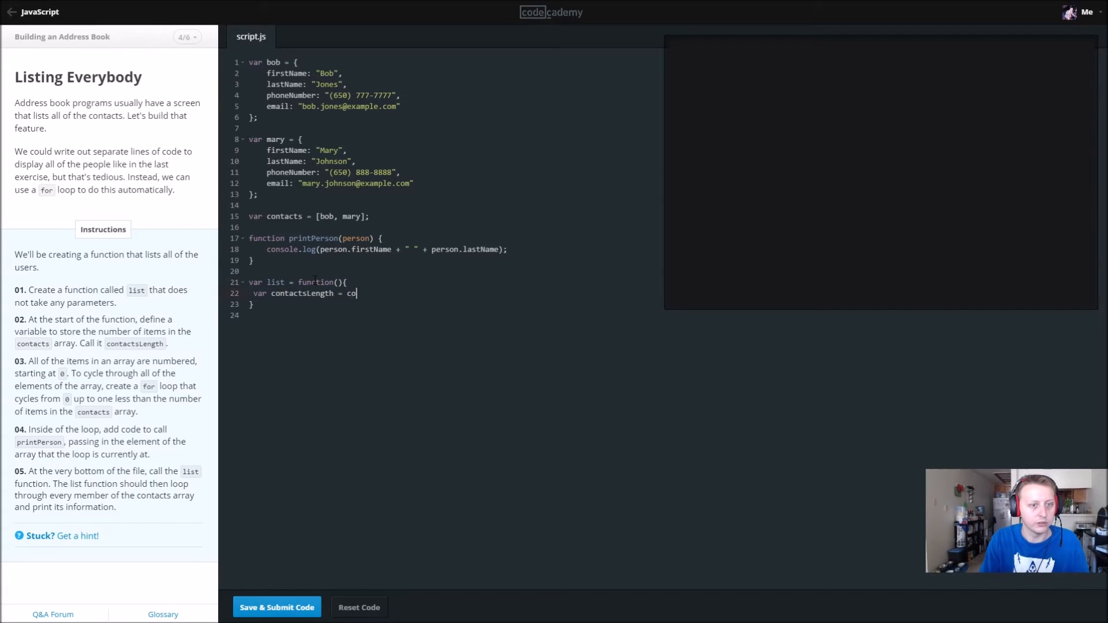
text(ntacts.size)
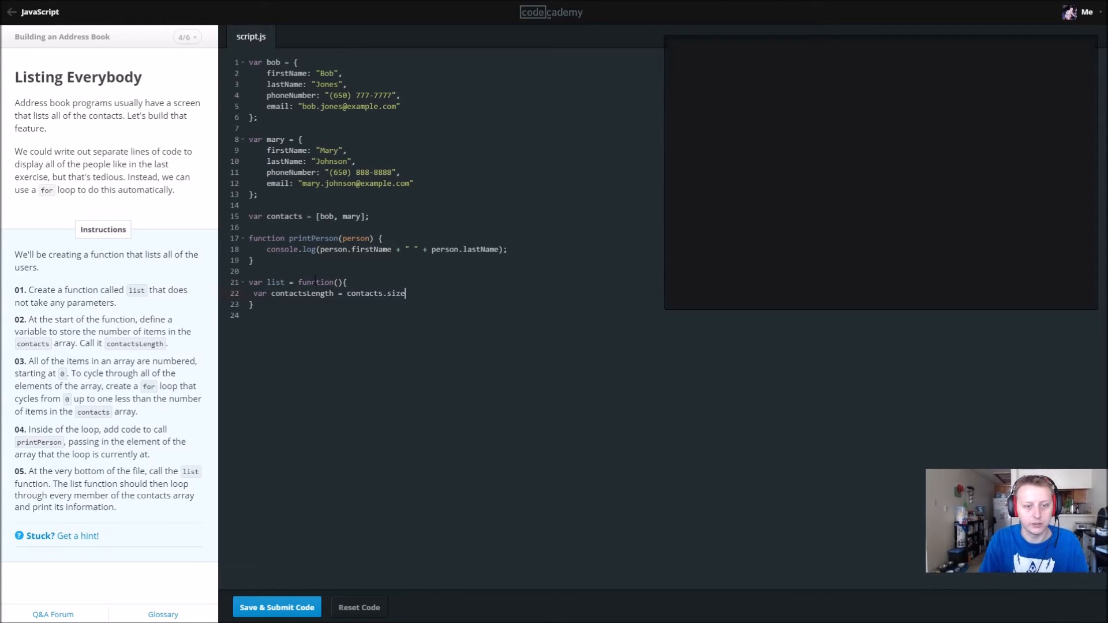
text(;)
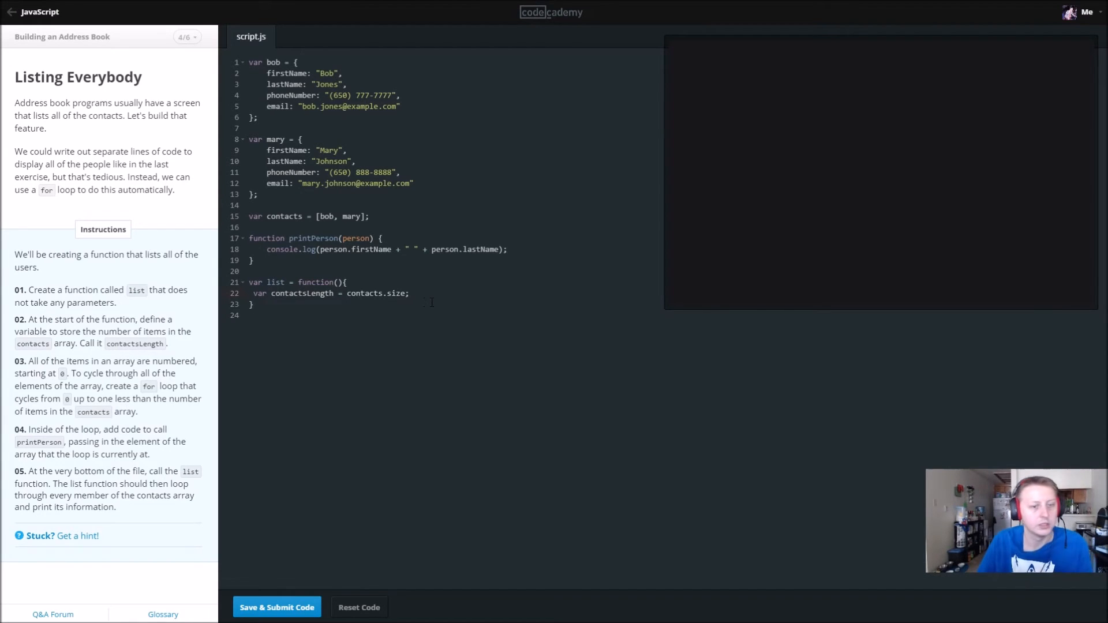
Write a for loop header from var i = 0 while i < contactsLength, i++
text(for)
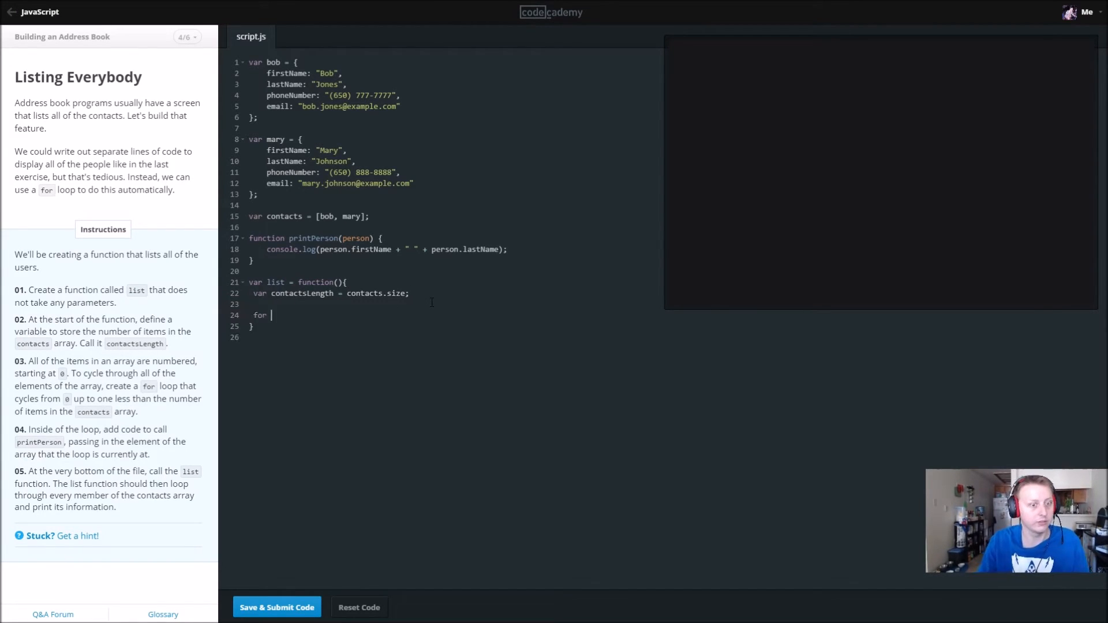
text(())
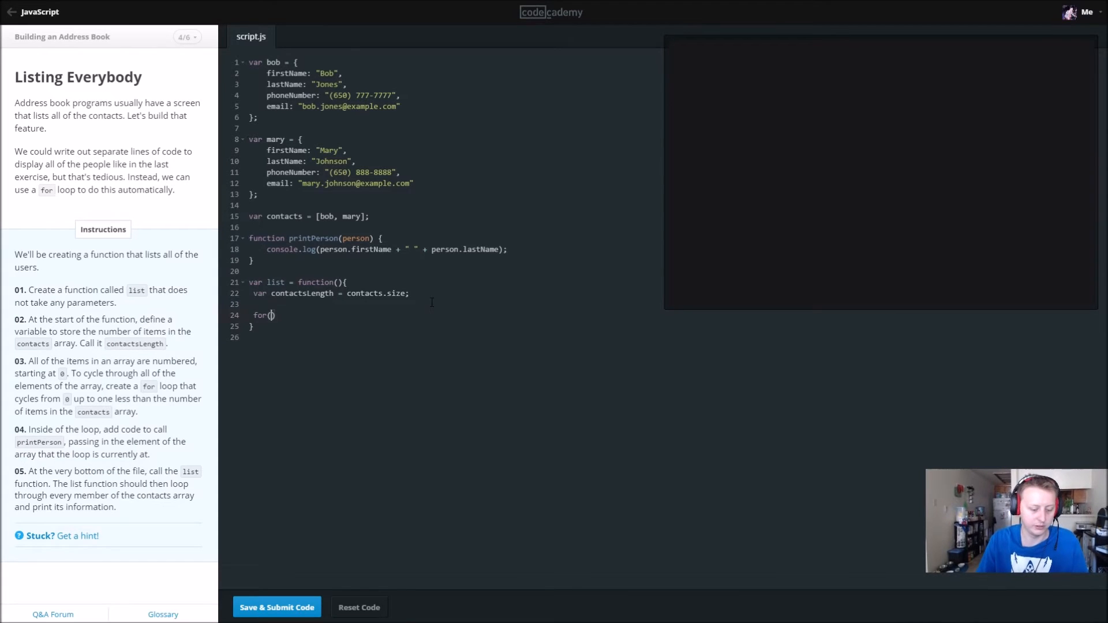
text(var i= 0;)
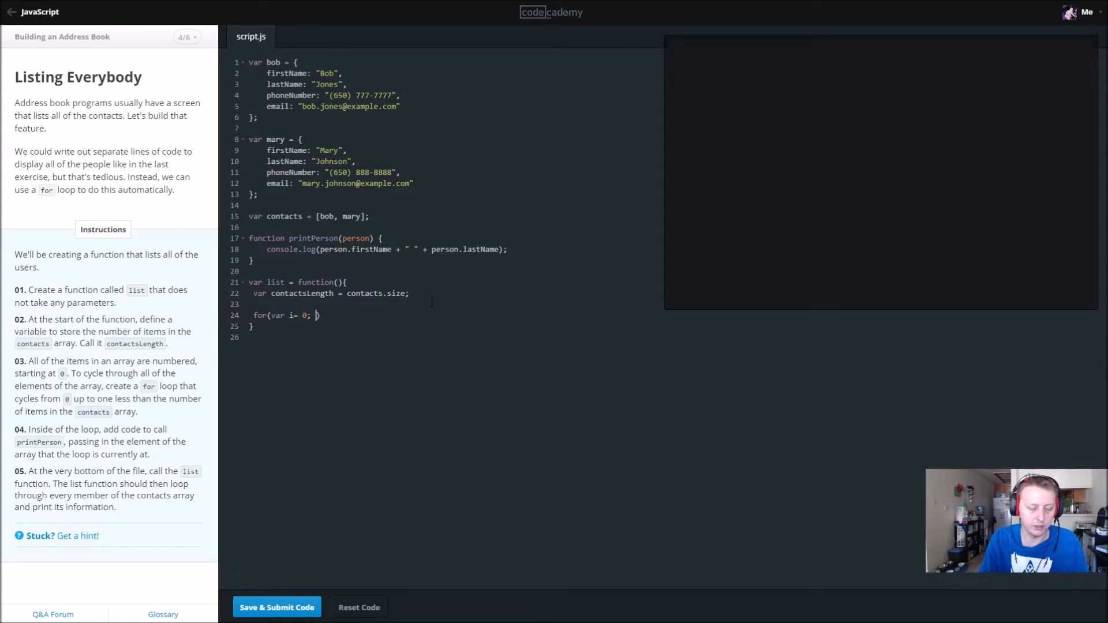
text(i<cont)
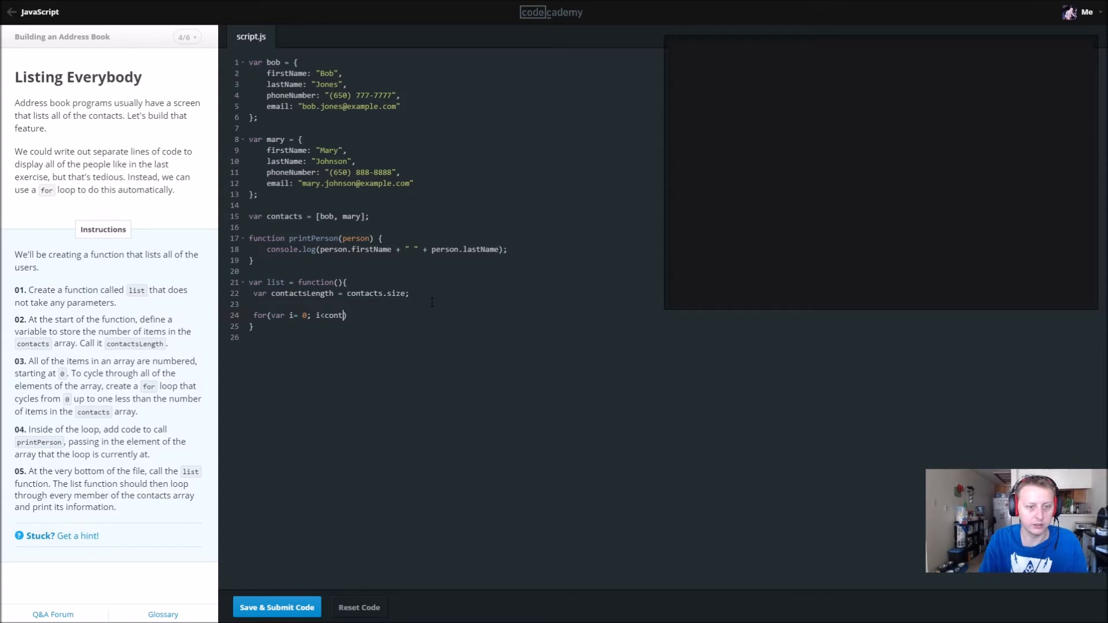
text(actsLenf)
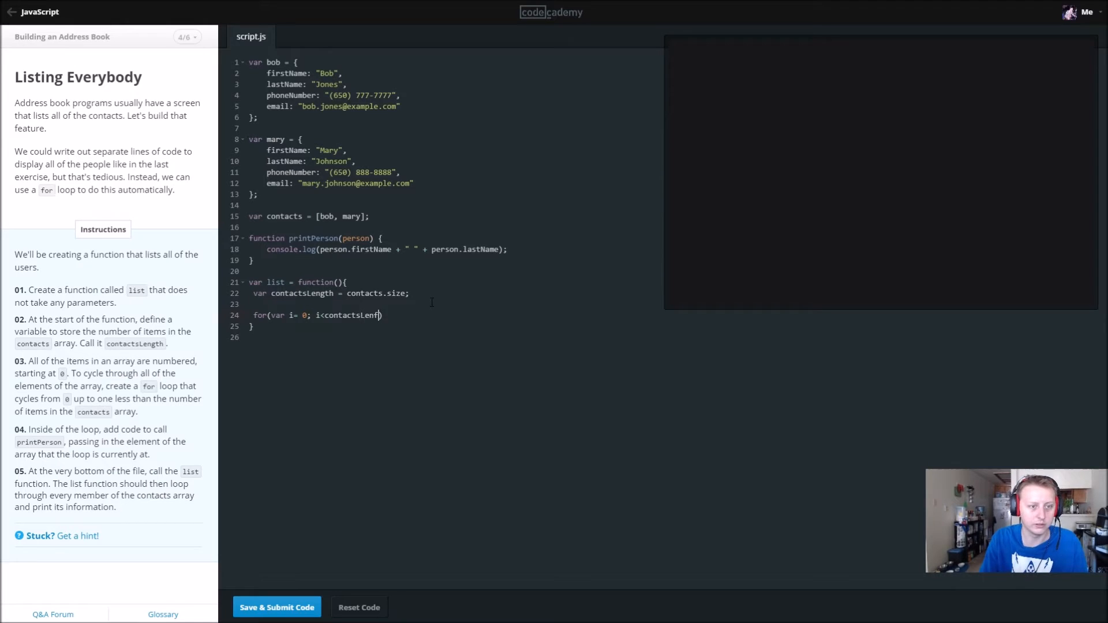
text(th)
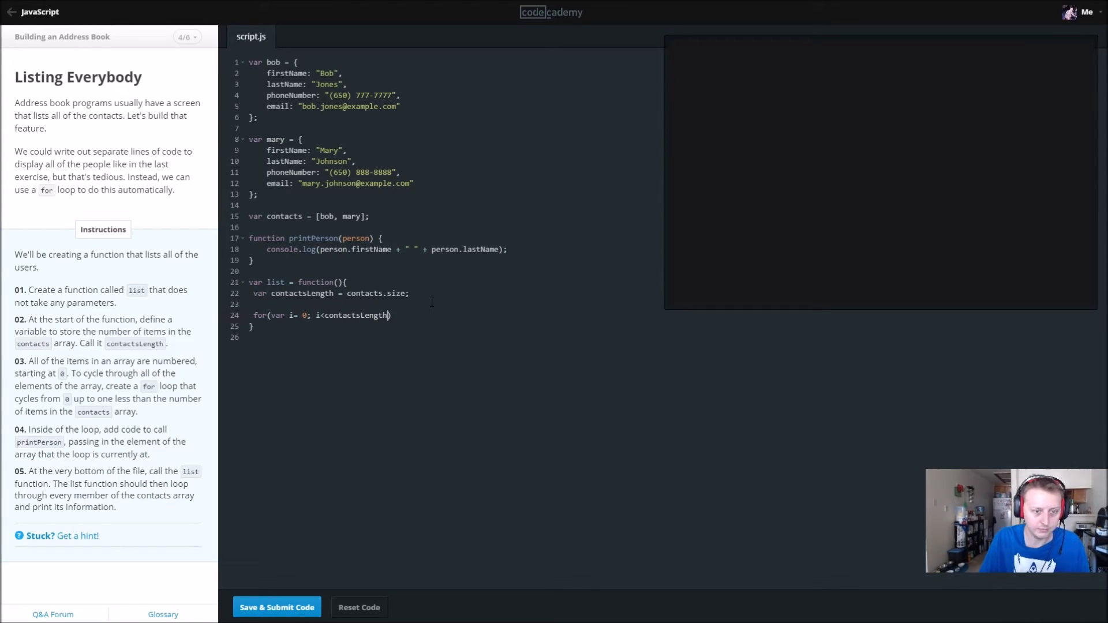
text(; i)
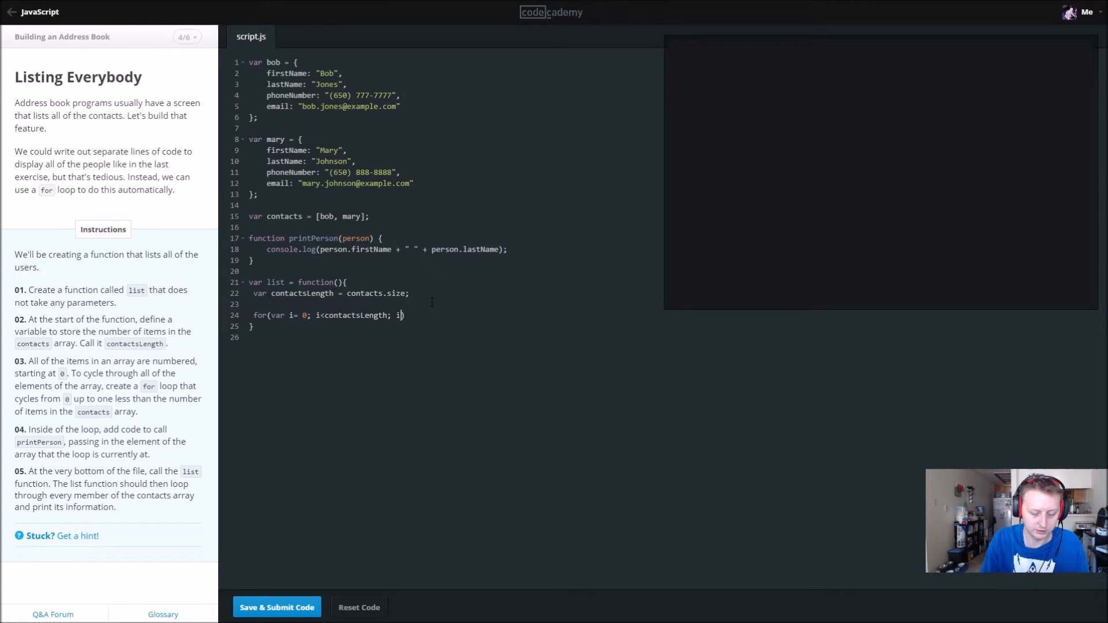
text(++))
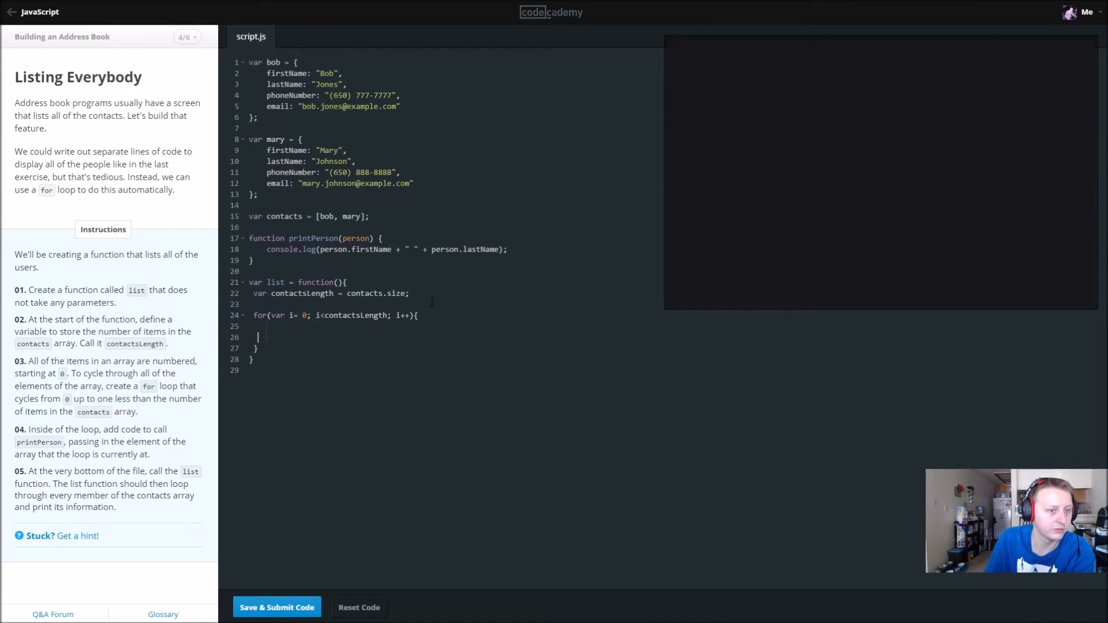
Call printPerson(contacts[i]); in the loop body and list() at the bottom of the file
key(Backspace)
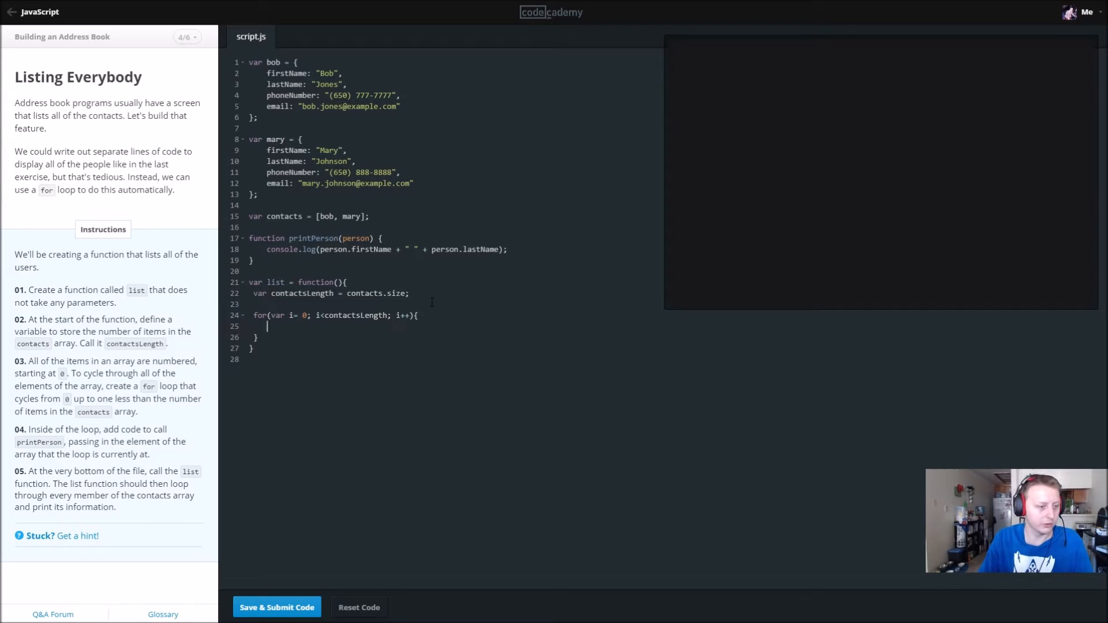
text(printPe)
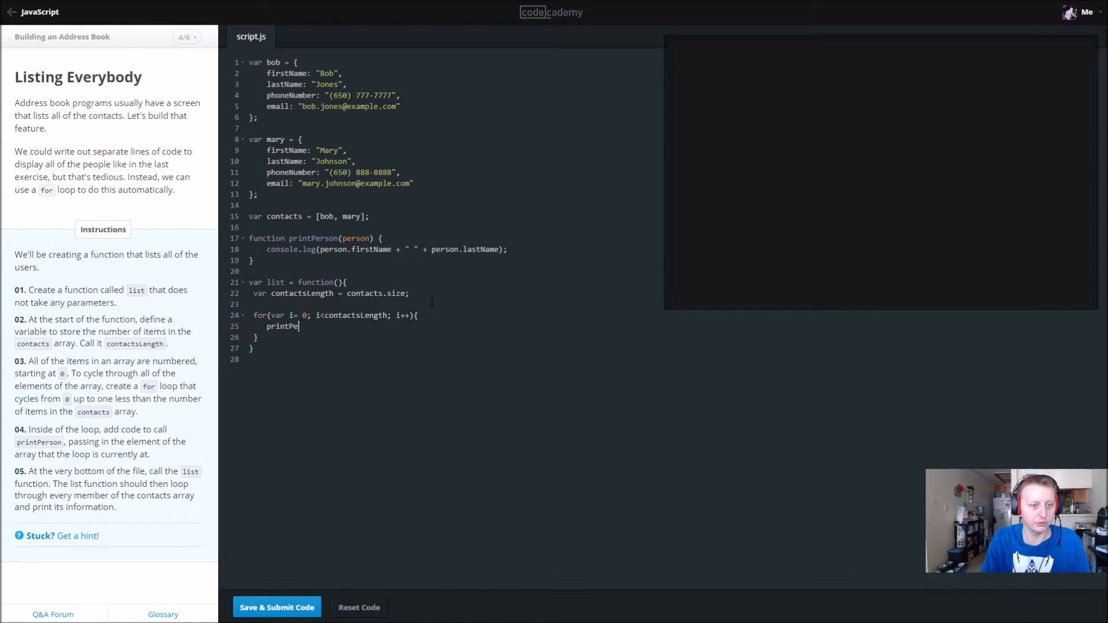
text(rson())
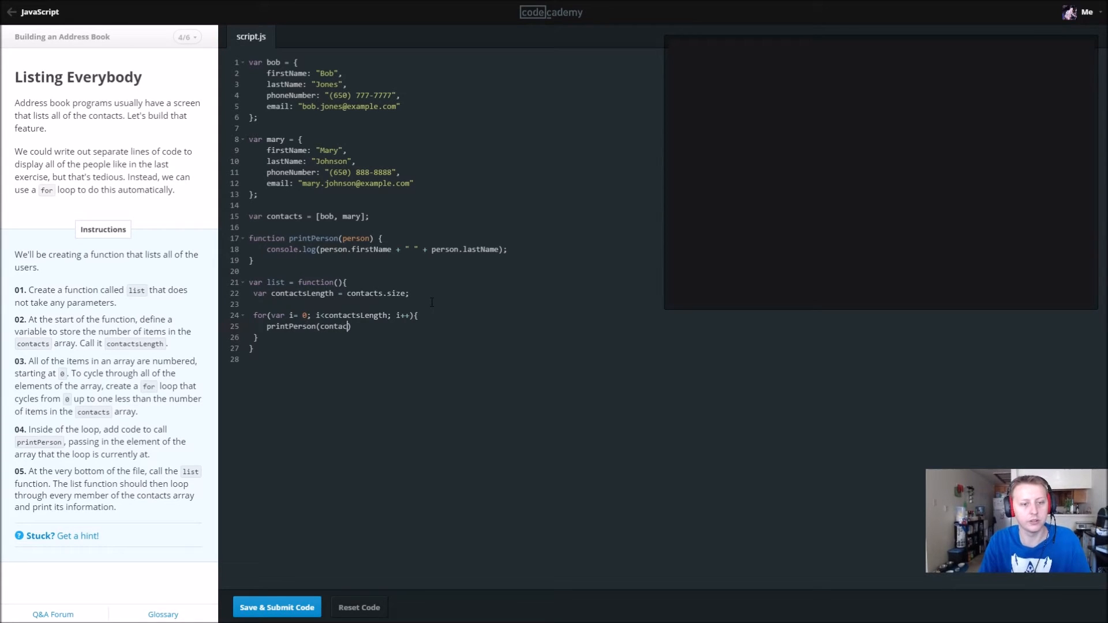
text([])
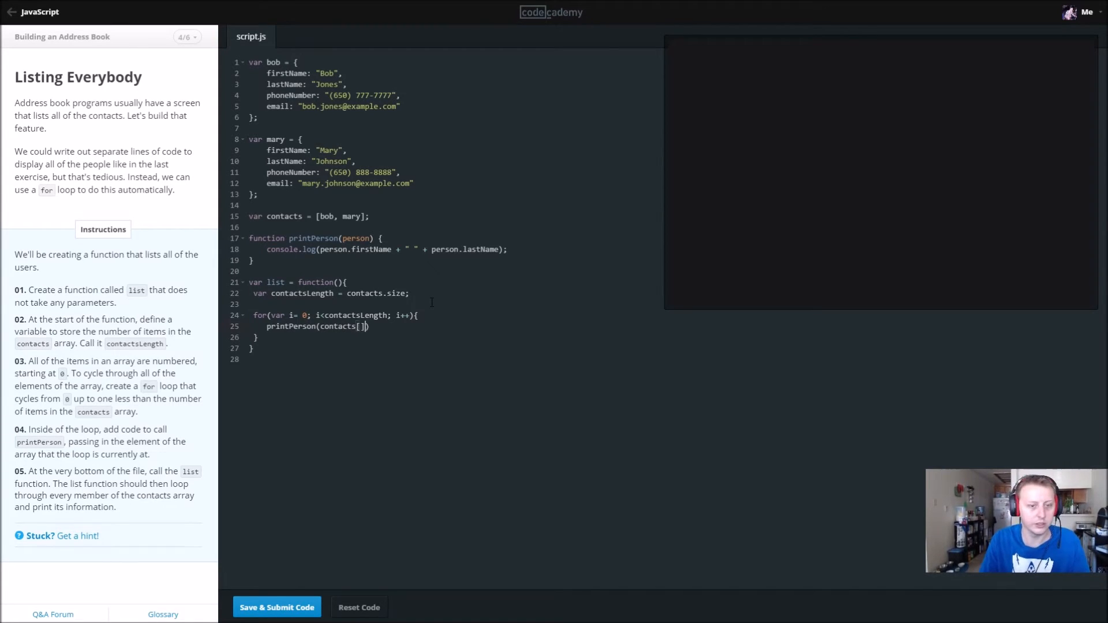
text(i]);)
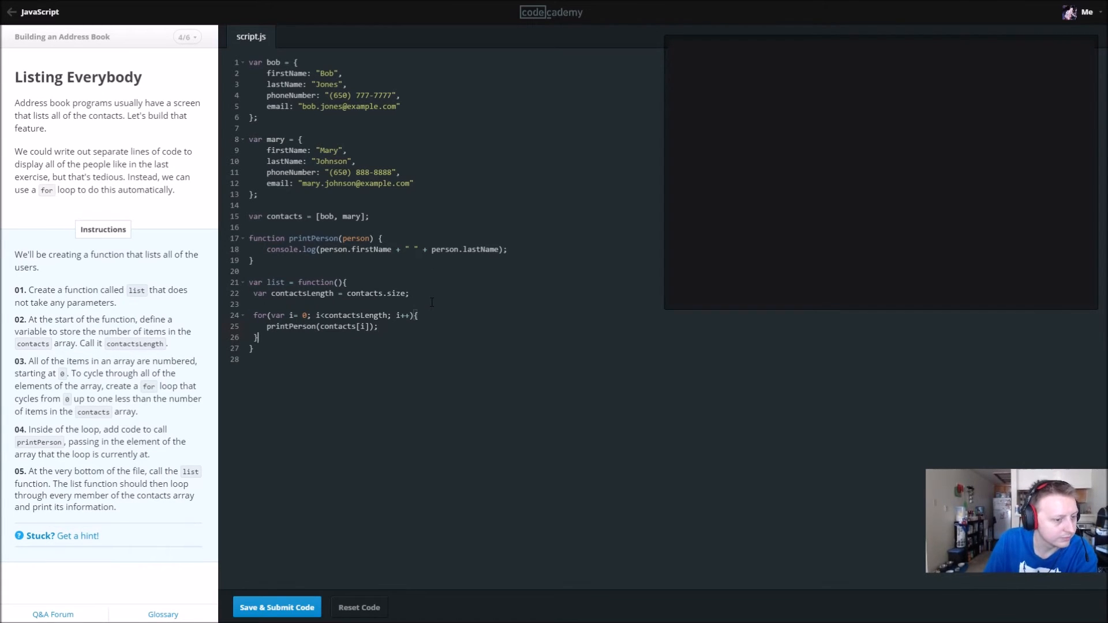
key(enter)
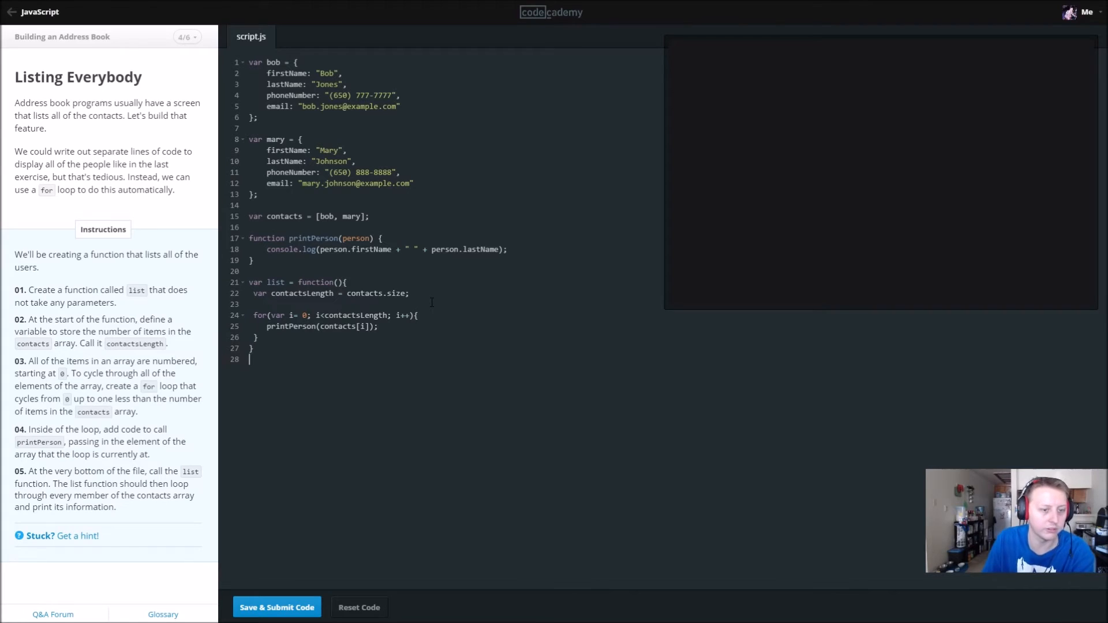
text(list();)
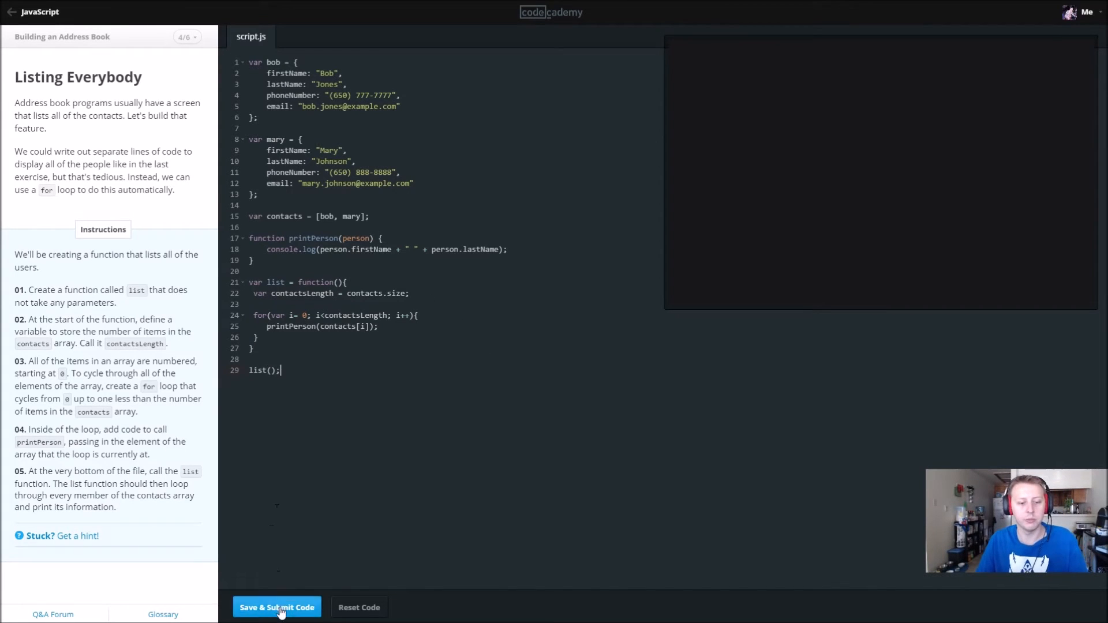
Submit, replace the failing contacts.size with 2, and resubmit until Listing Everybody passes
click(276, 608)
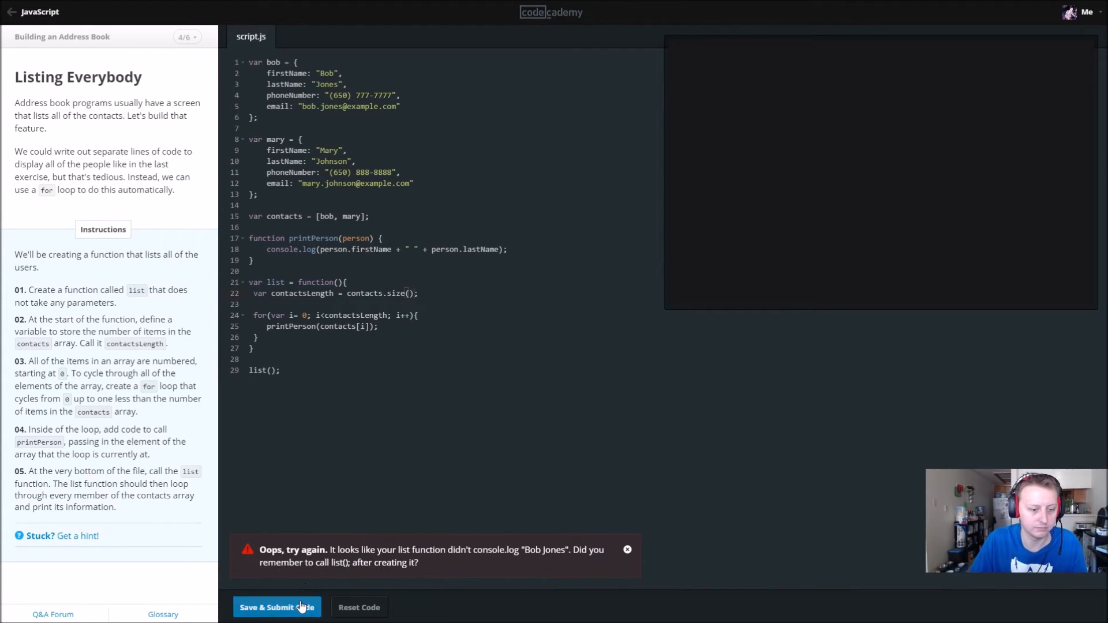
click(276, 607)
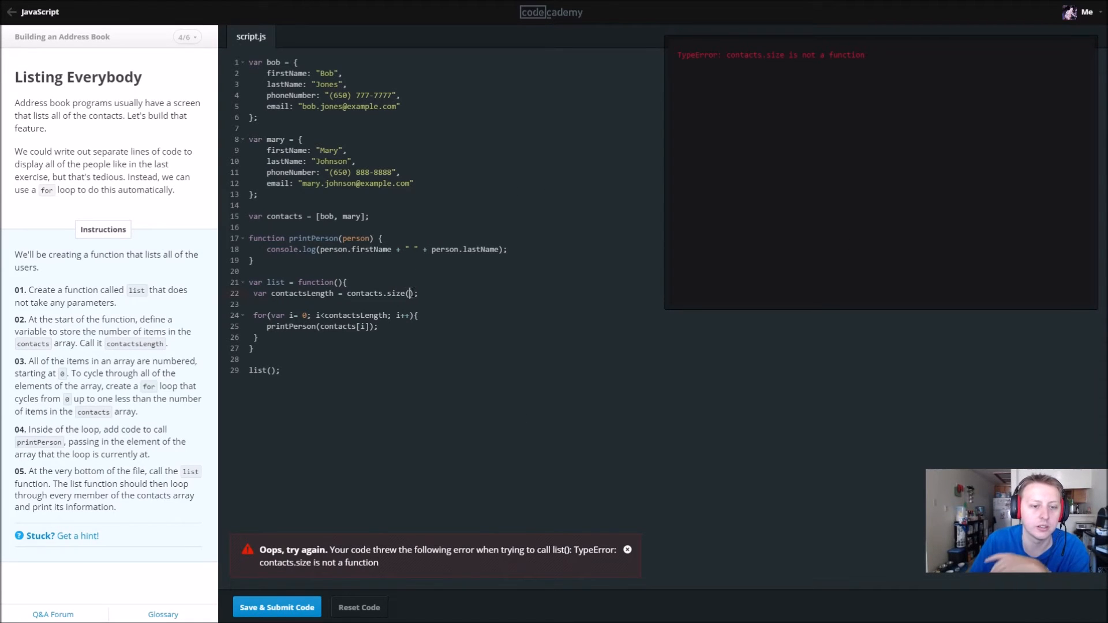
key(Backspace)
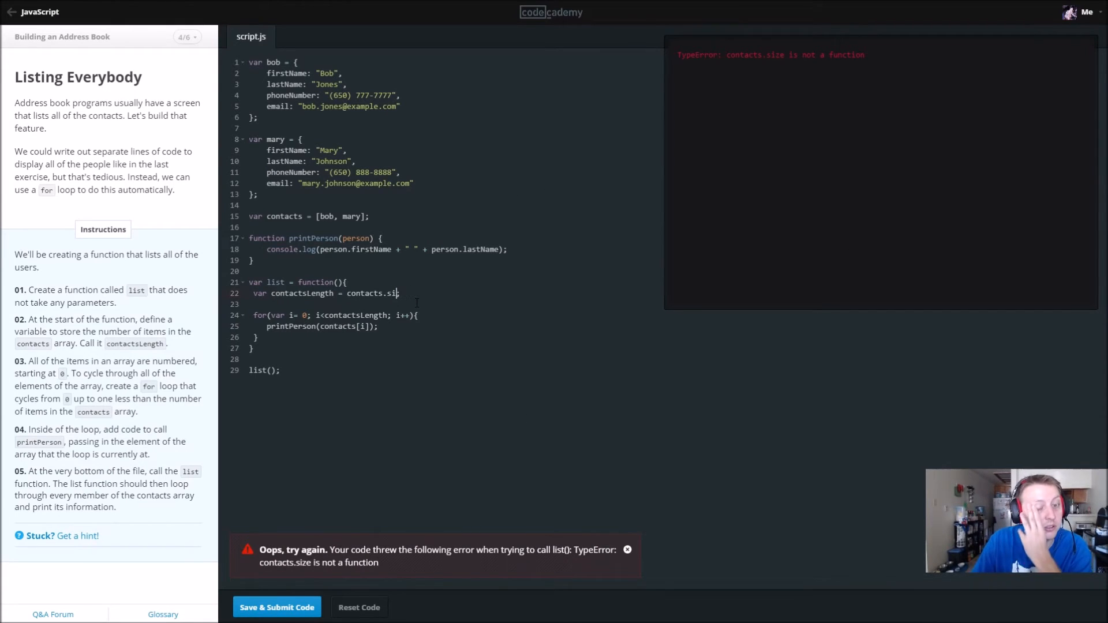
key(Backspace)
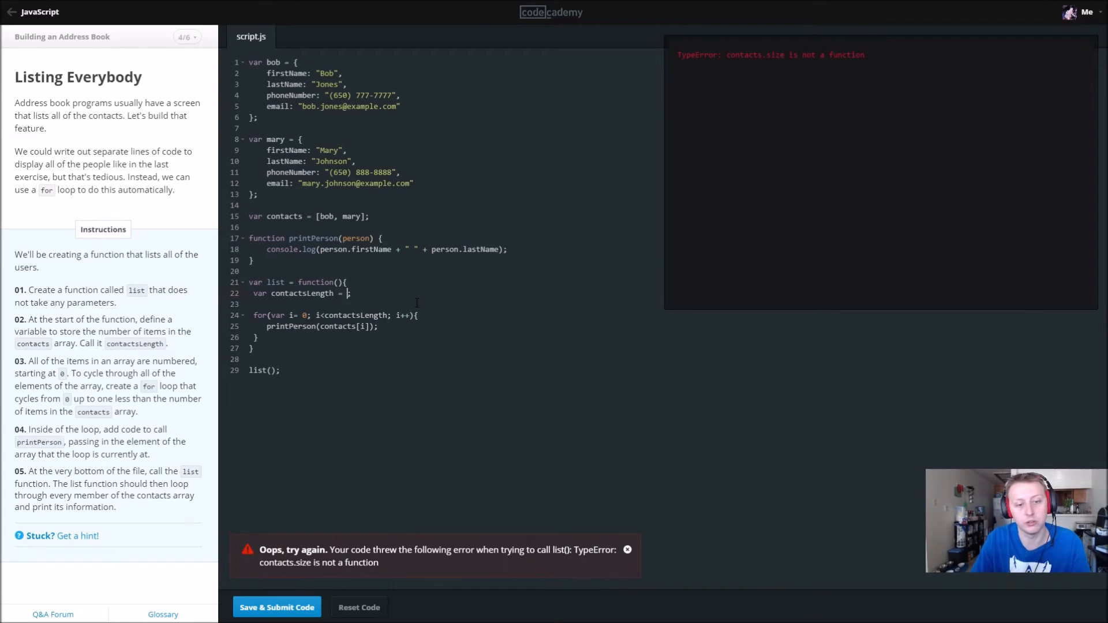
click(276, 607)
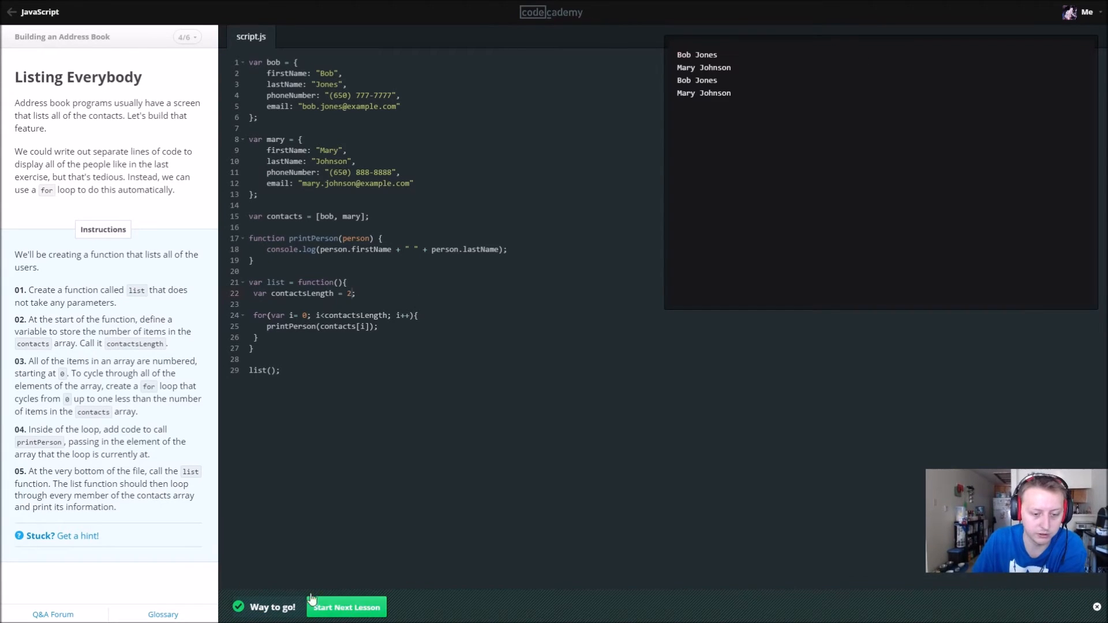
mouse_move(737, 58)
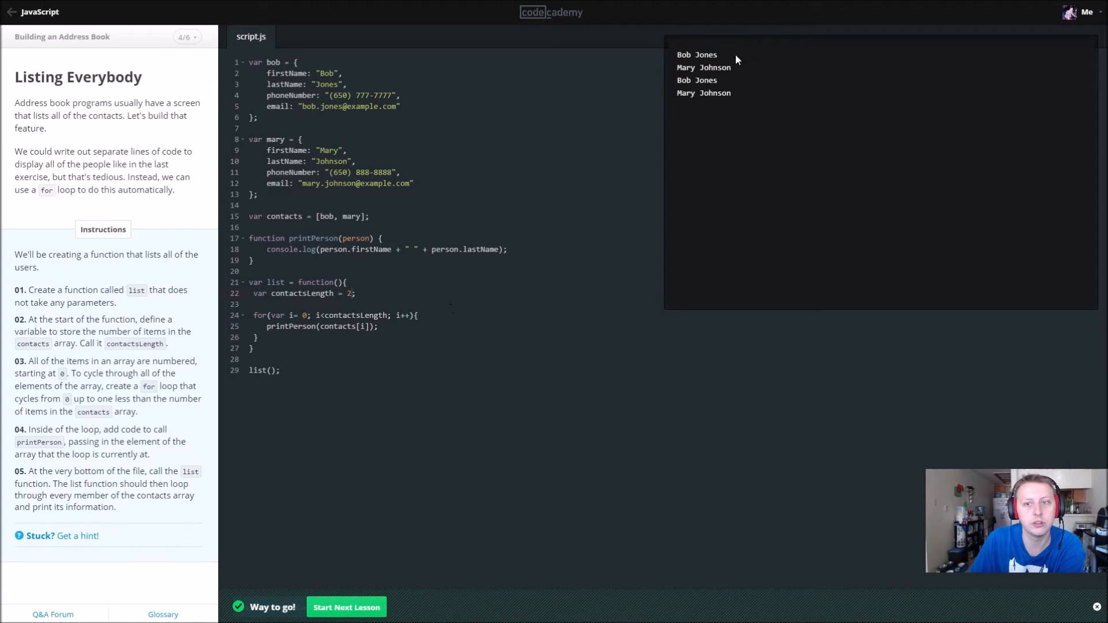
mouse_move(738, 59)
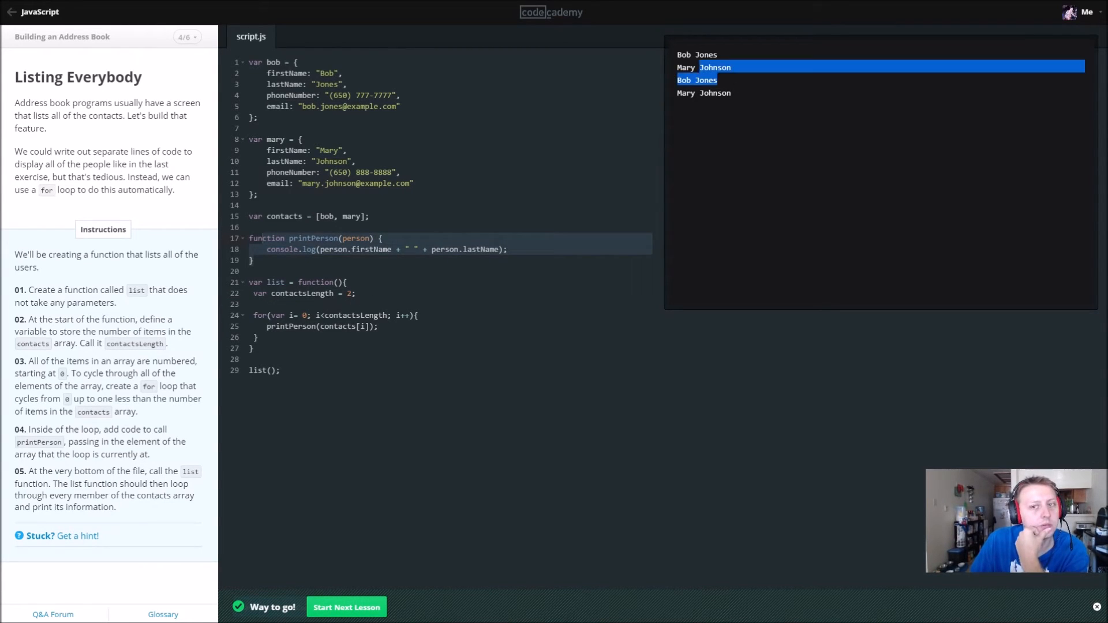
mouse_move(665, 92)
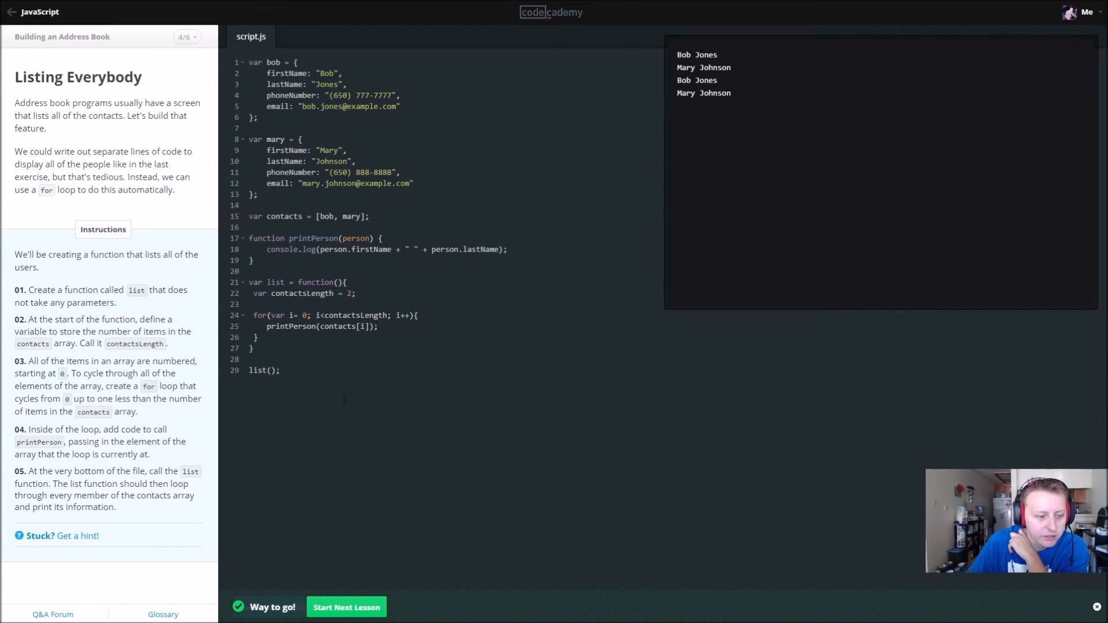
Reveal the hint and rewrite contactsLength as contacts.length instead of the hardcoded 2
click(78, 535)
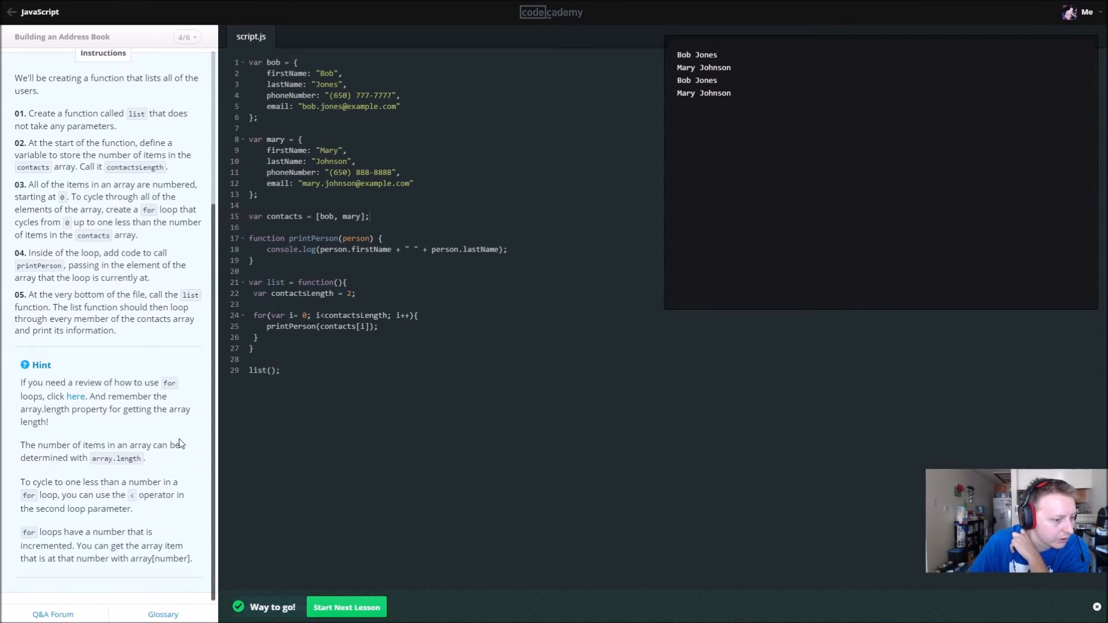
click(349, 294)
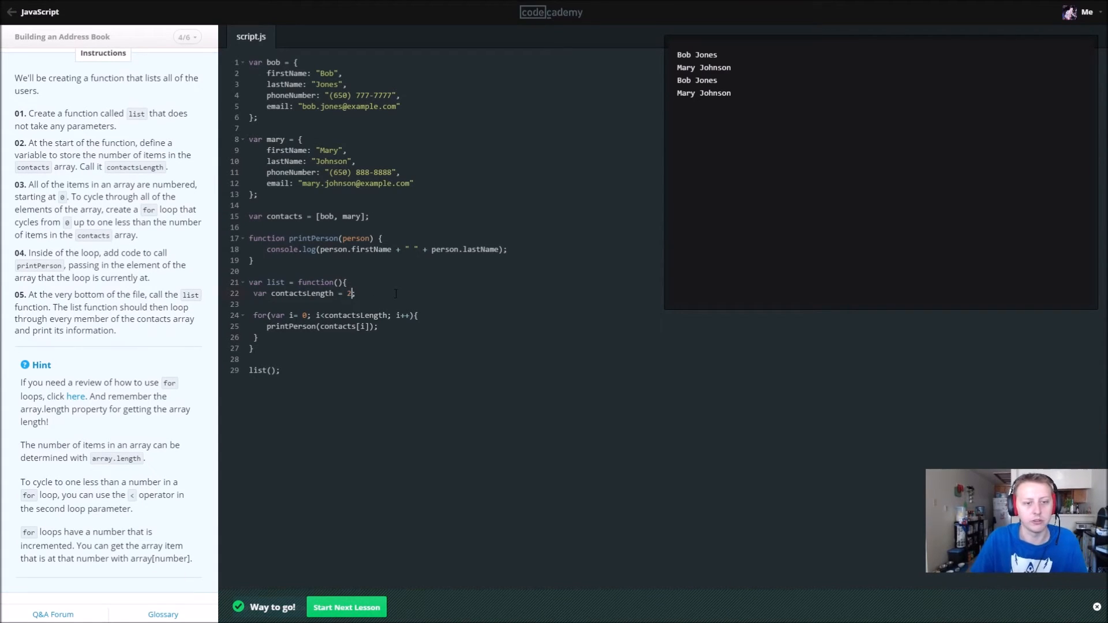
text(contacts.le)
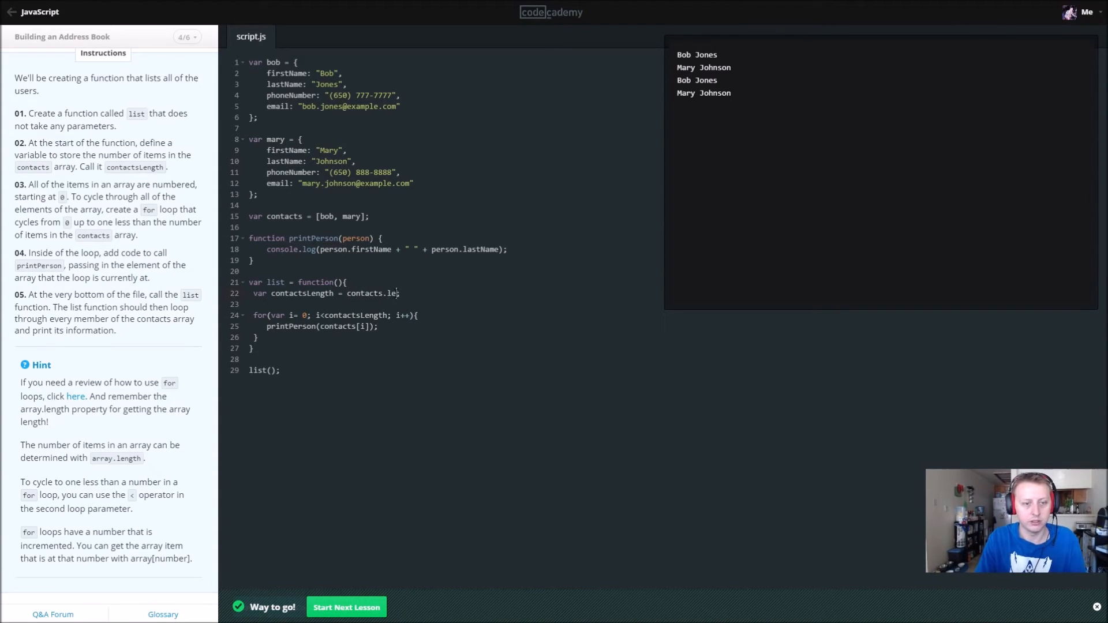
text(ngth)
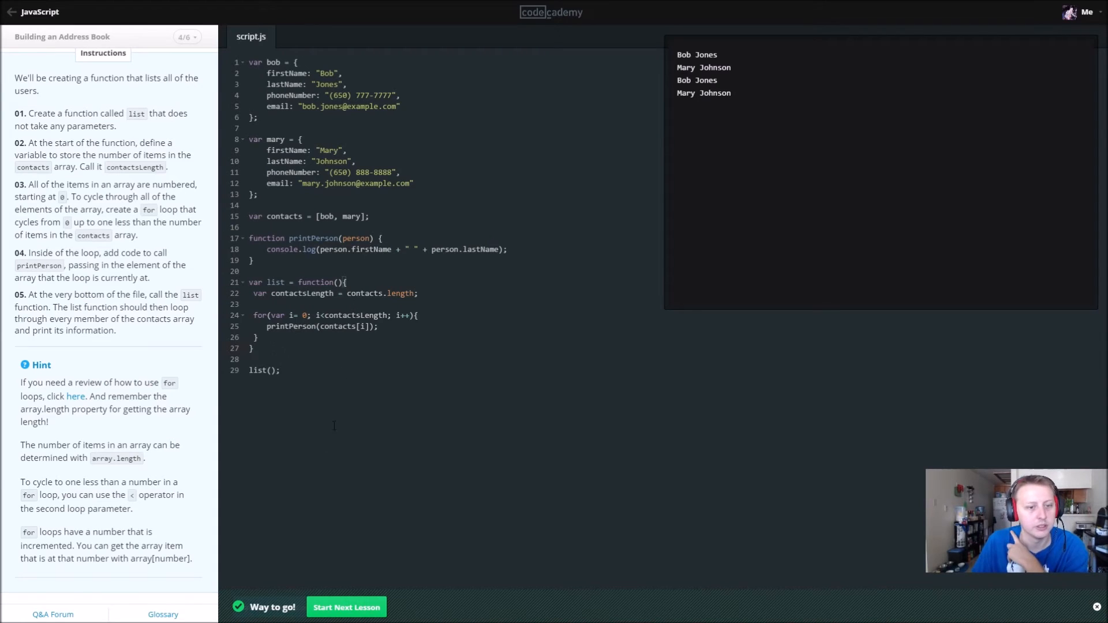
Move to the next lesson and declare var search = function(lastName) below the comment
click(345, 607)
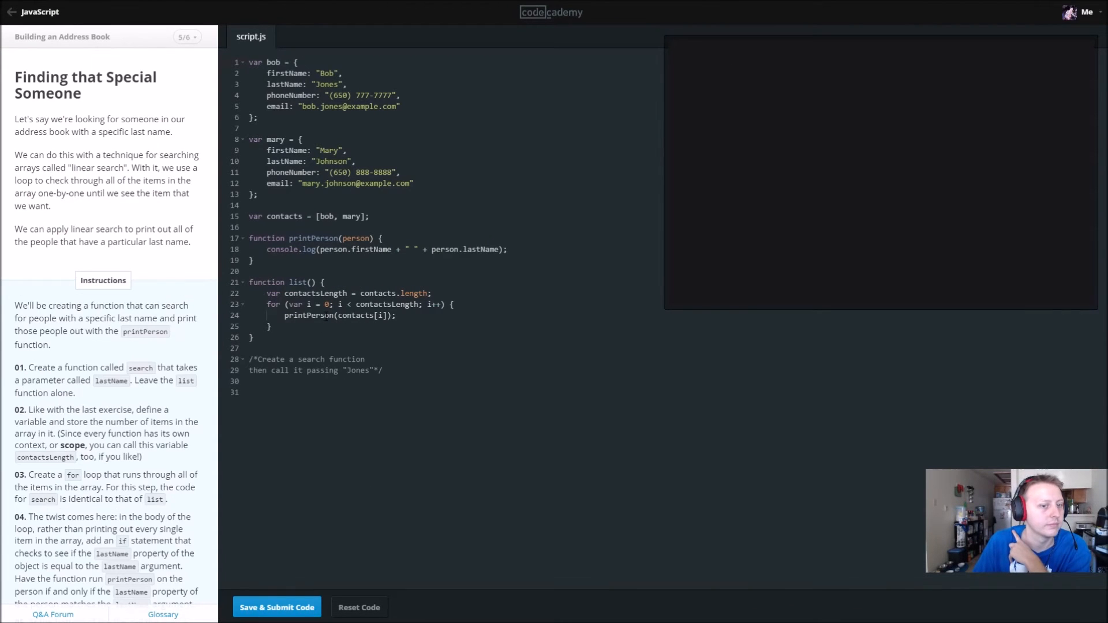
scroll(down, 3)
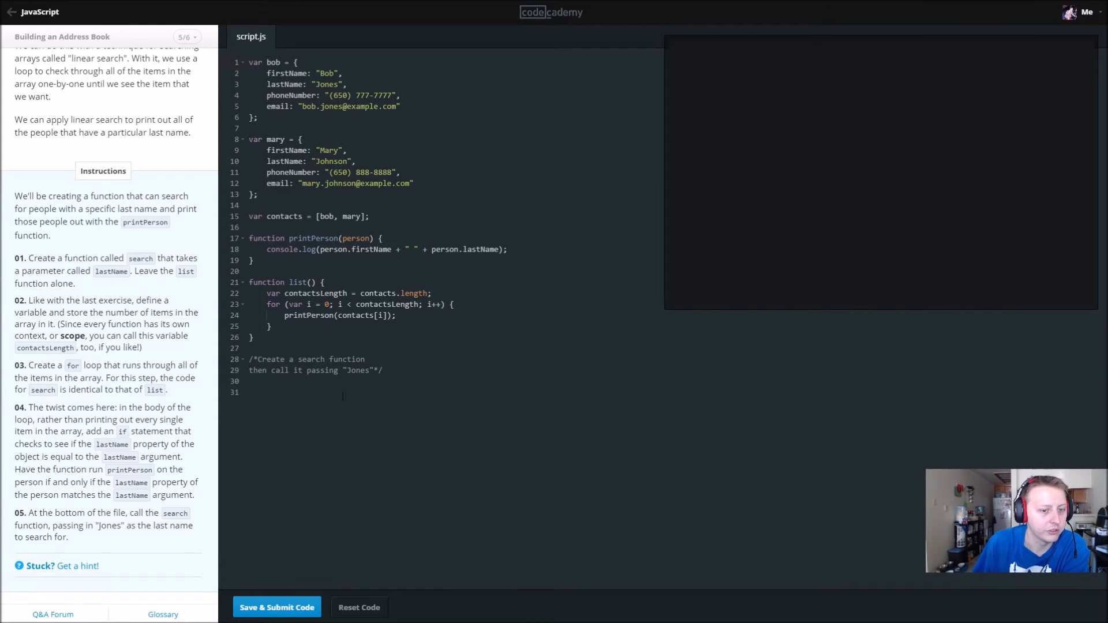
text(var search =)
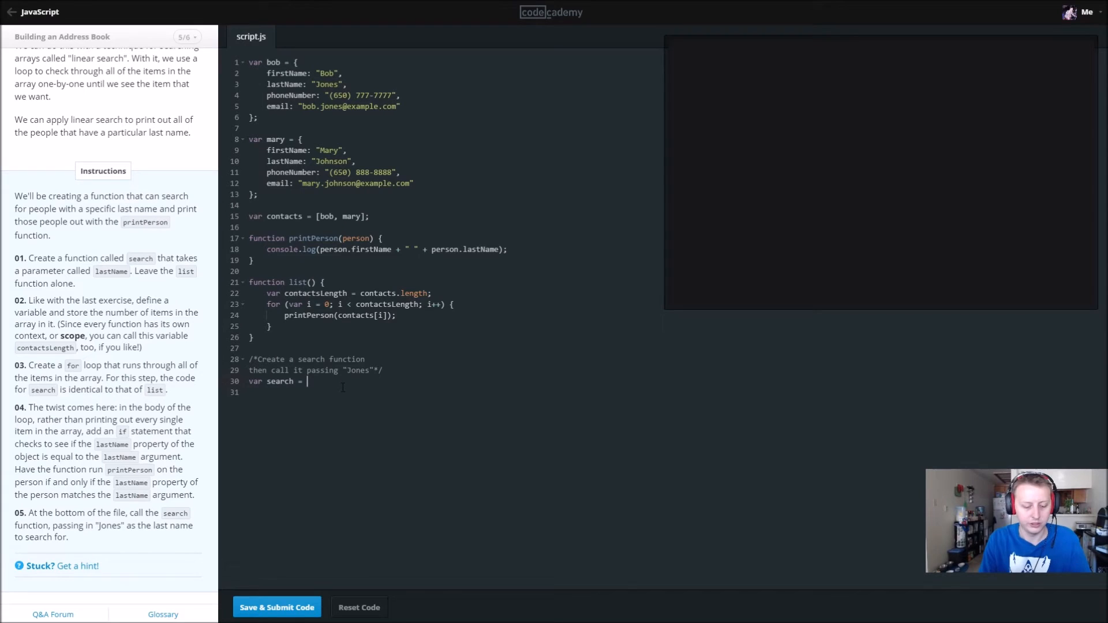
text(functio)
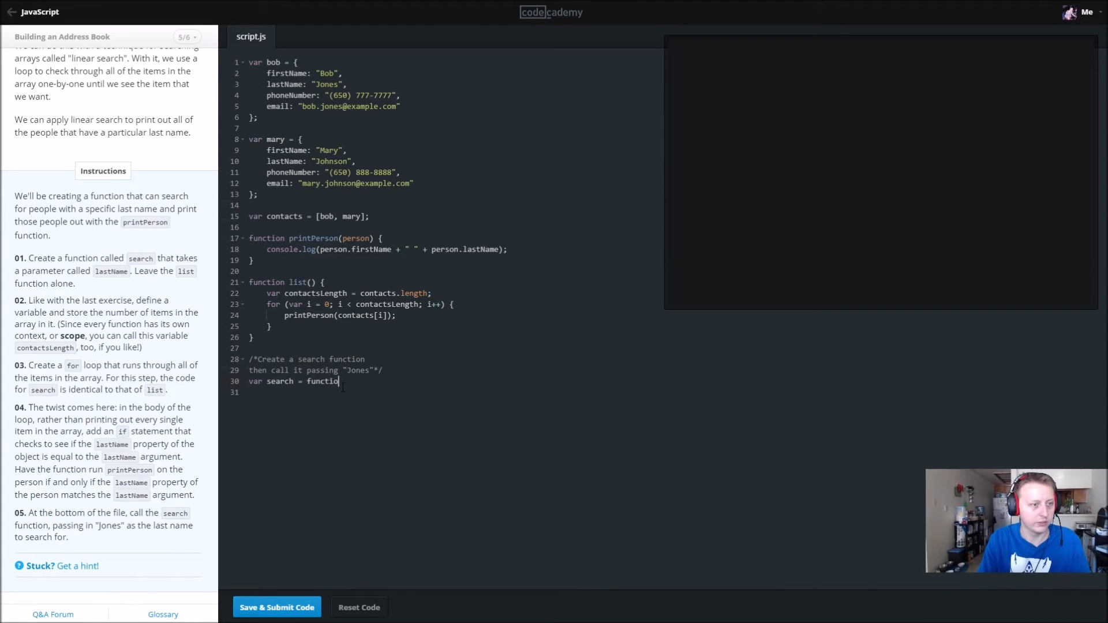
text(n())
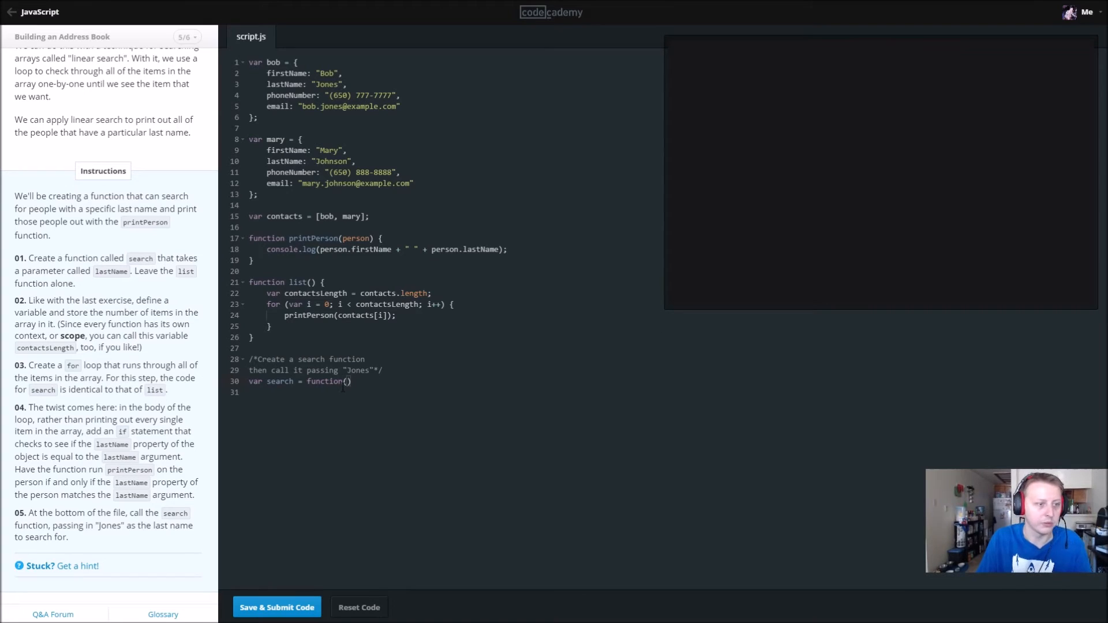
text(lastN)
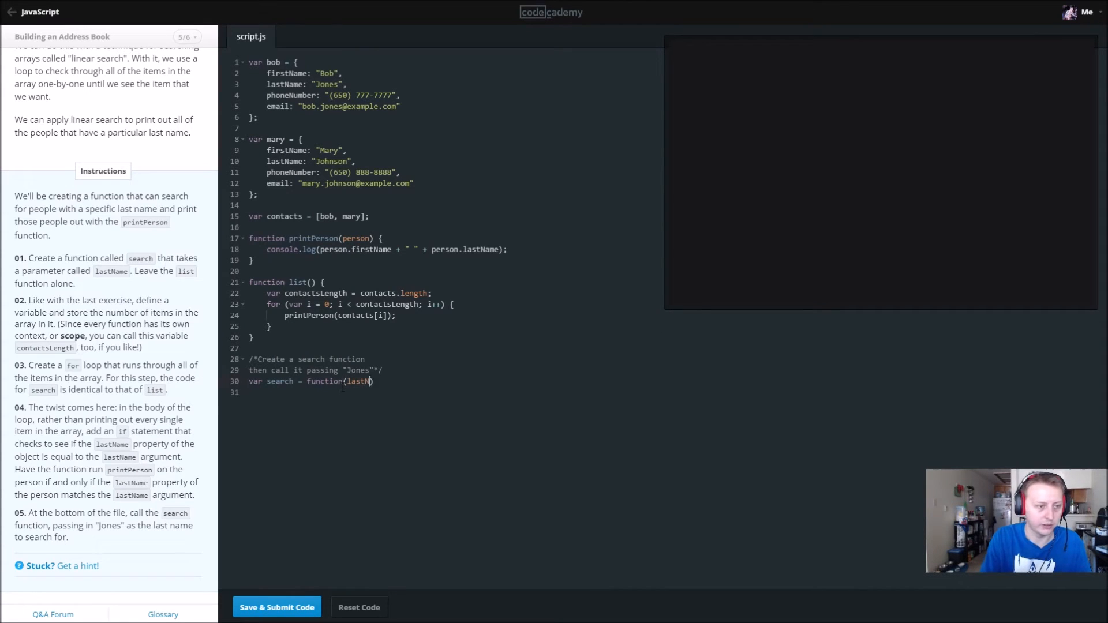
text(ame)
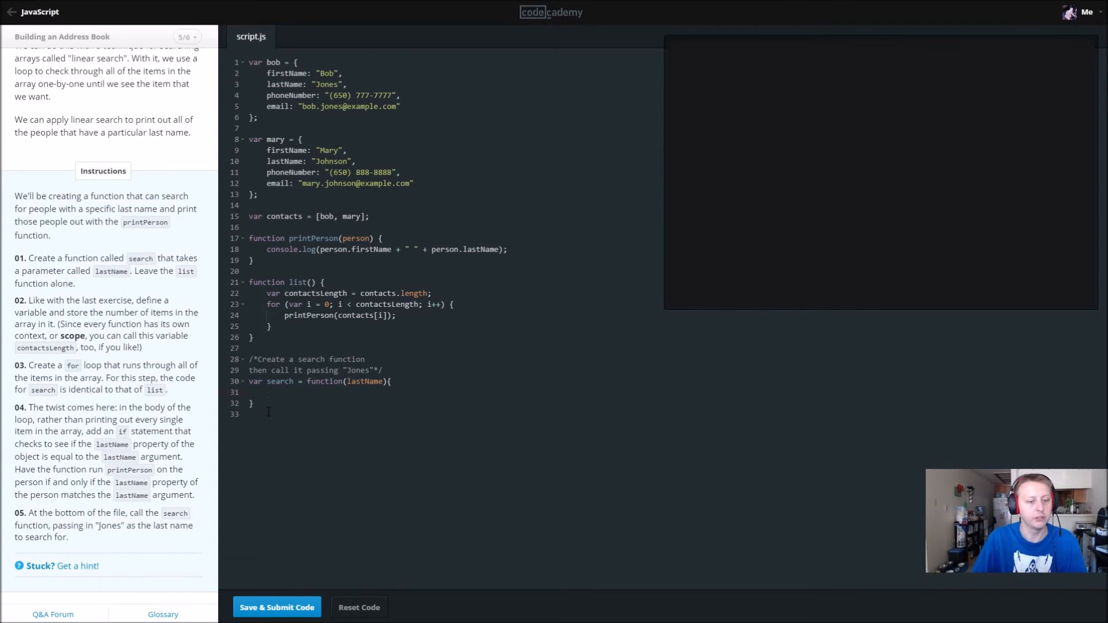
Inside search, add var contactsLength = contacts.length; and tidy its spacing
text(var contacts.)
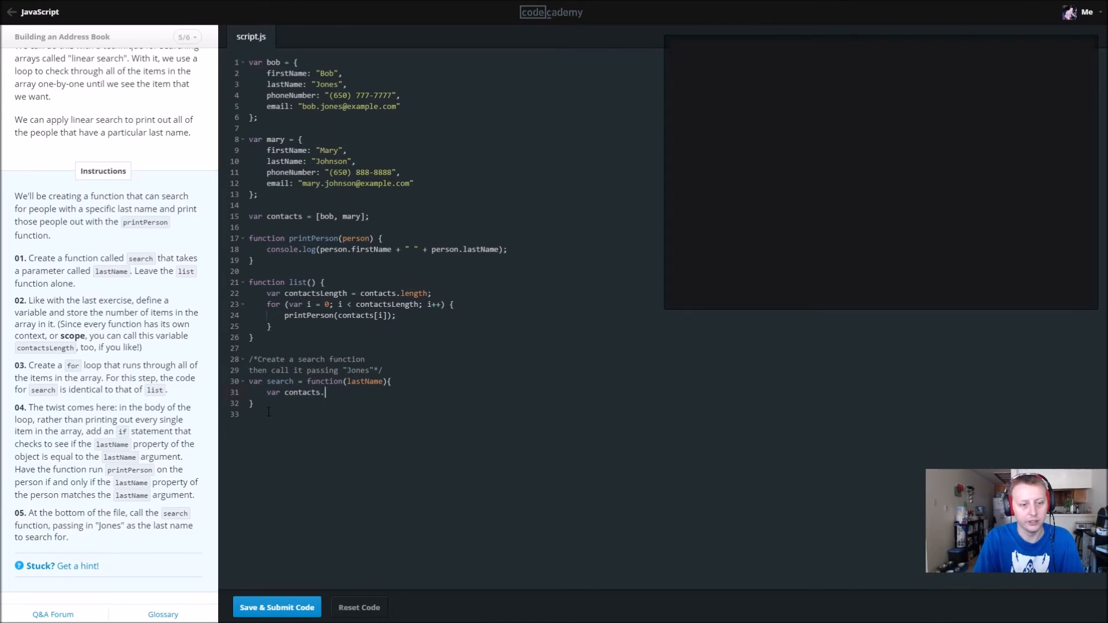
text(length-)
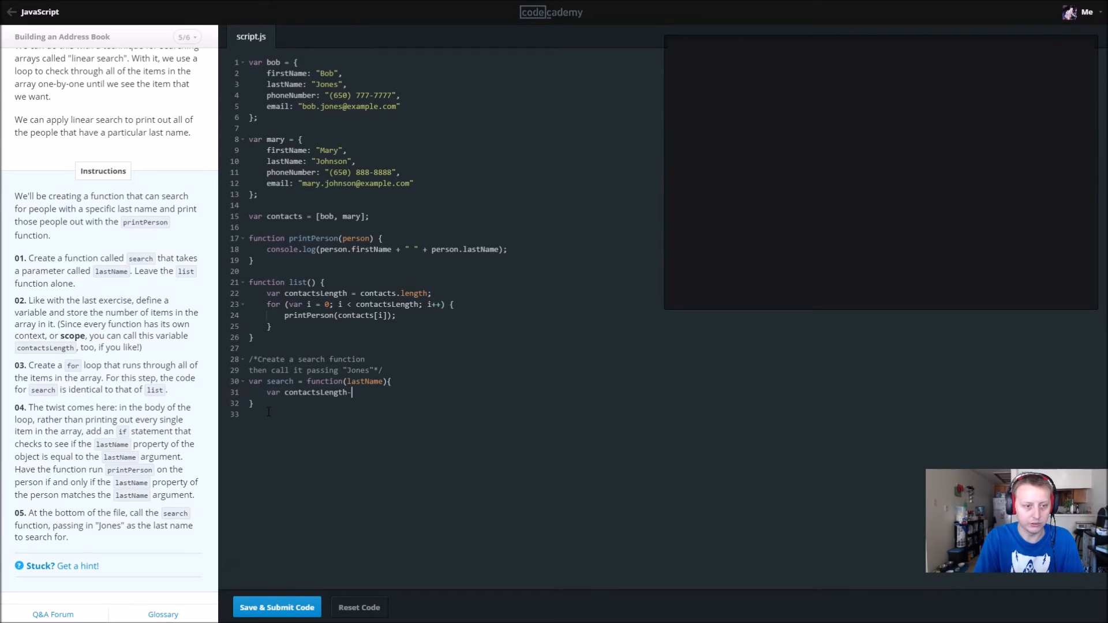
text(=)
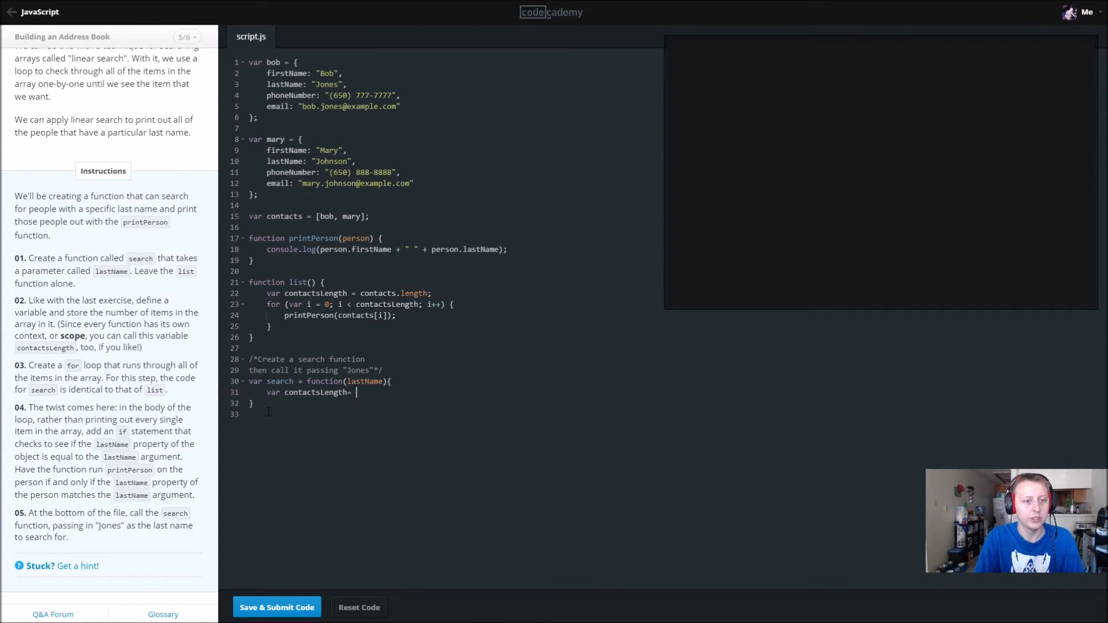
text(contacts.le)
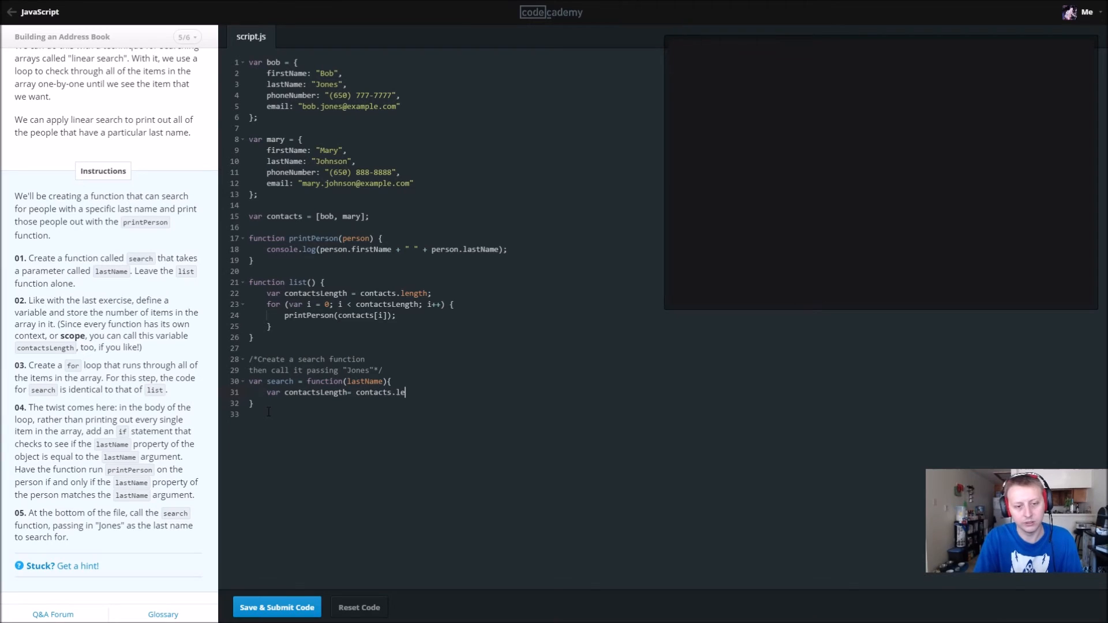
text(ngth)
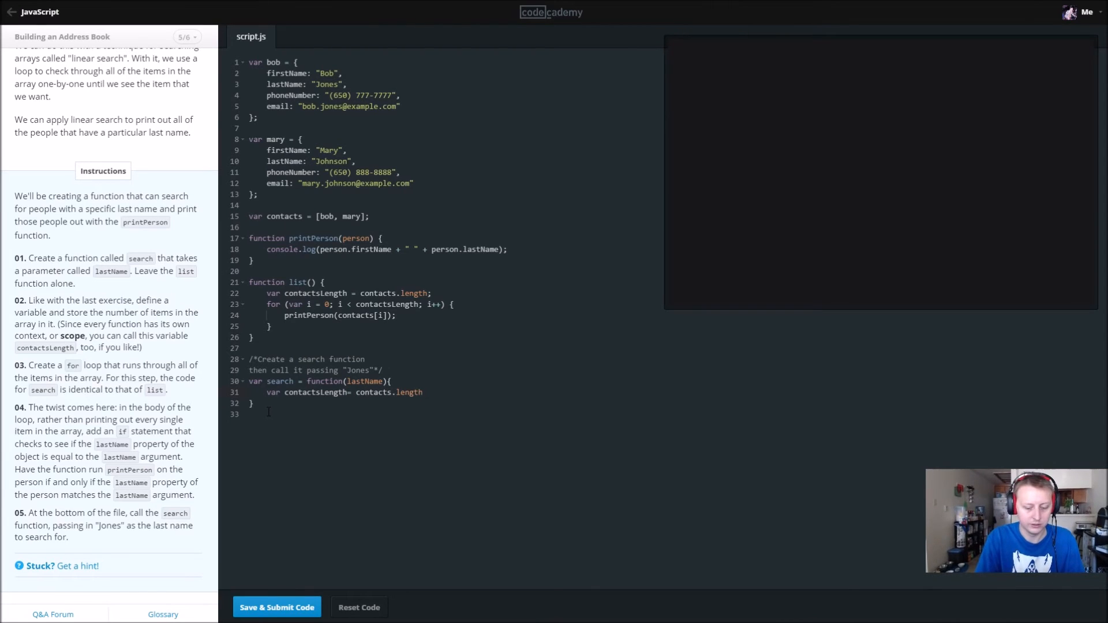
text(;)
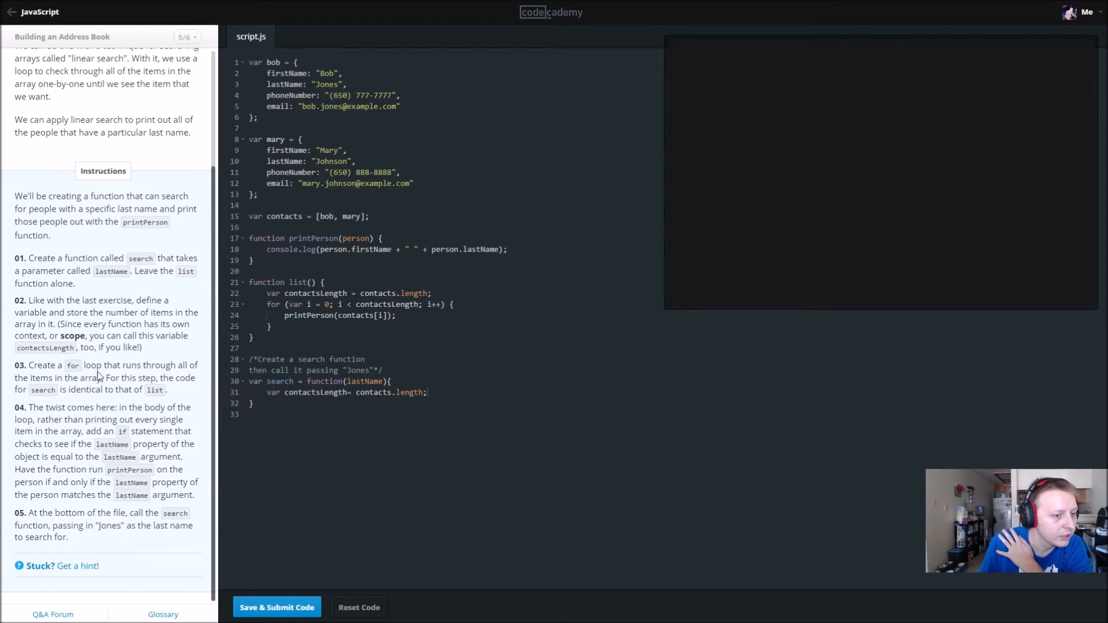
click(265, 392)
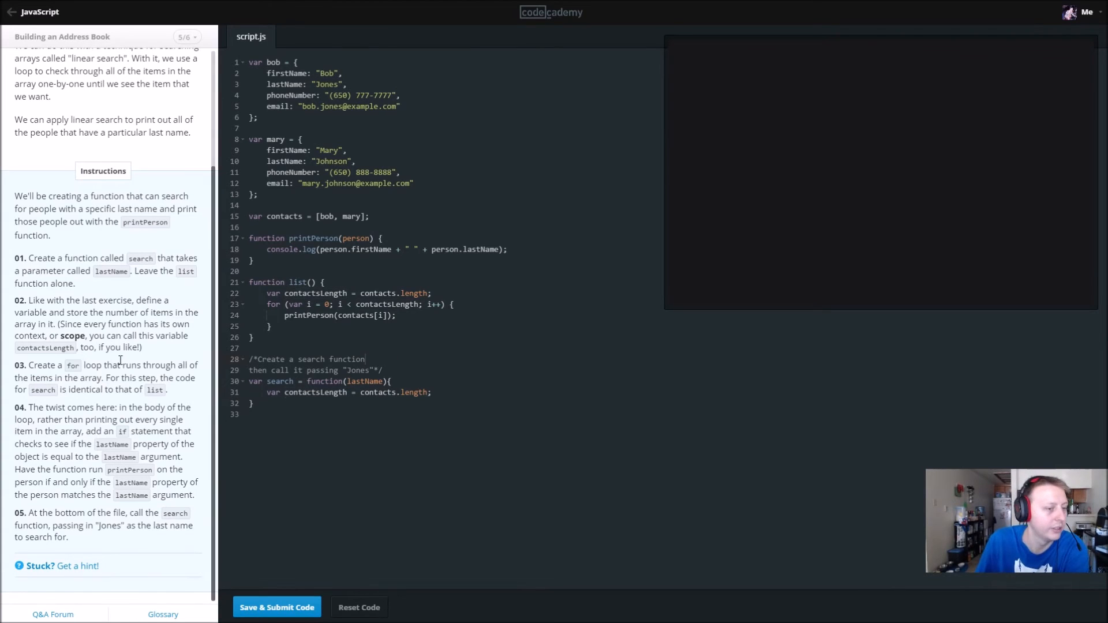
mouse_move(176, 389)
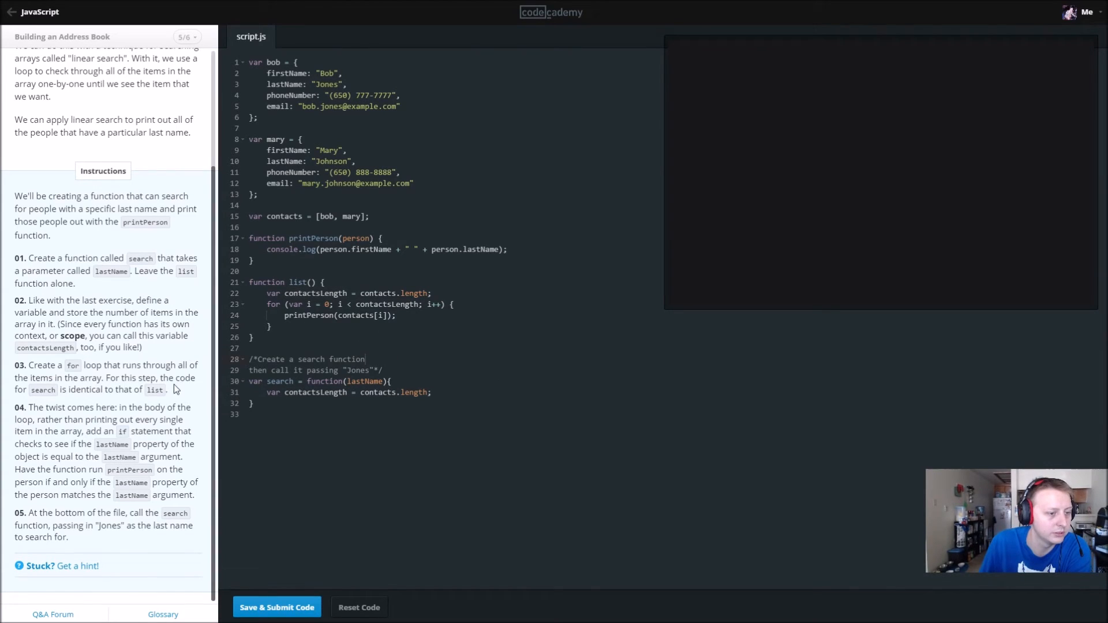
Add for(var i = 0; i < contactsLength; i++){ } on a new line inside search
click(452, 393)
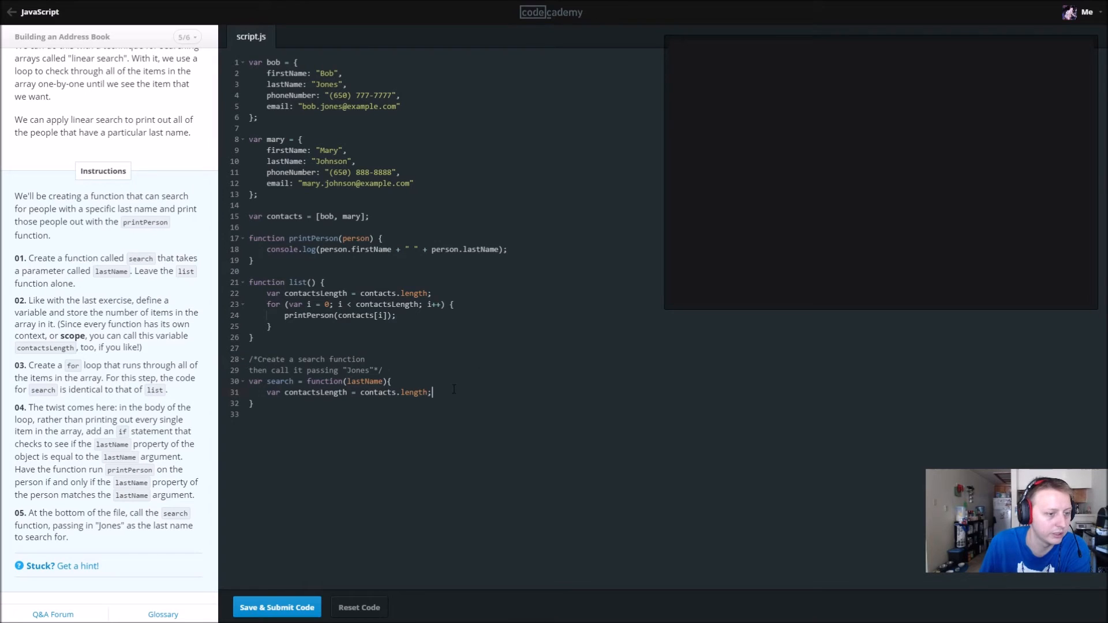
key(Return)
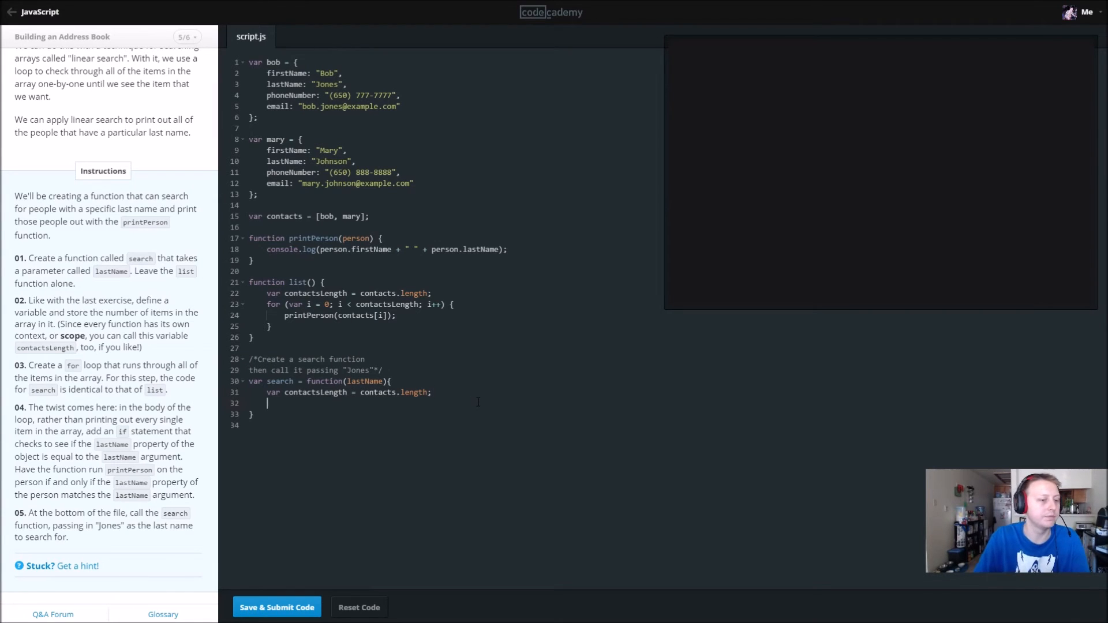
text(for())
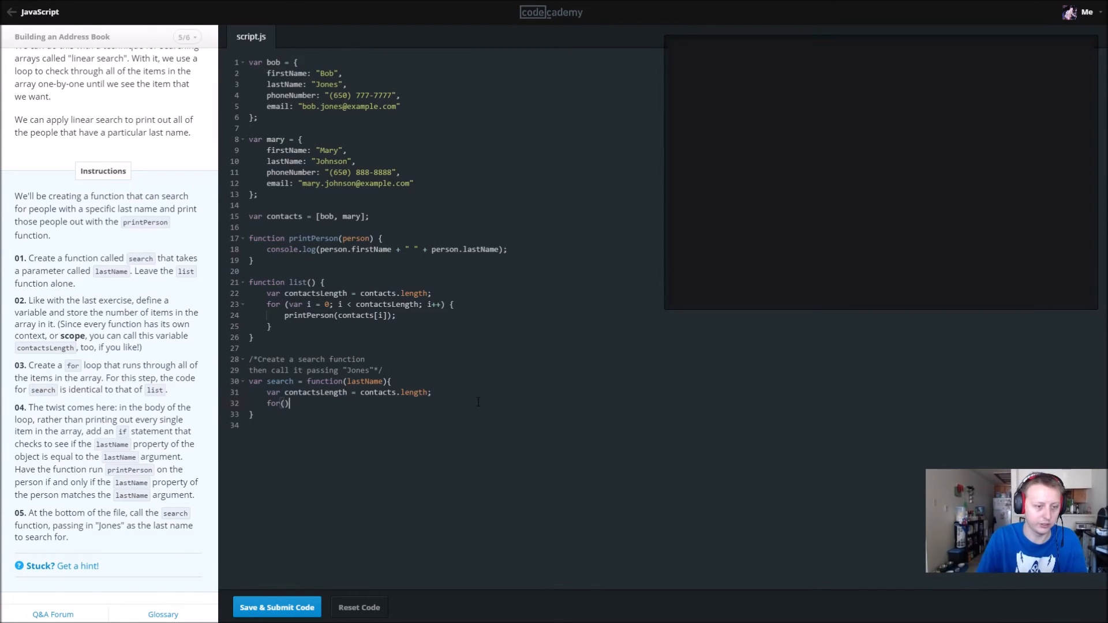
text(var i= 0)
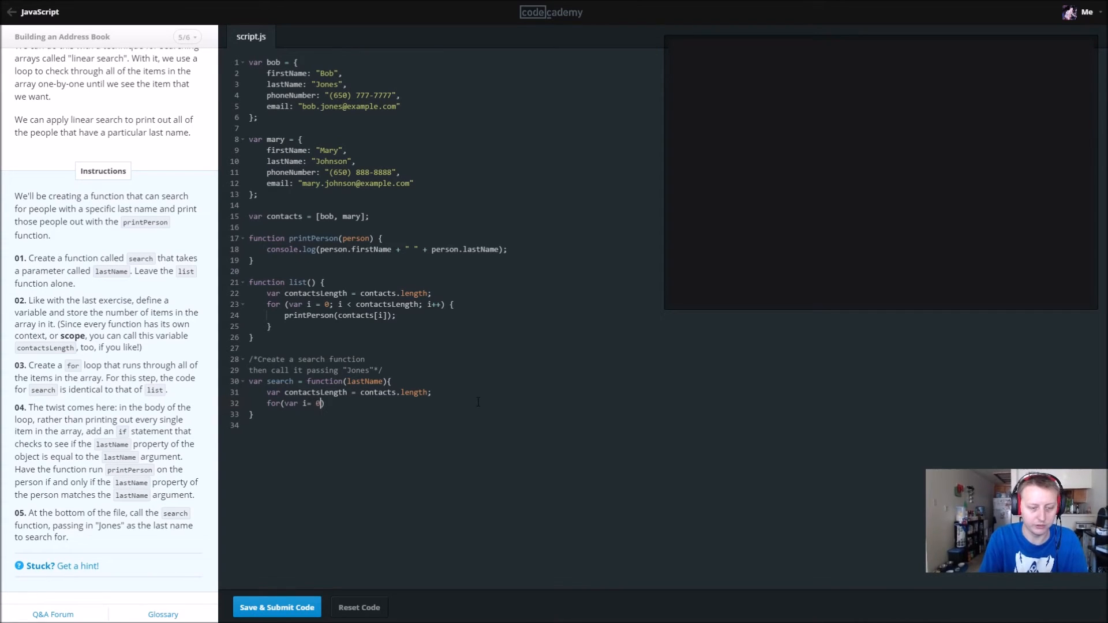
text(; i<)
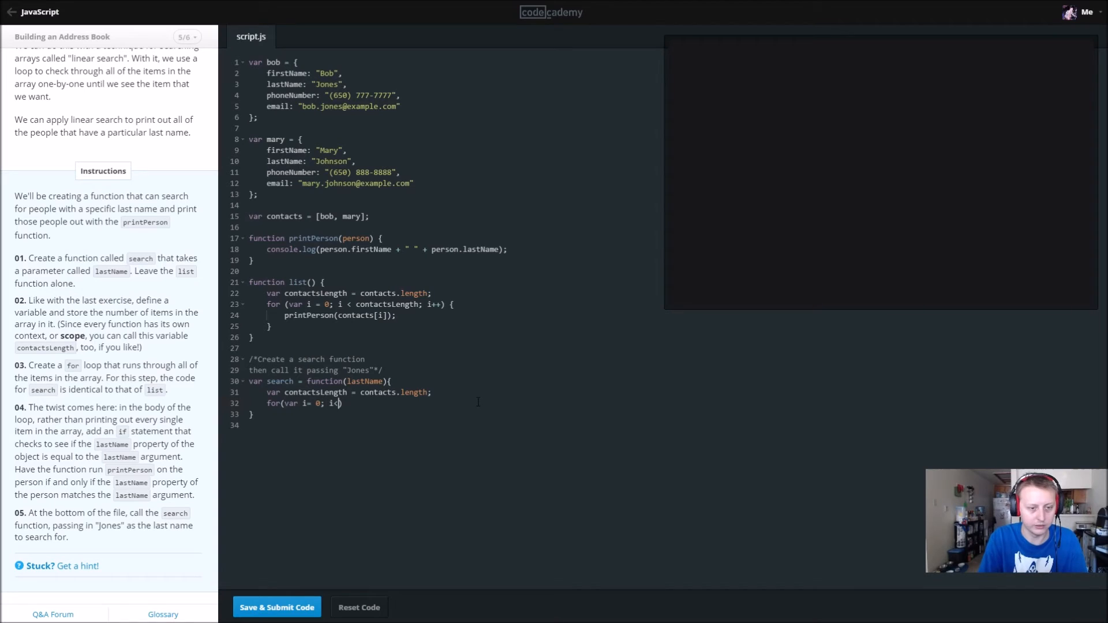
text(contactsLe)
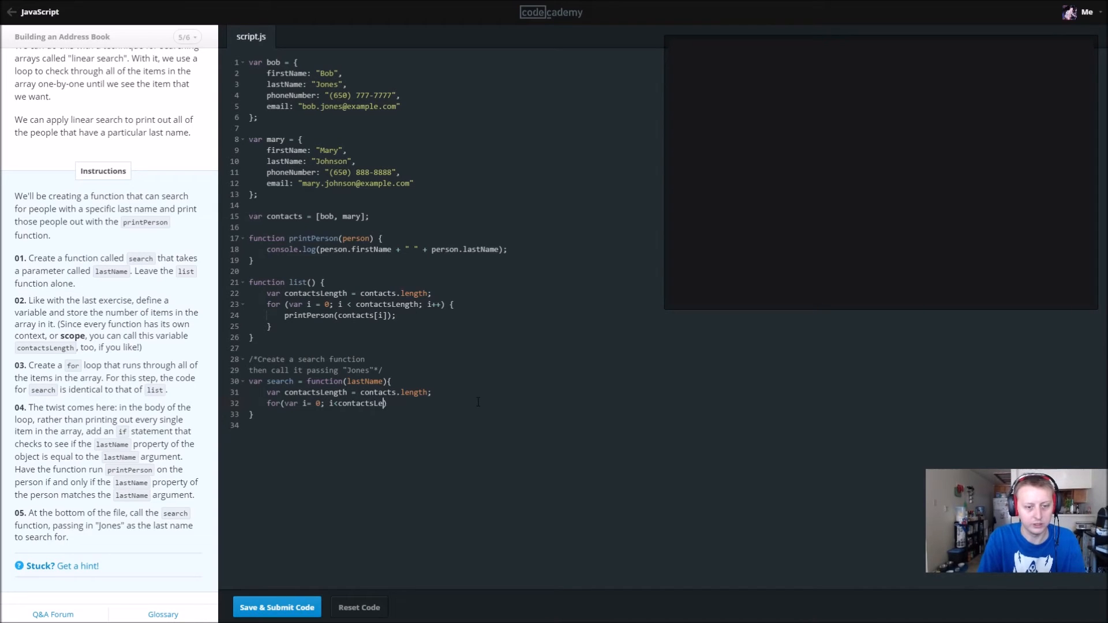
text(ngth;)
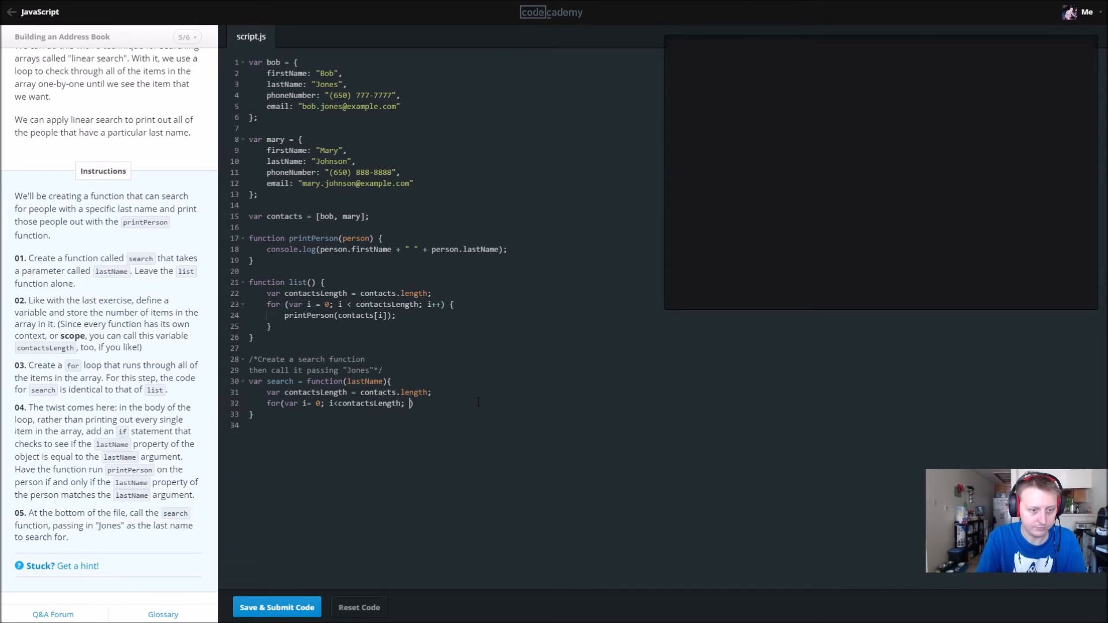
text(i++)
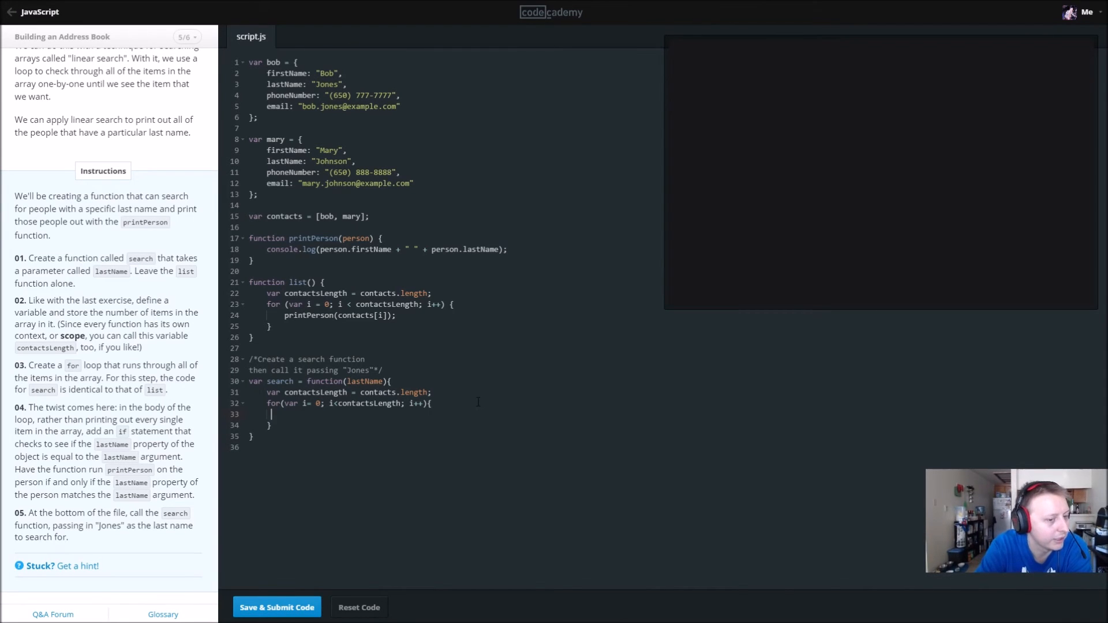
Inside the loop, write if(lastName === contacts[i].lastName){ to check for a match
text(if)
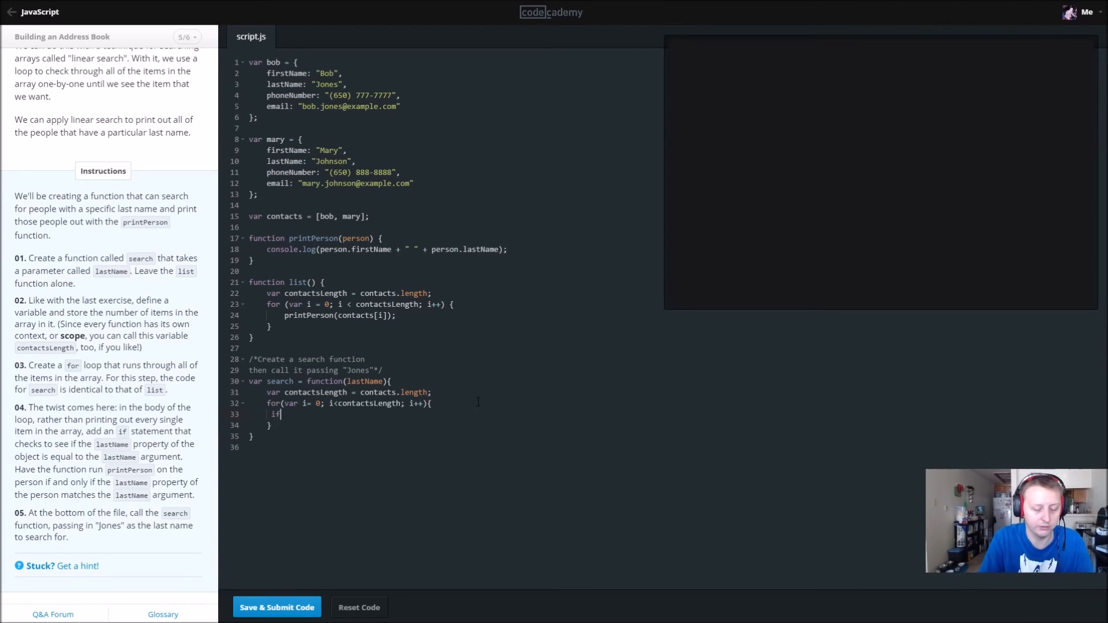
text((lastName=)
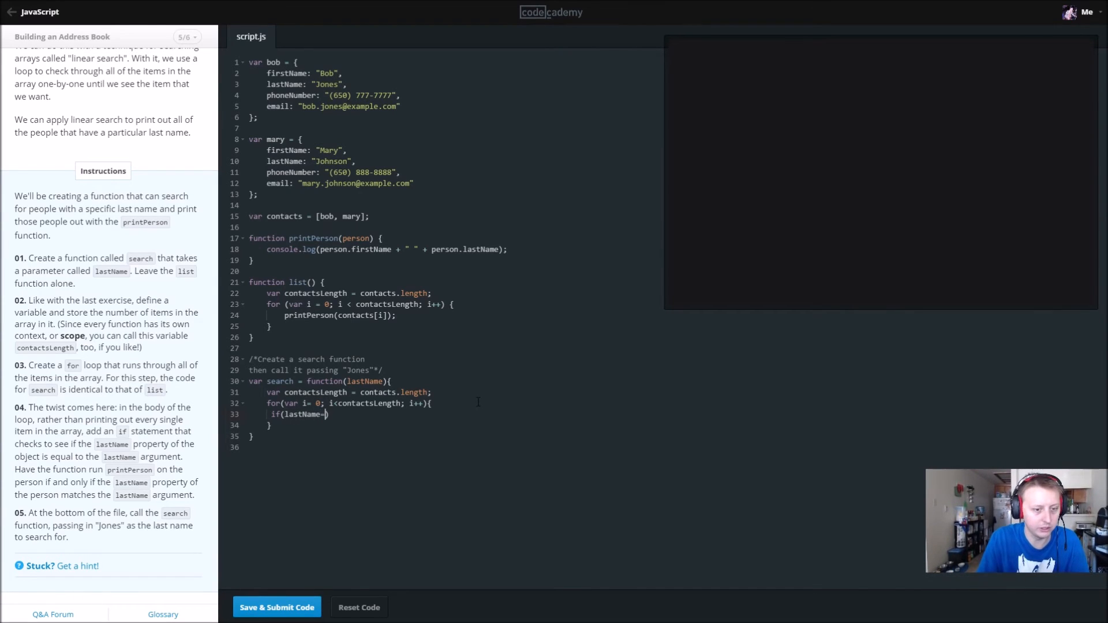
text(=cont)
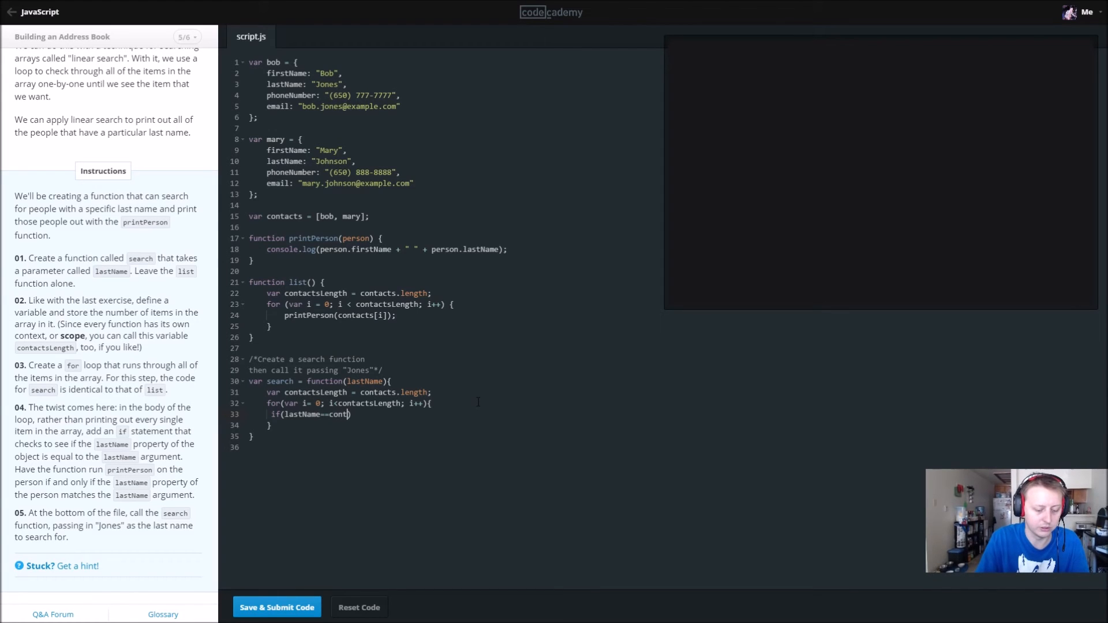
text(acts[])
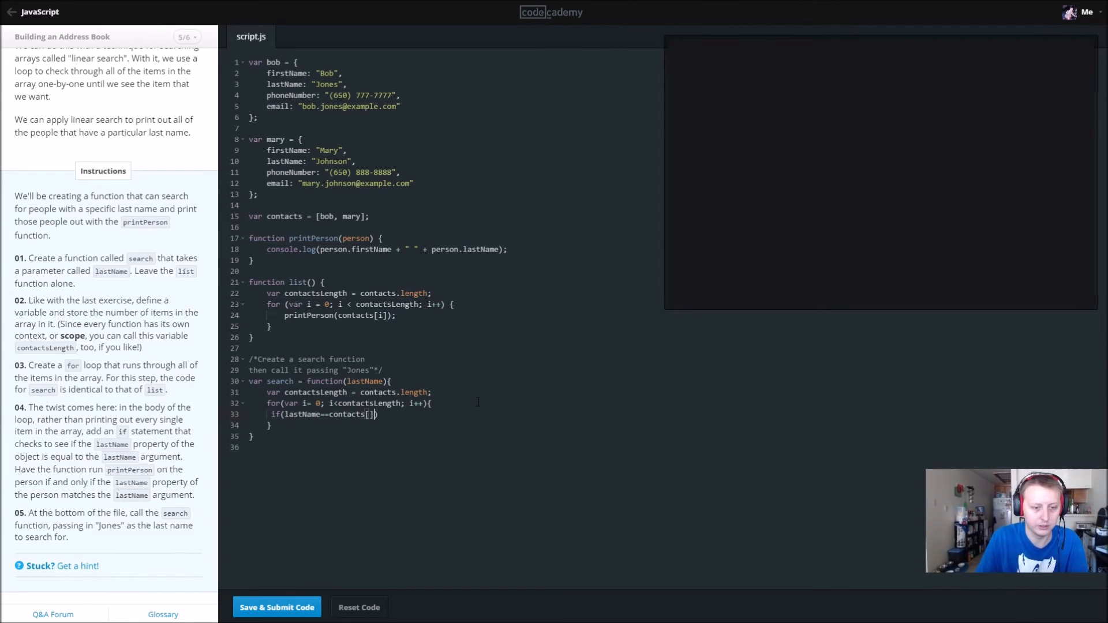
text(i].last)
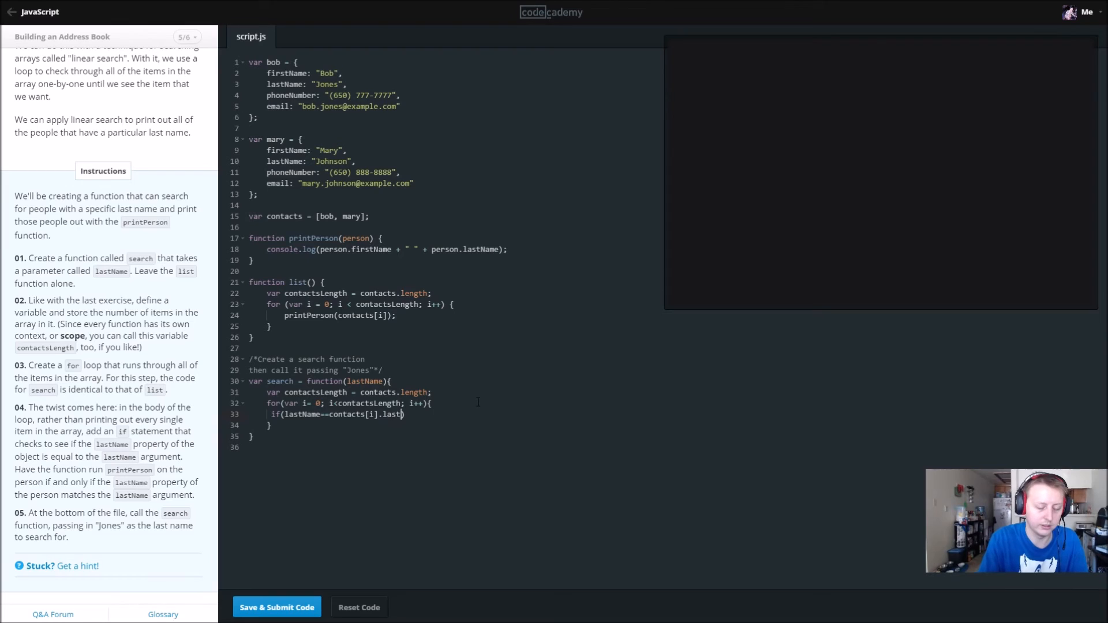
text(Name){)
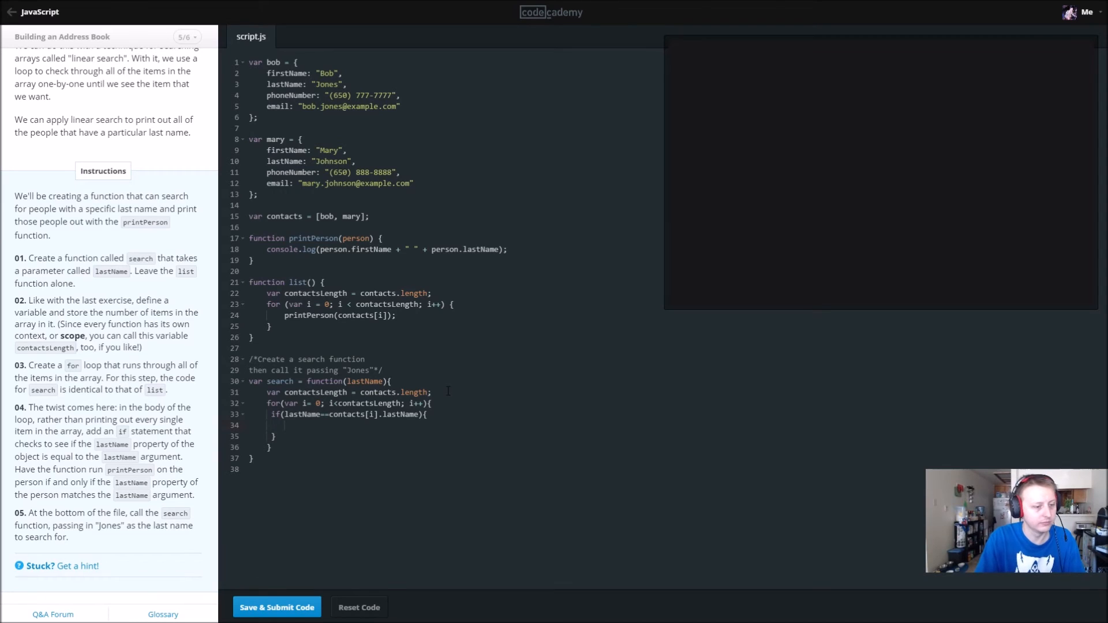
Call printPerson(contacts[i]) inside the if so matching contacts are printed
text(print)
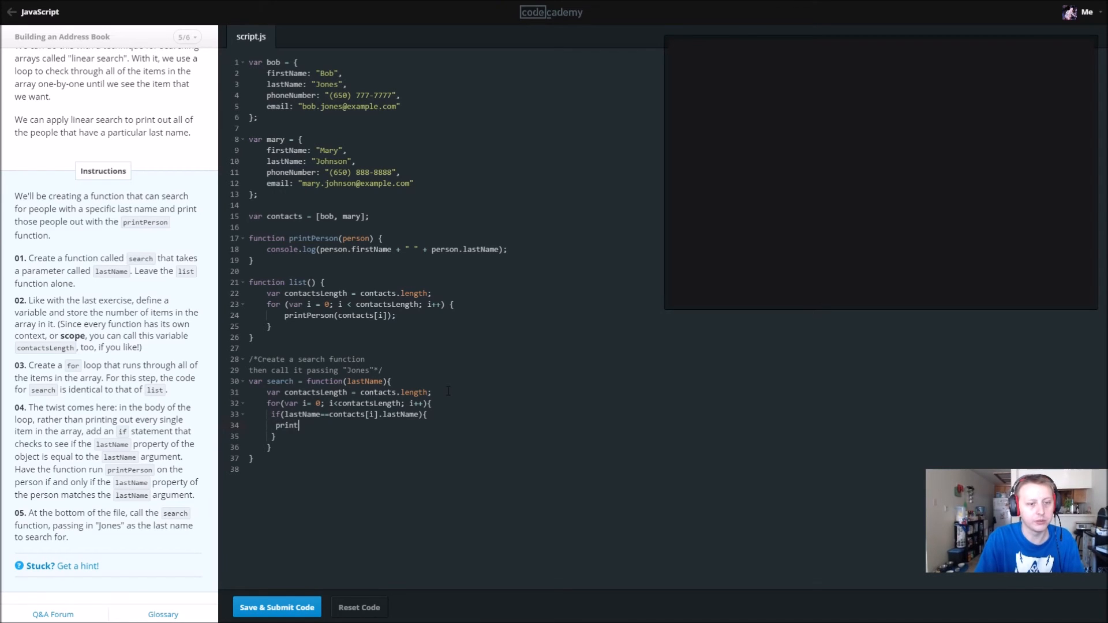
text(Person)
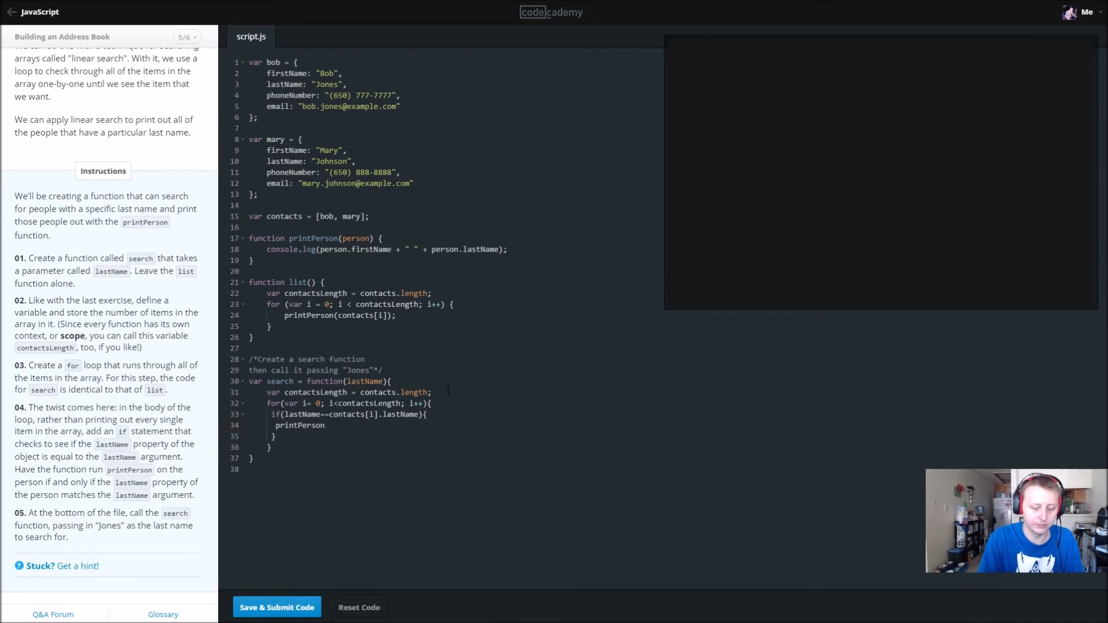
text(())
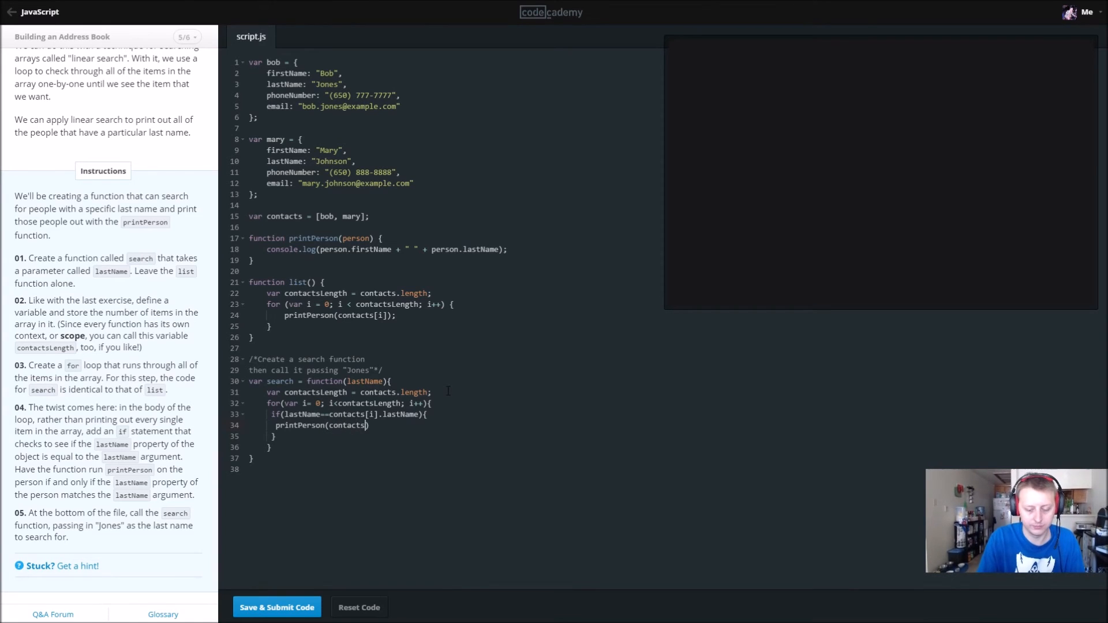
text([i]))
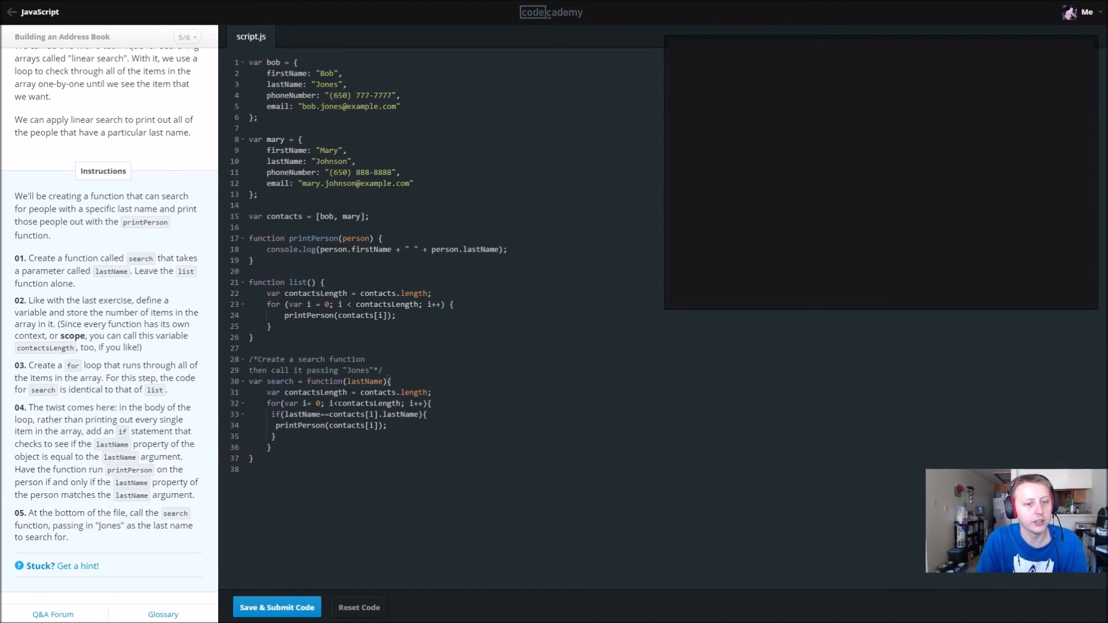
Add search("Jones"); at the bottom and submit so Bob Jones prints and the exercise passes
key(enter)
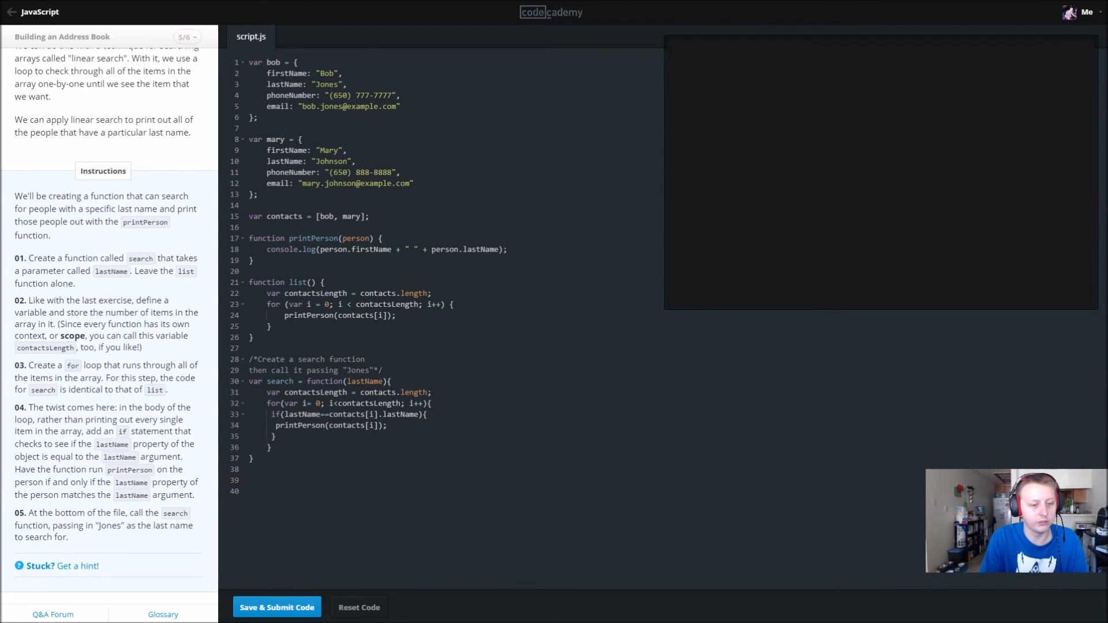
text(search)
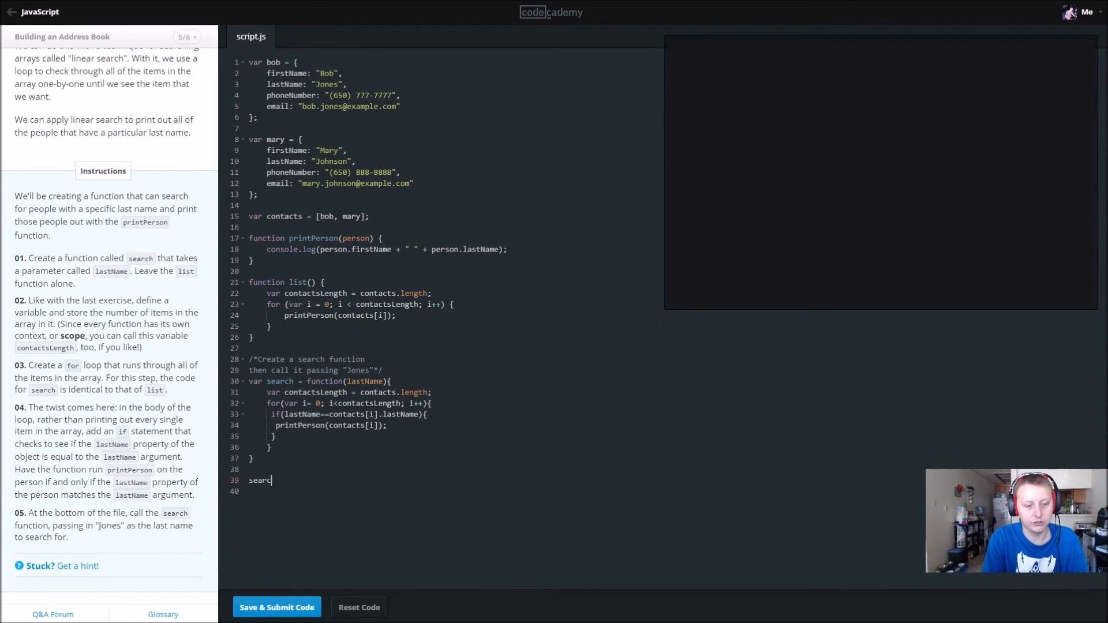
text((")
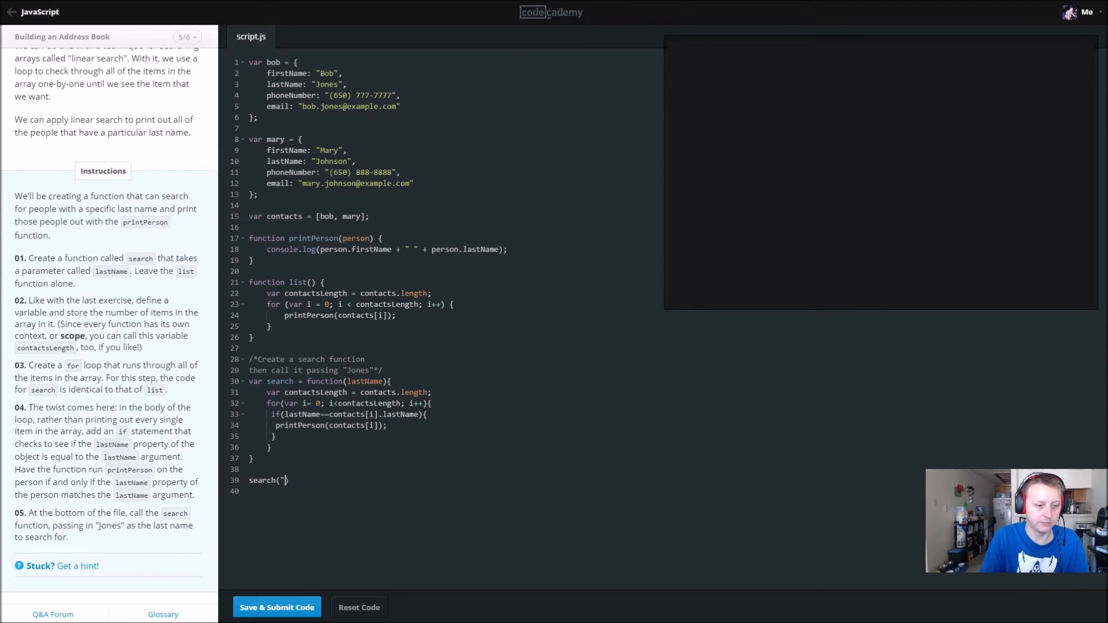
text(Joes)
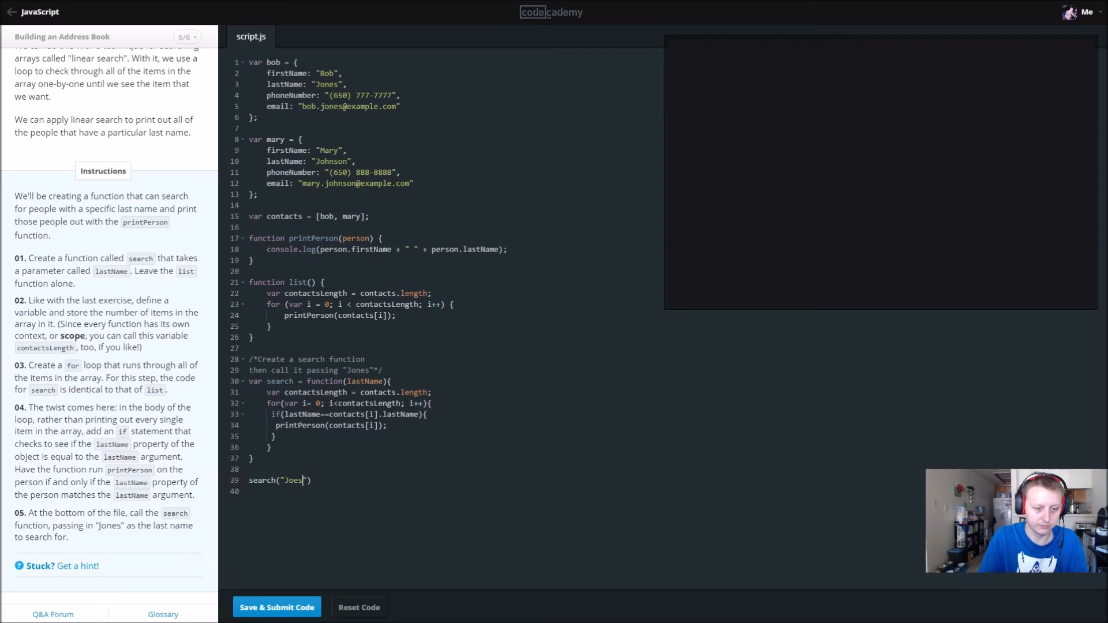
text(n)
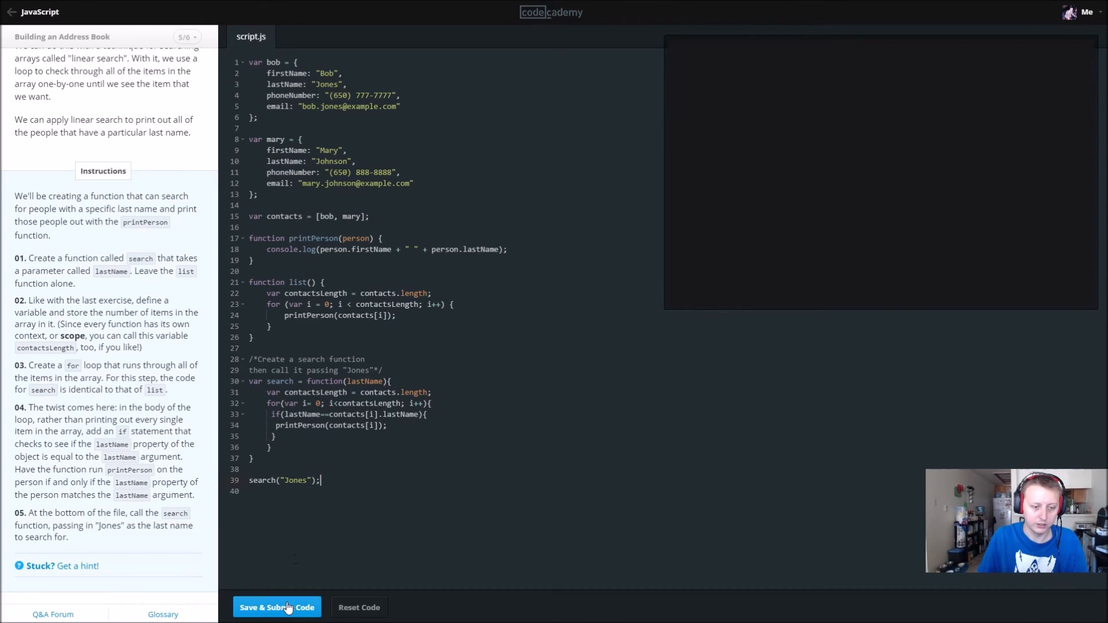
click(276, 607)
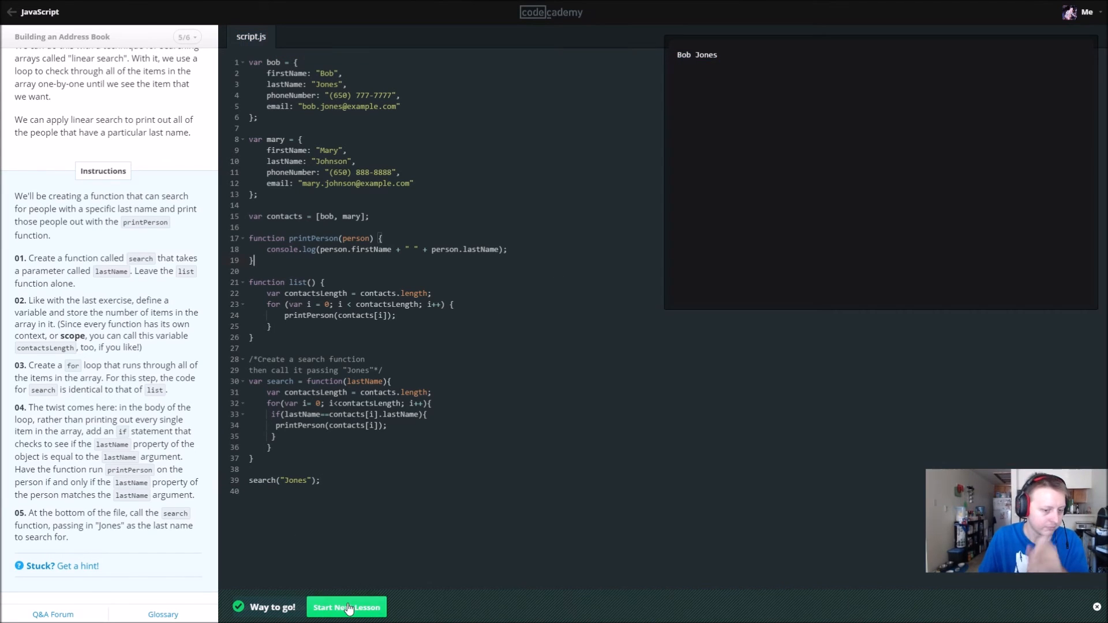
Start the We Made a Friend! lesson and scroll its instructions for the add function into view
click(345, 606)
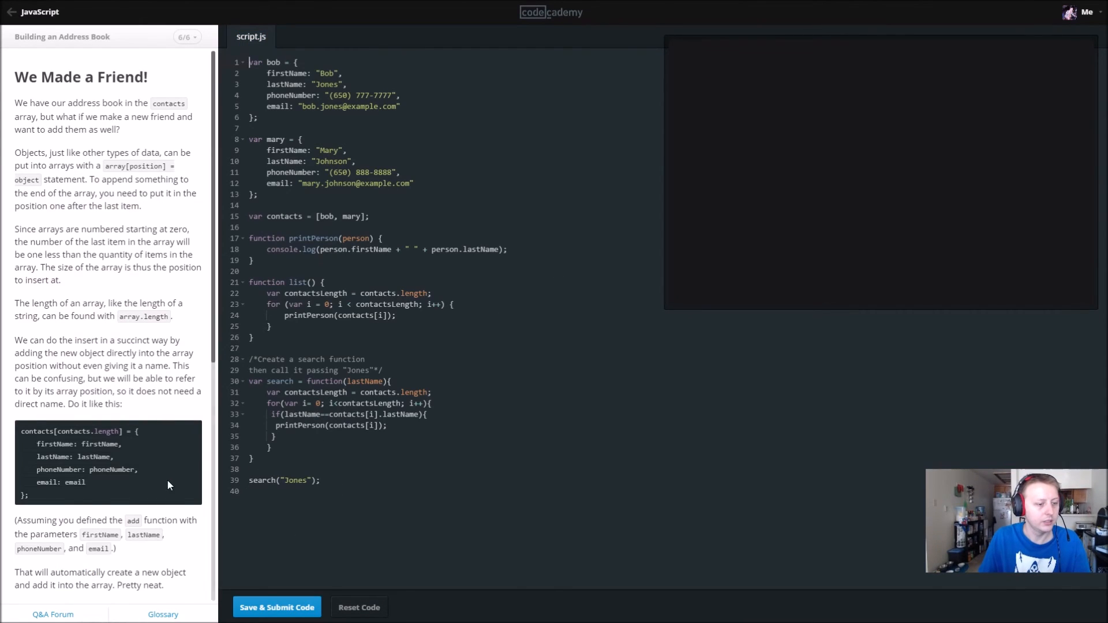
scroll(down, 3)
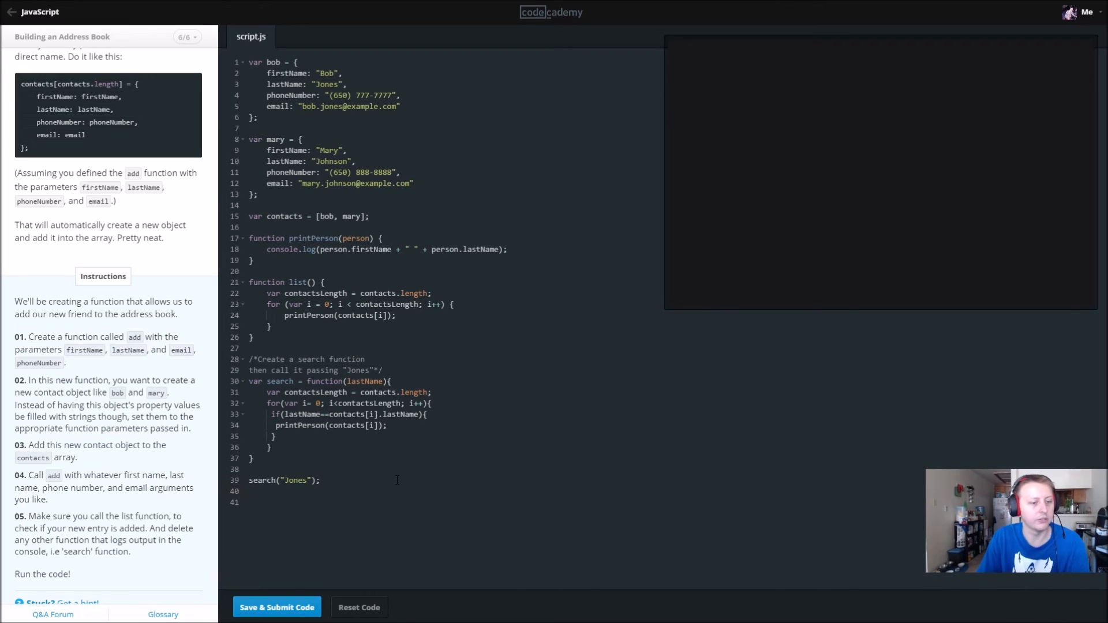
Declare var add = function(firstName, lastName, email, phoneNumber){ in the editor
text(var add = fu)
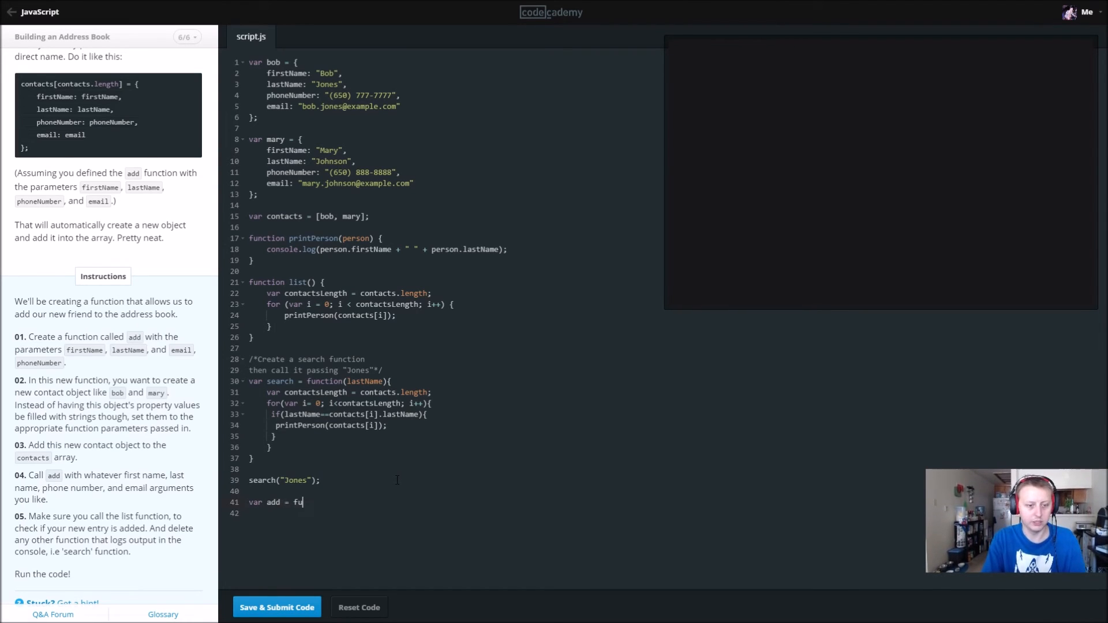
text(nction())
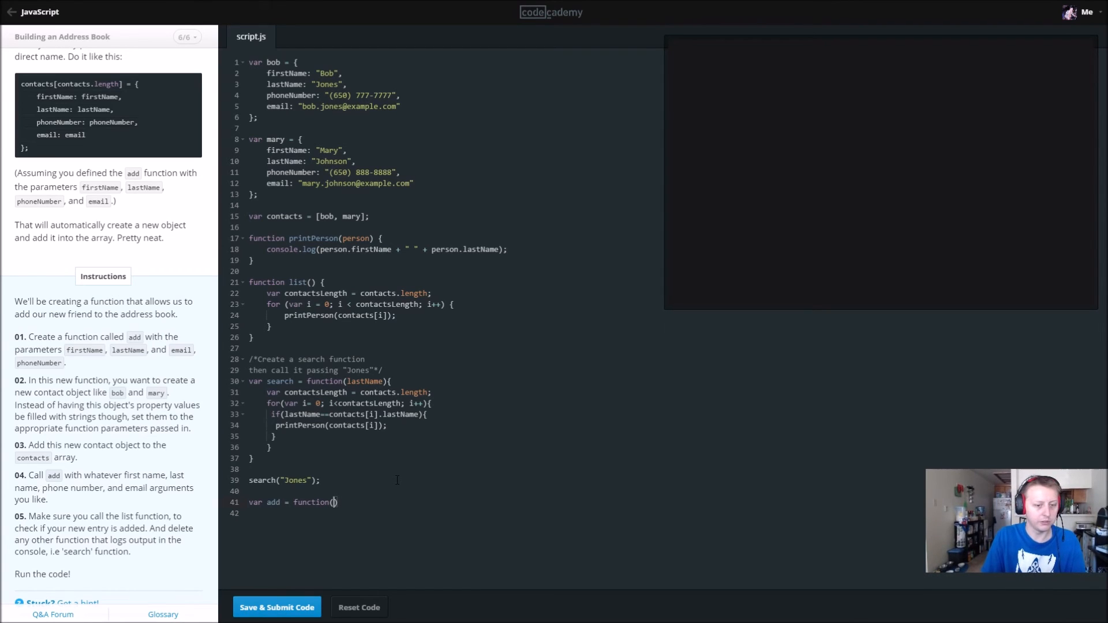
text(firstName,)
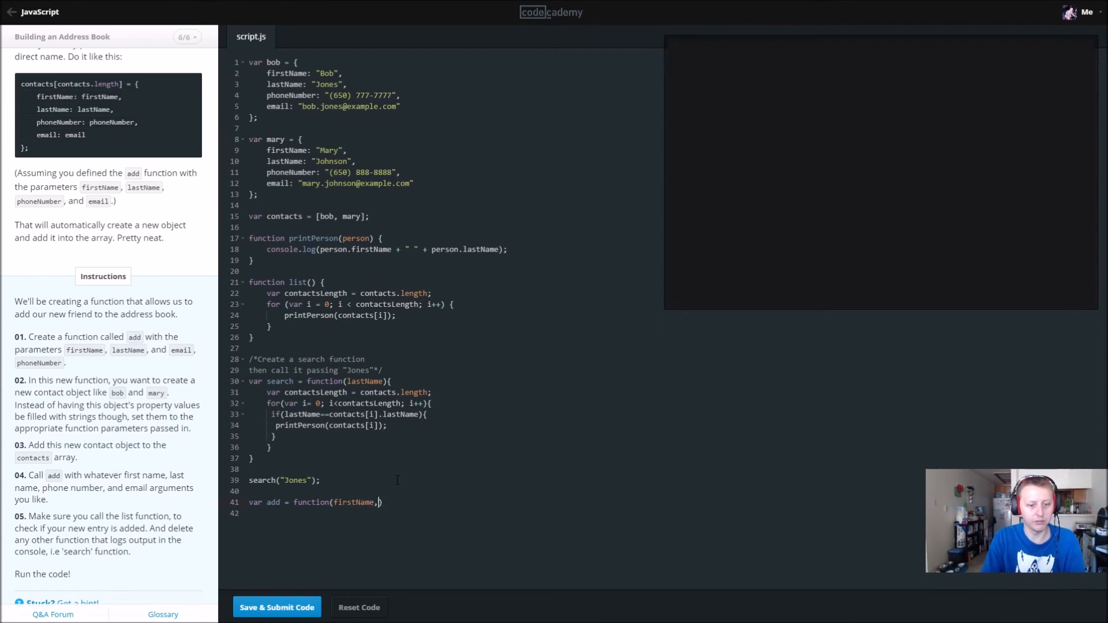
text(lastName,)
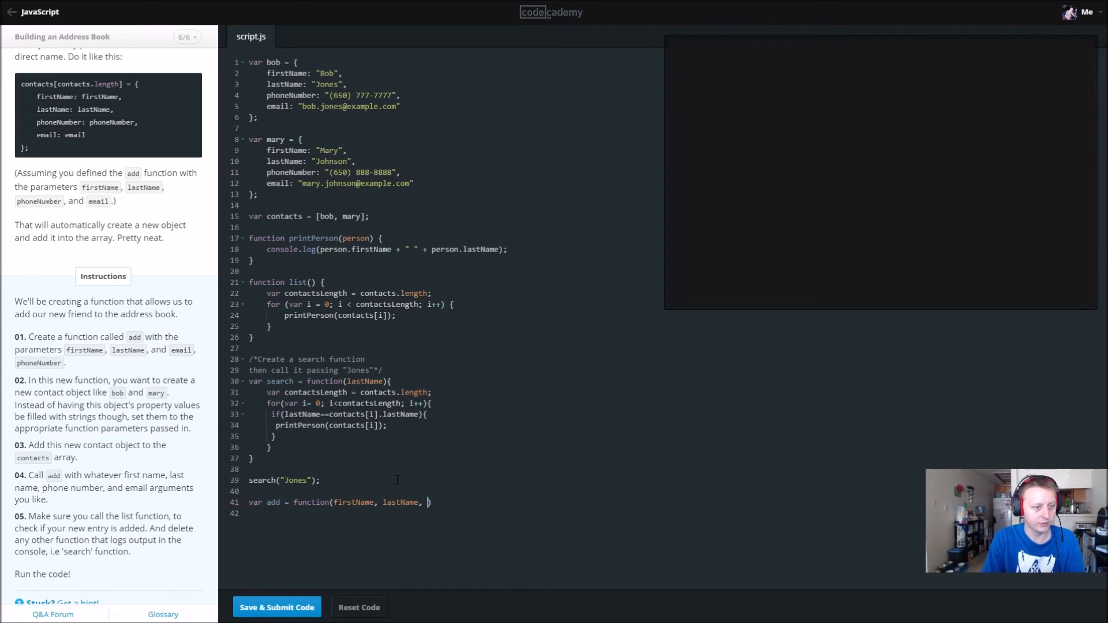
text(email))
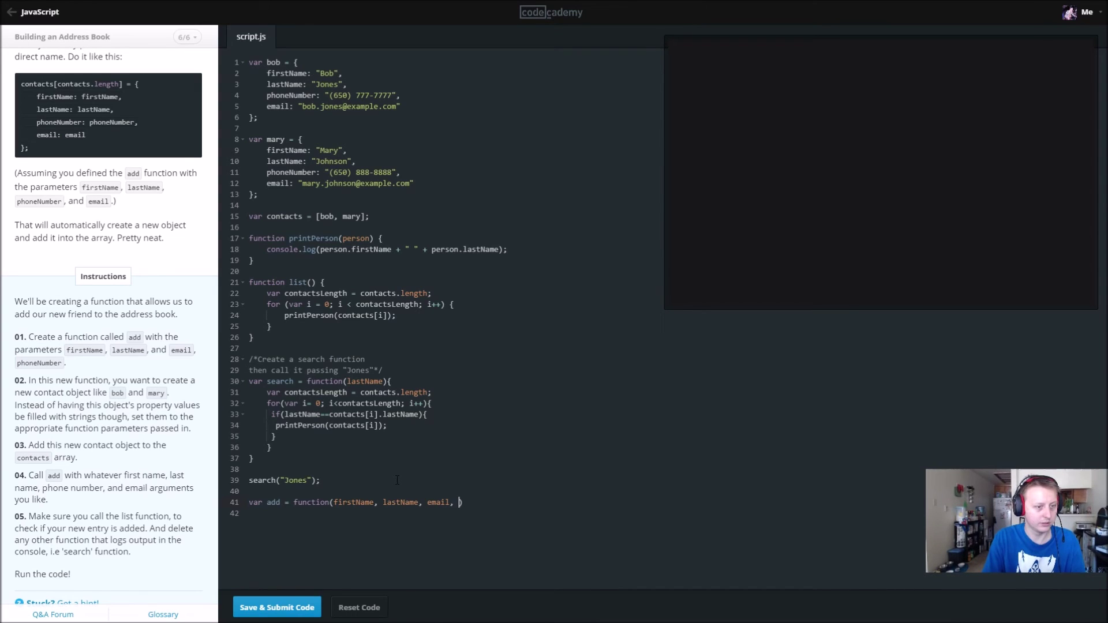
text(phoneNu)
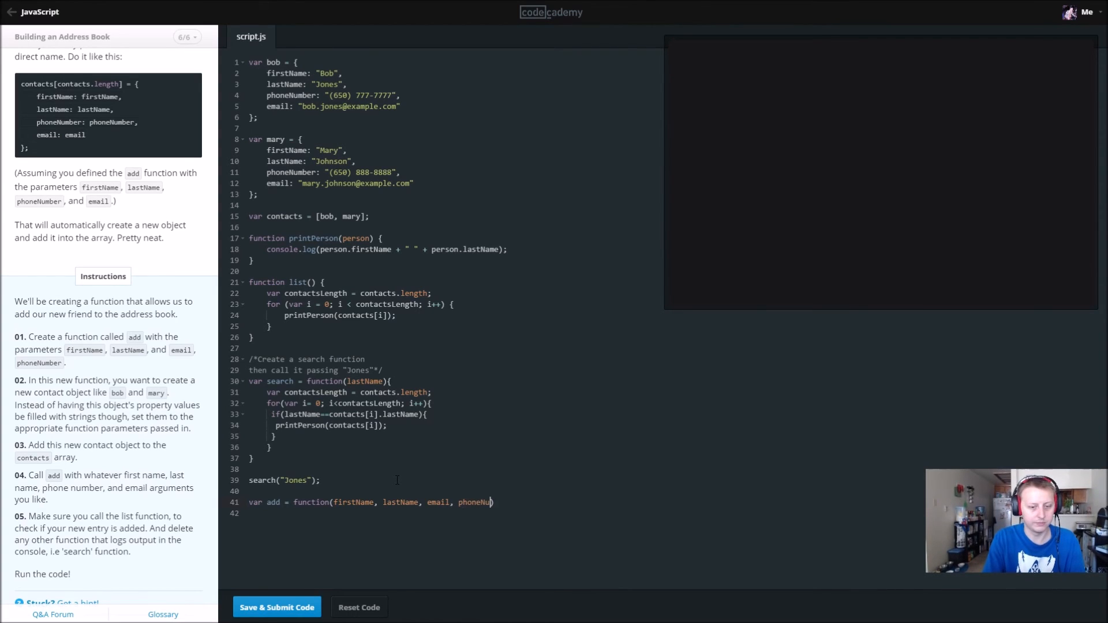
text(ber){)
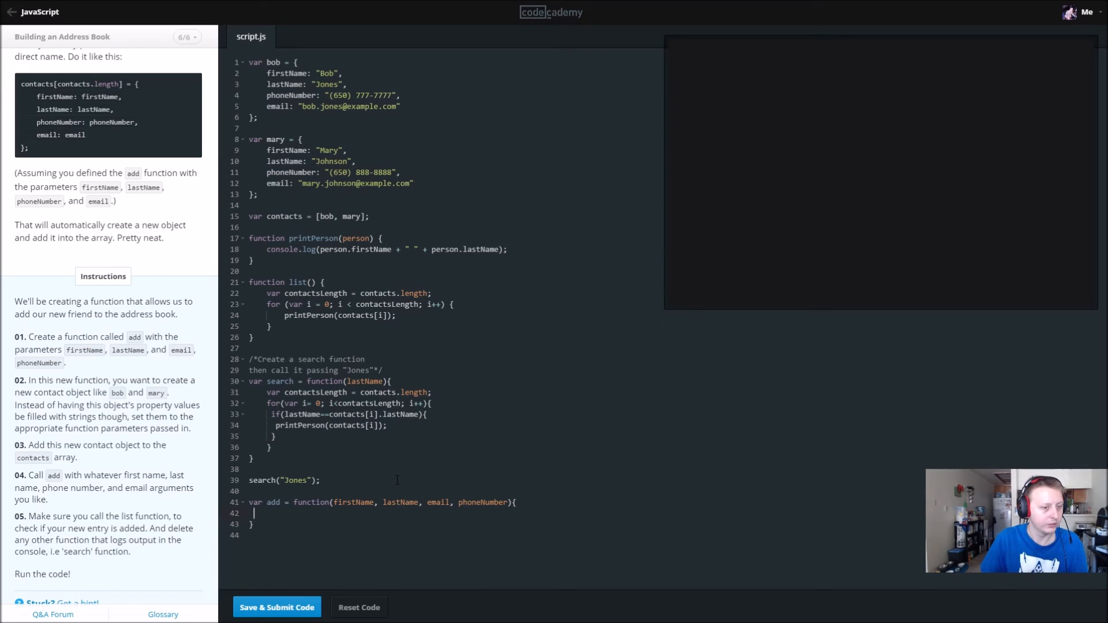
Start the newContact declaration inside add, correcting a mistyped variable name along the way
text(var f)
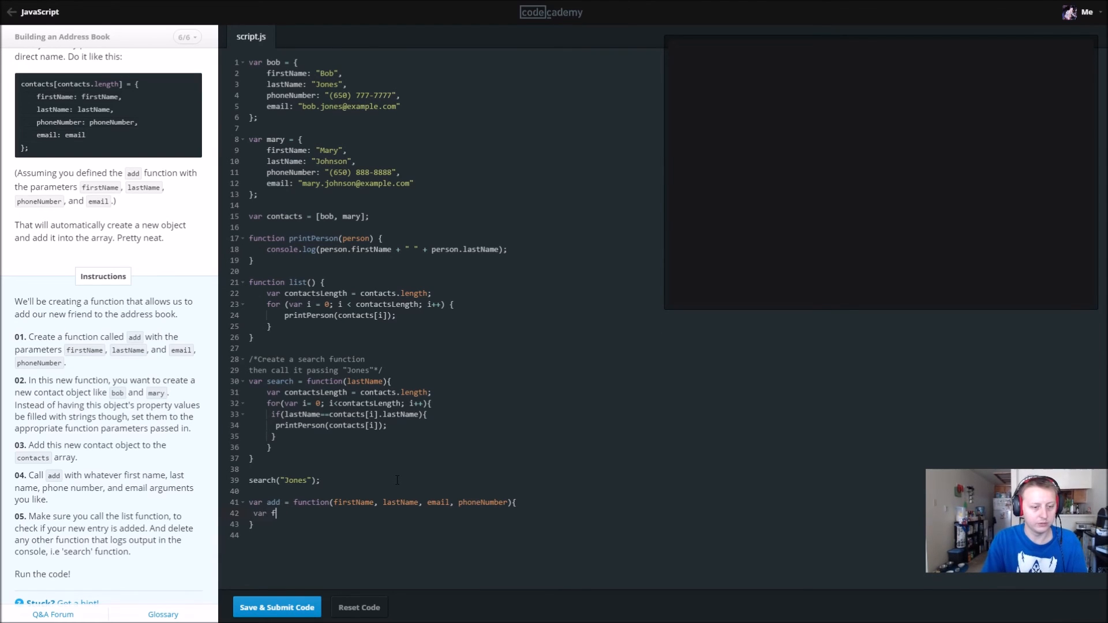
text(irstName)
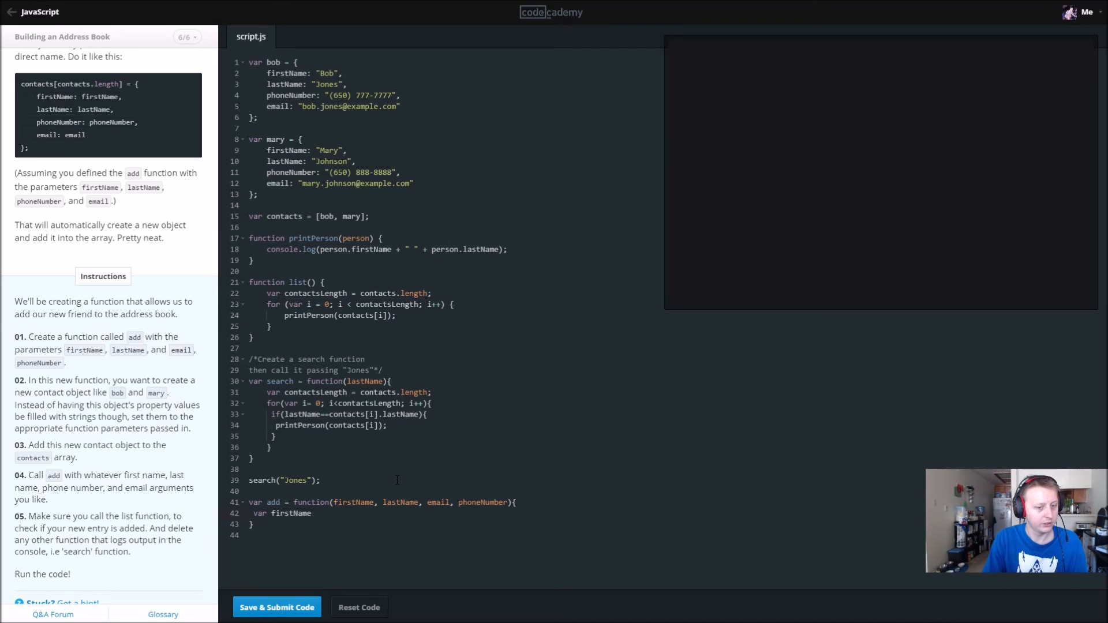
key(Backspace)
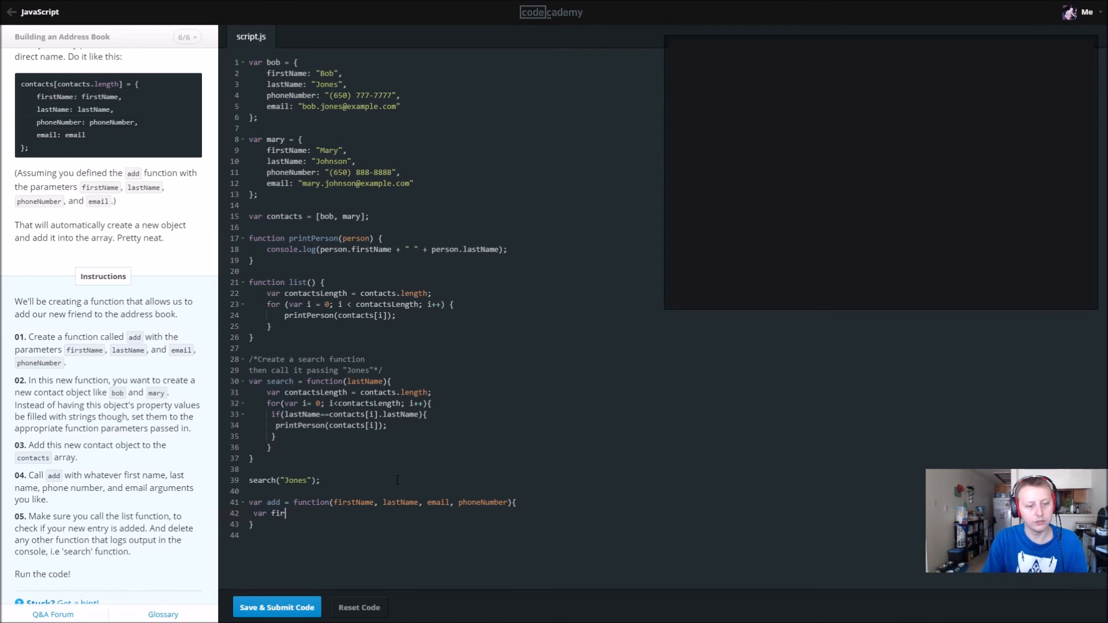
key(Backspace)
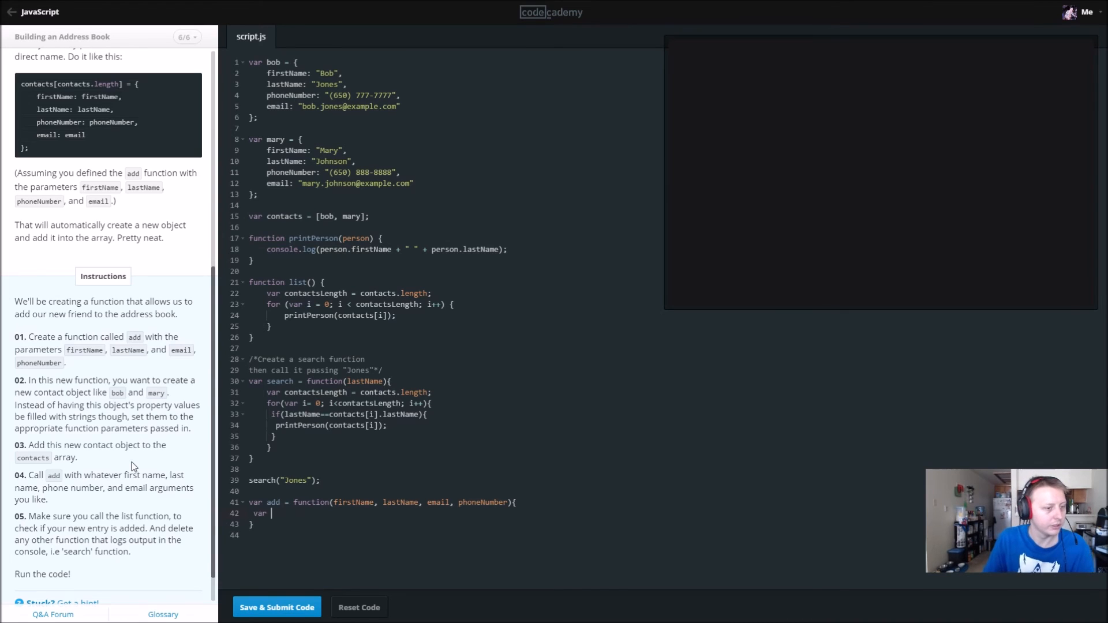
mouse_move(163, 374)
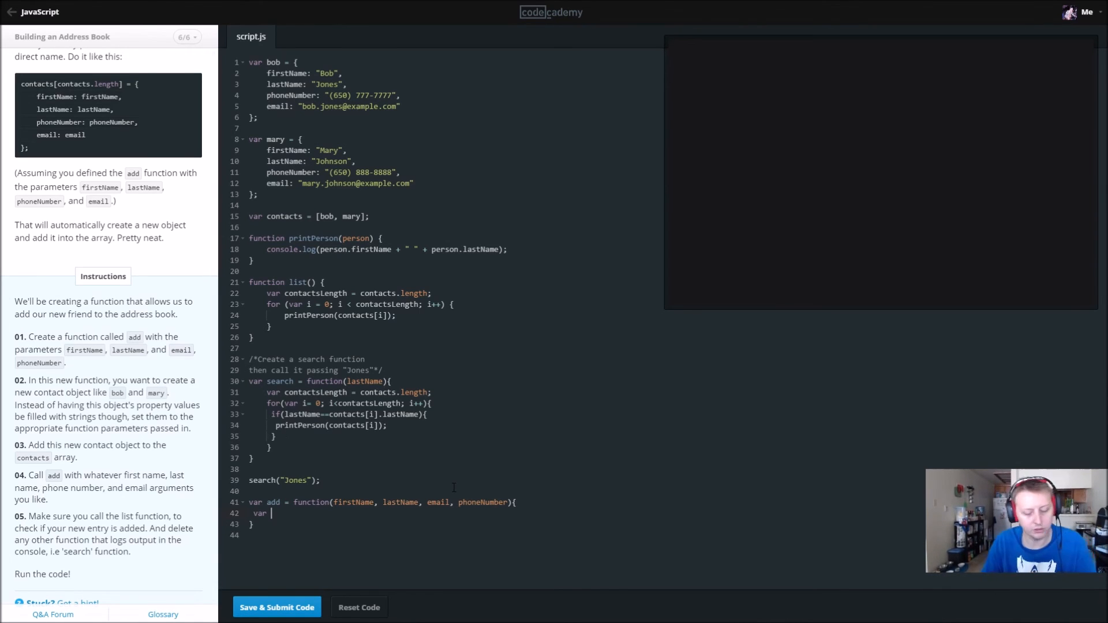
text(firstName)
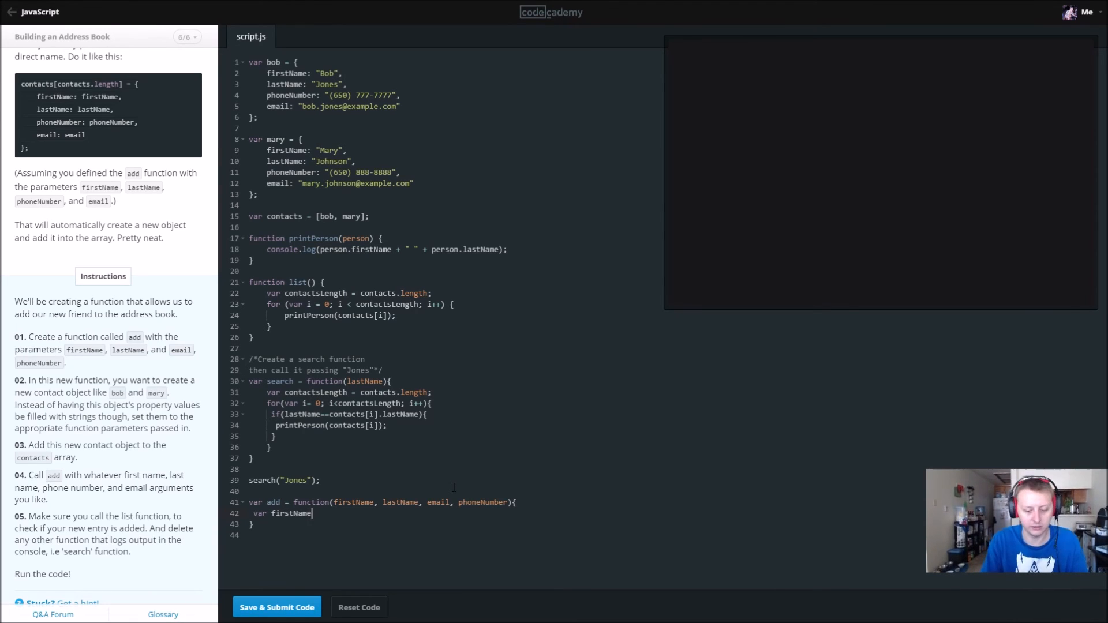
text(= {)
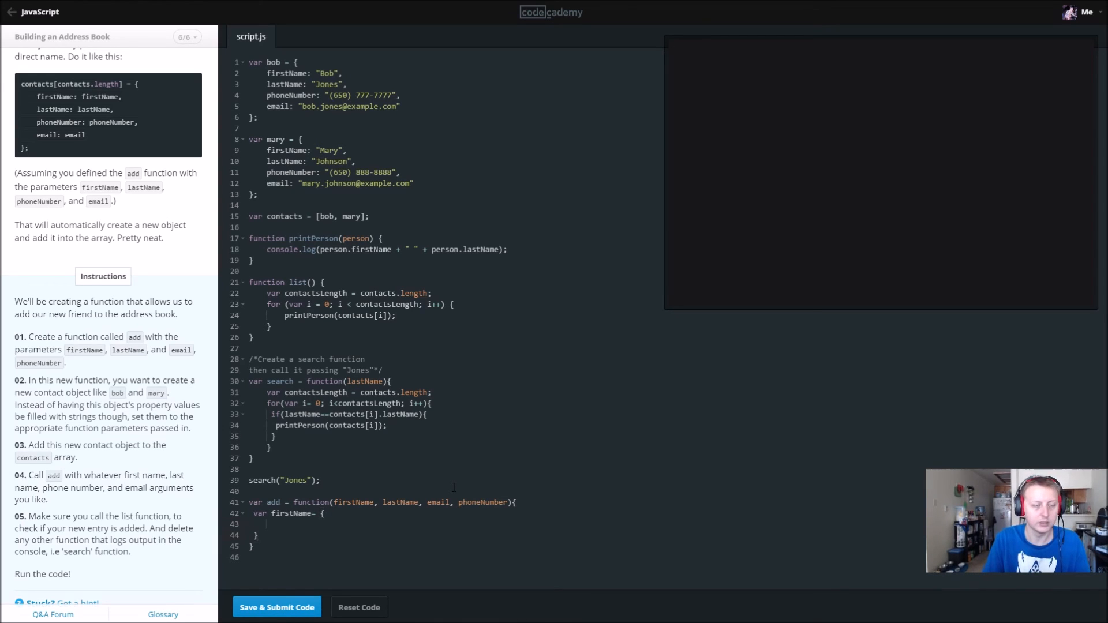
Fill the newContact object with firstName, lastName, email and phoneNumber mapped to the parameters
text(first)
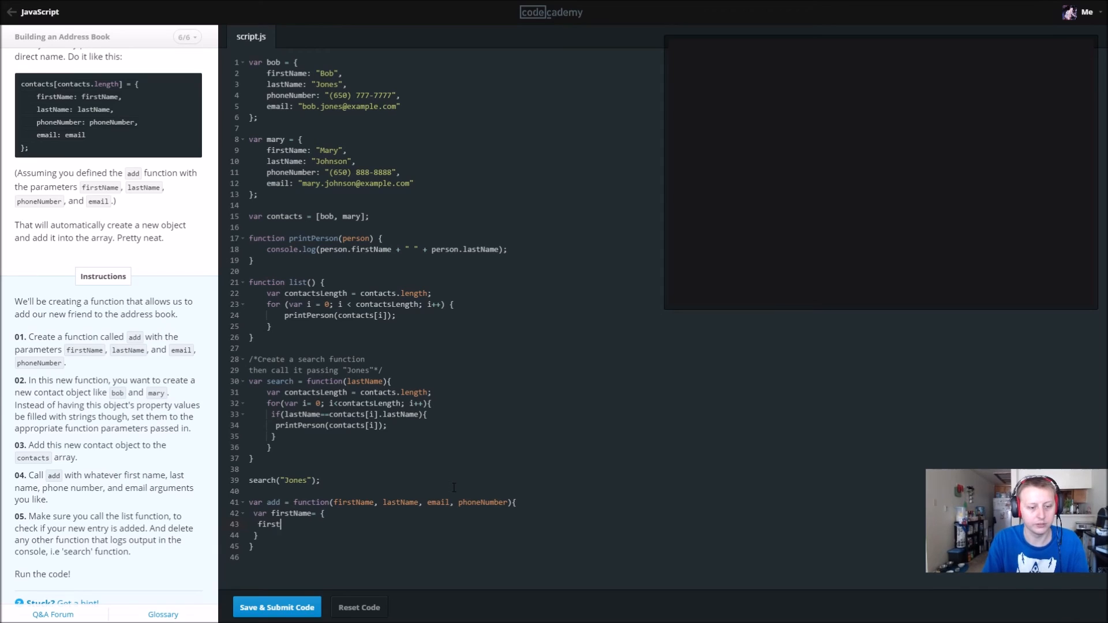
text(Name)
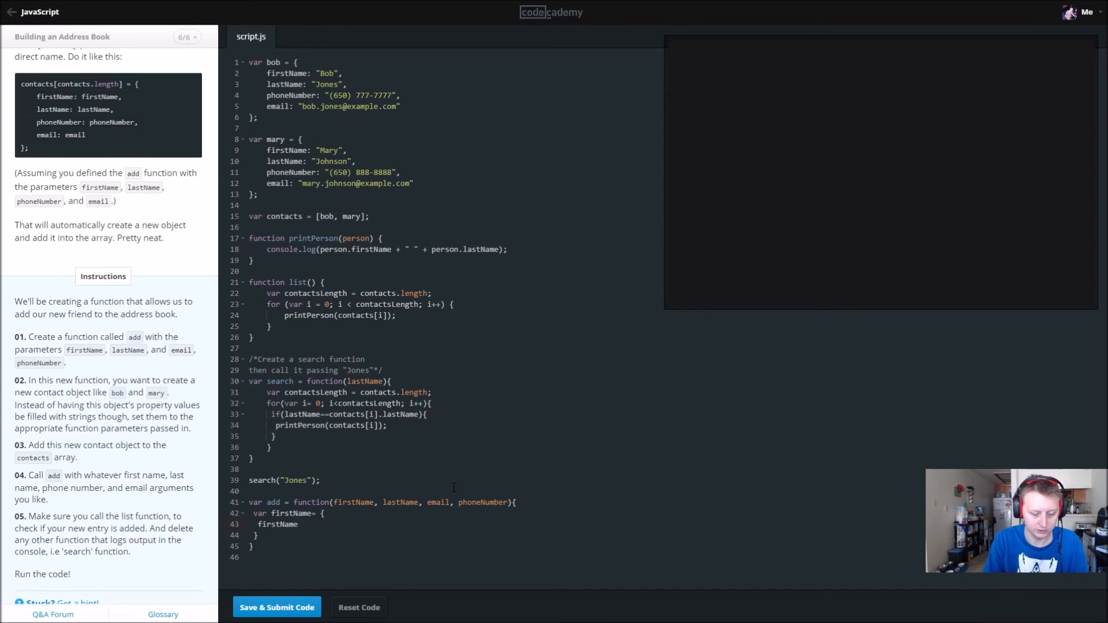
text(: firstn)
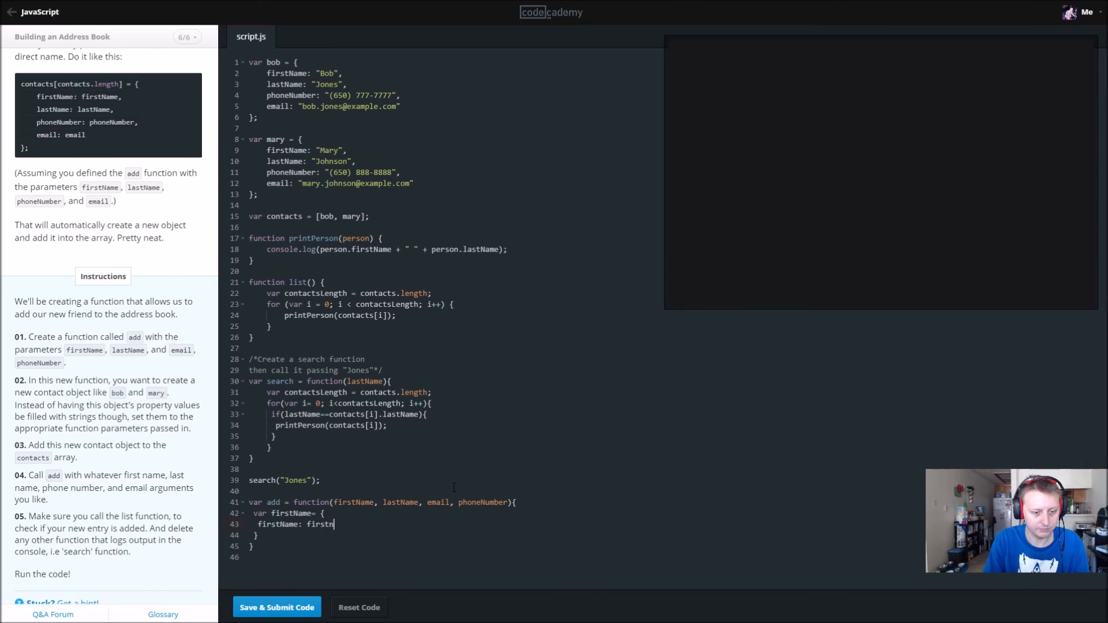
text(Name,)
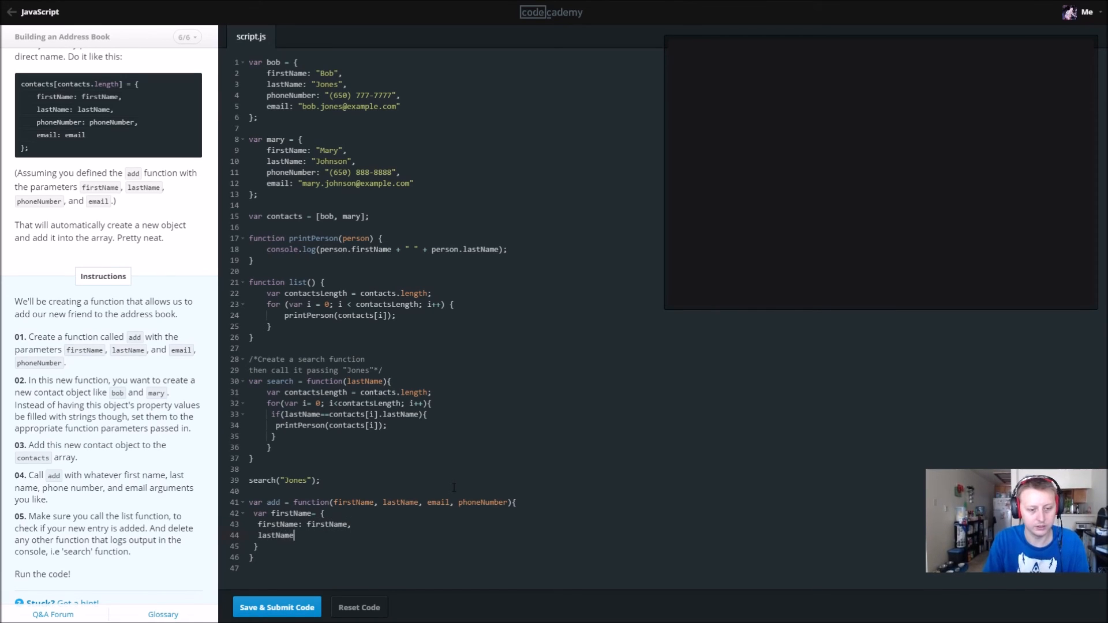
text(: las)
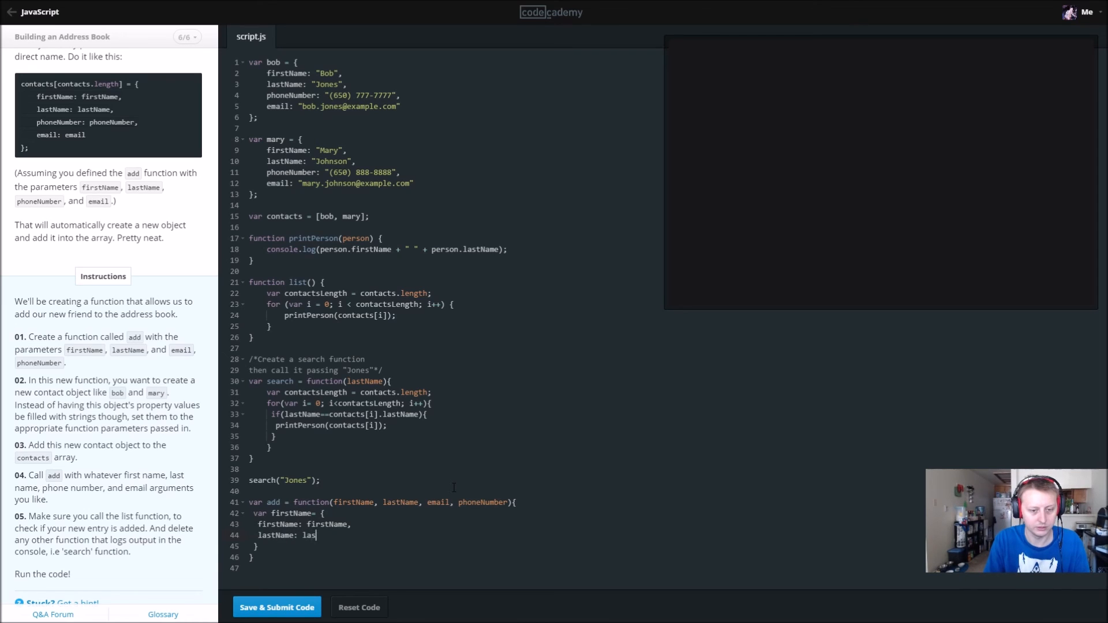
text(tName,)
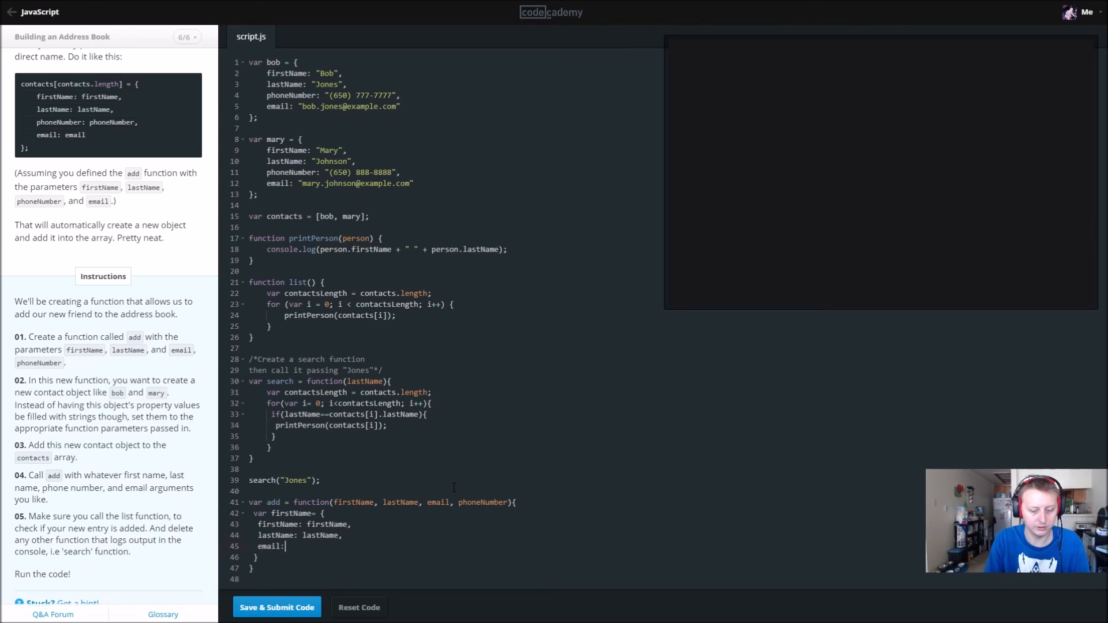
text(email,)
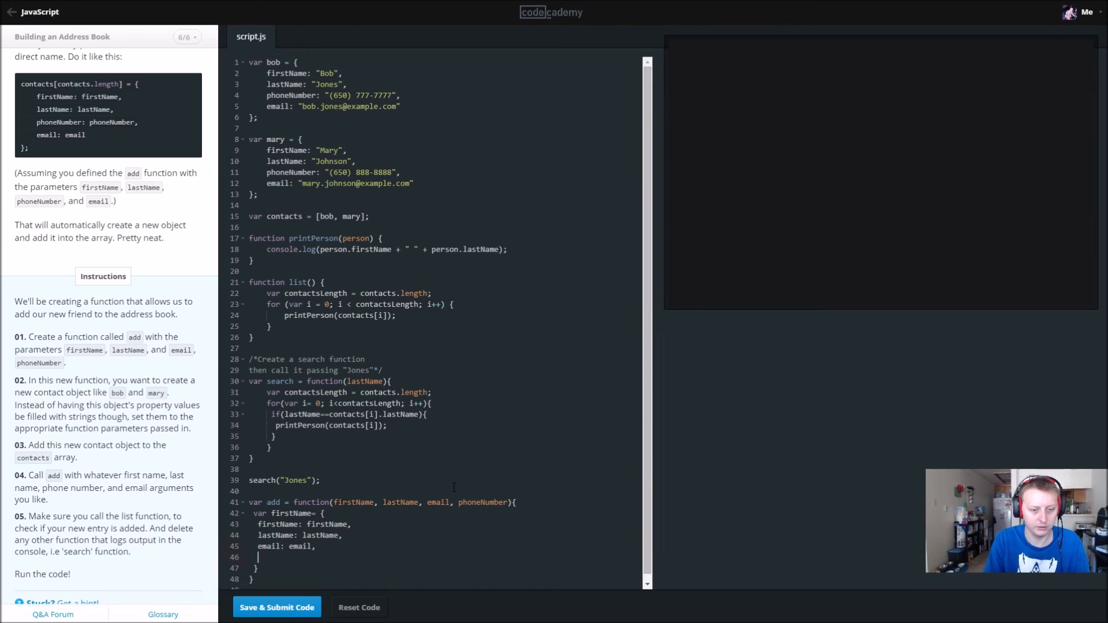
text(phon)
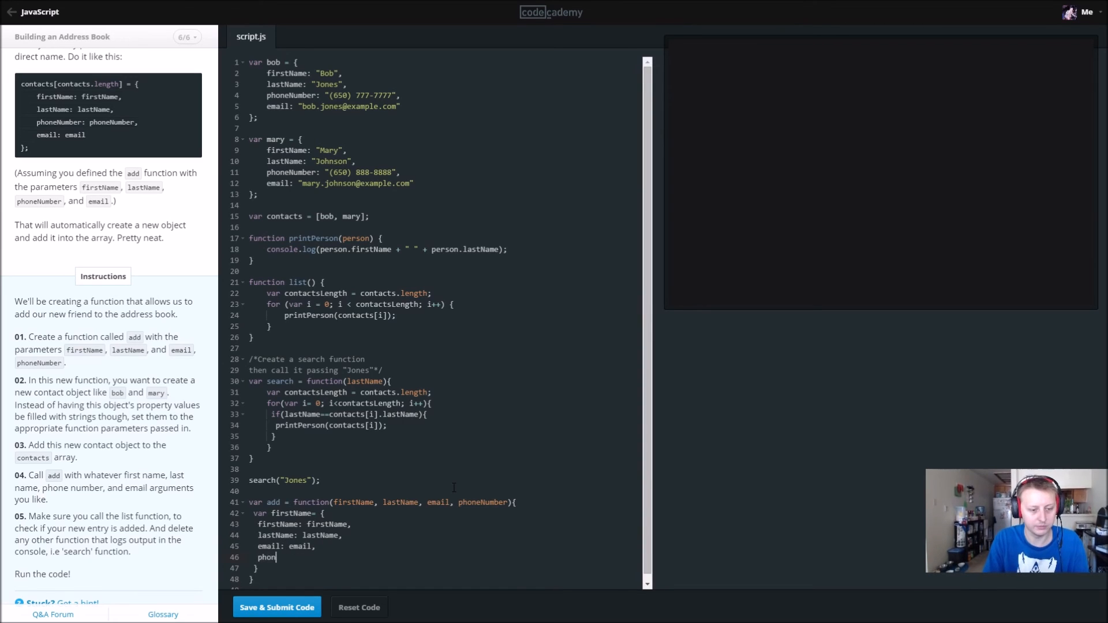
text(eNumber: phoneNumber)
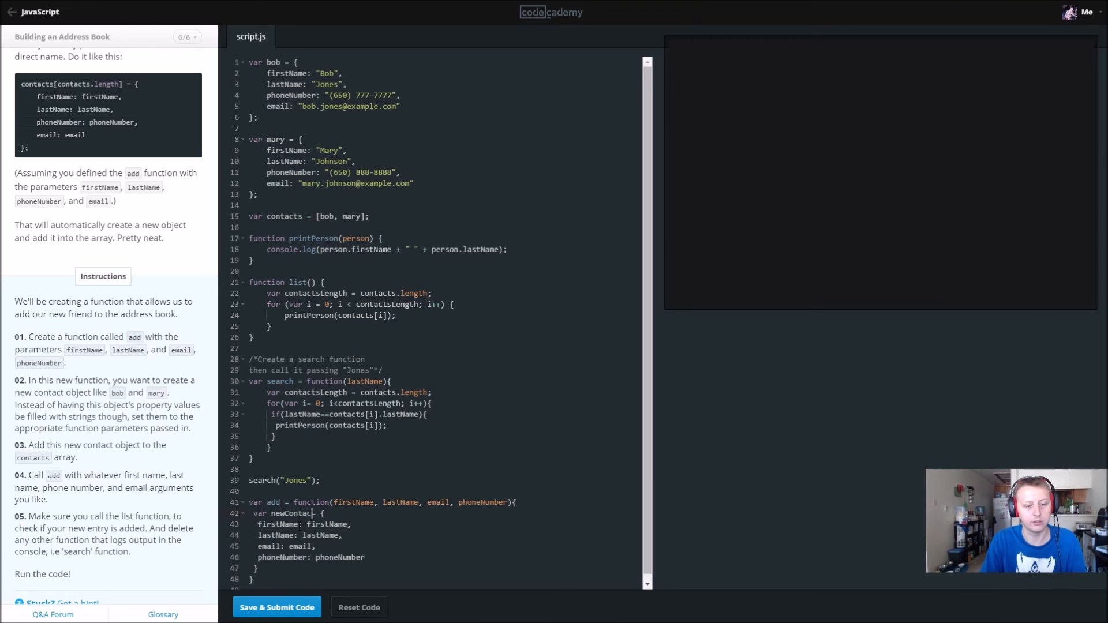
Append the contact with contacts[contacts.length] = newContact; inside add
scroll(down, 3)
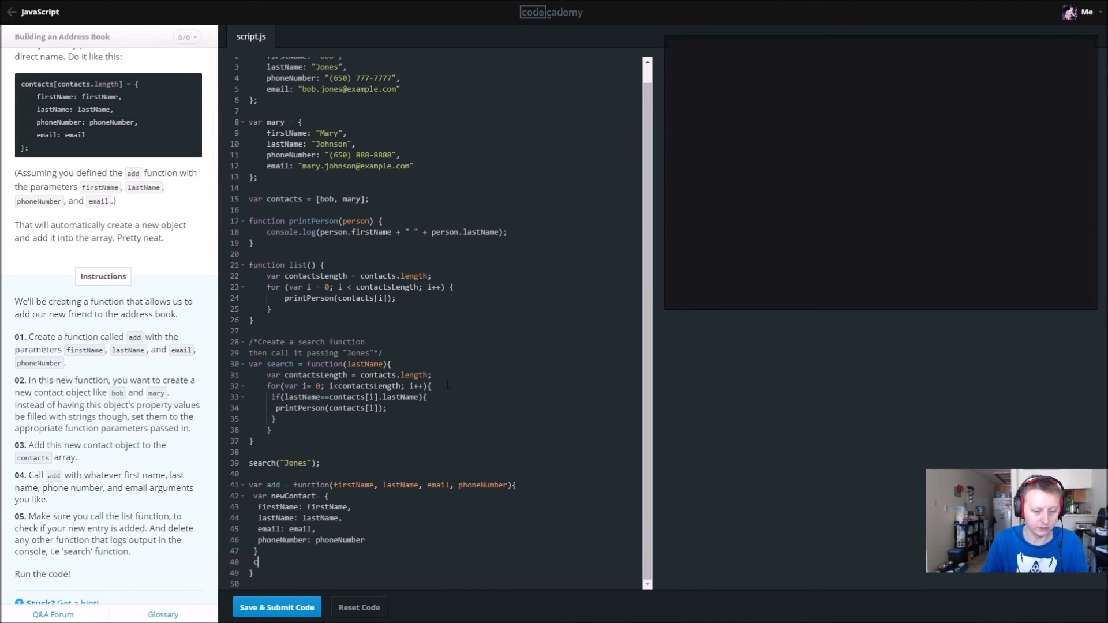
text(onac)
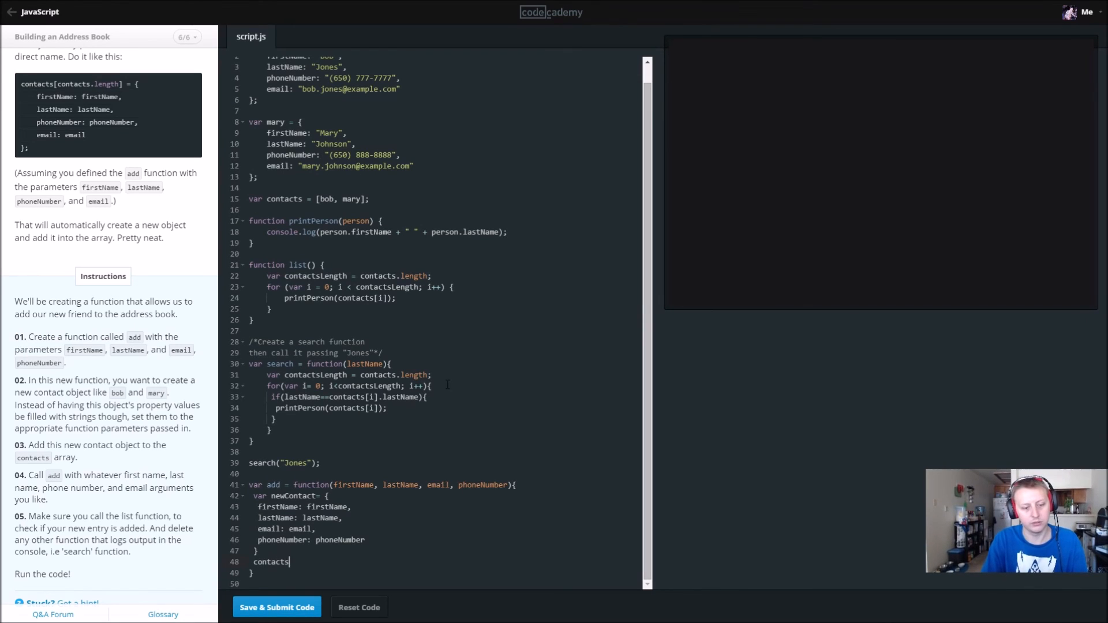
text(.add)
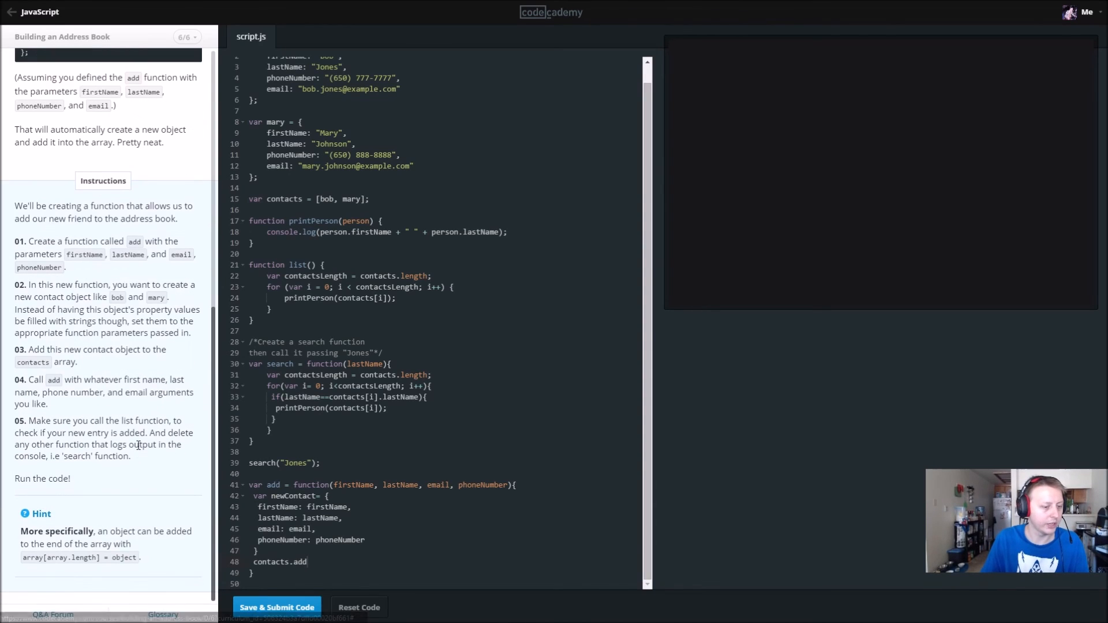
mouse_move(201, 543)
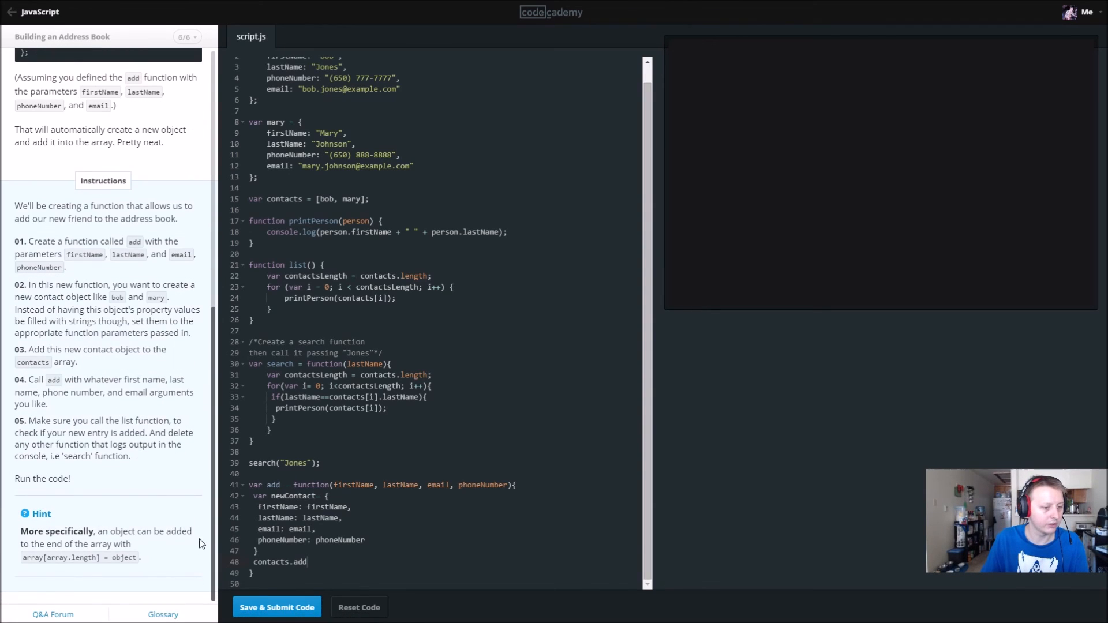
mouse_move(68, 548)
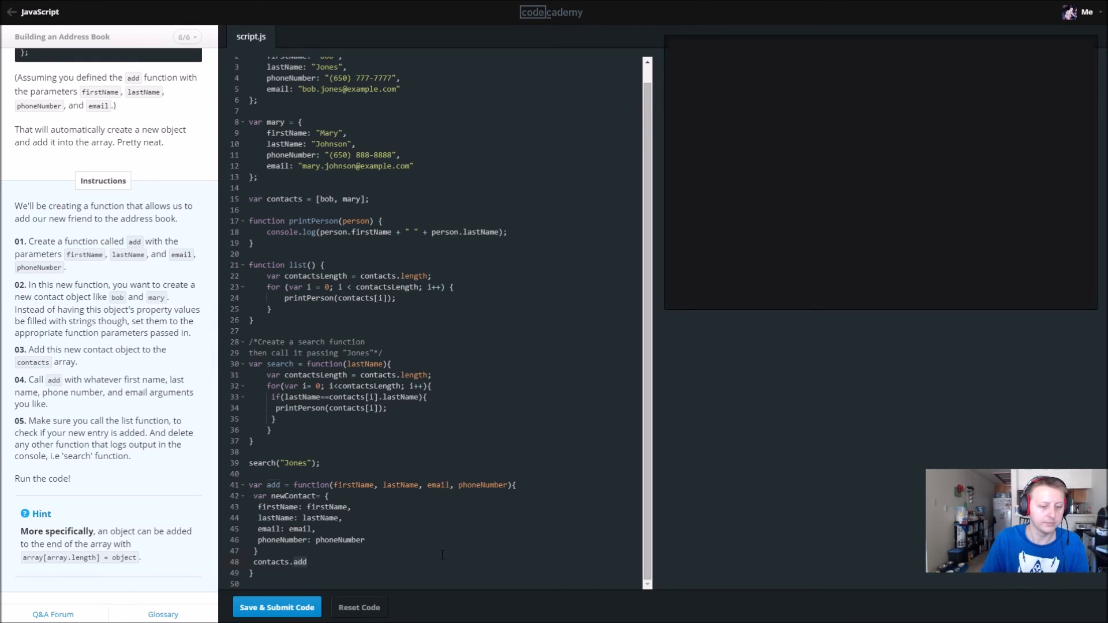
text([)
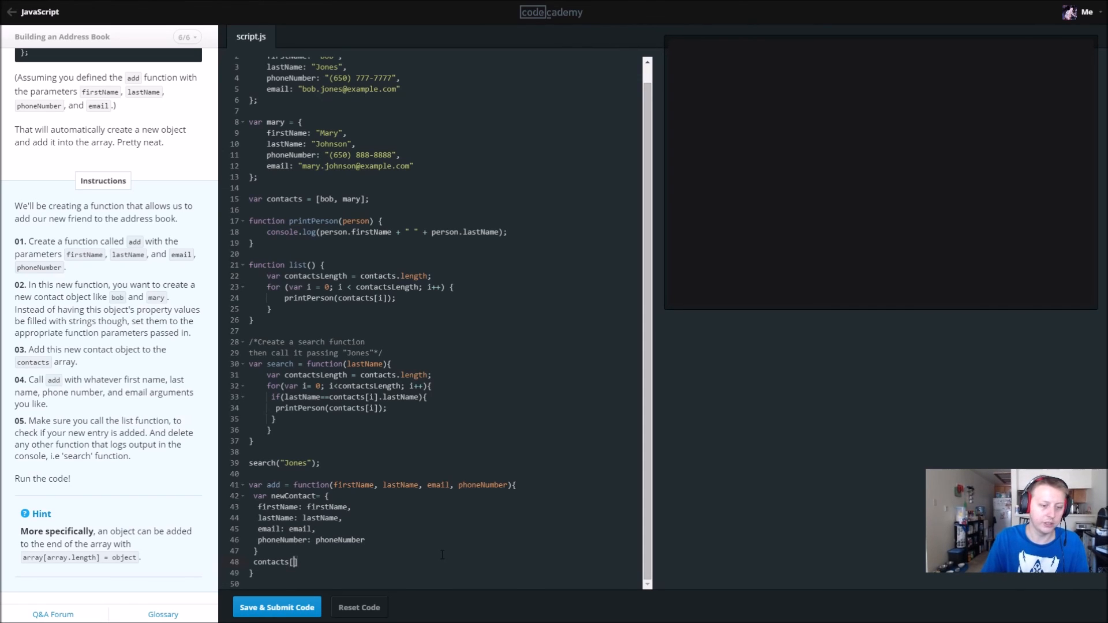
text(contacts.length)
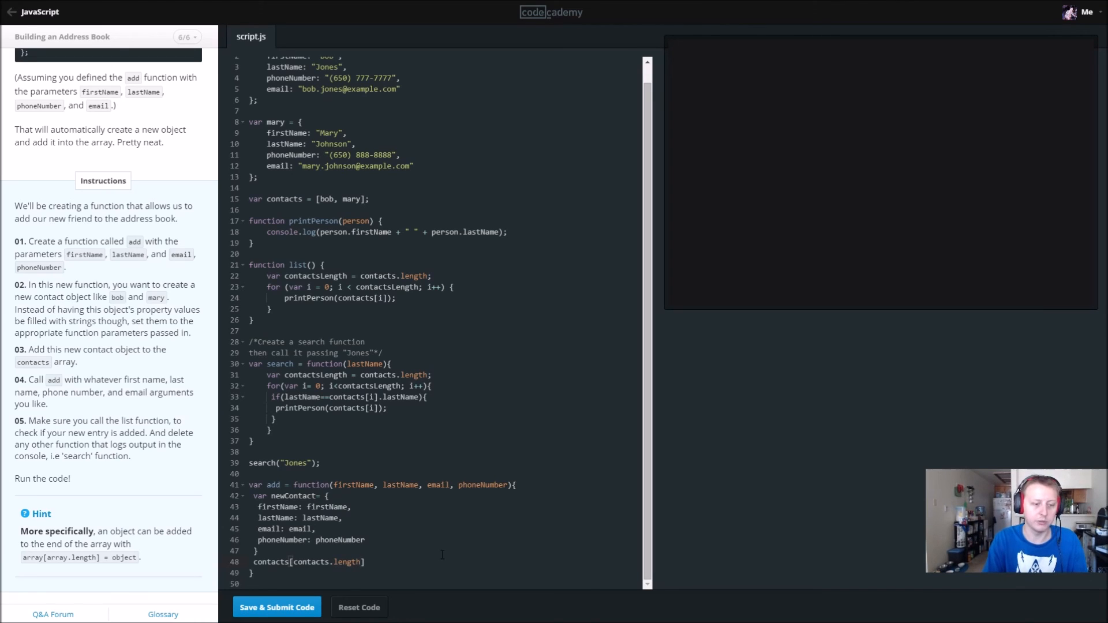
text(=)
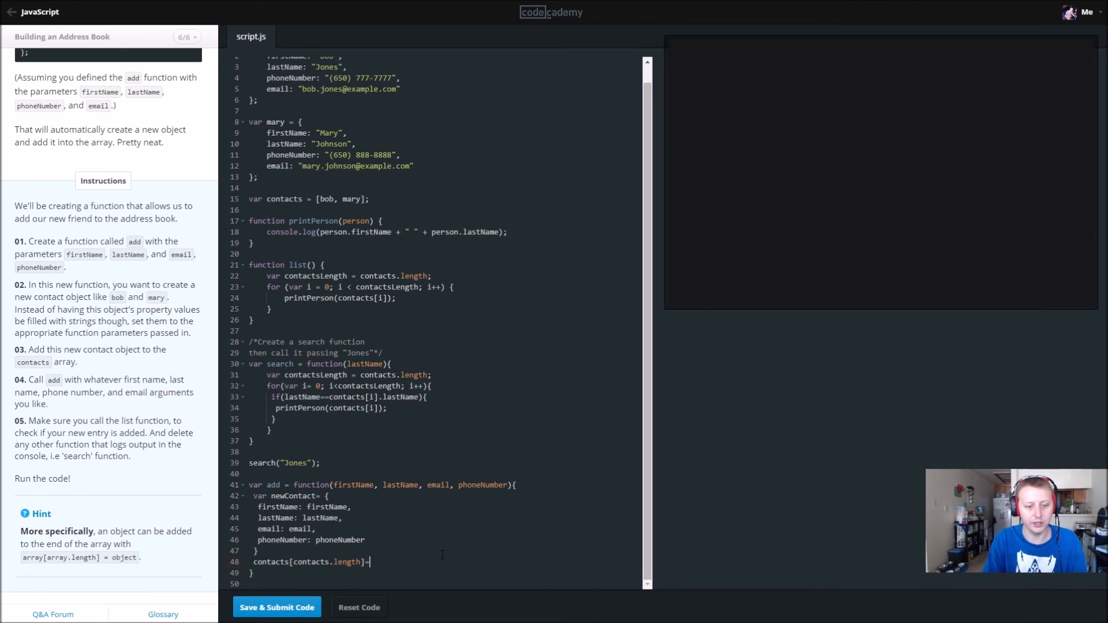
text(=new)
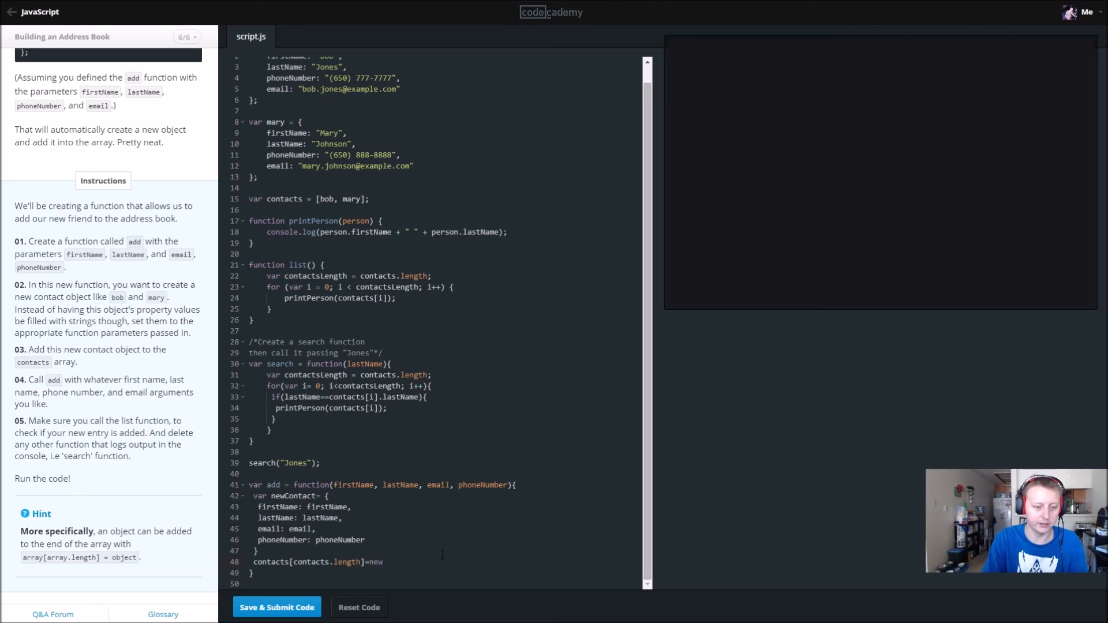
text(Contact;)
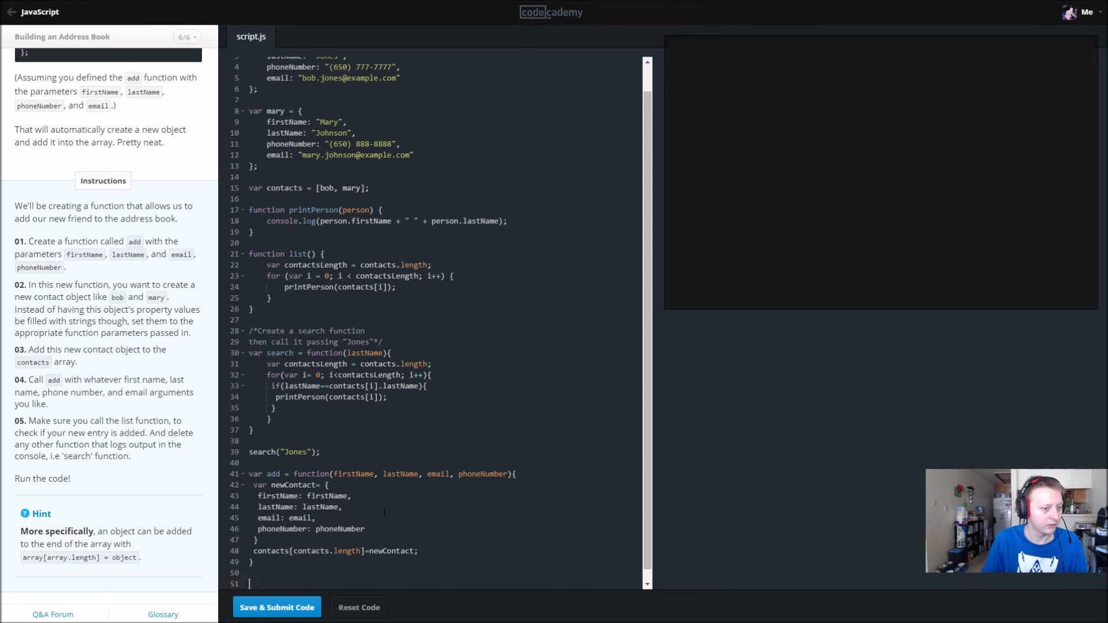
scroll(up, 3)
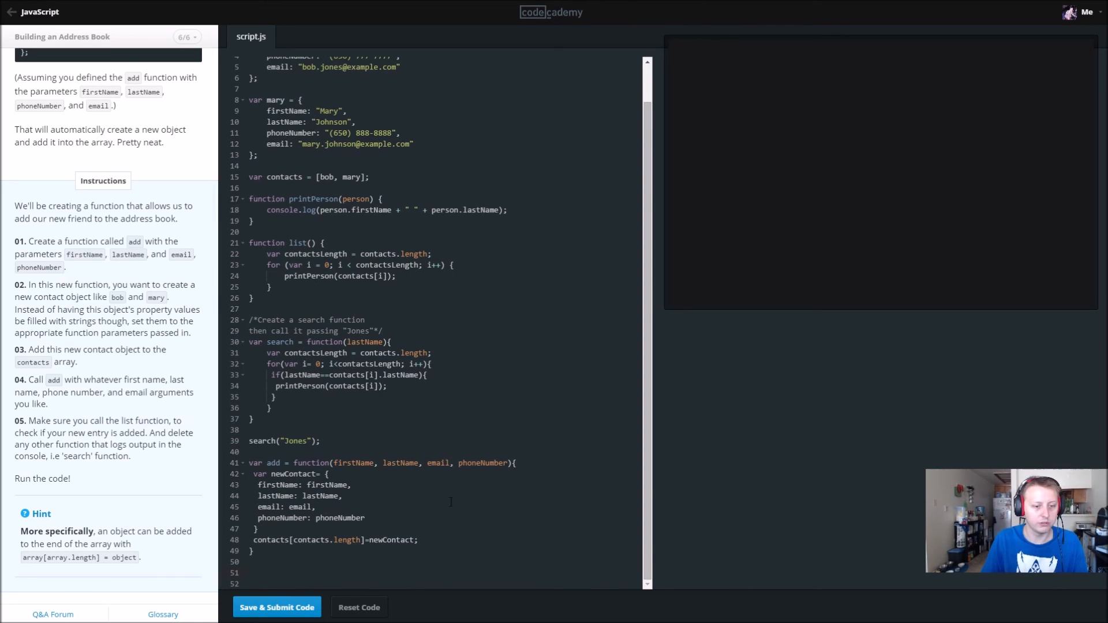
text(a)
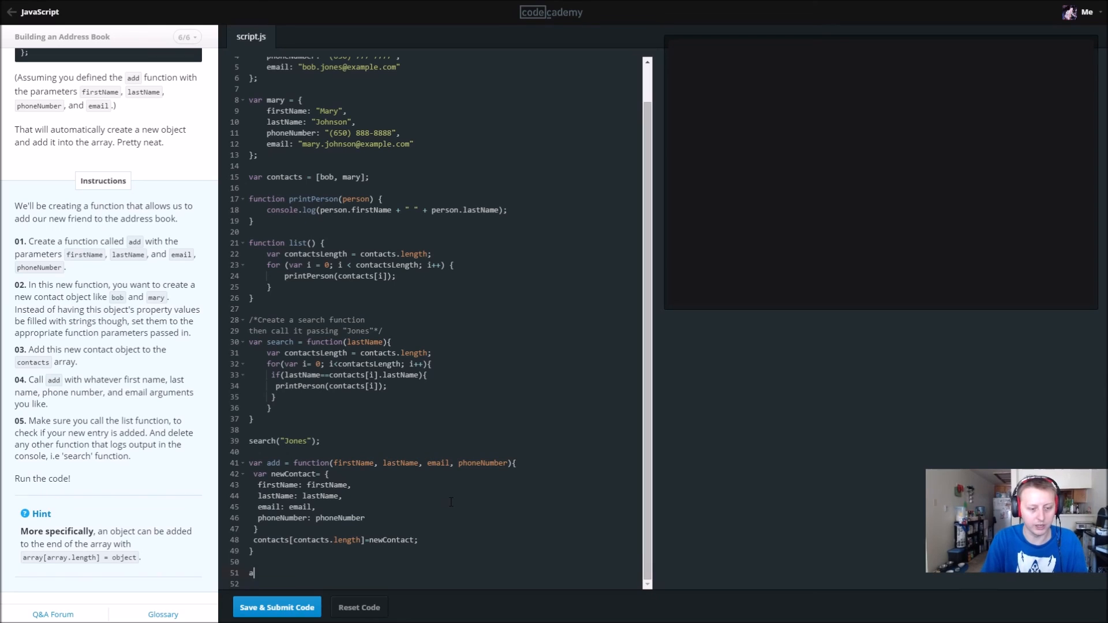
text(dd())
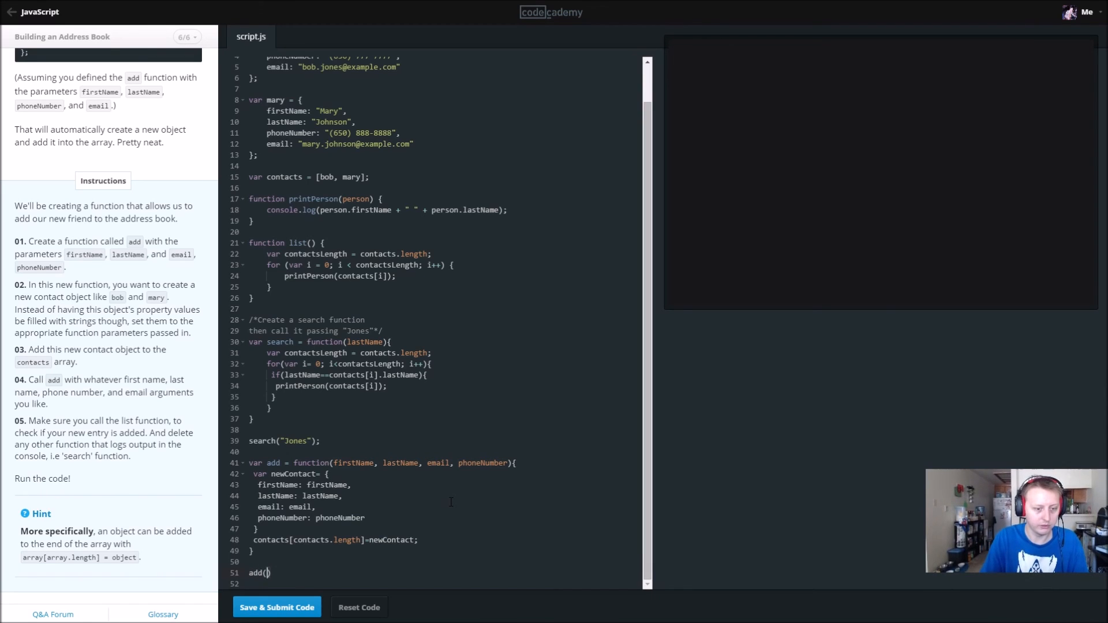
text("")
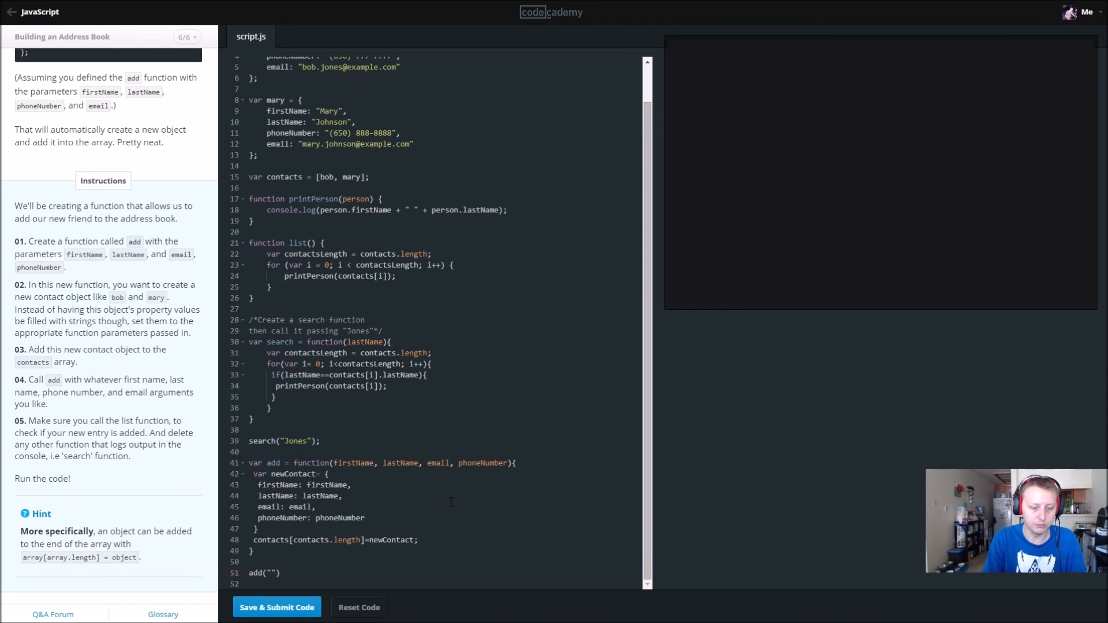
text(Pizza)
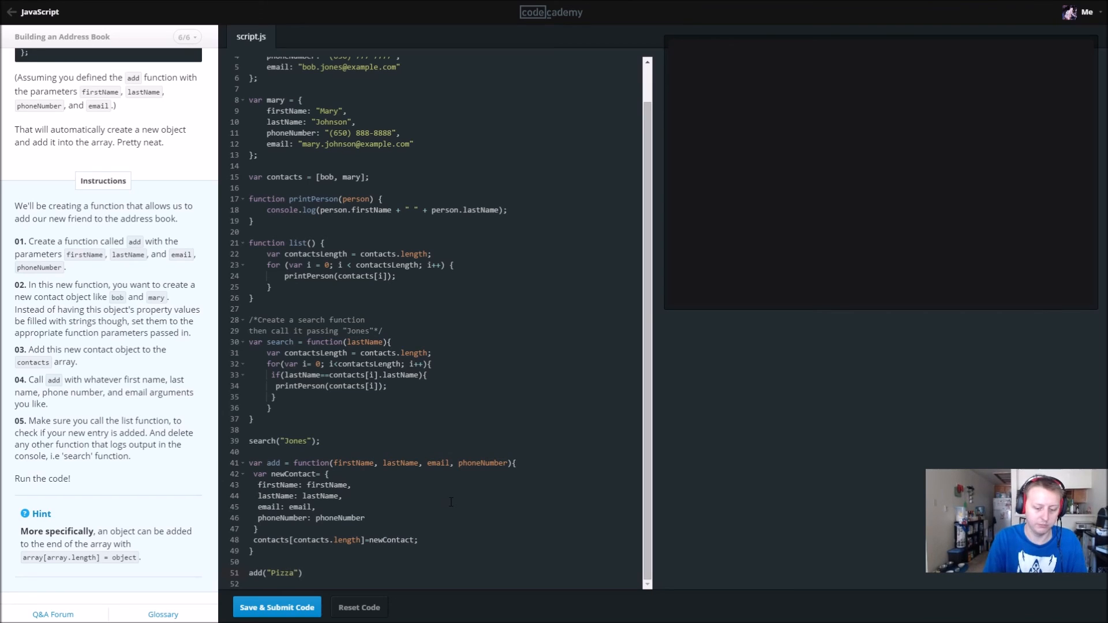
text(, "")
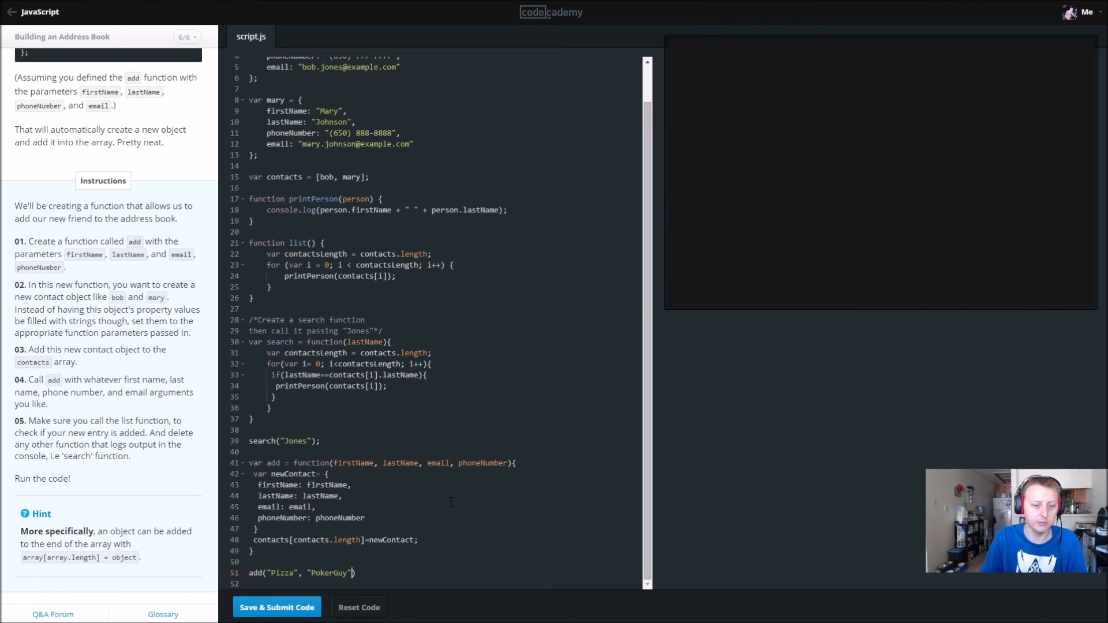
text(, ")
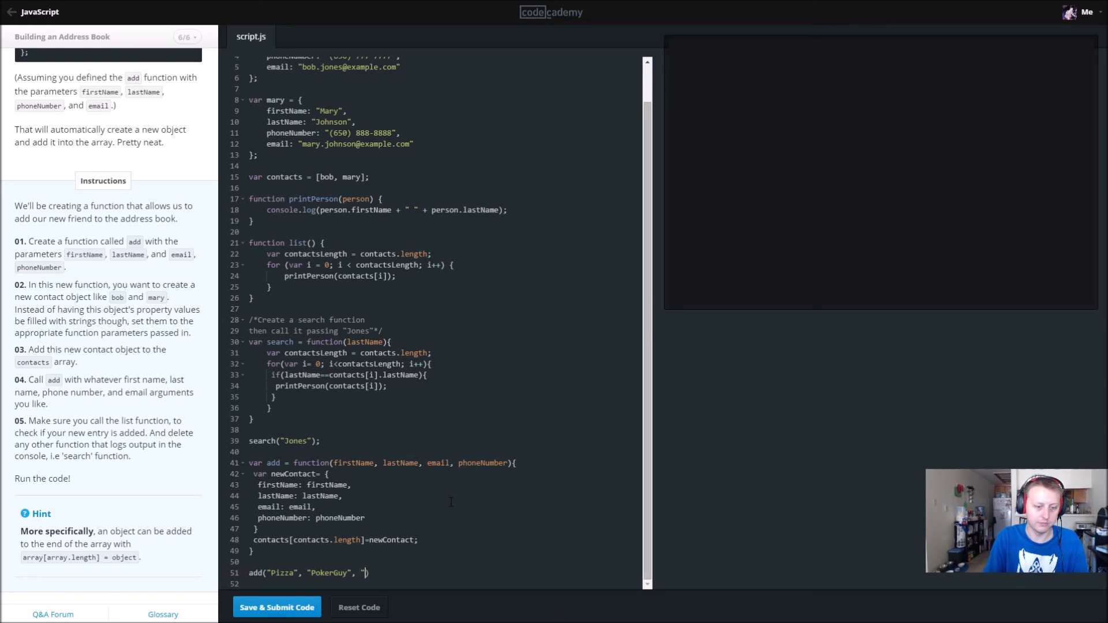
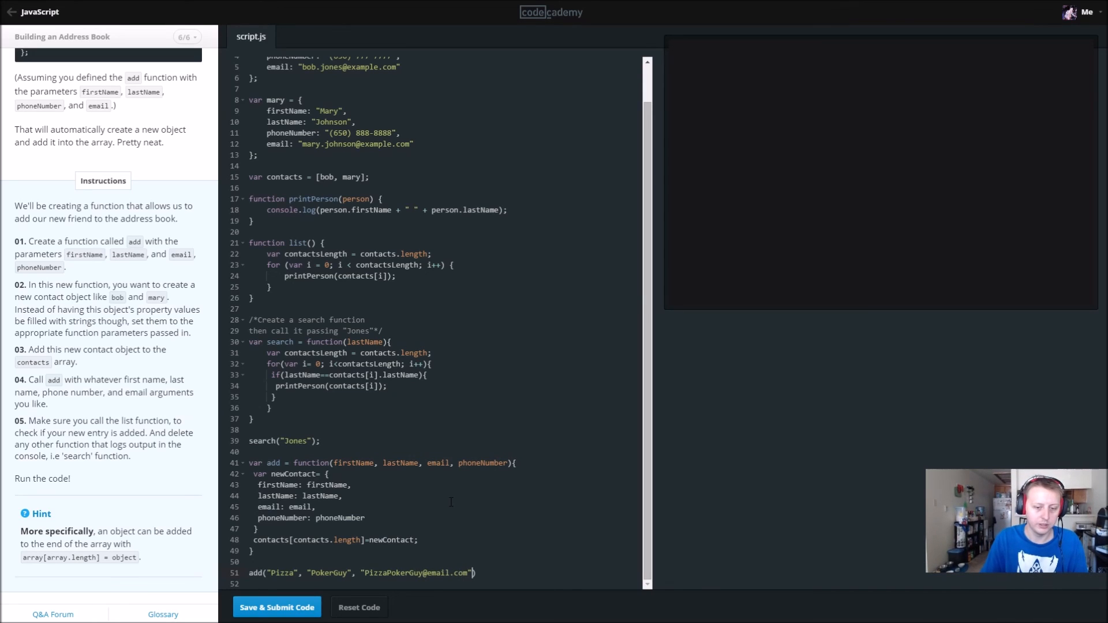
text(, "")
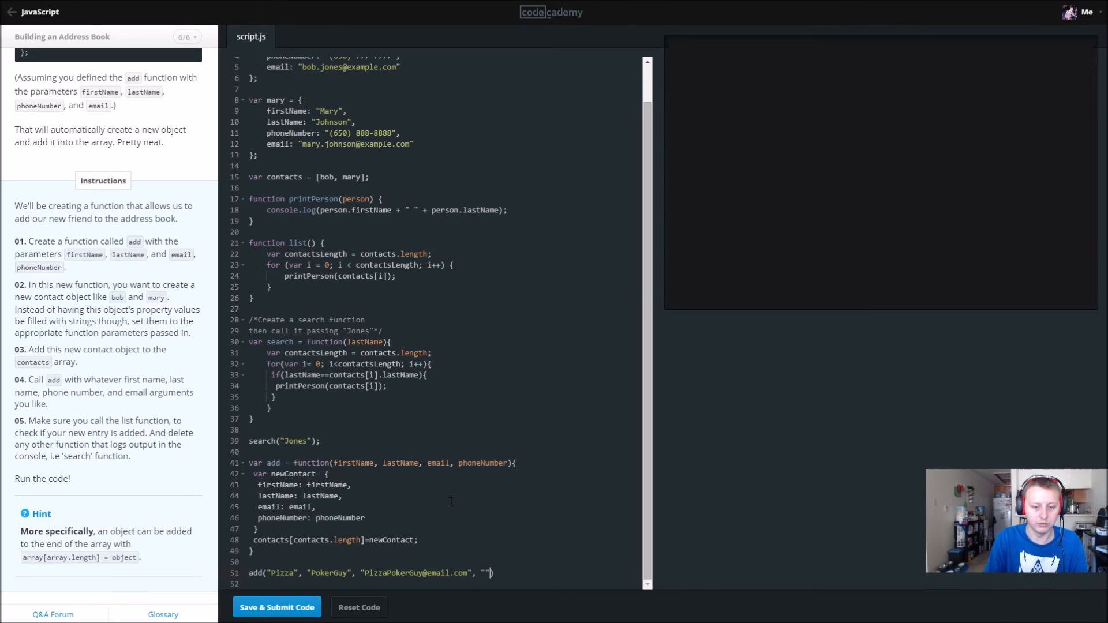
text(999-999-98)
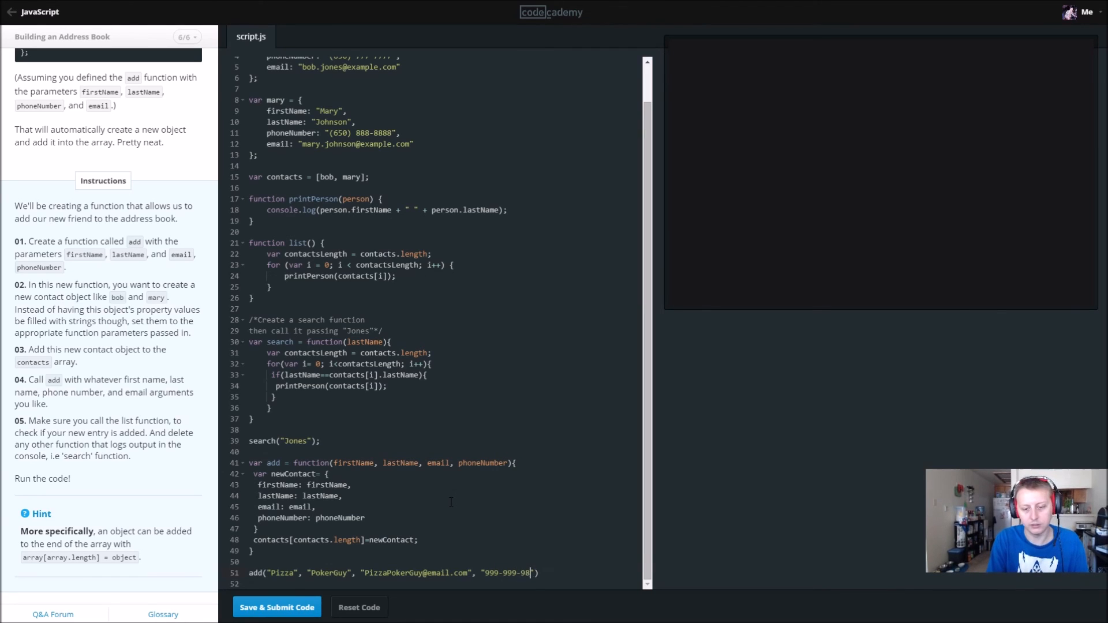
text(999)
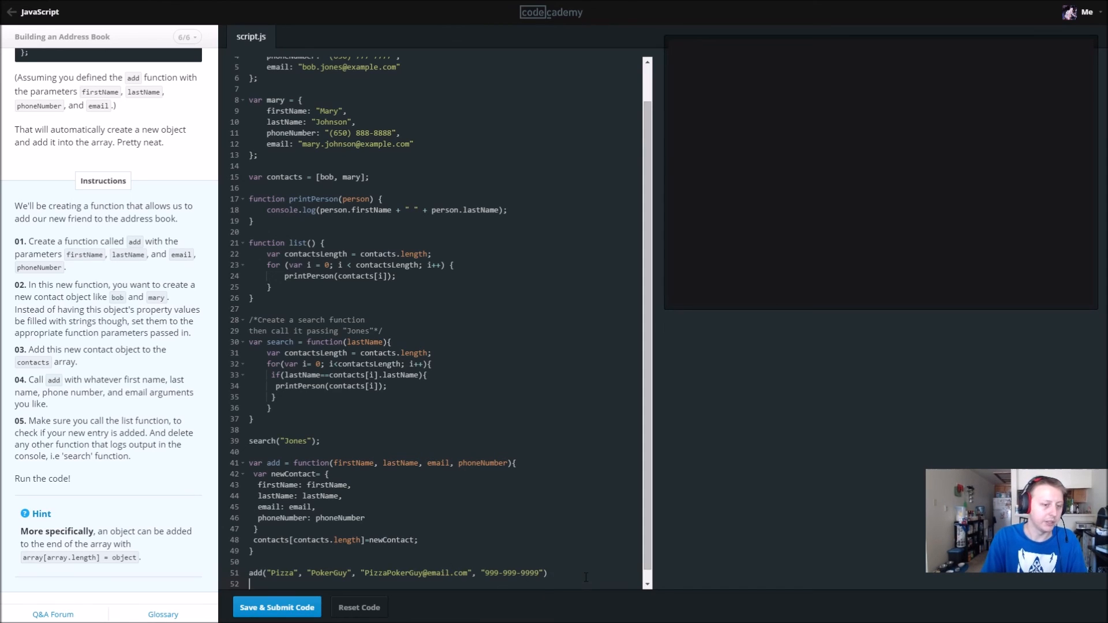
Add list(); on the next line to print all contacts
text(list)
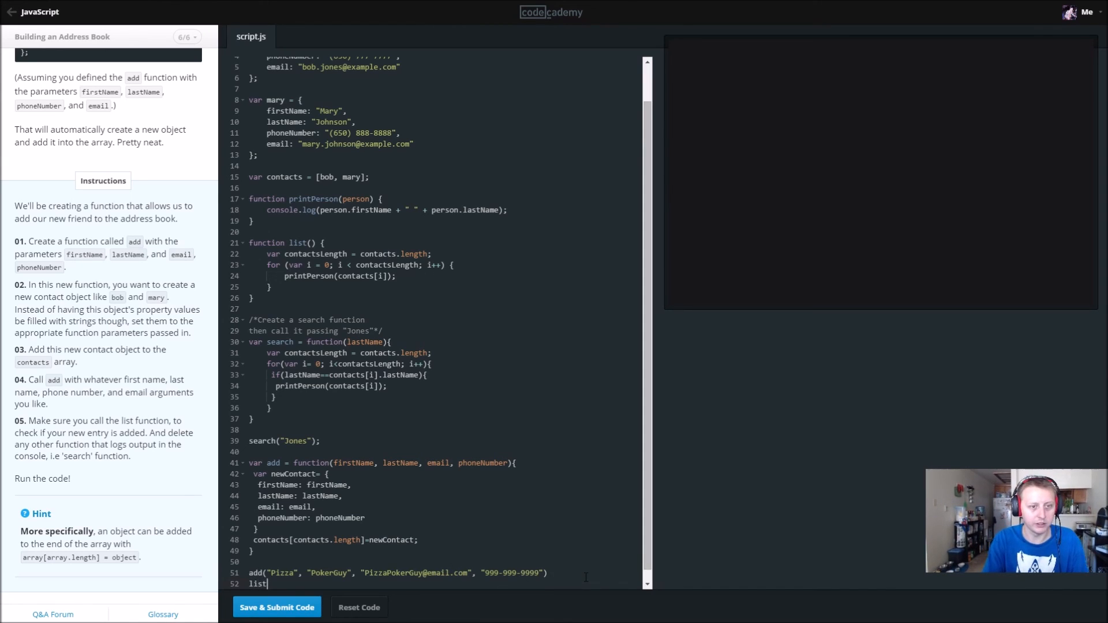
text(();)
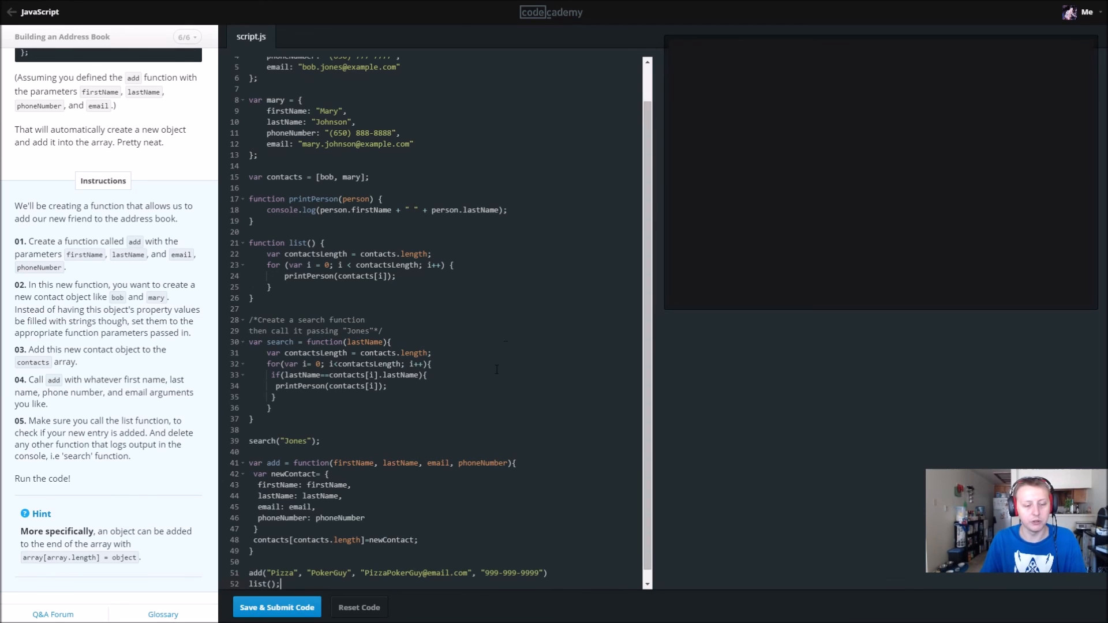
Submit the finished address book code, passing the exercise and opening An Objective Review
click(276, 607)
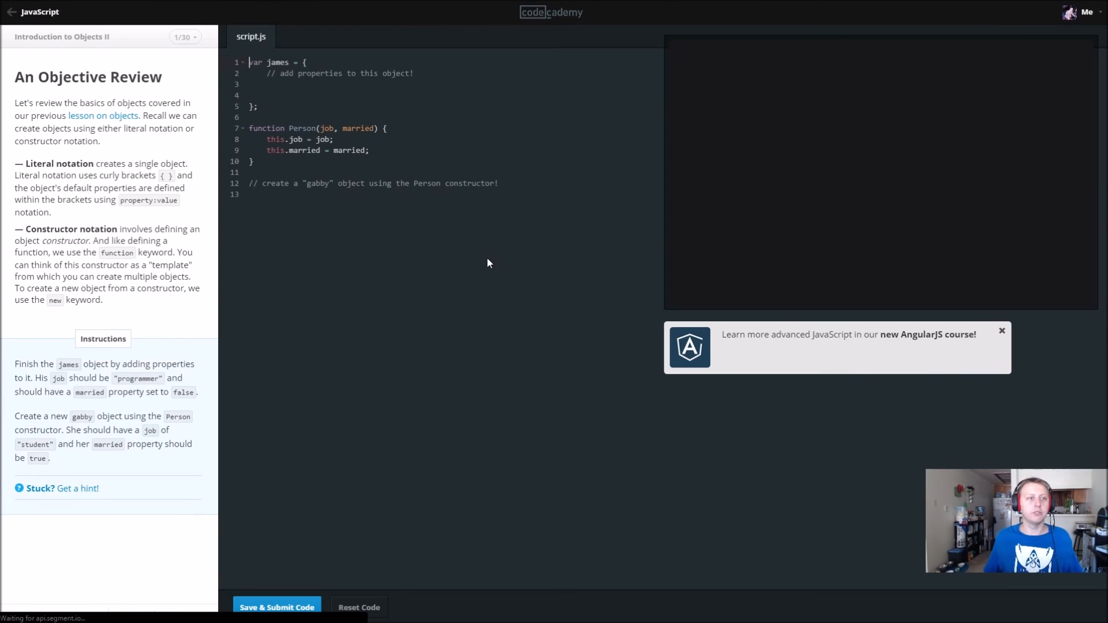
mouse_move(487, 258)
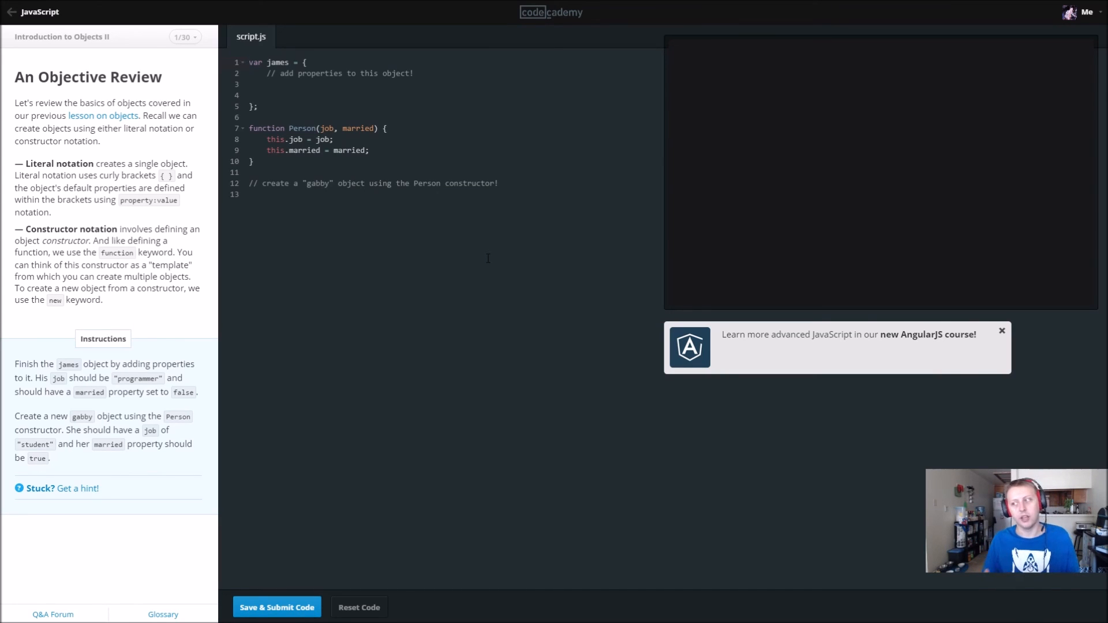
mouse_move(697, 283)
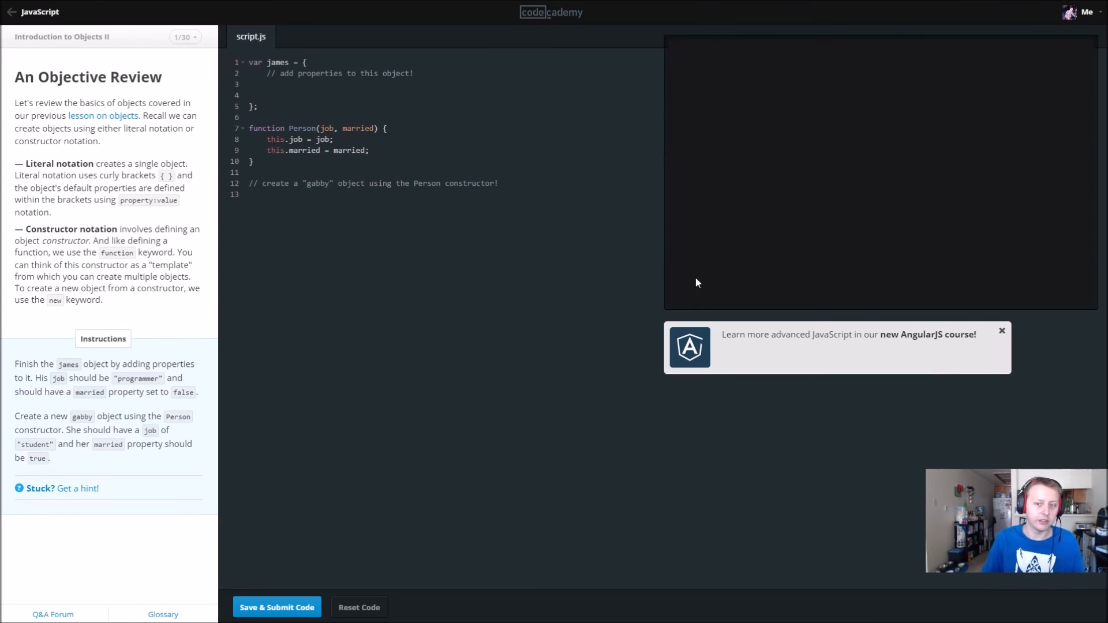